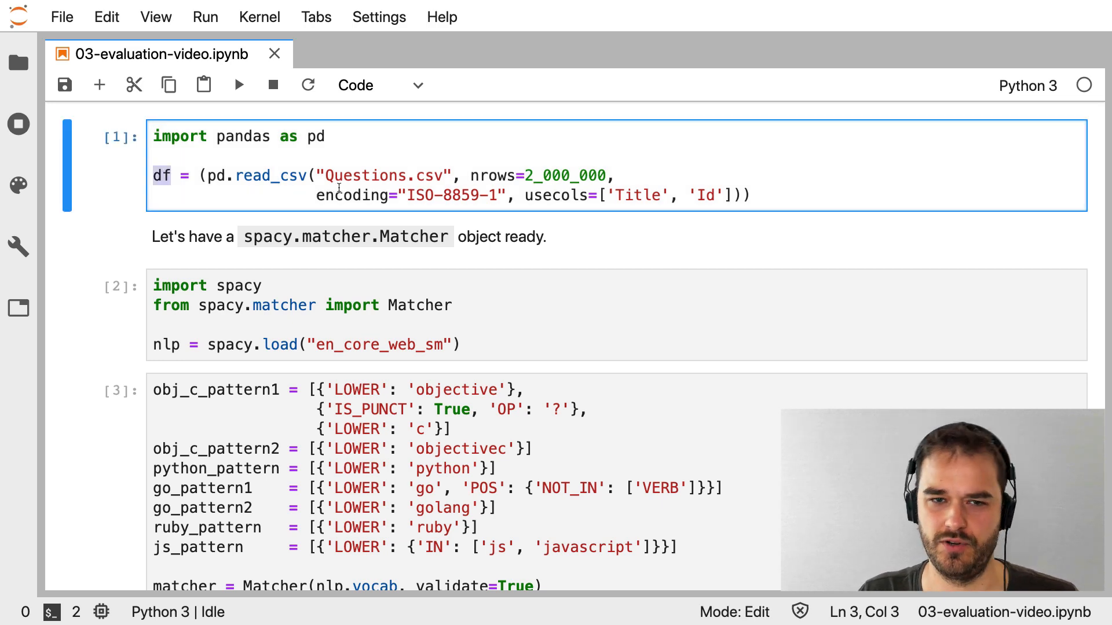
Split the cell after the generator line so the display call stands alone
click(230, 203)
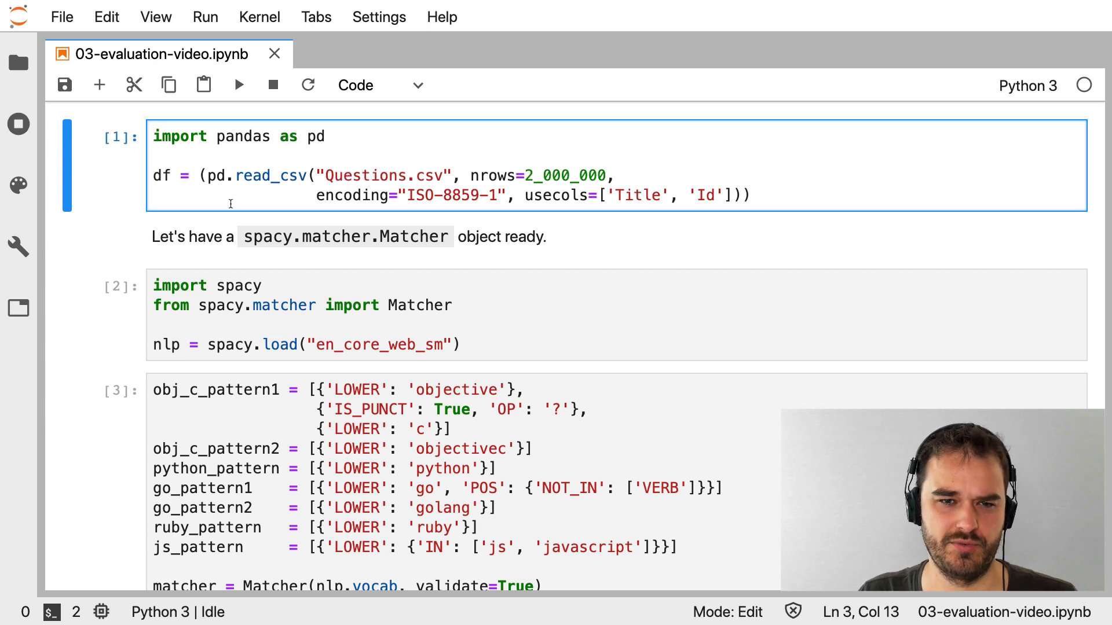
scroll(down, 3)
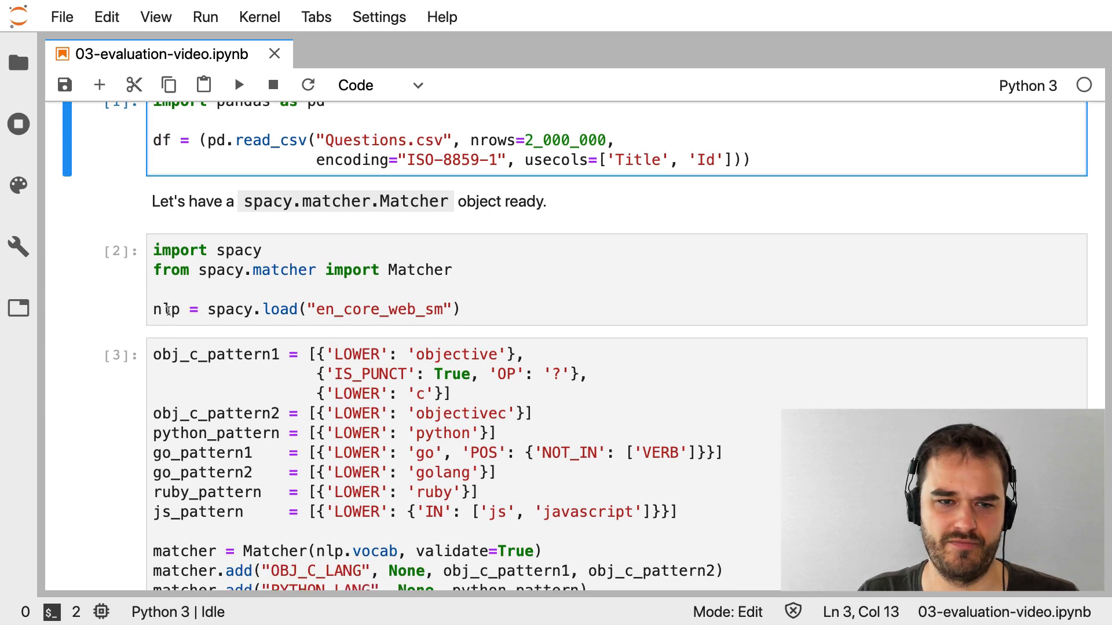
click(192, 309)
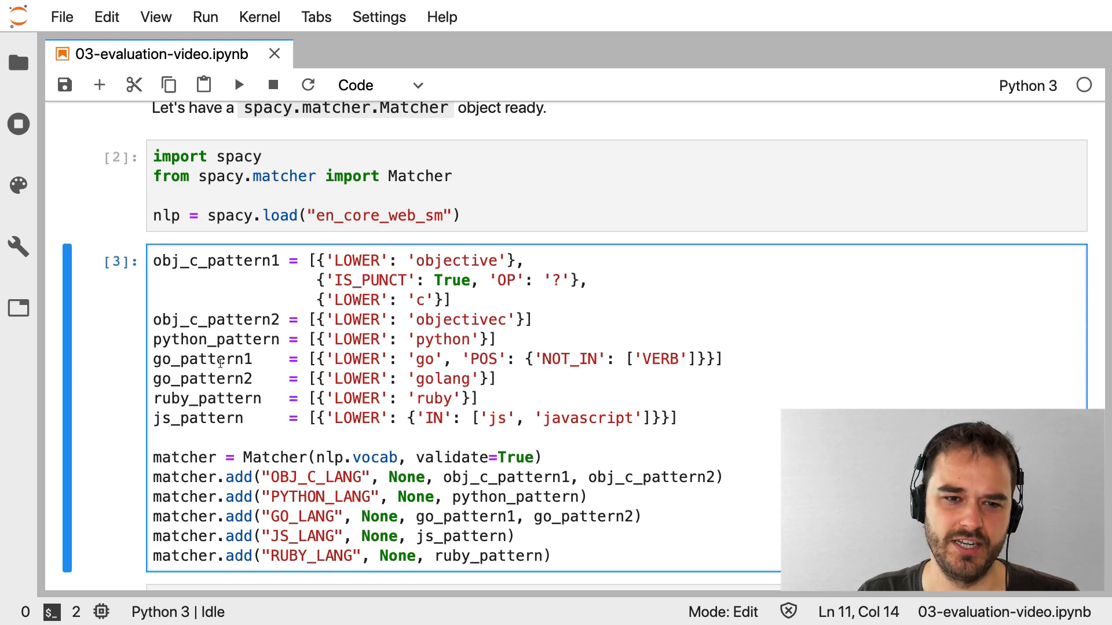
mouse_move(325, 436)
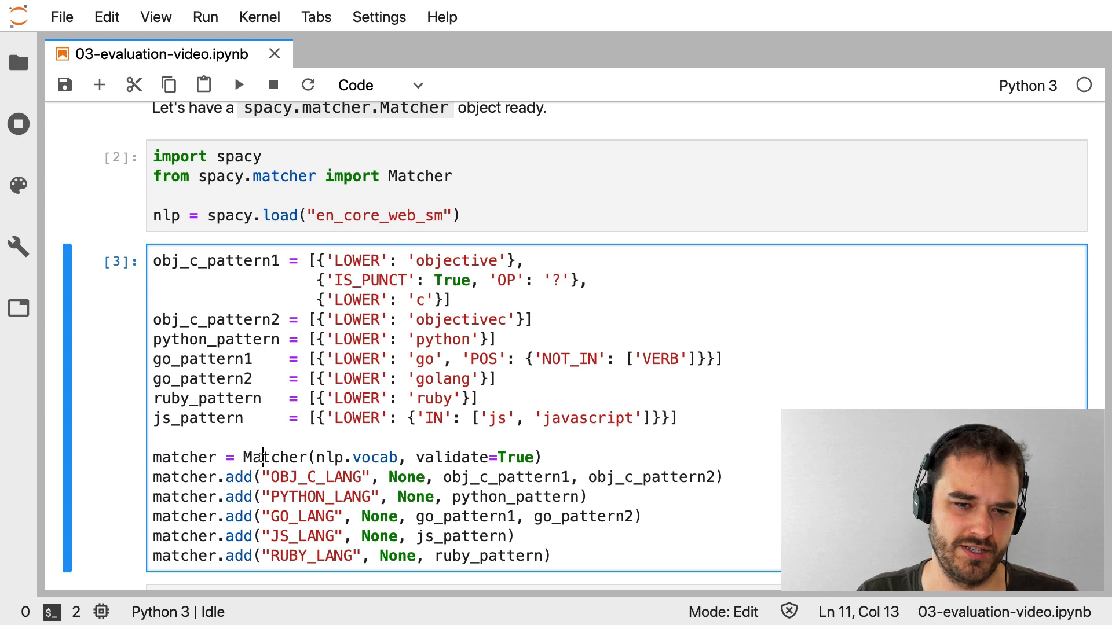
double_click(184, 457)
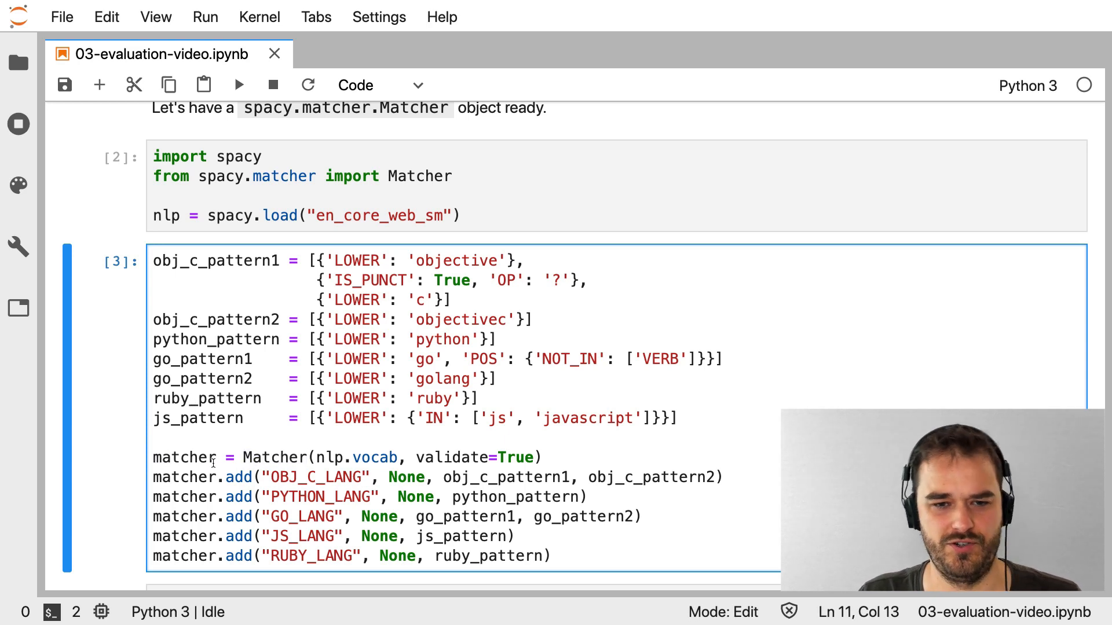
scroll(up, 3)
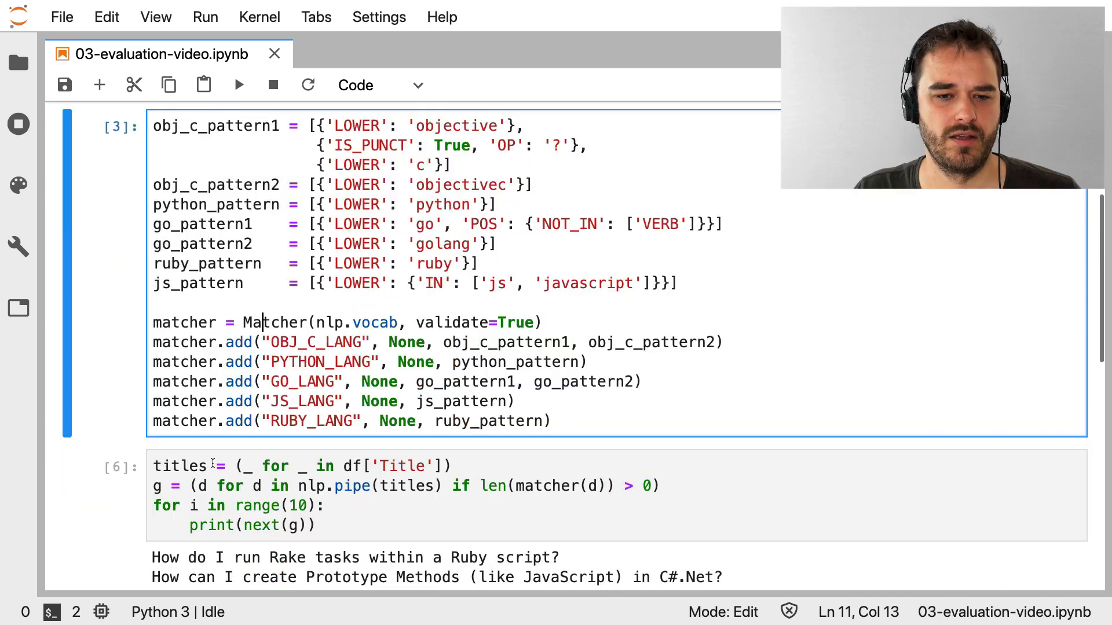
scroll(down, 3)
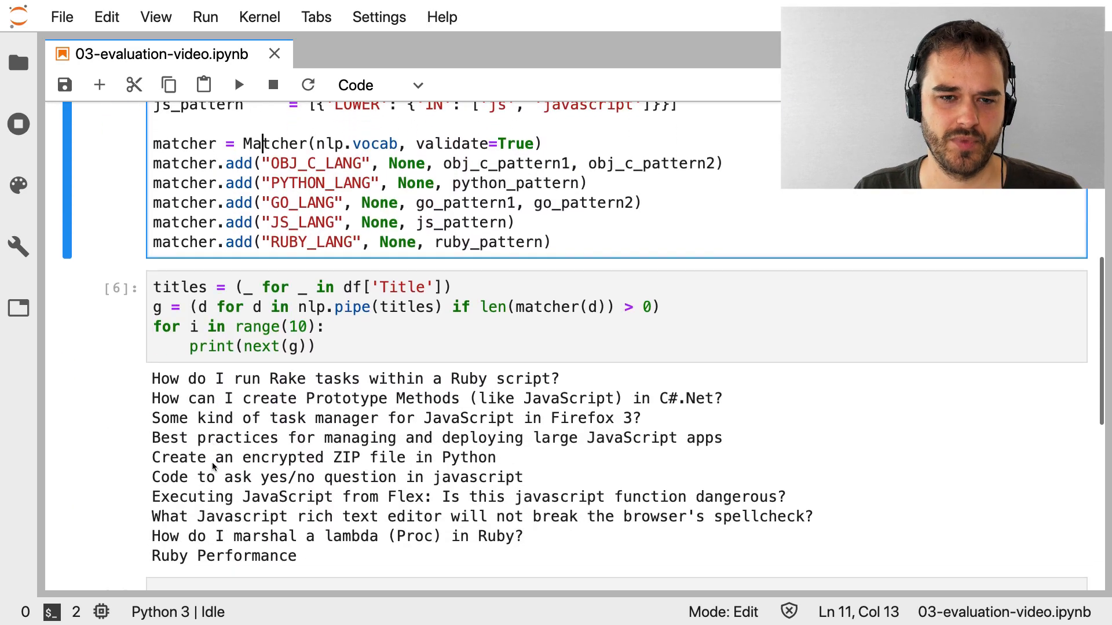
scroll(down, 3)
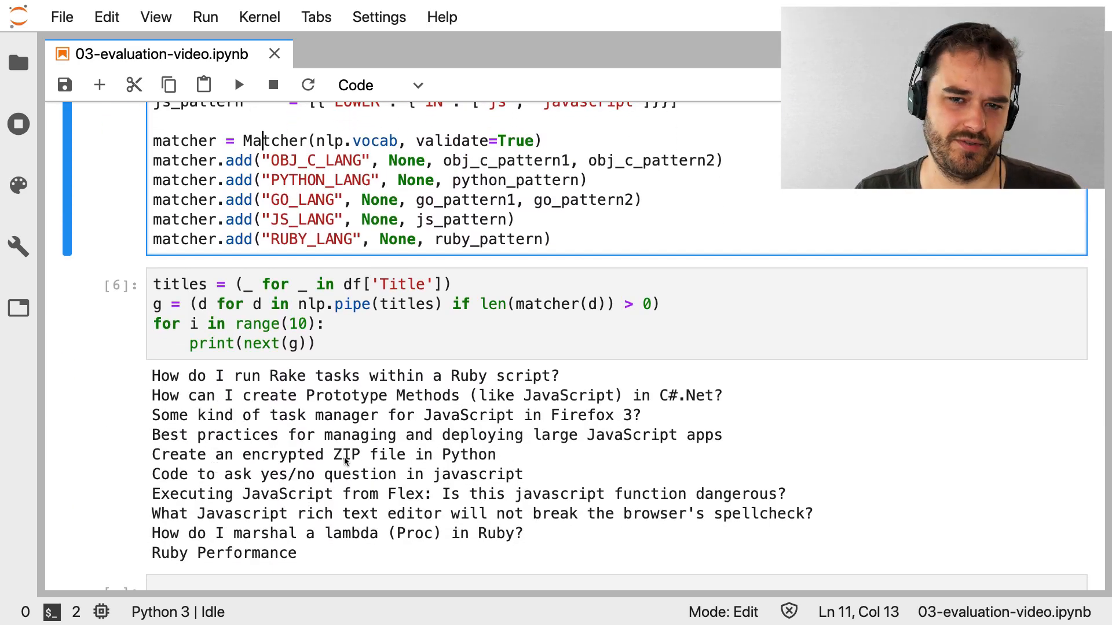
mouse_move(337, 300)
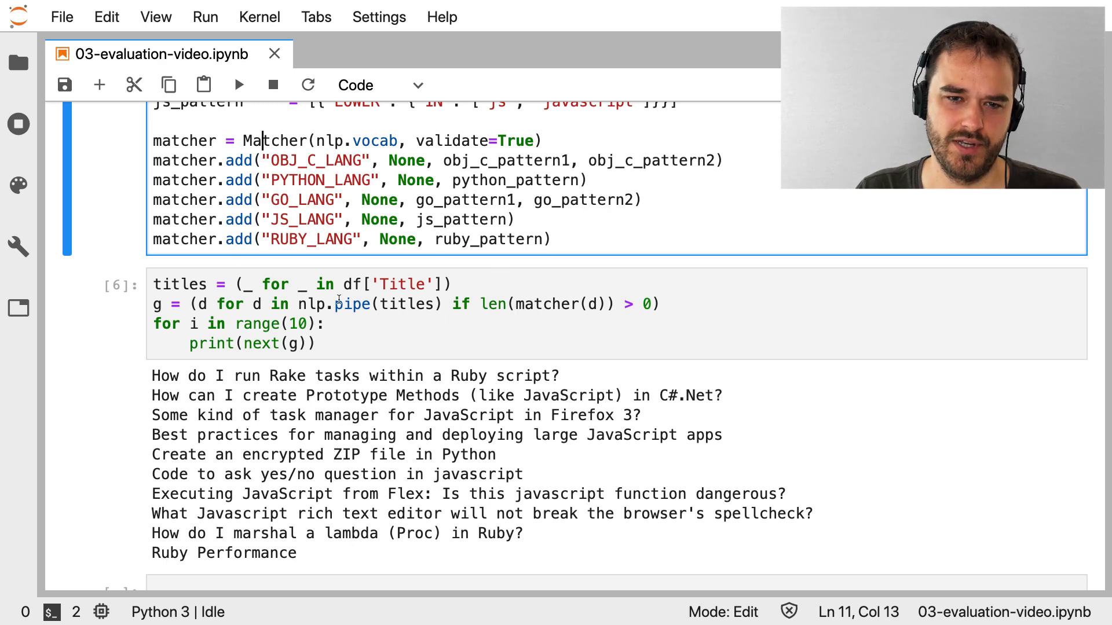
double_click(407, 303)
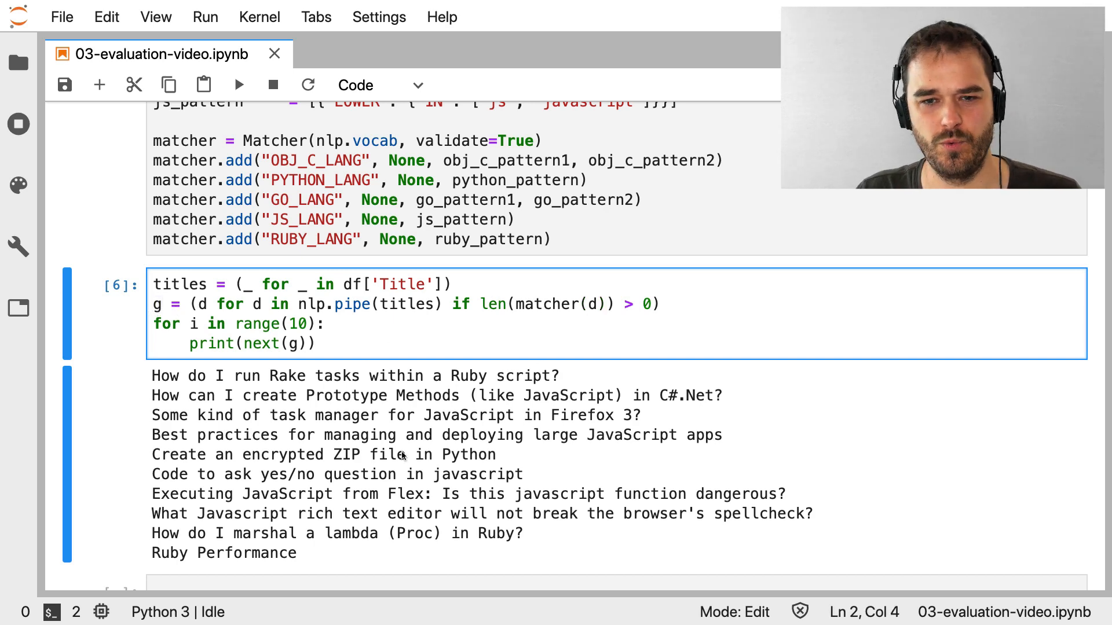
mouse_move(270, 401)
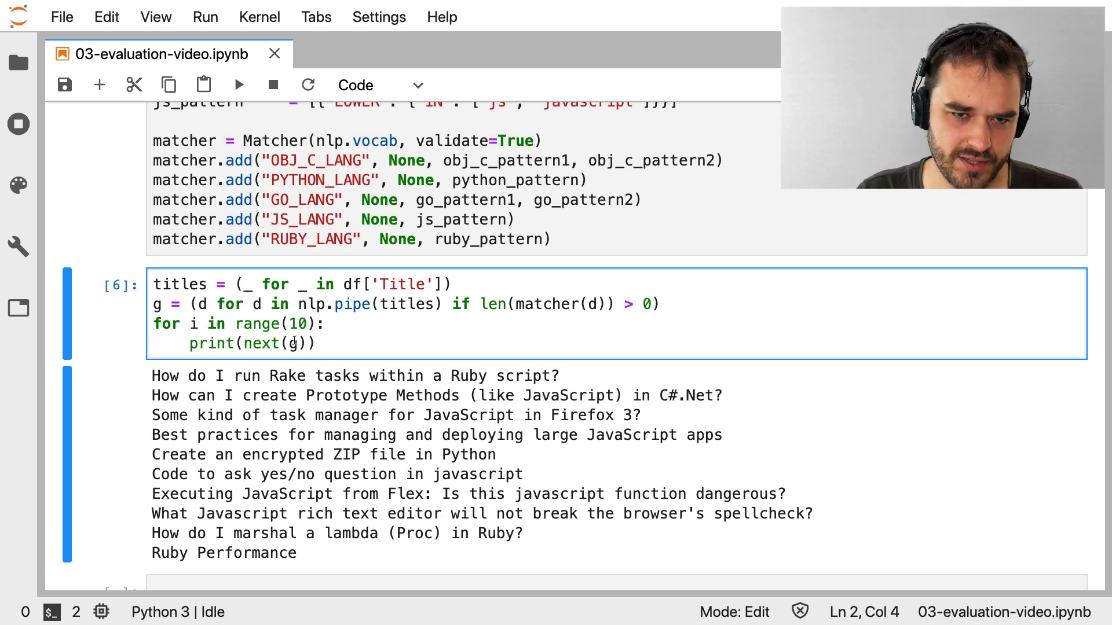
key(Escape)
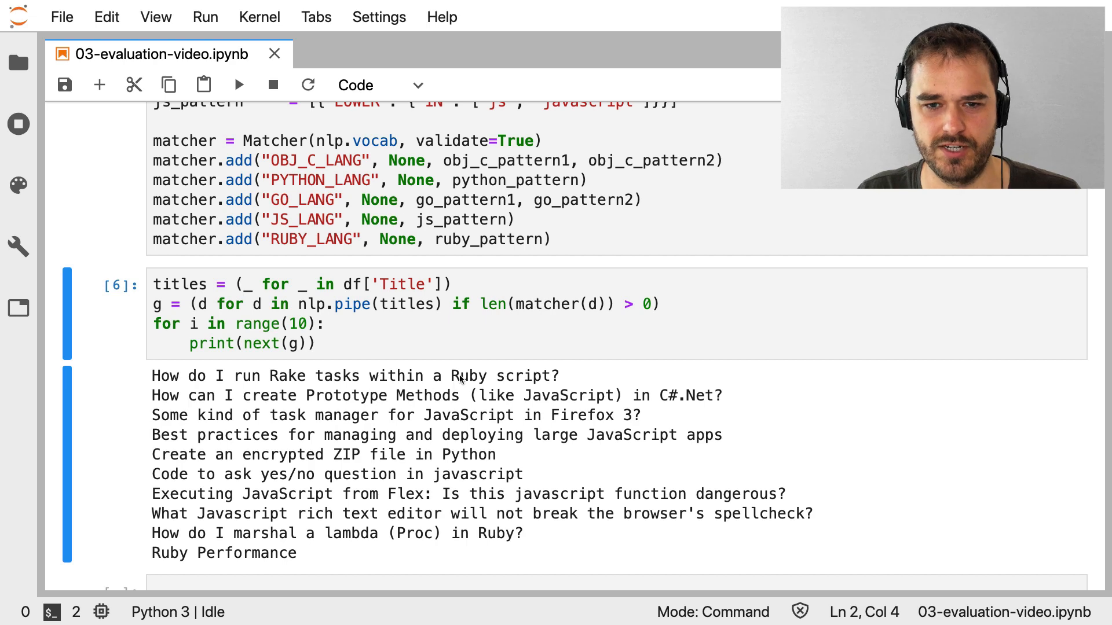
mouse_move(183, 374)
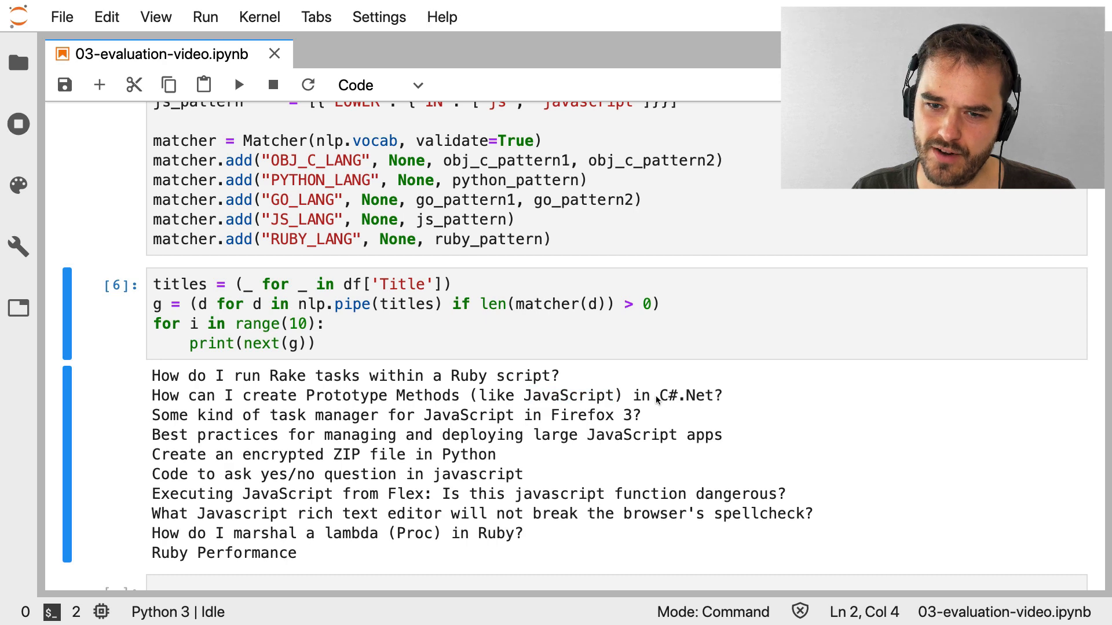
Highlight C# and the C#.Net prototype methods title in the matched output
double_click(667, 395)
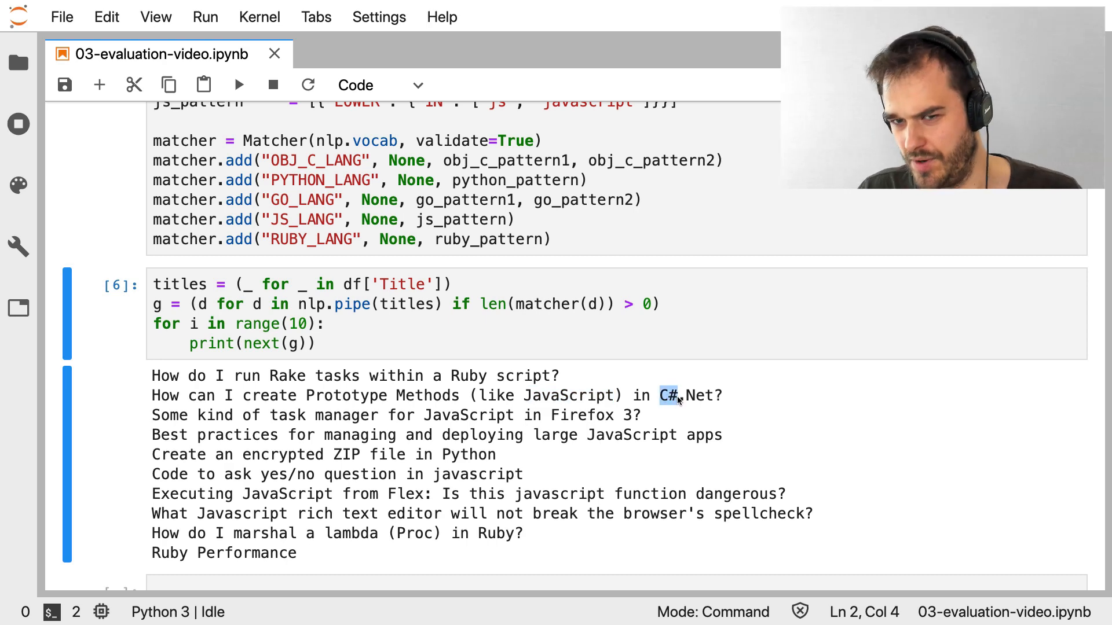
triple_click(440, 395)
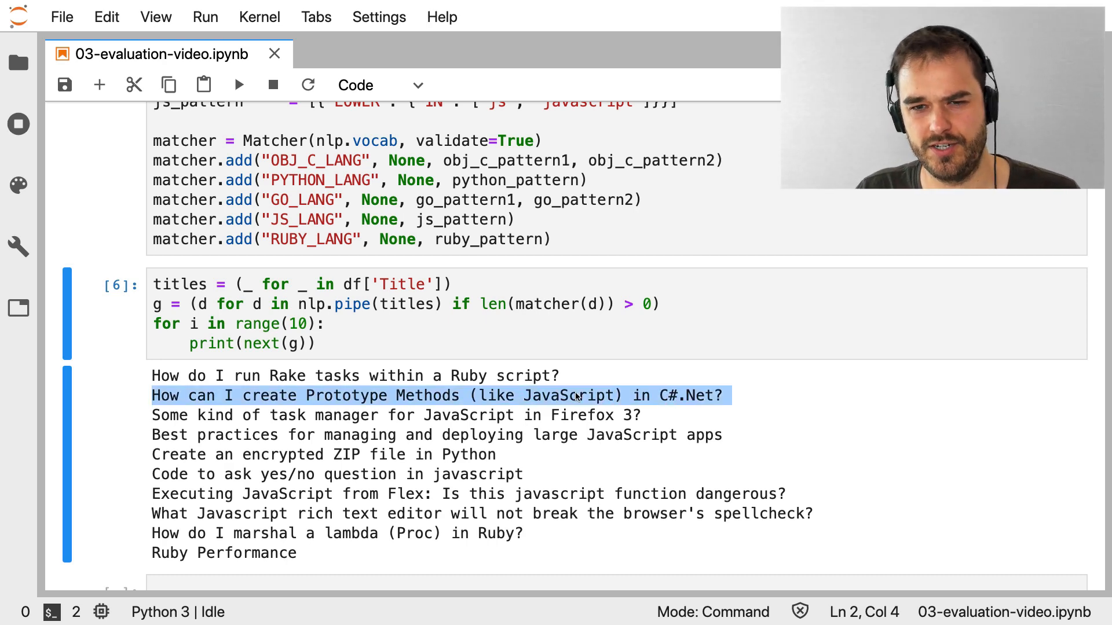
click(576, 396)
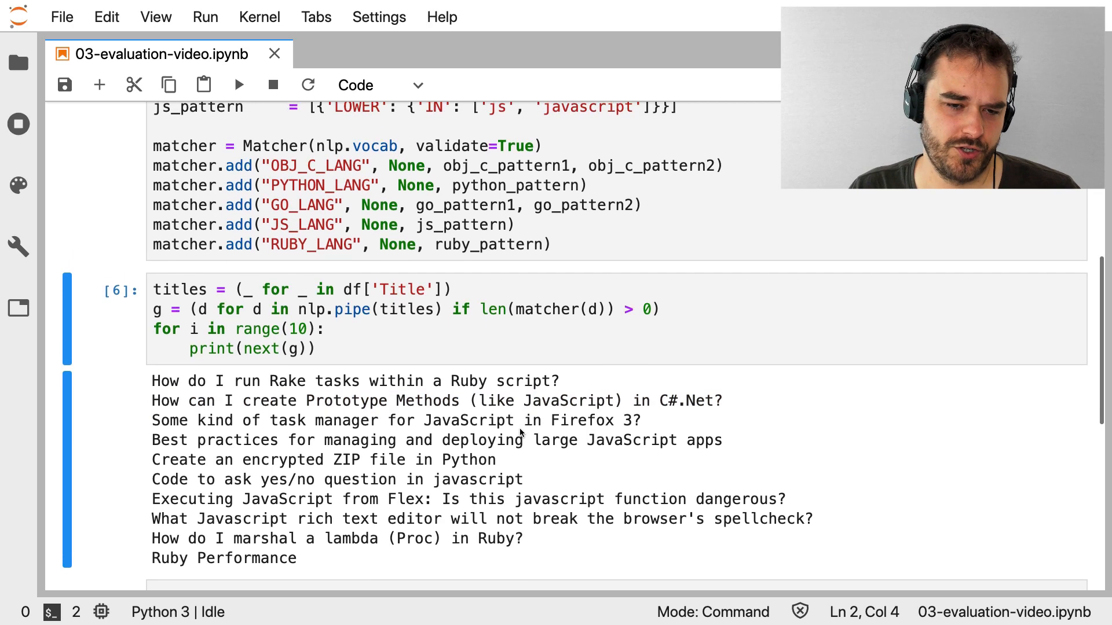
scroll(down, 3)
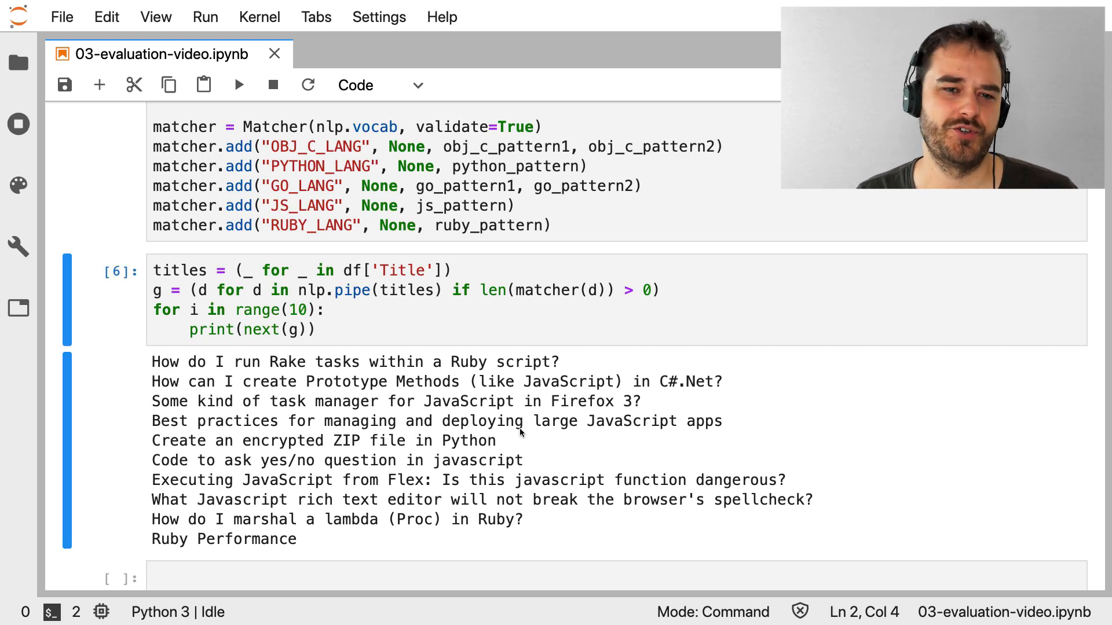
mouse_move(503, 401)
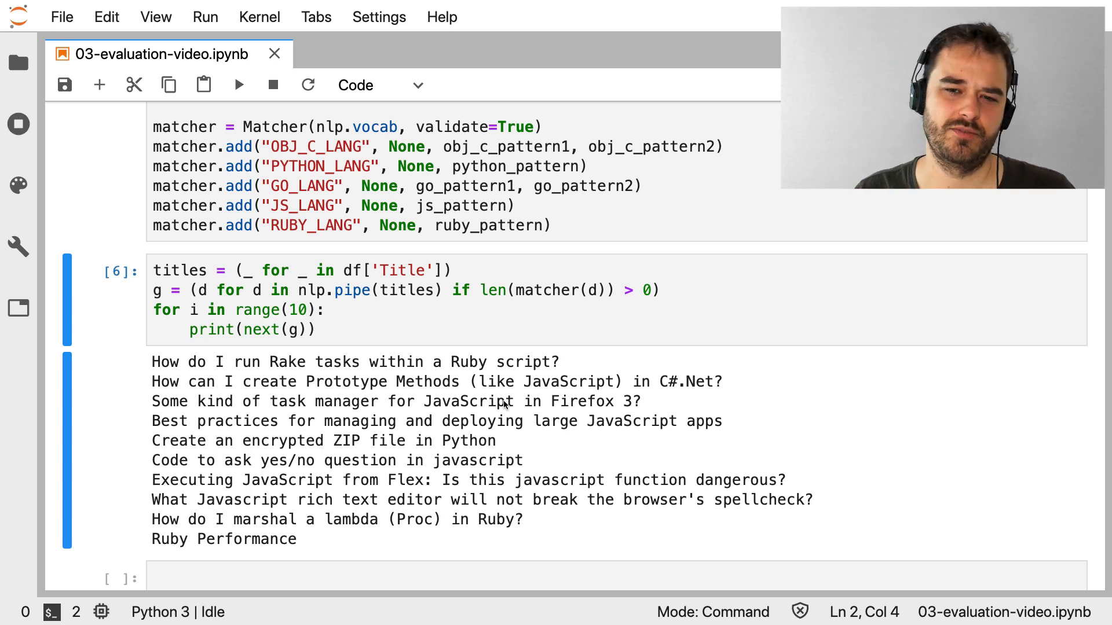
mouse_move(505, 441)
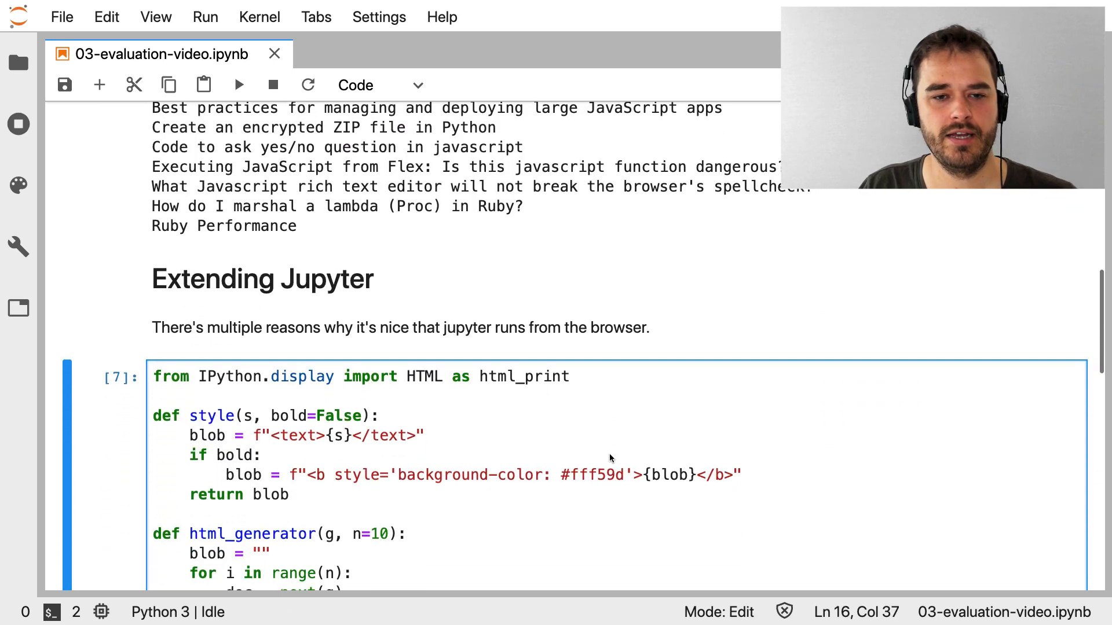
scroll(down, 3)
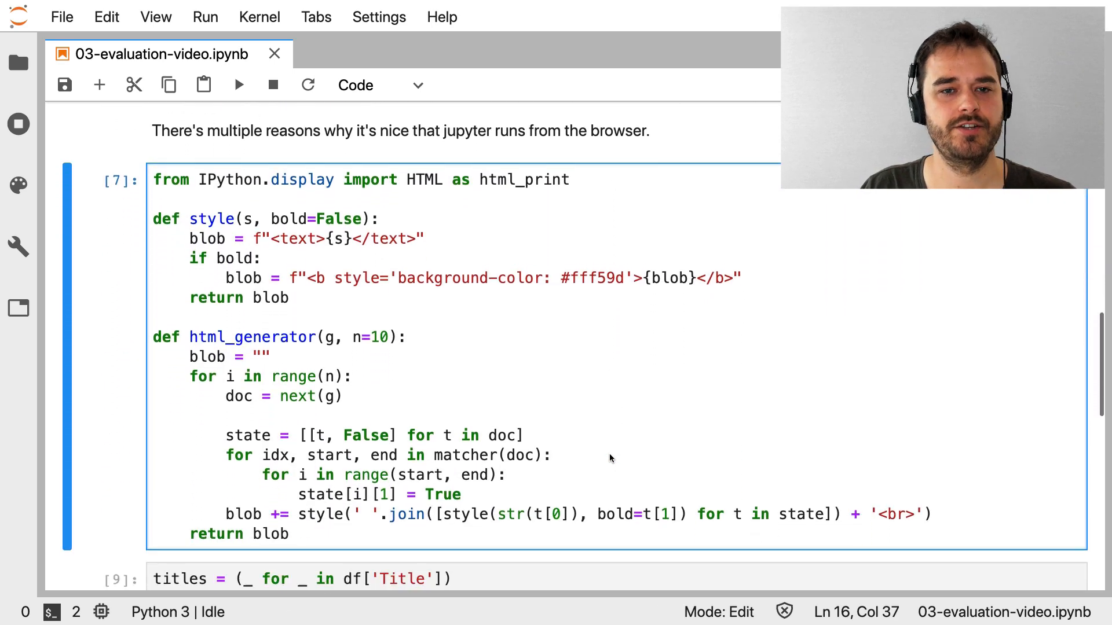
scroll(up, 3)
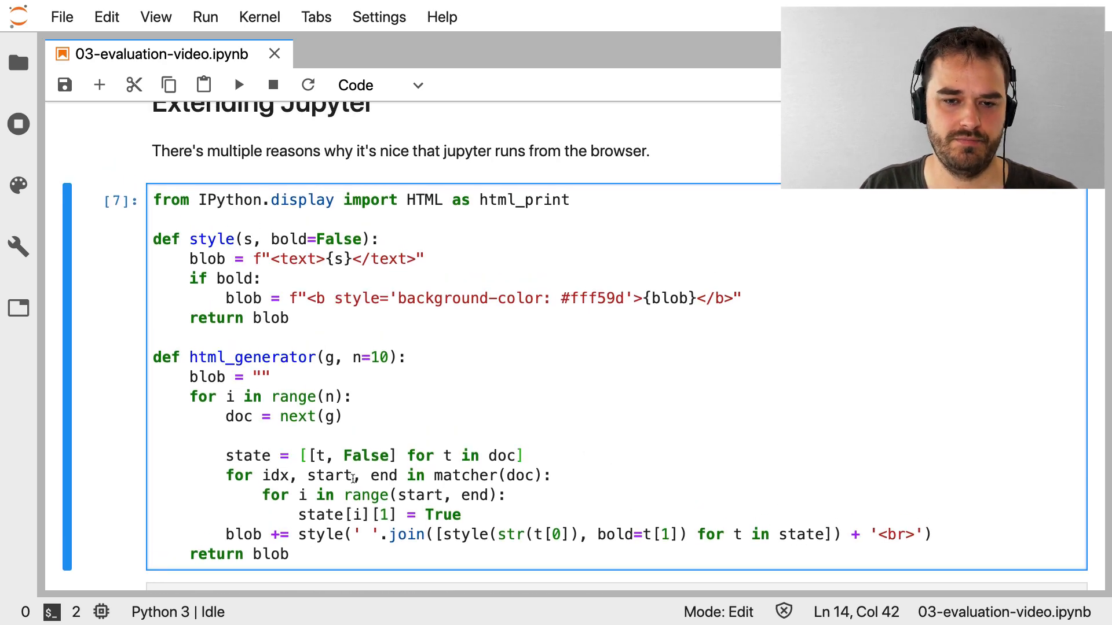
Inspect the IPython display import and its html_print alias
click(451, 475)
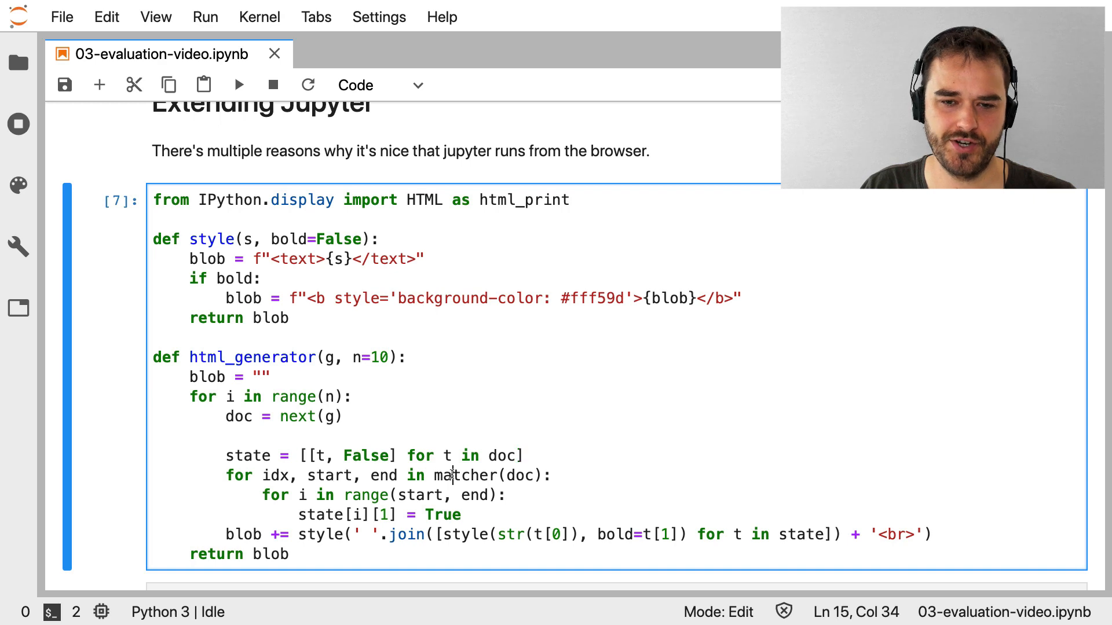
click(381, 475)
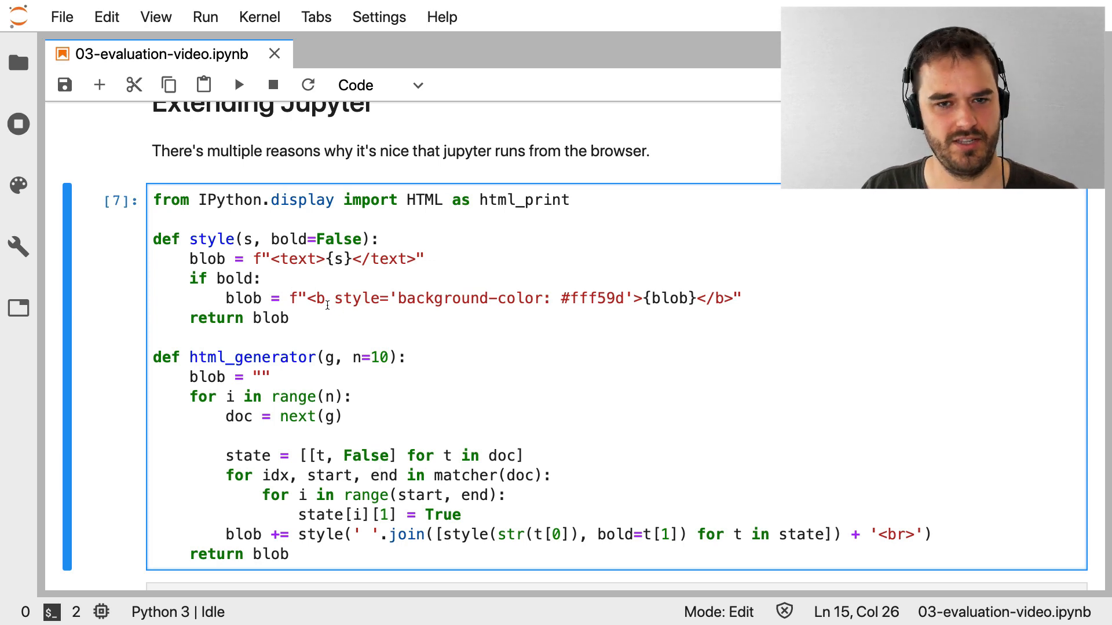
mouse_move(347, 325)
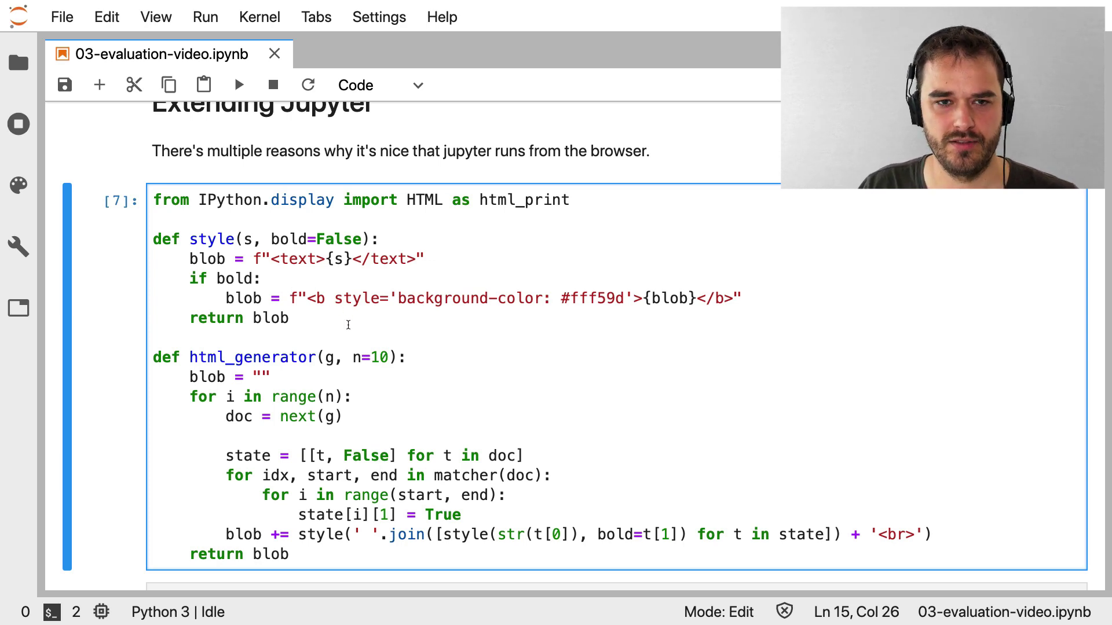
double_click(229, 199)
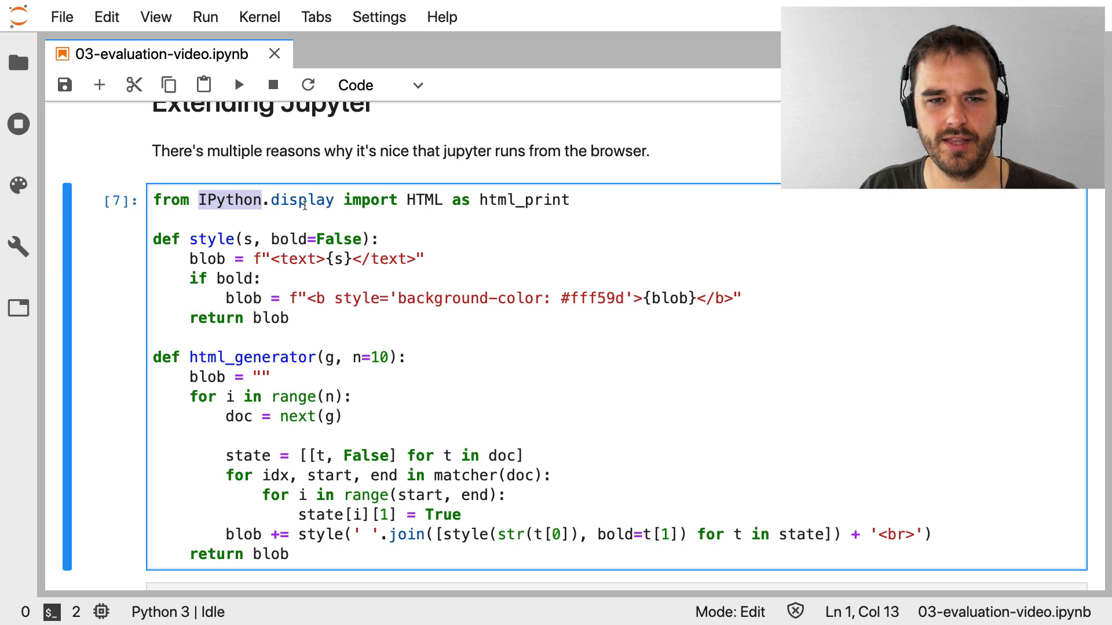
double_click(301, 199)
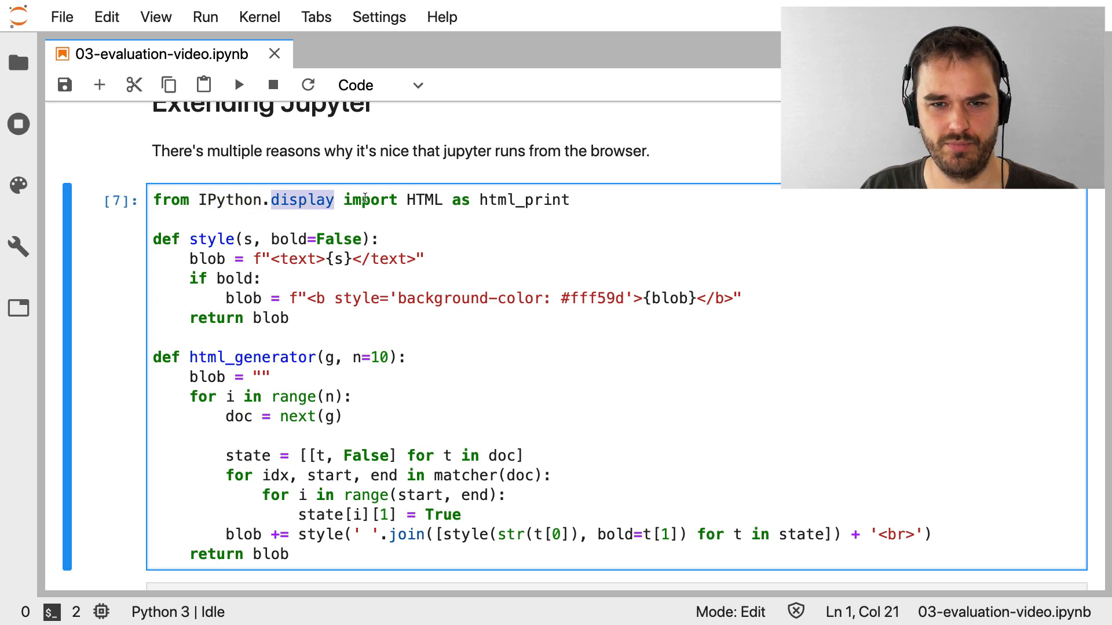
double_click(523, 199)
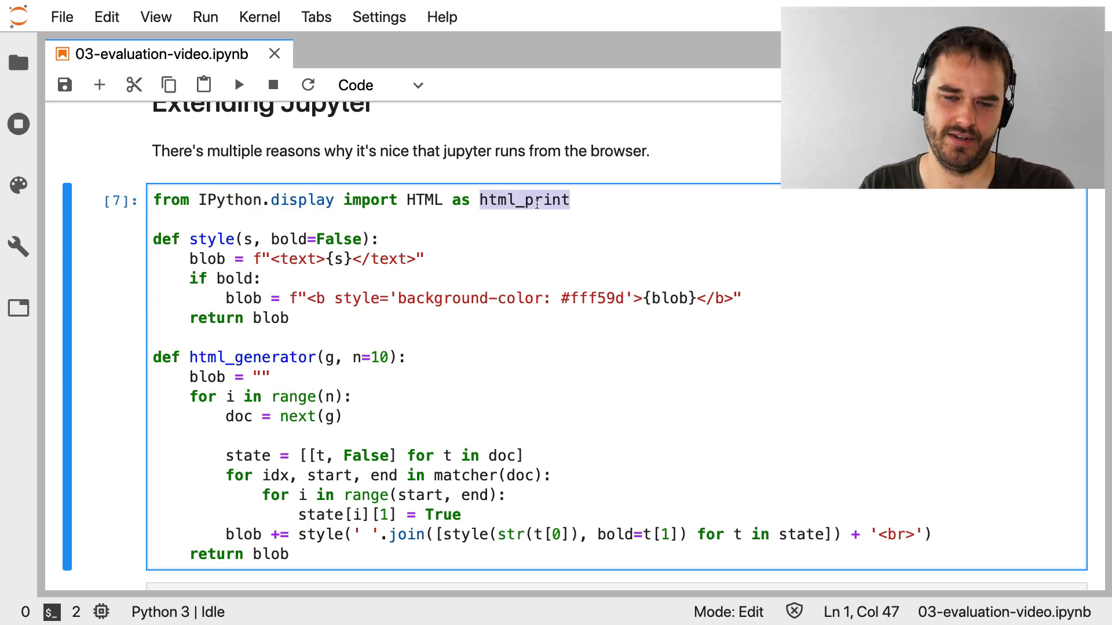
click(511, 248)
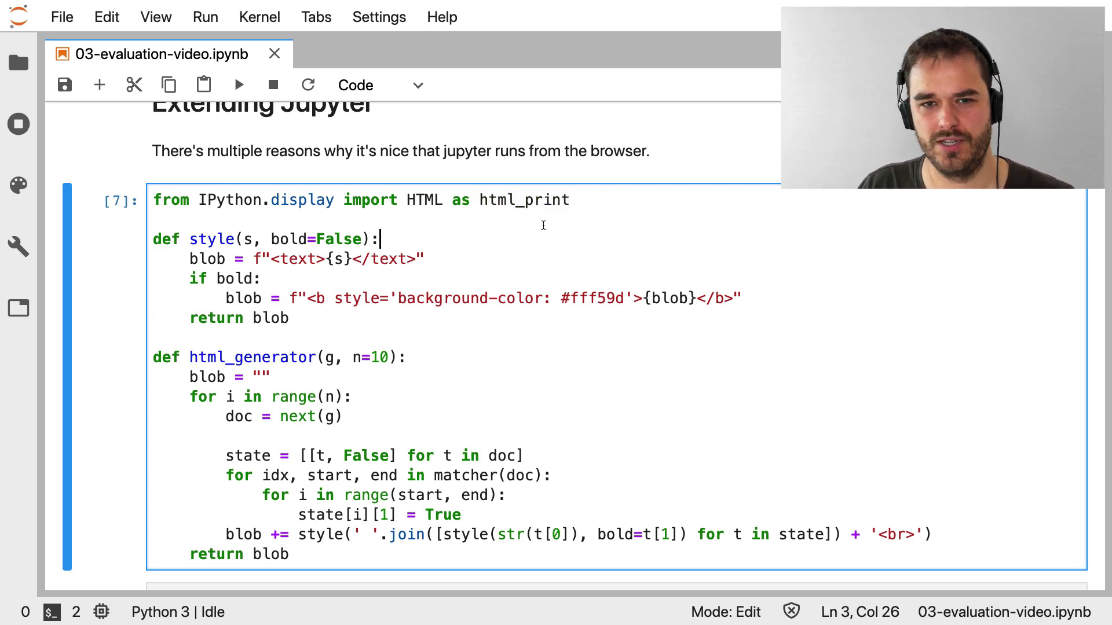
mouse_move(431, 413)
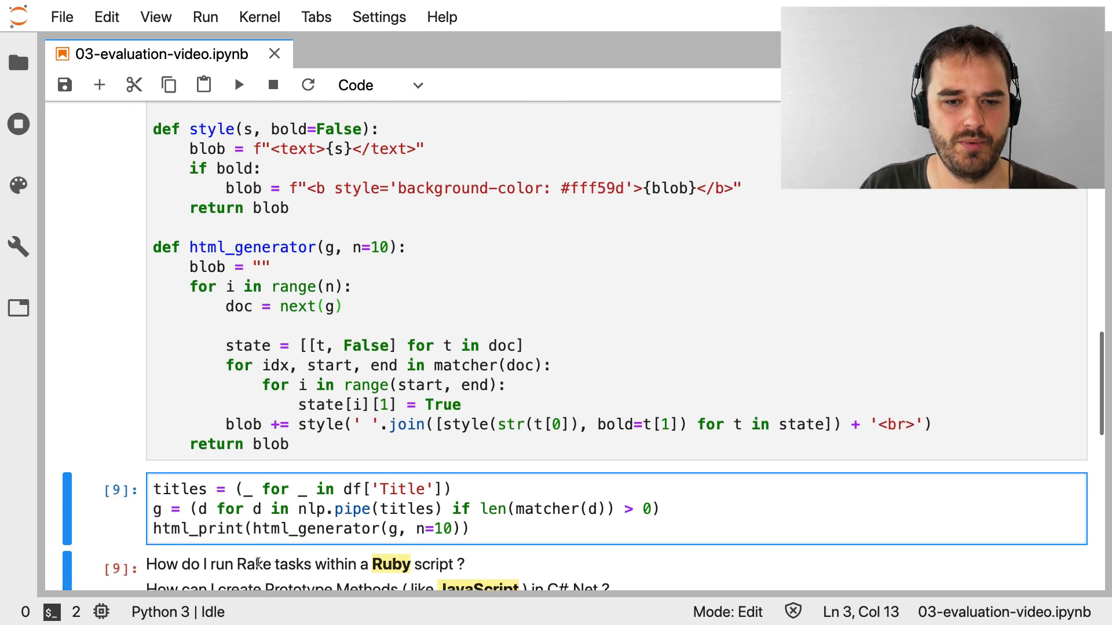
scroll(down, 3)
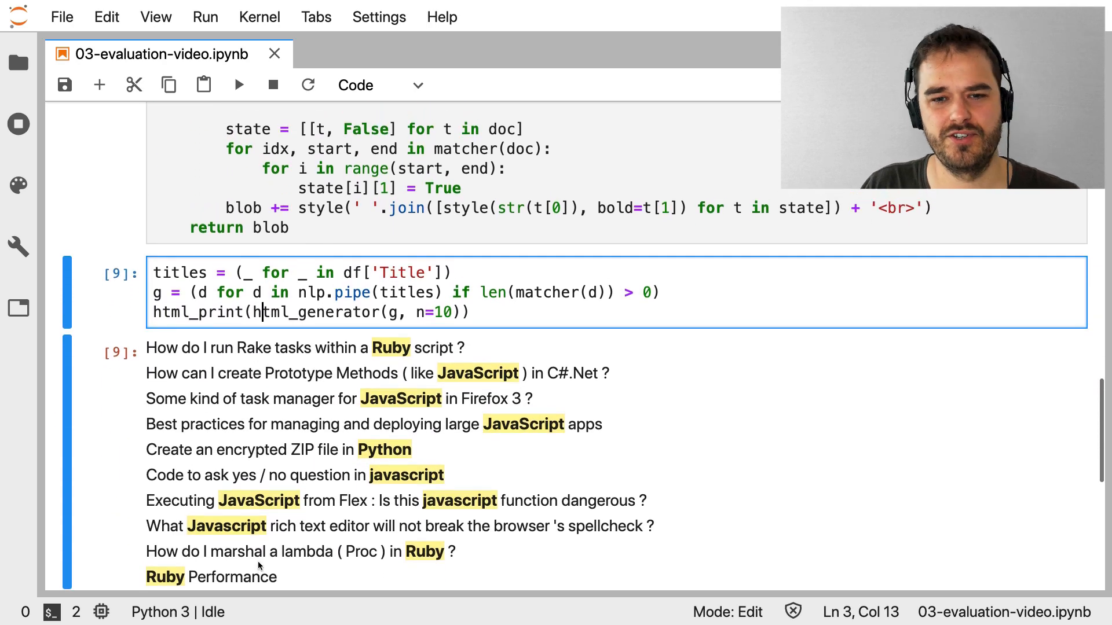
mouse_move(467, 518)
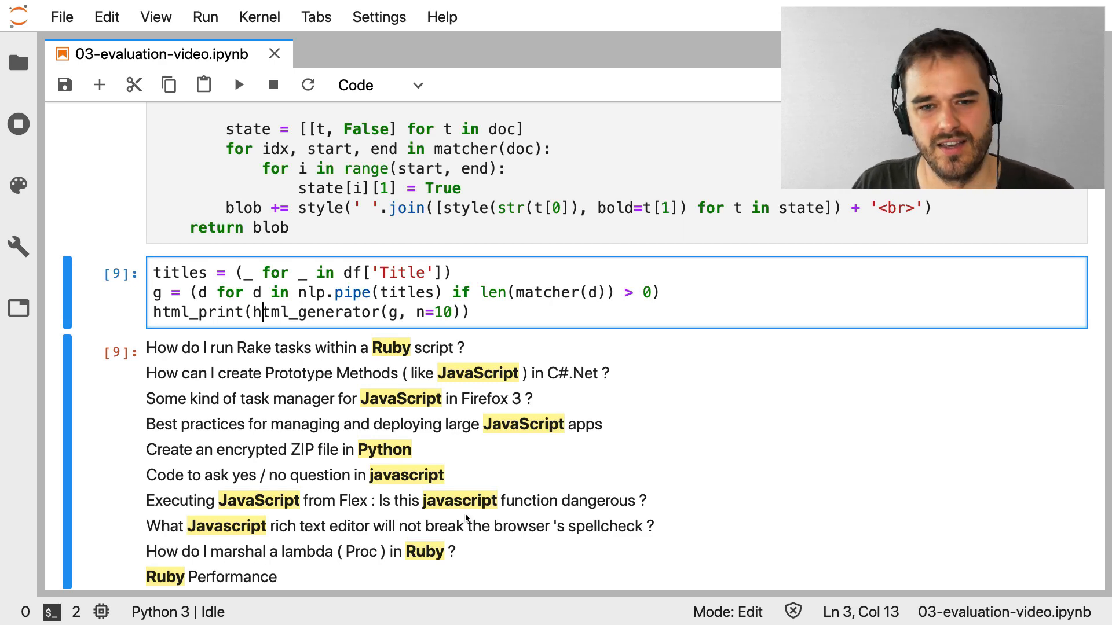
key(Escape)
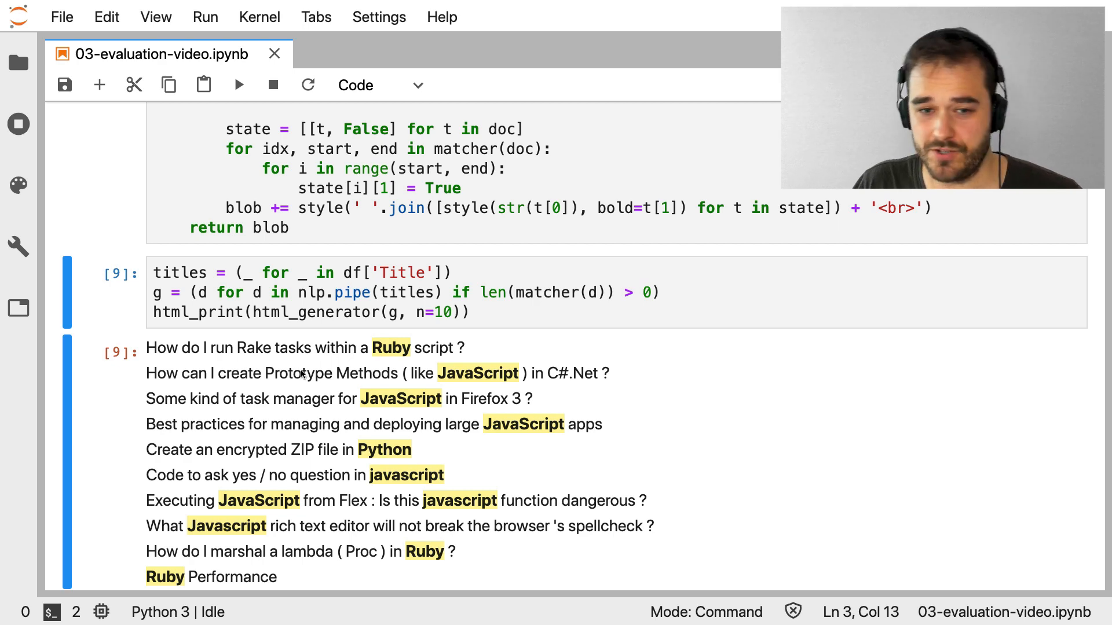
mouse_move(264, 525)
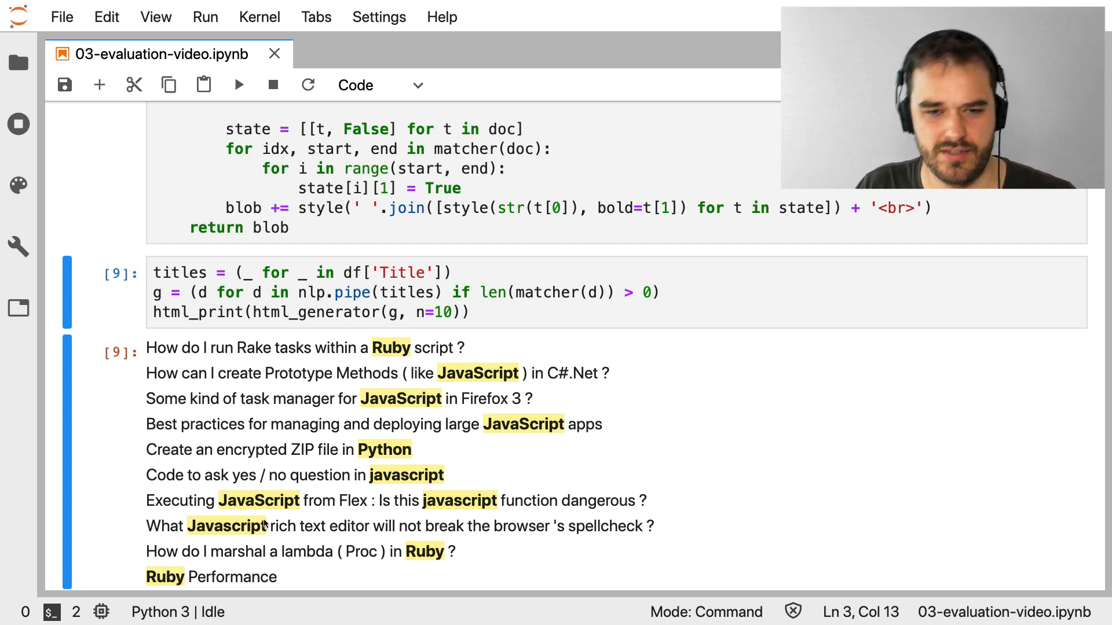
mouse_move(426, 484)
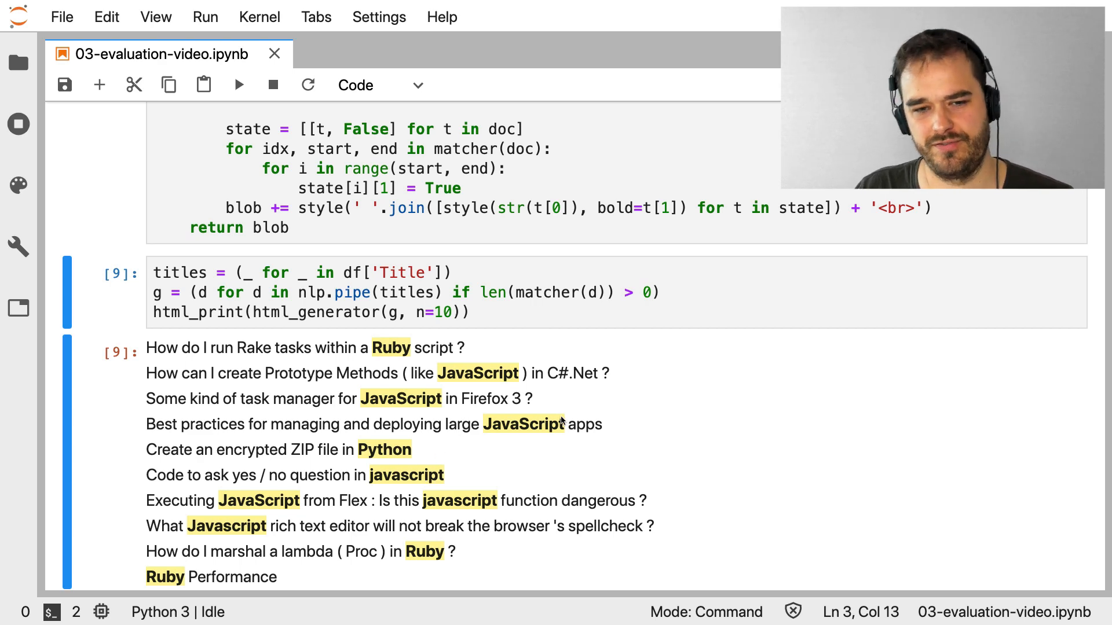
mouse_move(611, 382)
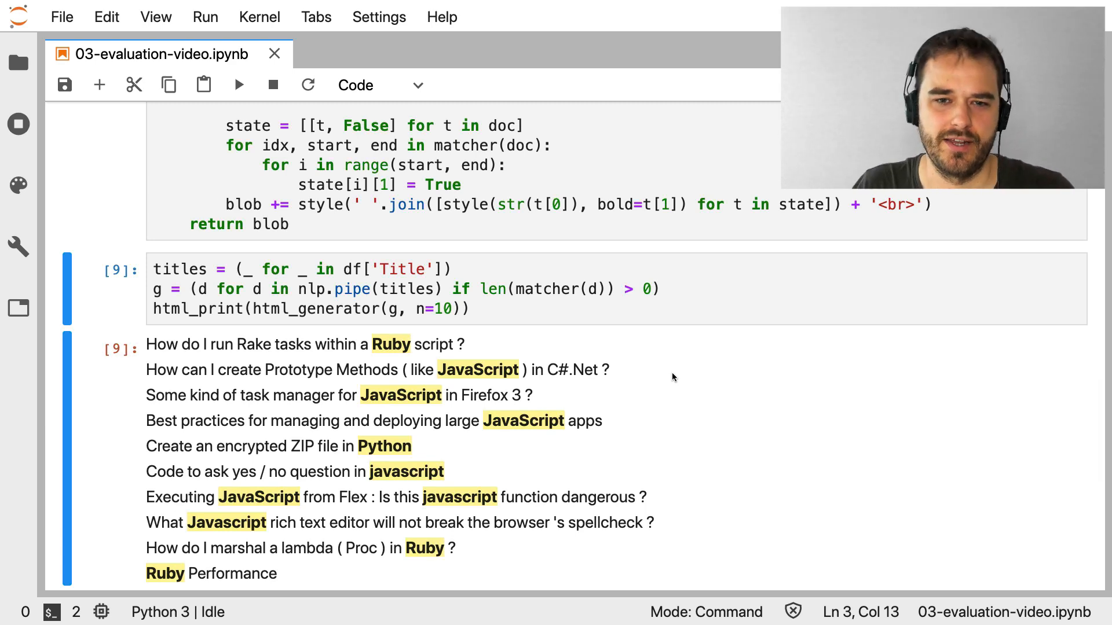
mouse_move(544, 382)
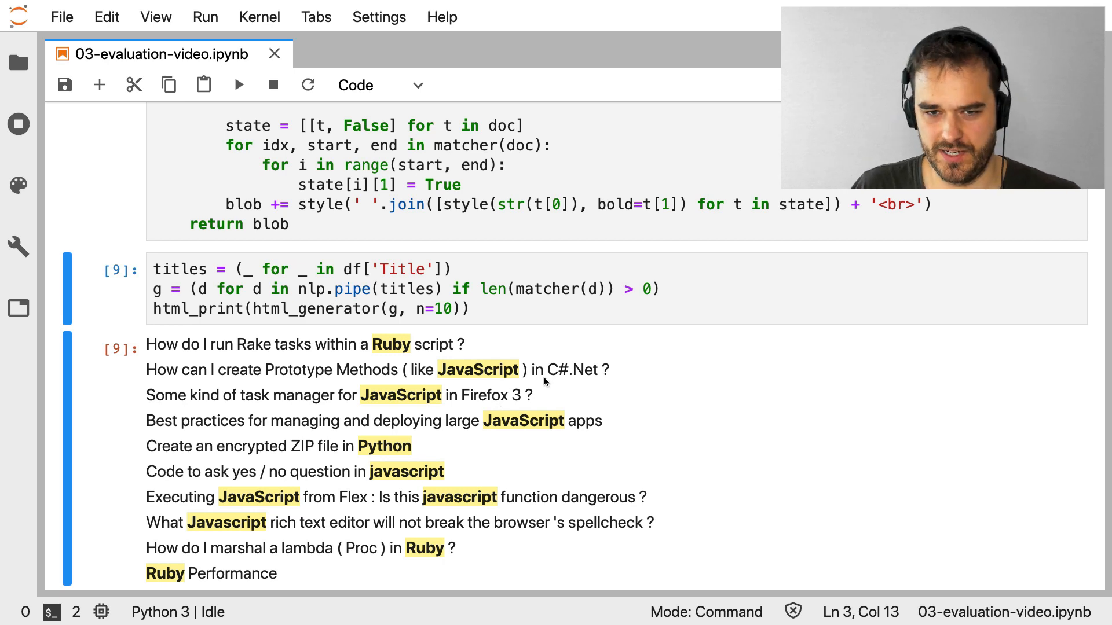
mouse_move(498, 380)
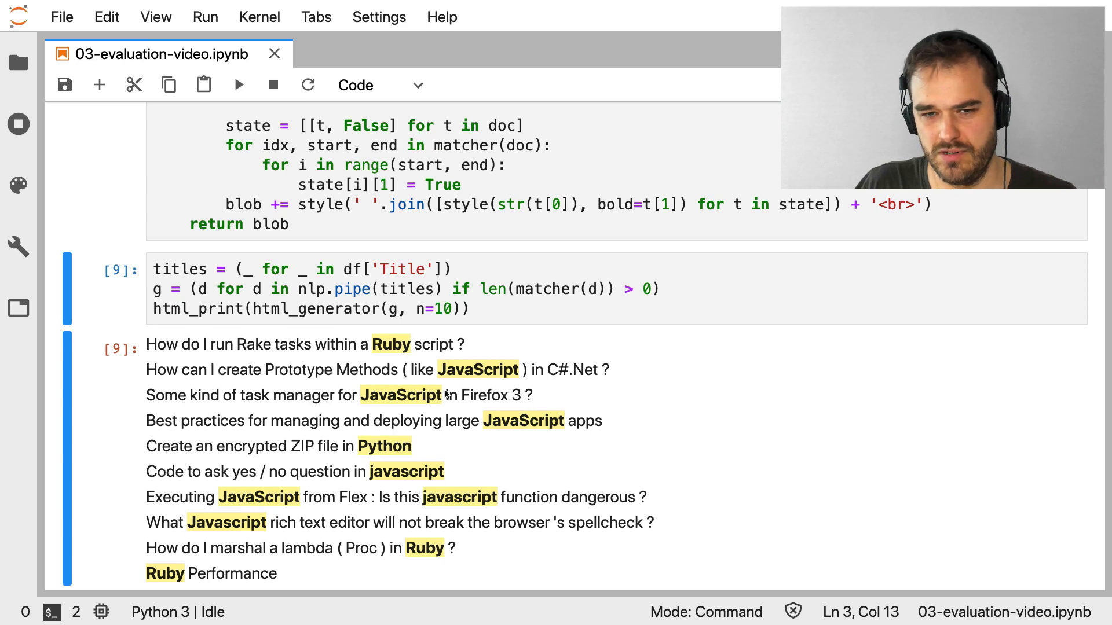
mouse_move(582, 376)
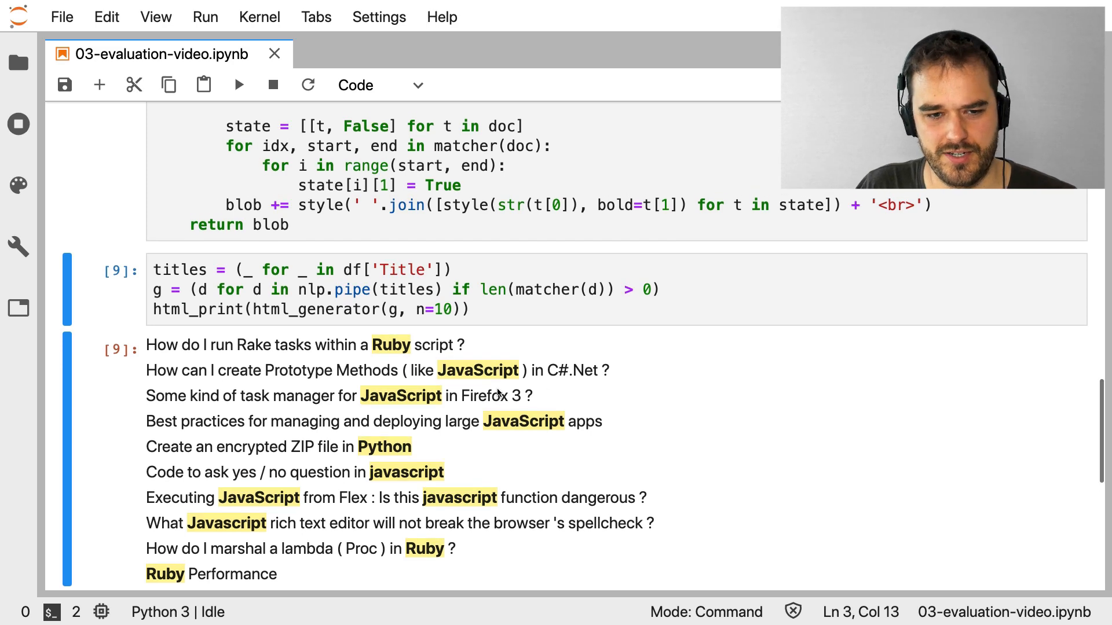
mouse_move(471, 475)
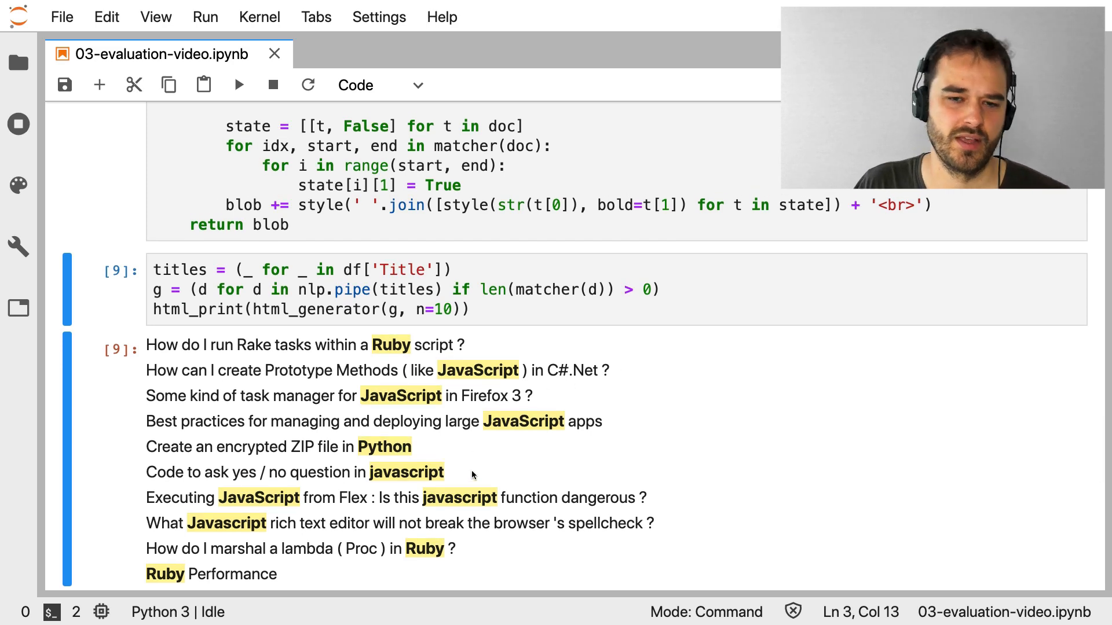
mouse_move(537, 370)
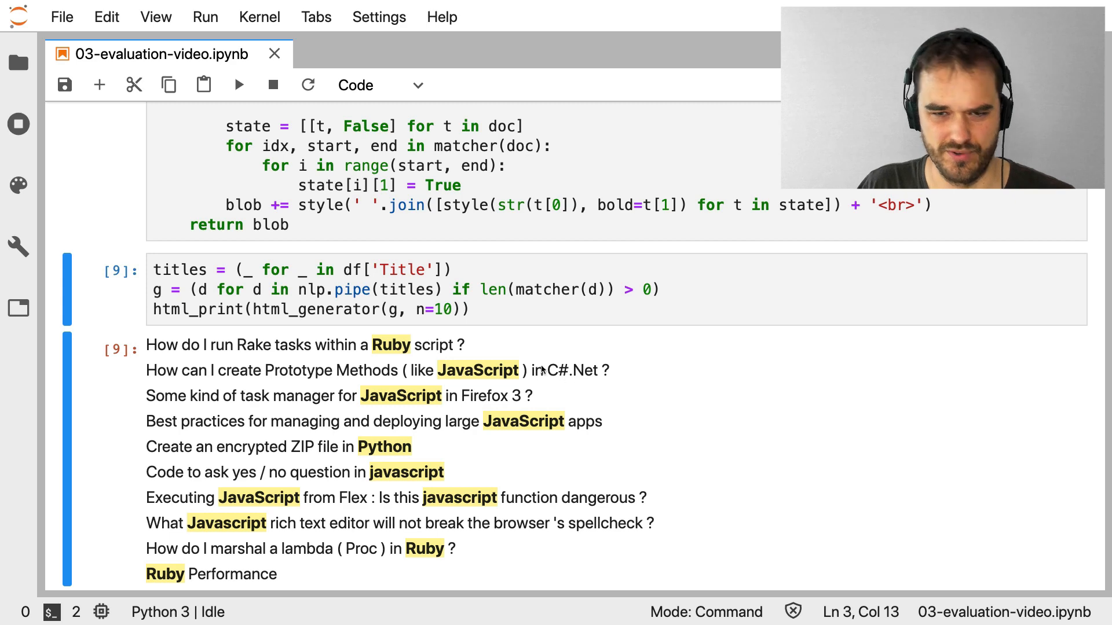
mouse_move(259, 509)
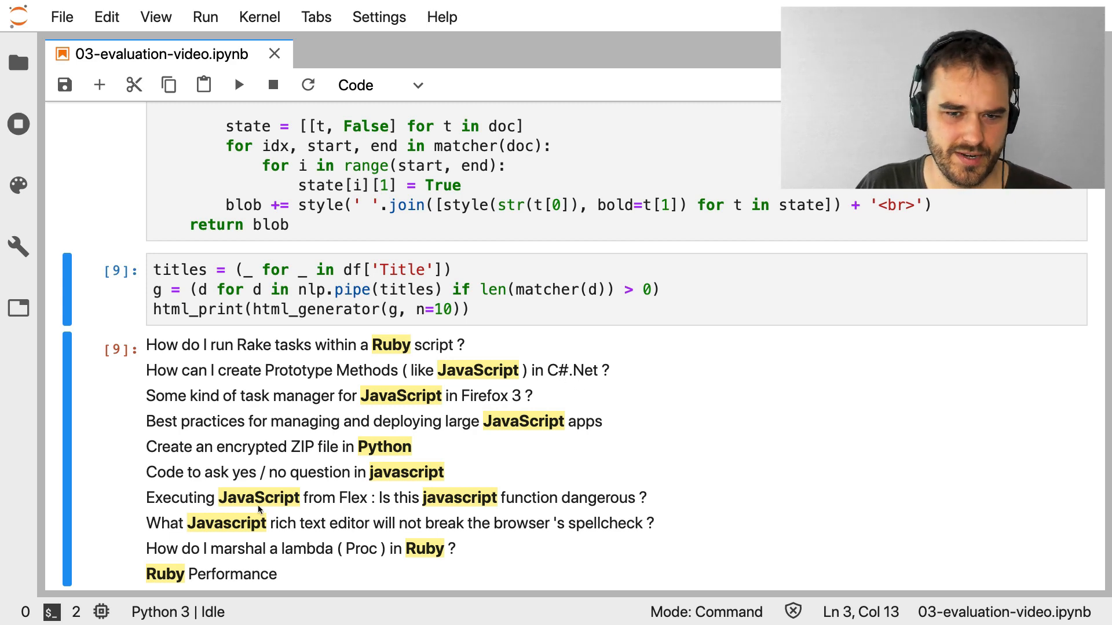
mouse_move(518, 325)
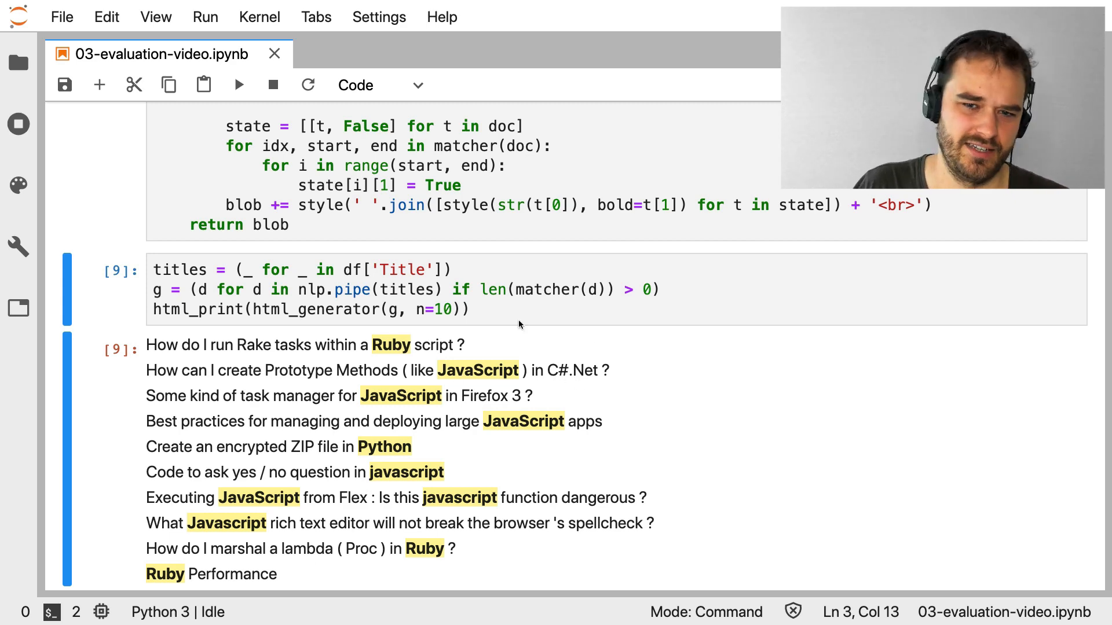
mouse_move(691, 488)
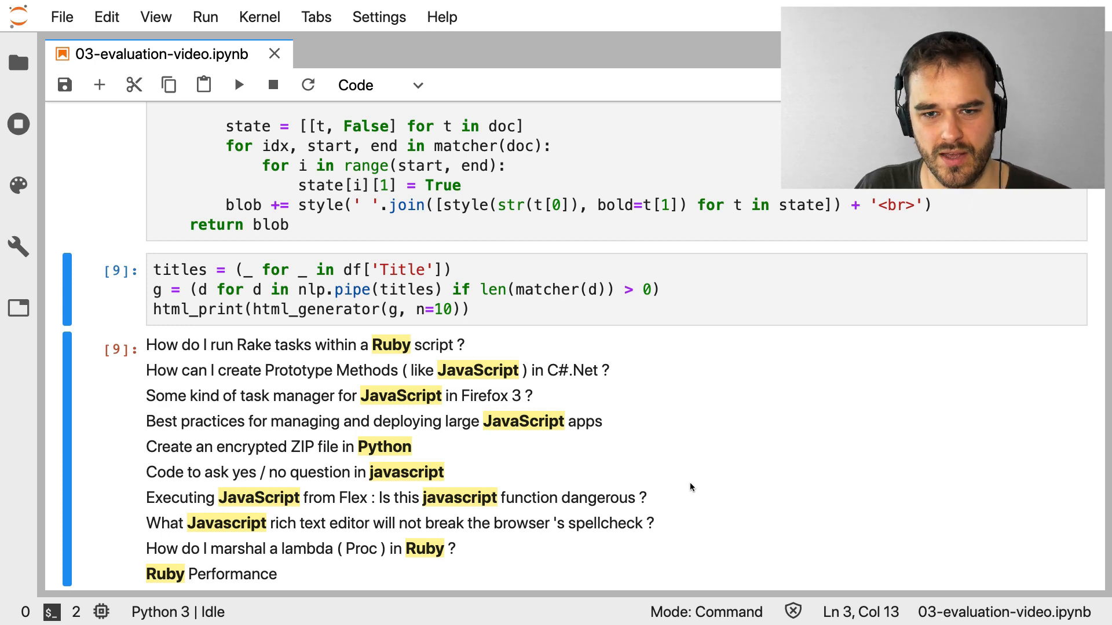
mouse_move(720, 476)
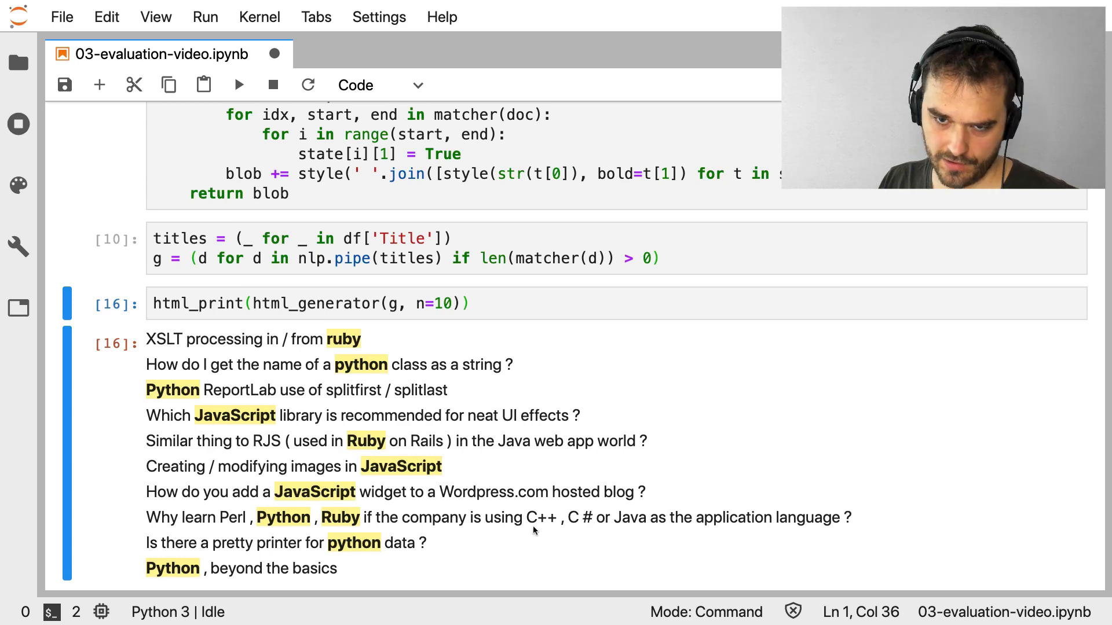
mouse_move(581, 524)
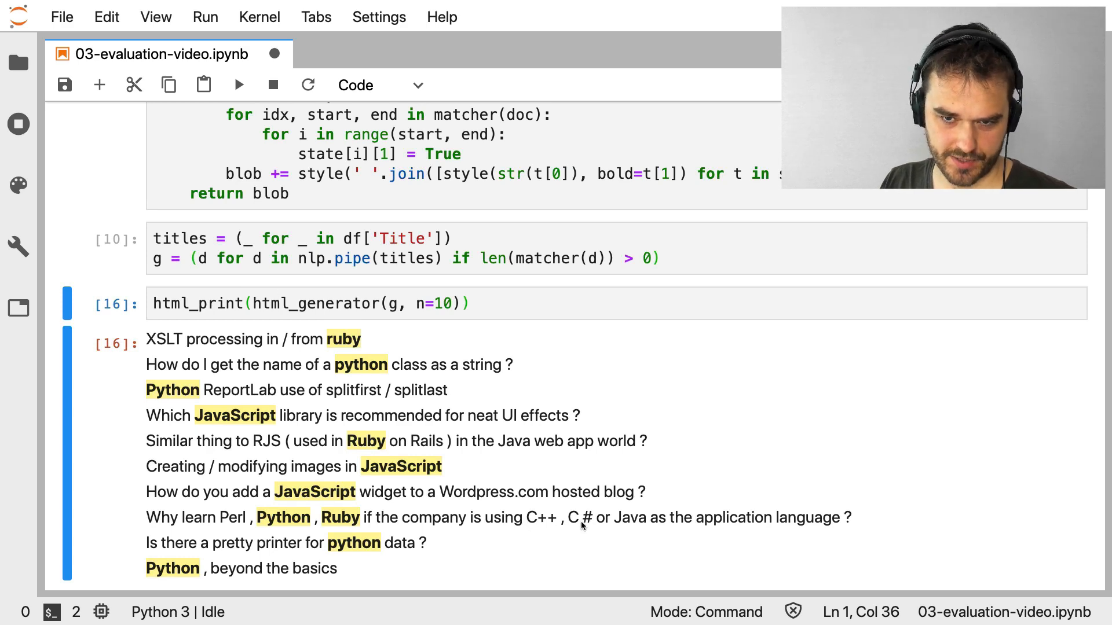
mouse_move(524, 534)
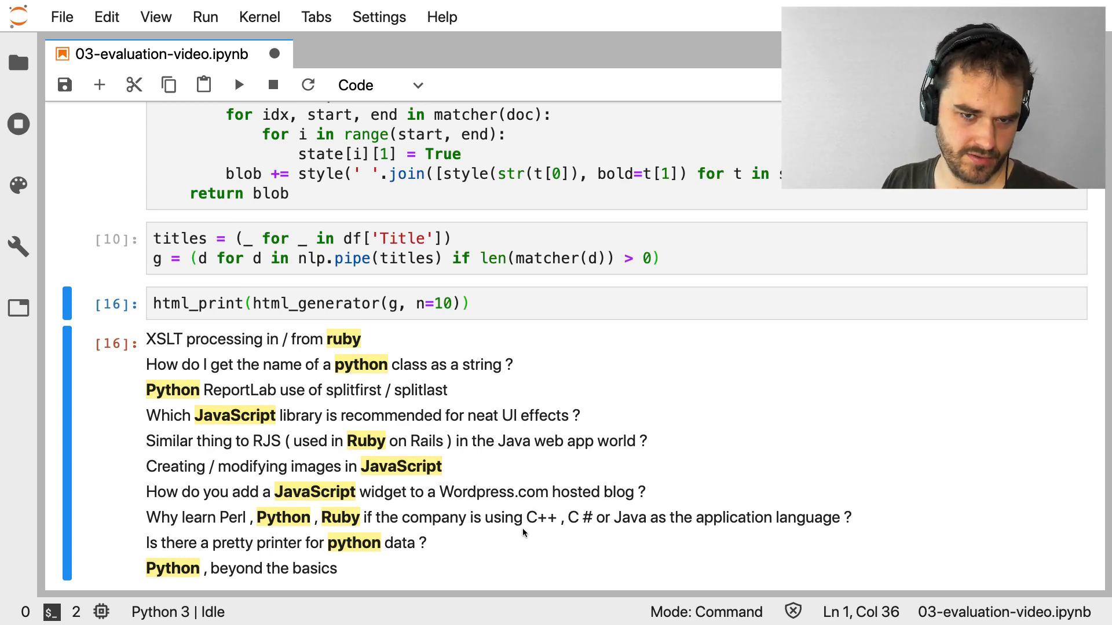
mouse_move(642, 352)
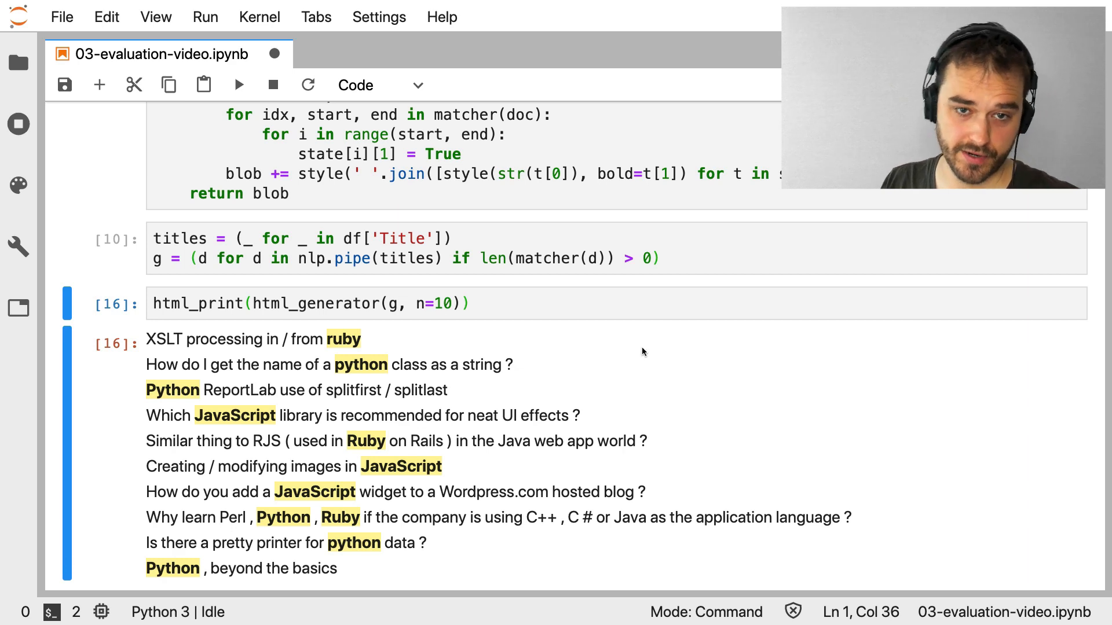
Re-run the html_print cell for fresh batches of ten highlighted titles
click(581, 303)
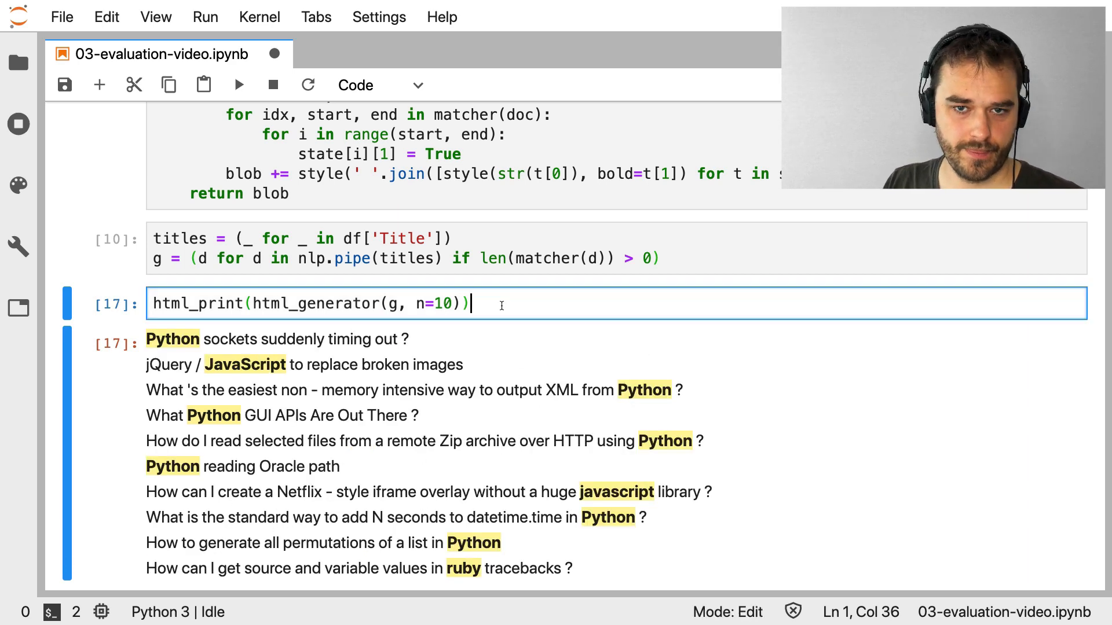
key(shift+Return)
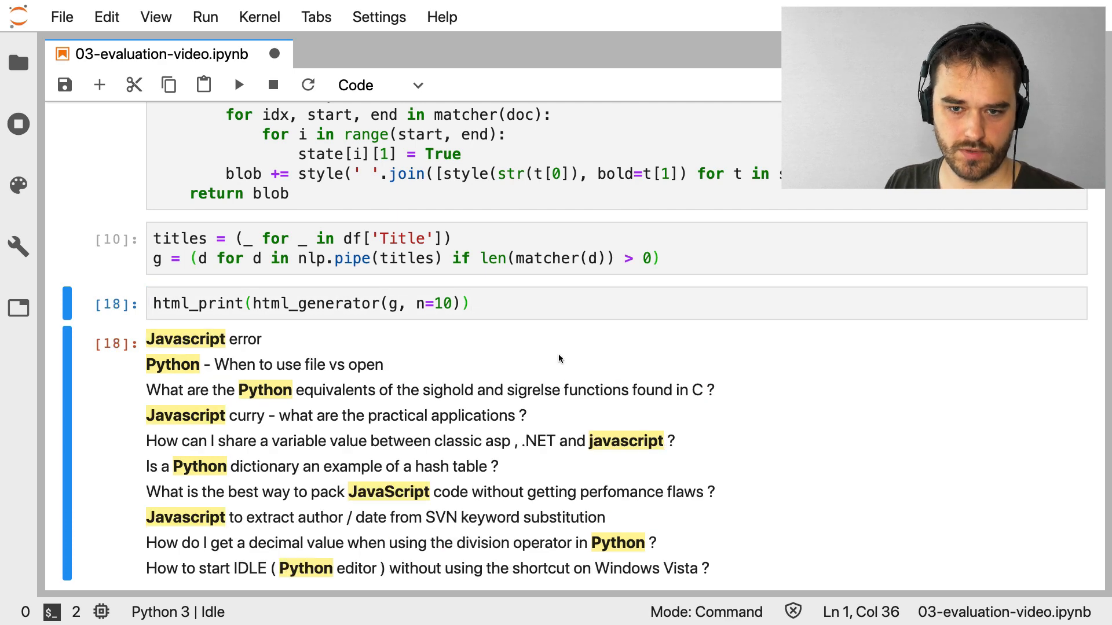
mouse_move(766, 410)
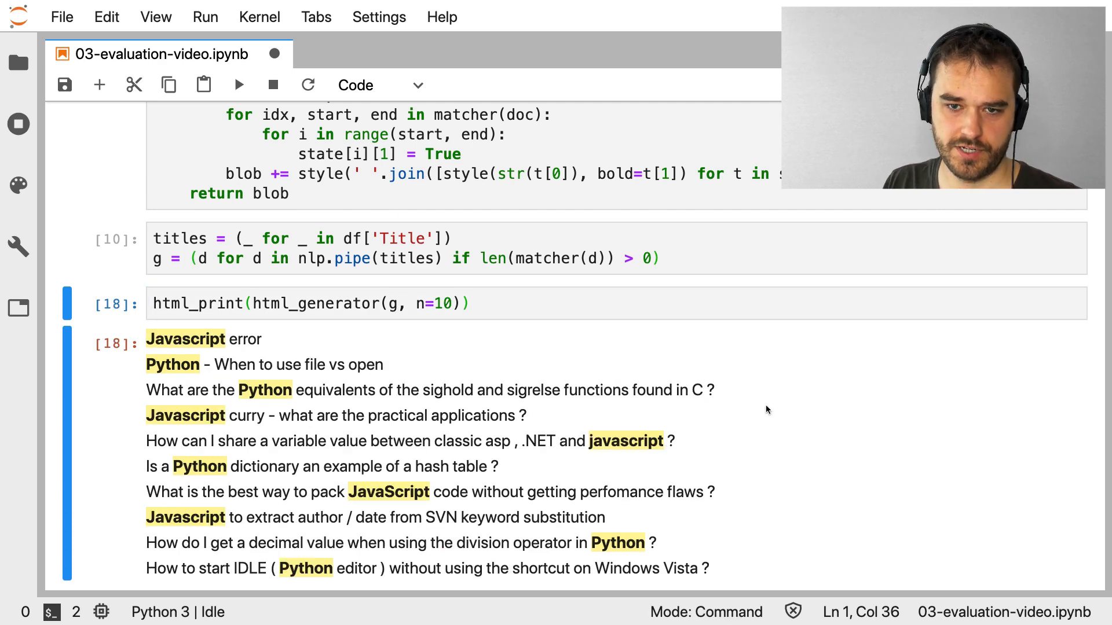
click(239, 85)
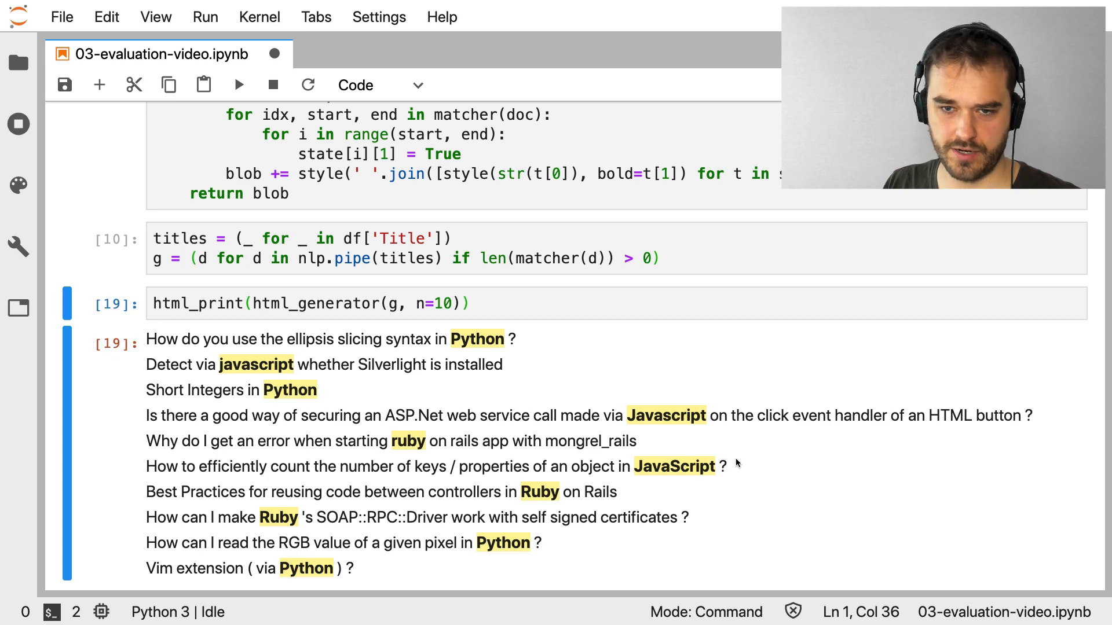
mouse_move(826, 375)
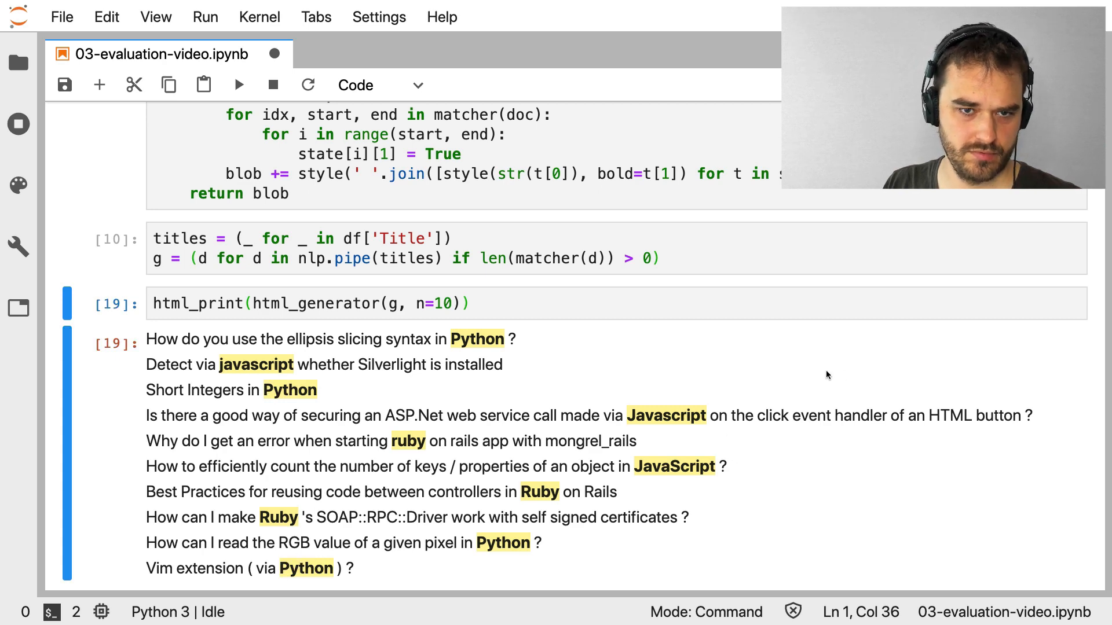
mouse_move(728, 494)
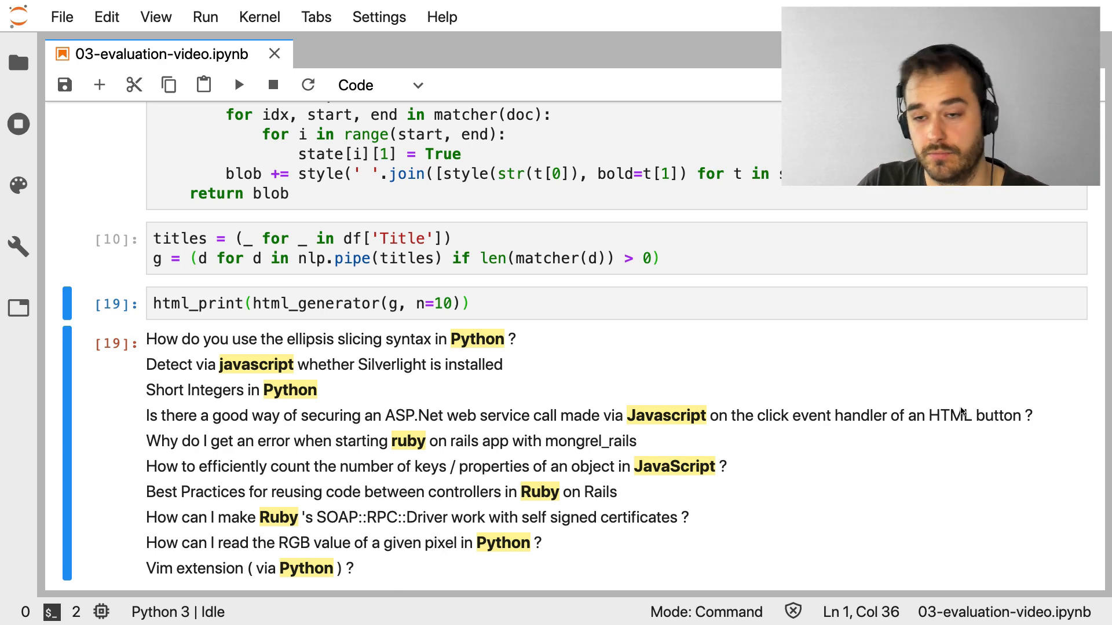
mouse_move(578, 379)
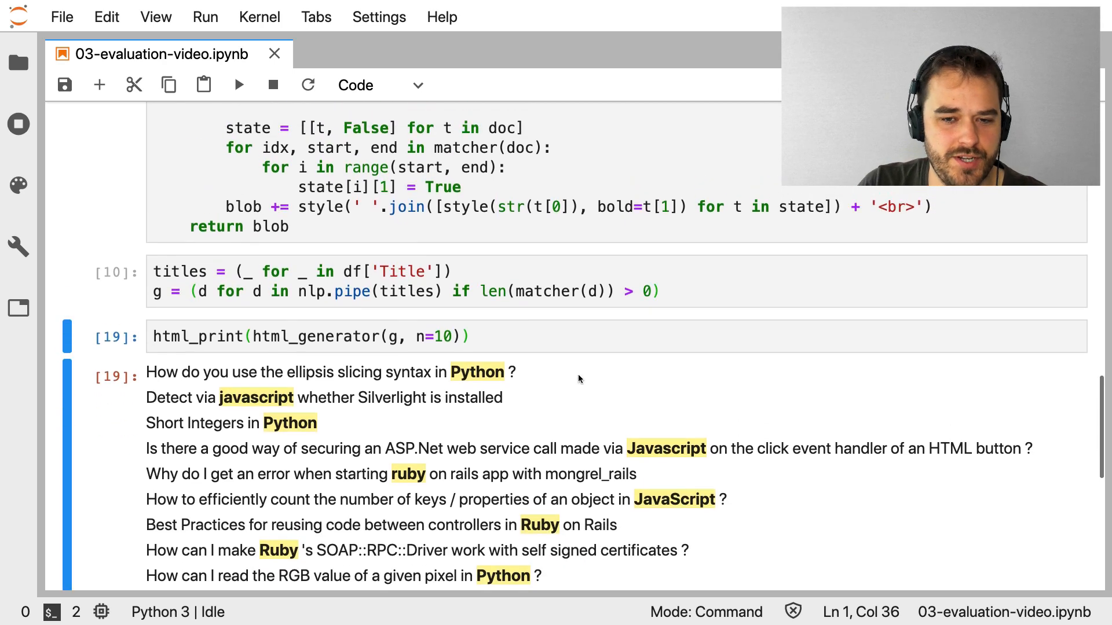
Scroll up past the Matcher patterns, then down to 'Adding Moar Languages!'
scroll(up, 3)
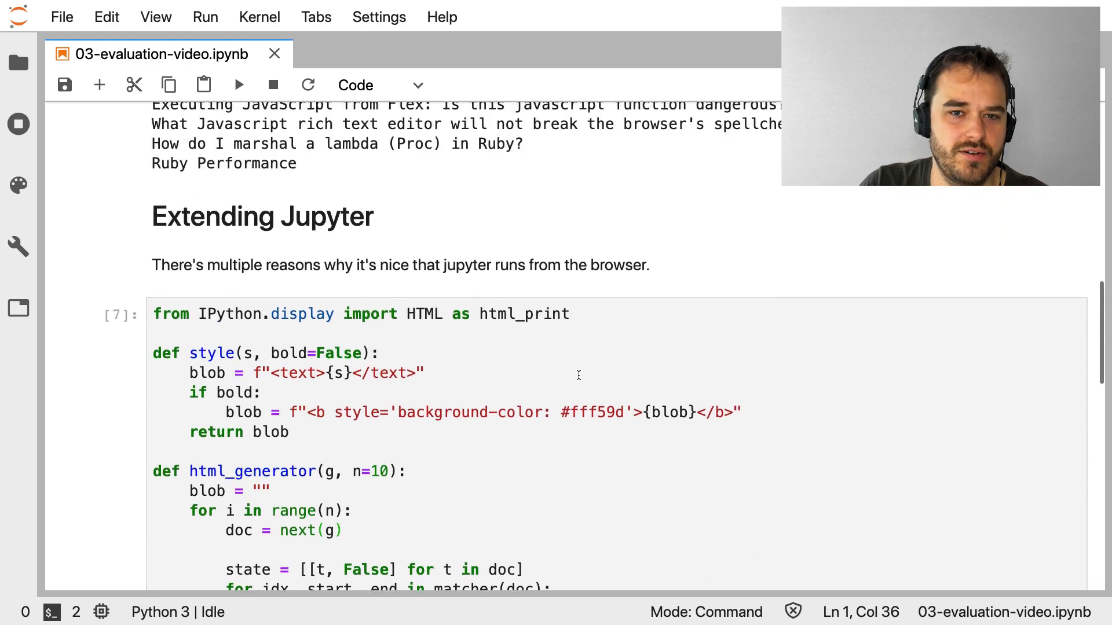
scroll(up, 3)
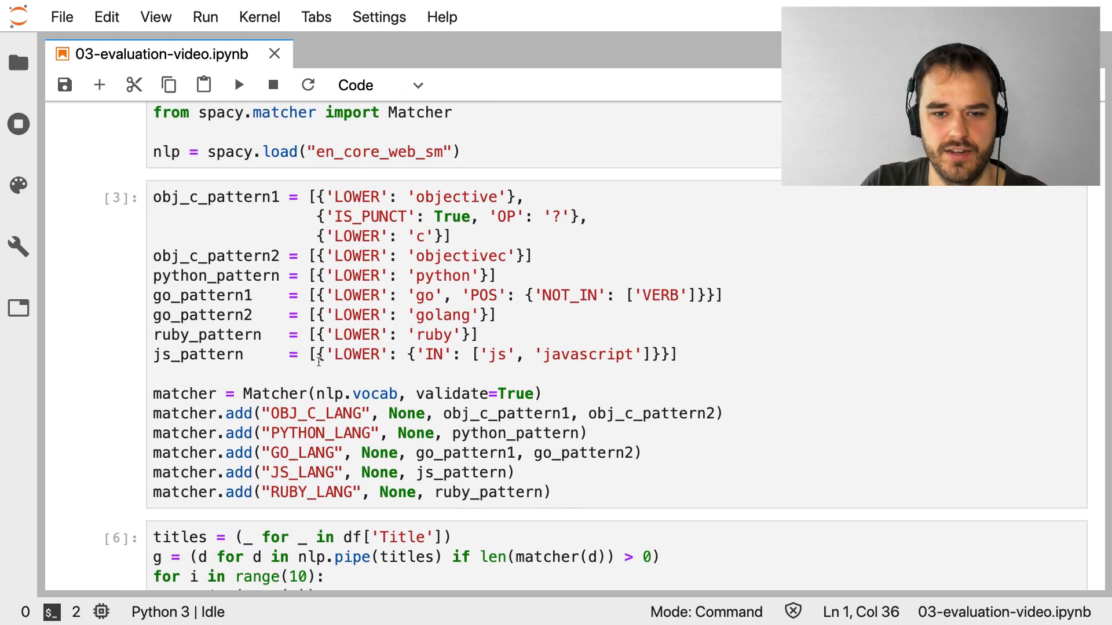
scroll(down, 3)
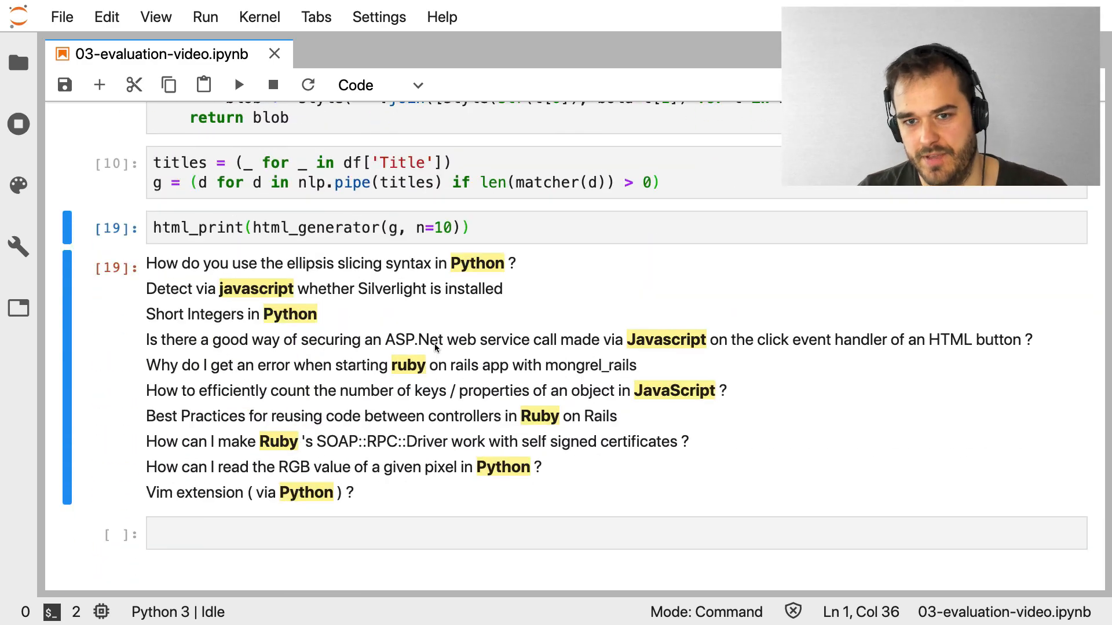
scroll(down, 3)
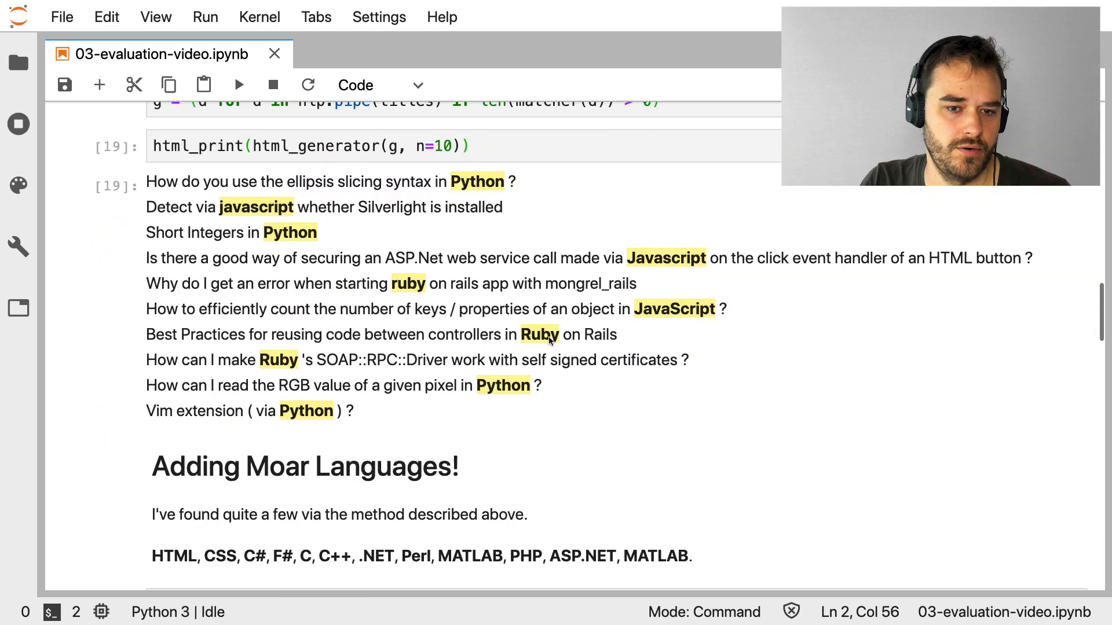
scroll(down, 3)
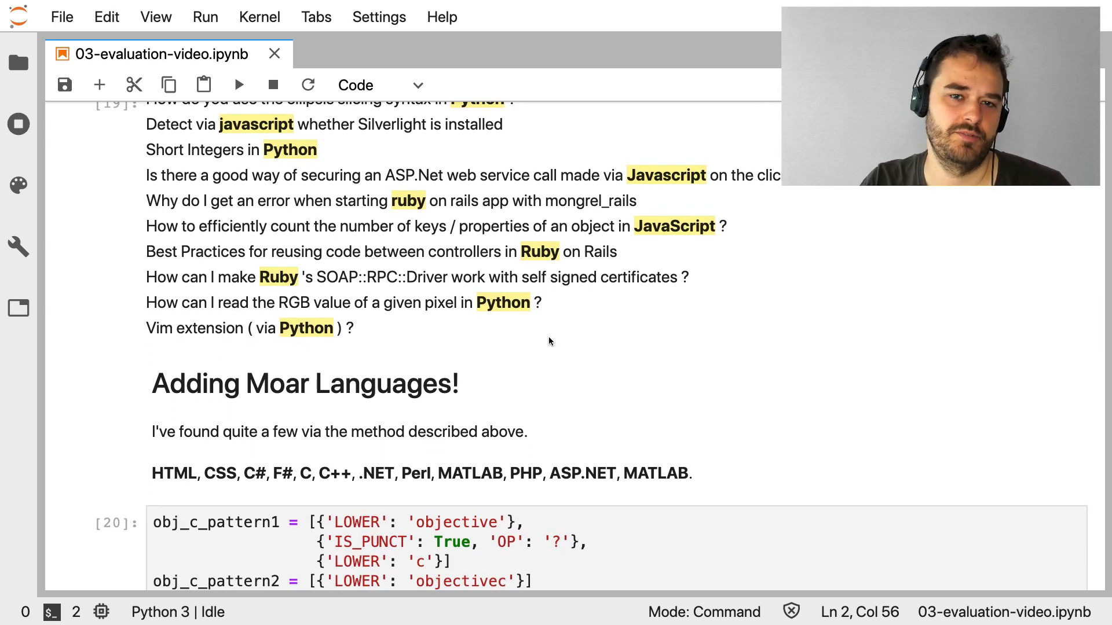
scroll(down, 3)
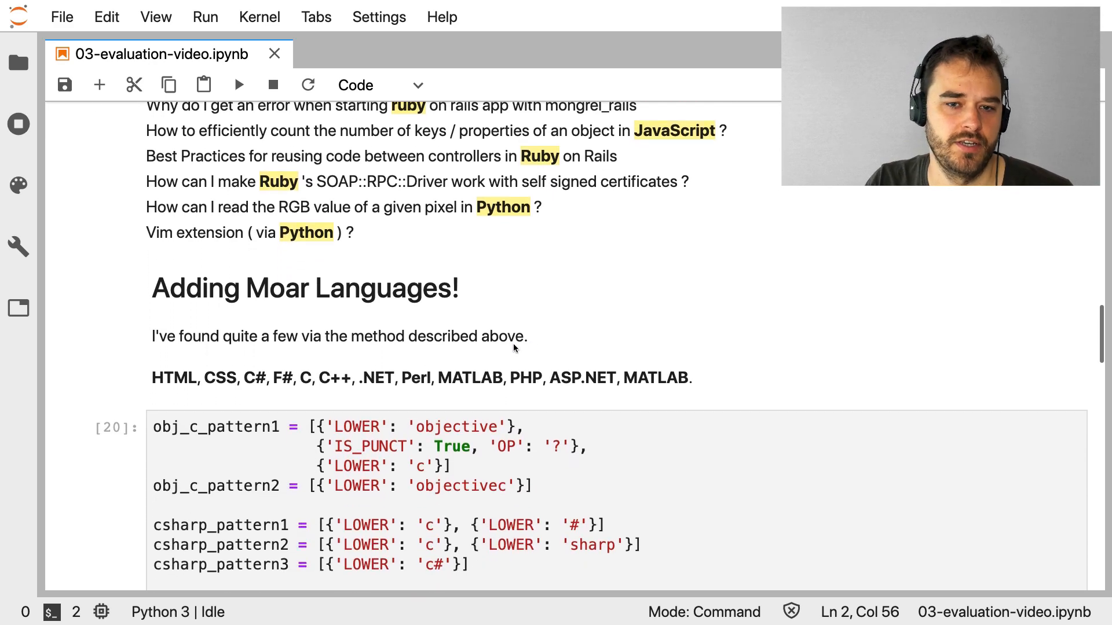
scroll(down, 3)
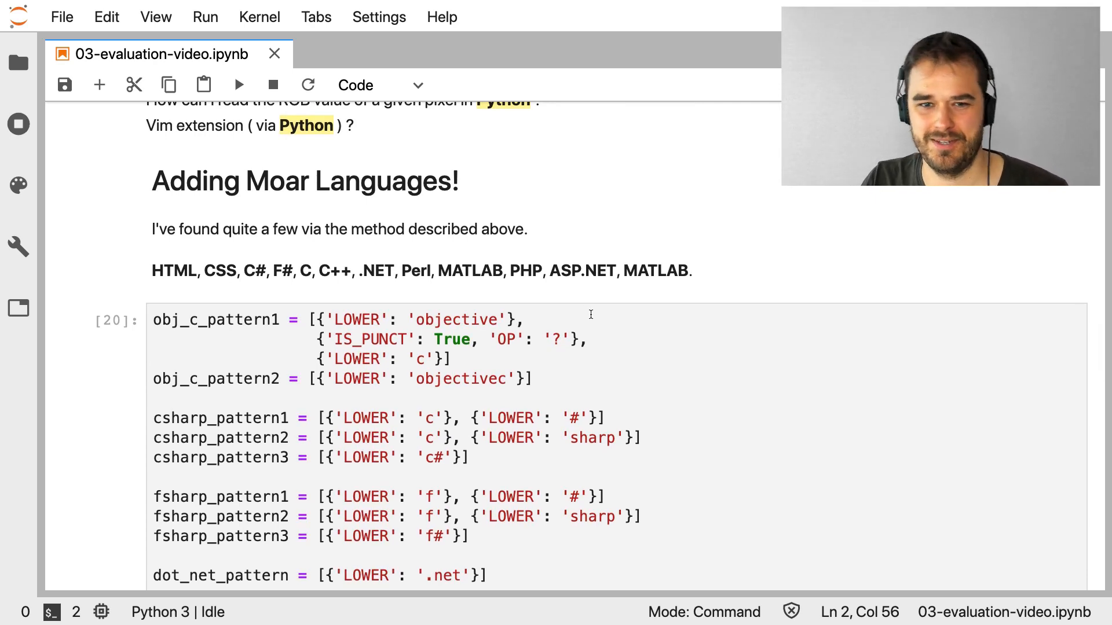
mouse_move(555, 284)
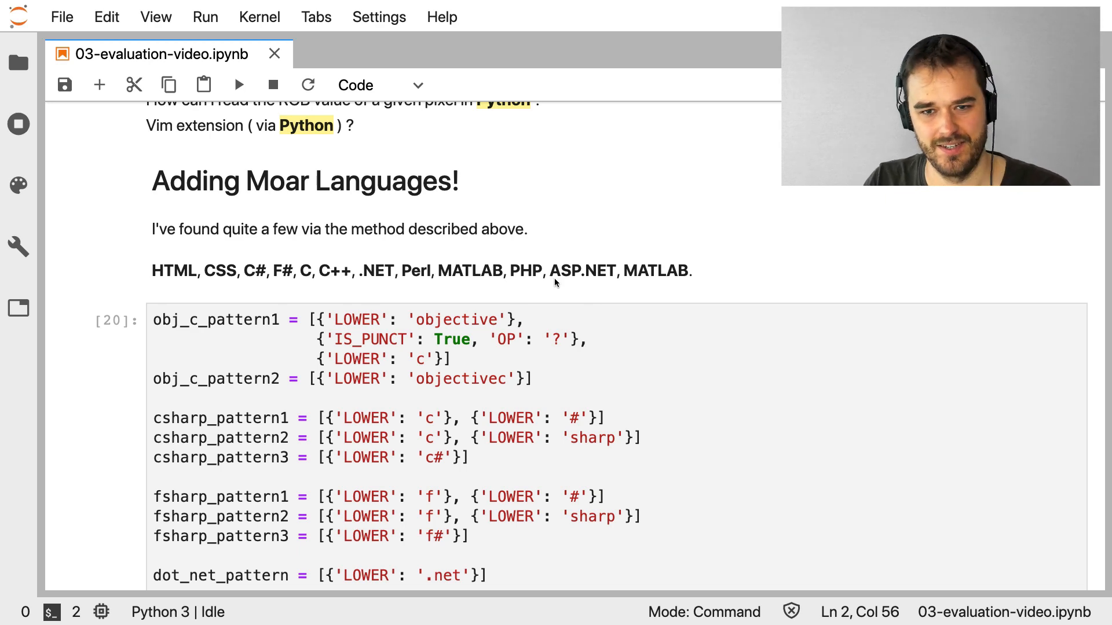
scroll(down, 3)
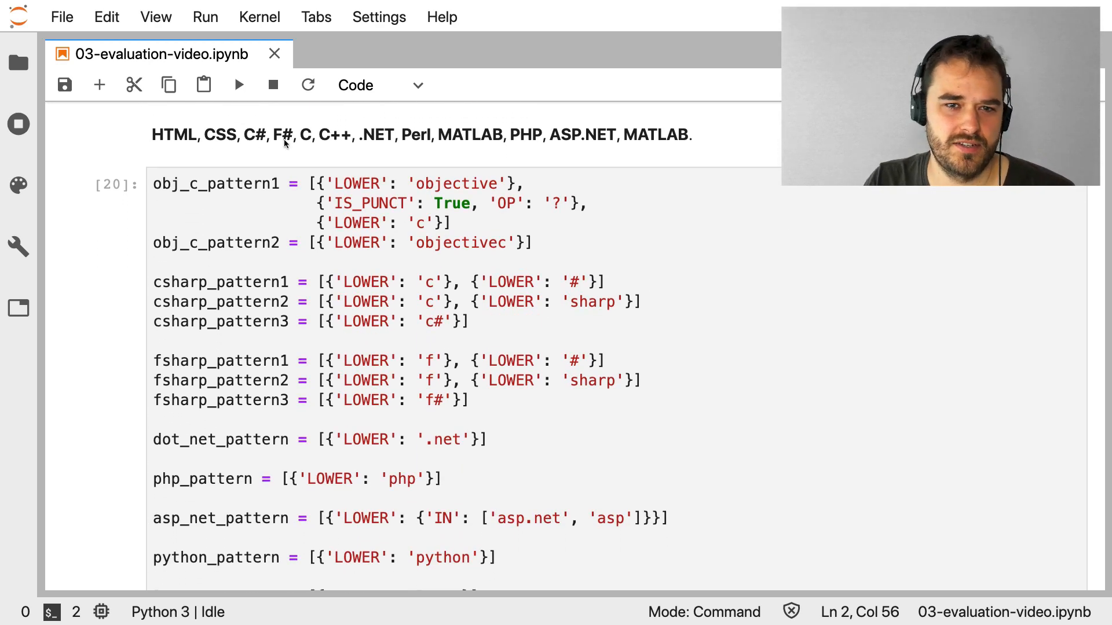
mouse_move(376, 347)
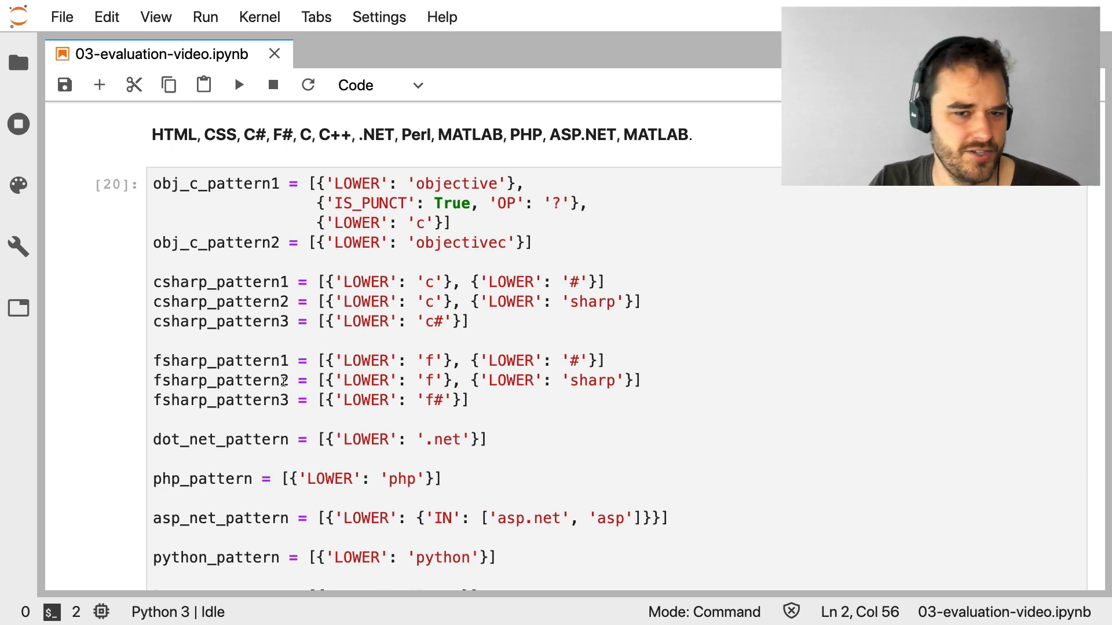
scroll(down, 3)
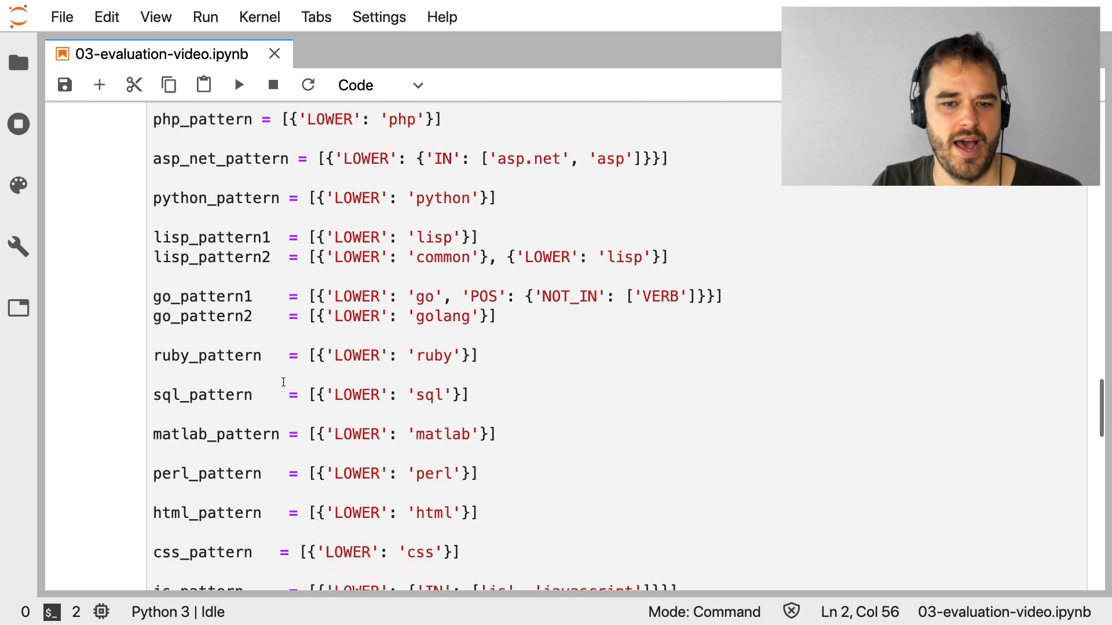
scroll(down, 3)
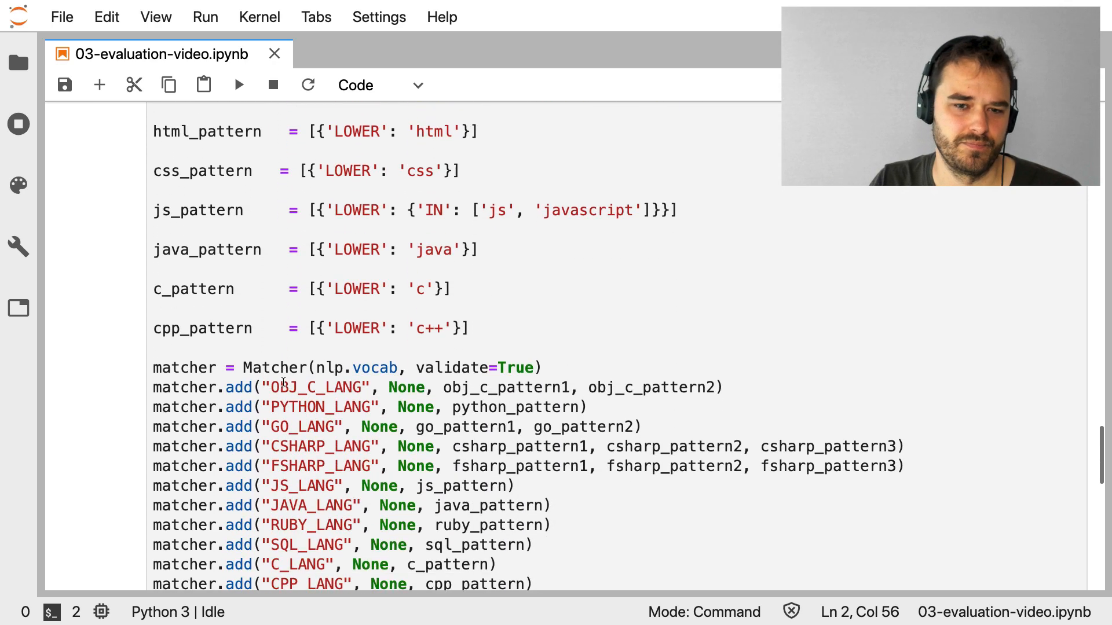
scroll(down, 3)
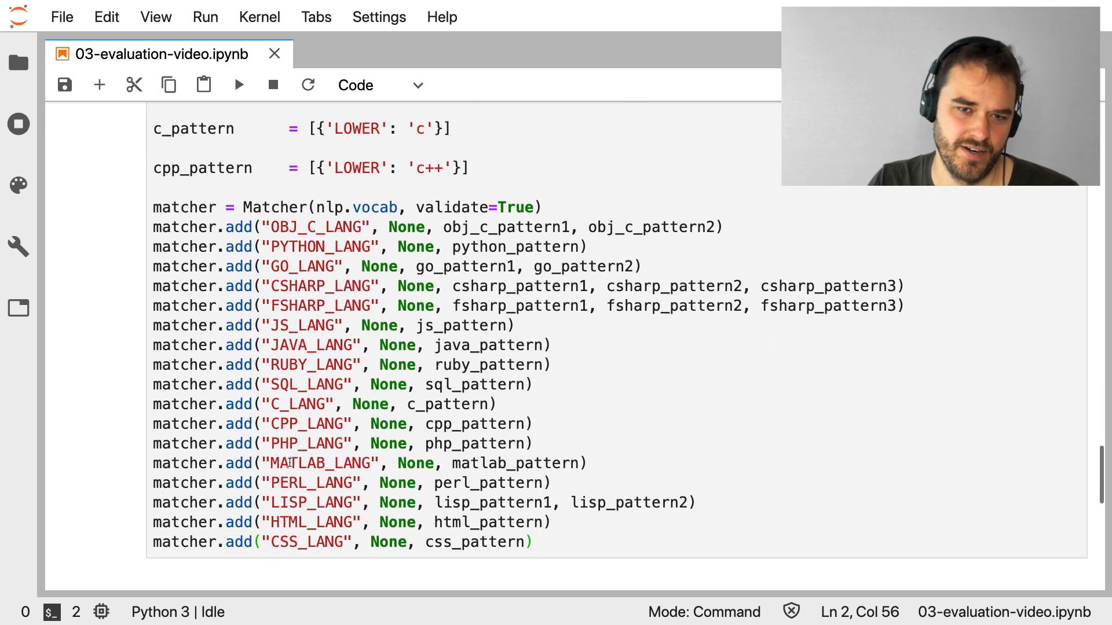
scroll(up, 3)
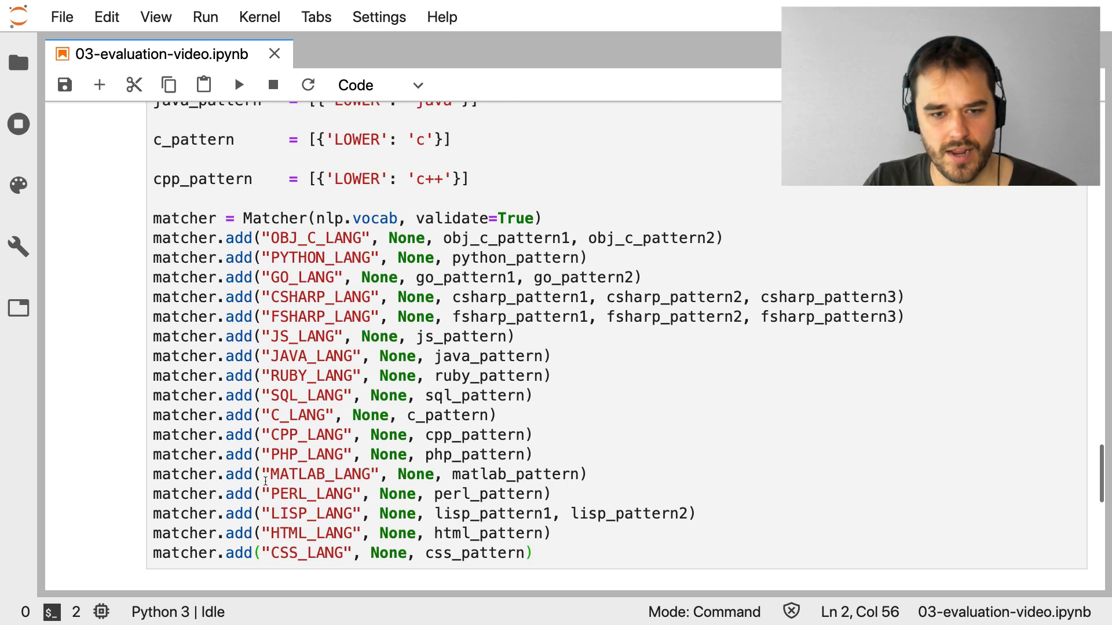
mouse_move(110, 449)
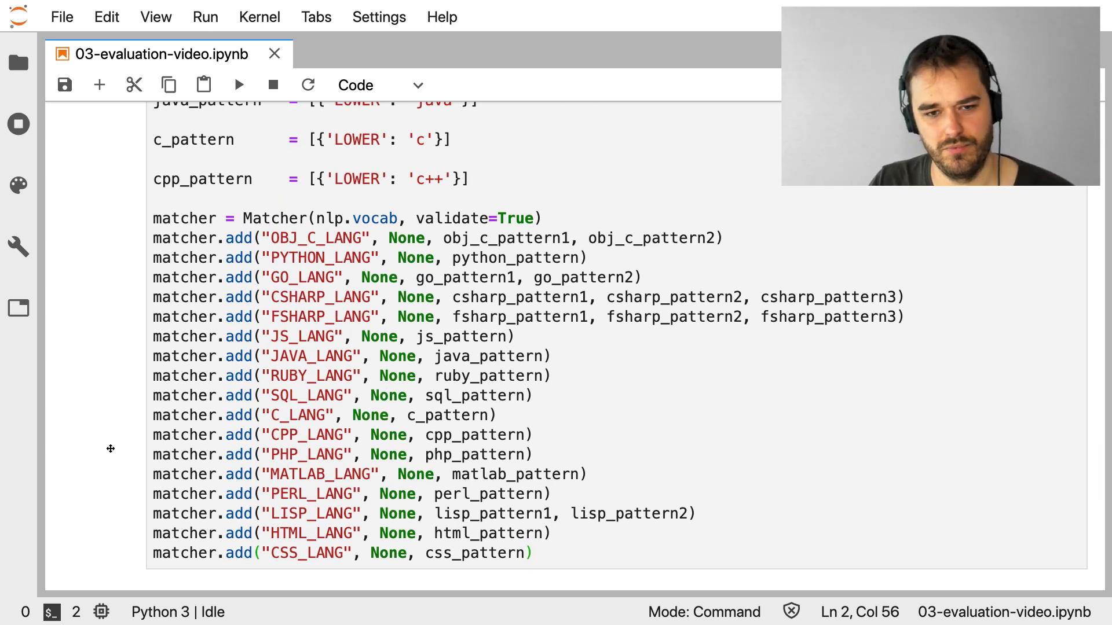
mouse_move(94, 449)
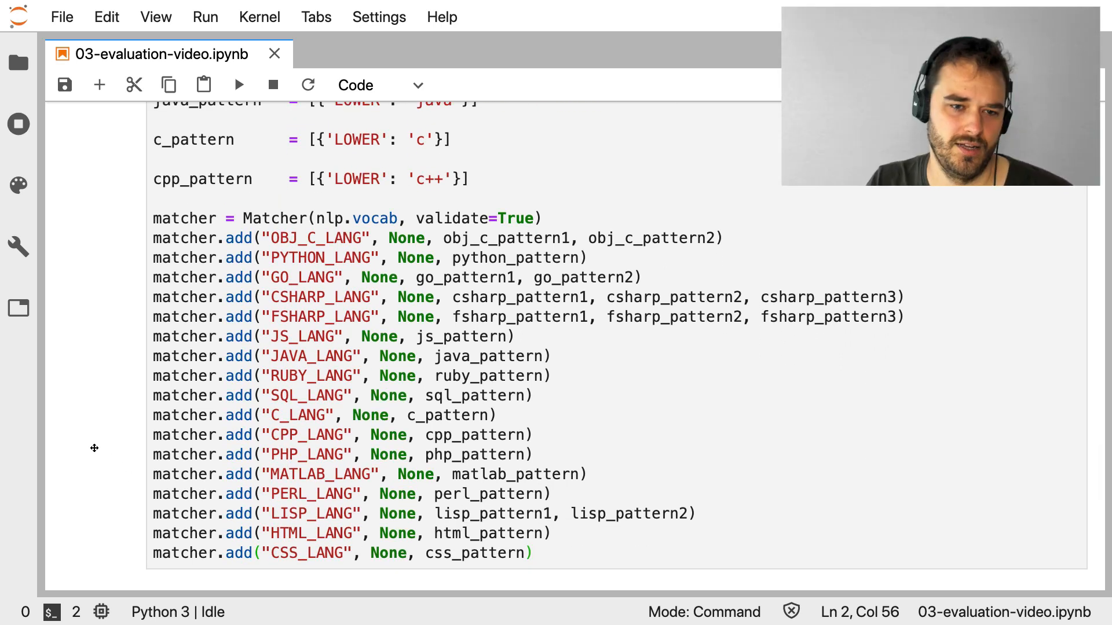
click(279, 455)
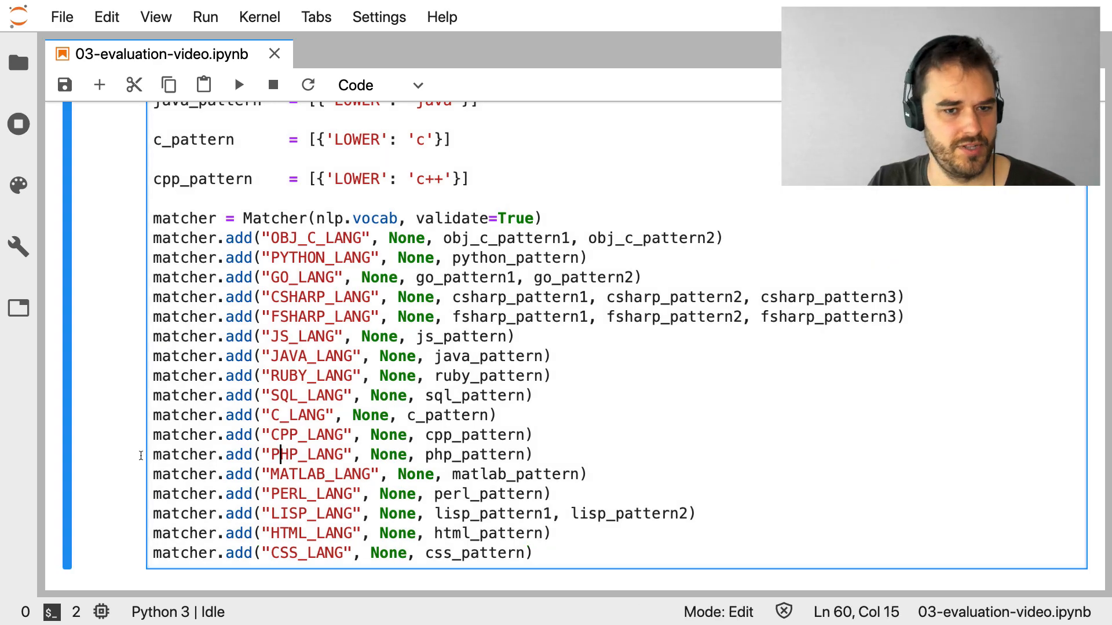
scroll(up, 3)
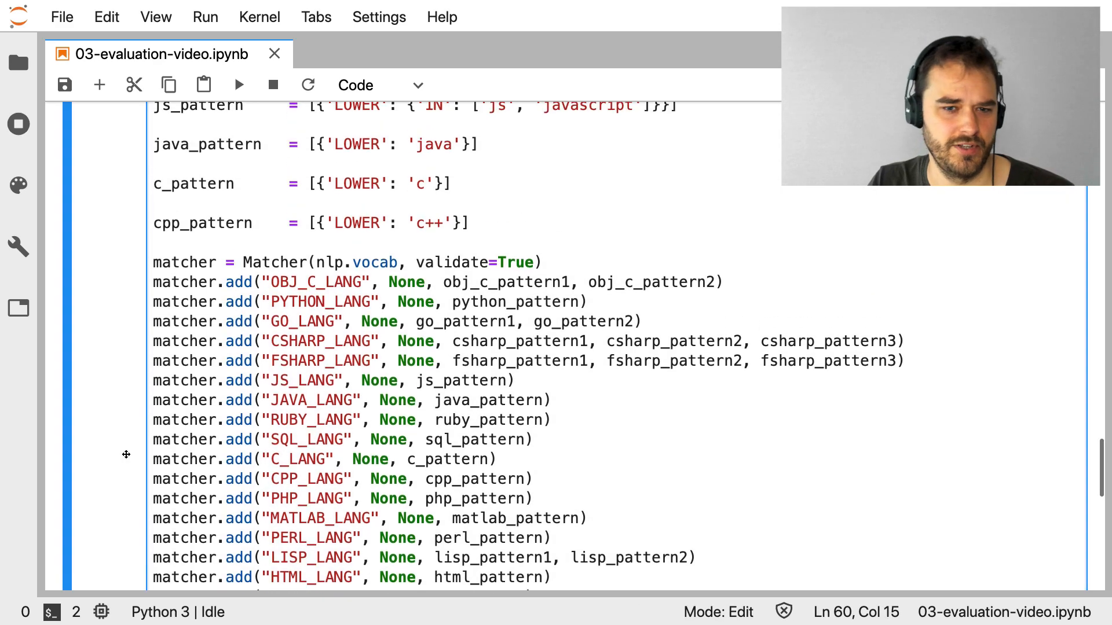
scroll(up, 3)
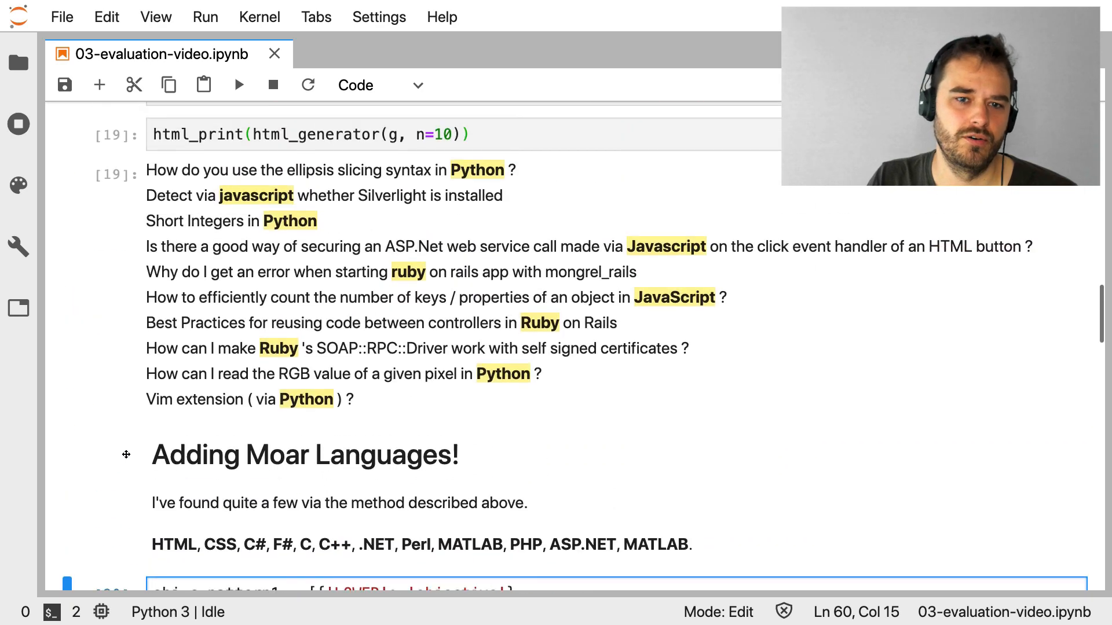
scroll(up, 3)
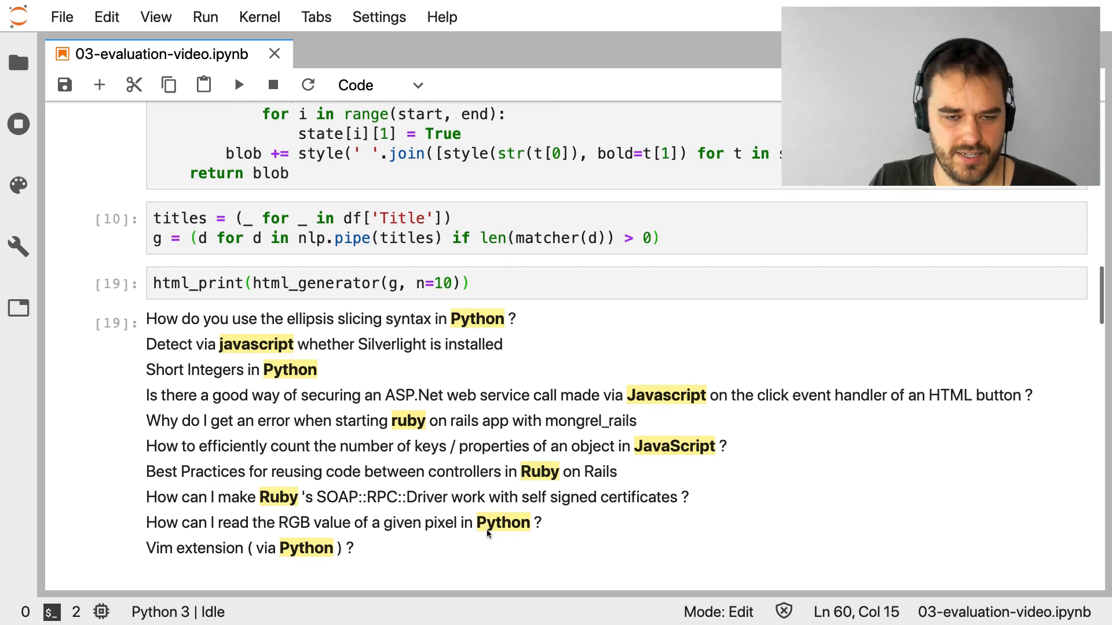
scroll(up, 3)
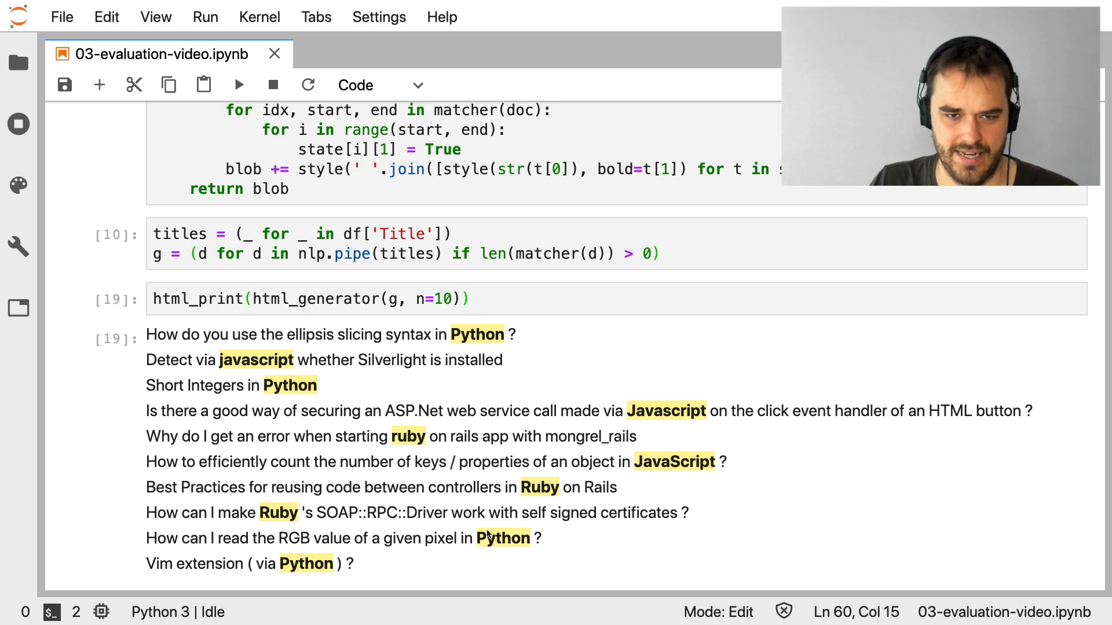
mouse_move(306, 554)
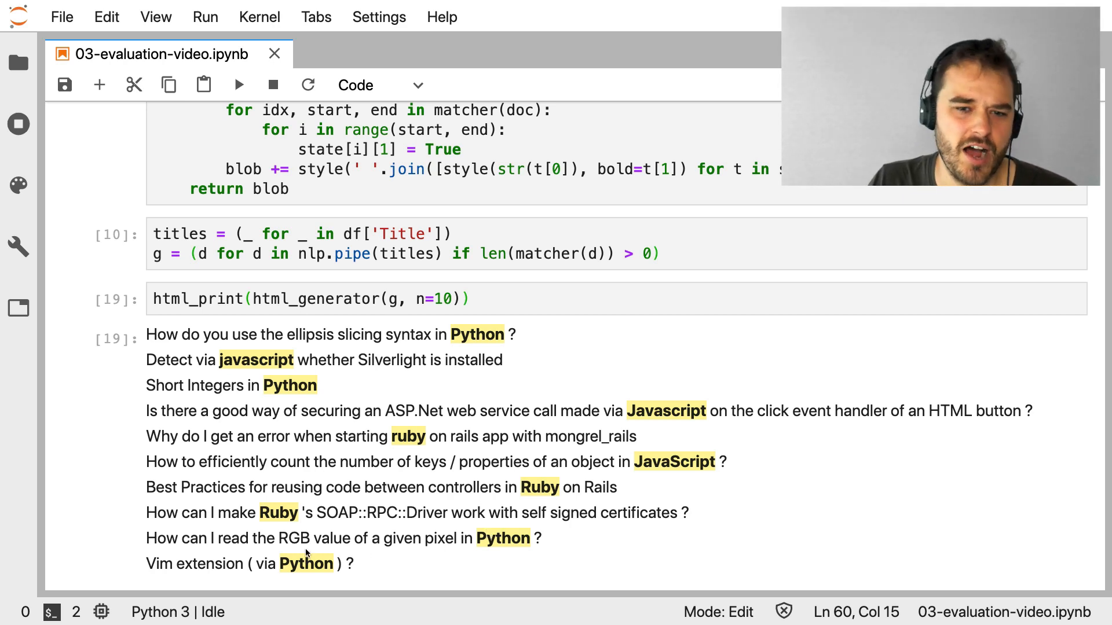
mouse_move(679, 446)
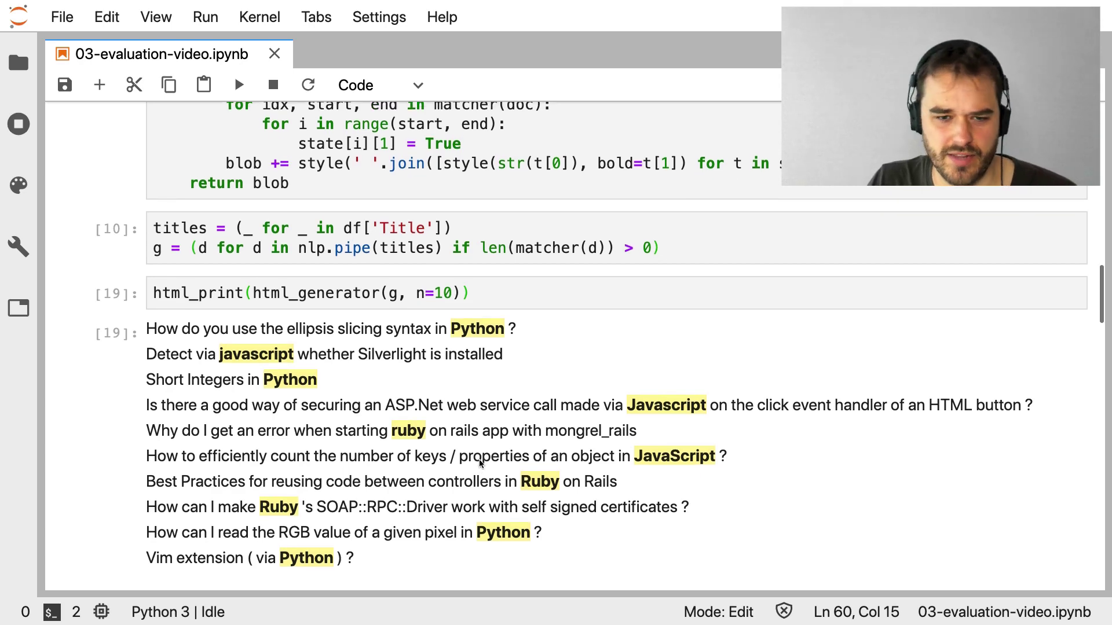
scroll(up, 3)
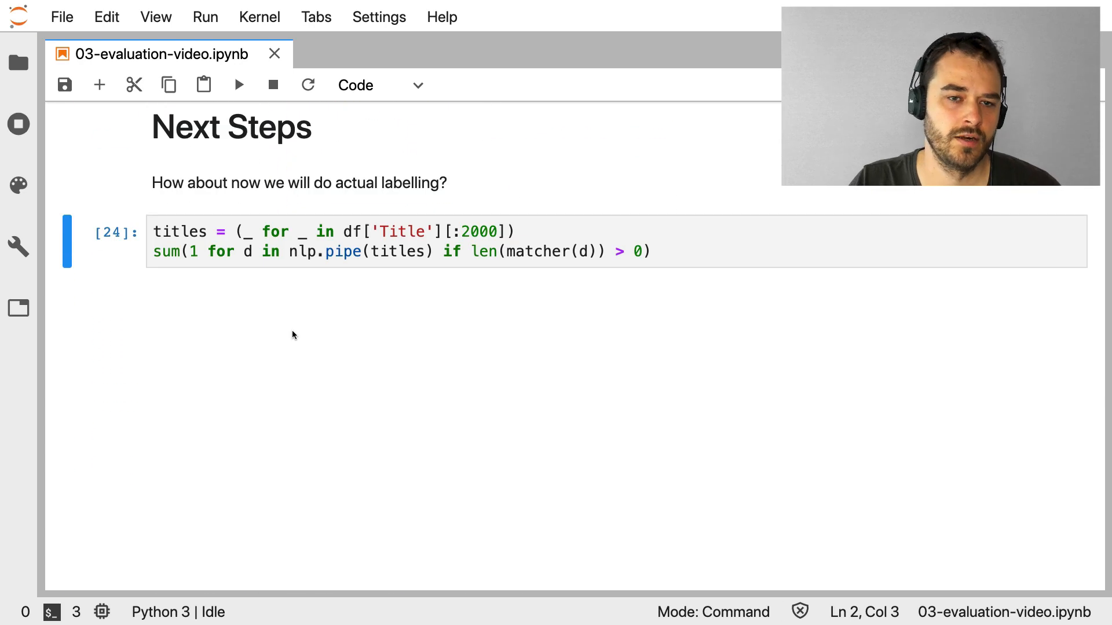
mouse_move(367, 253)
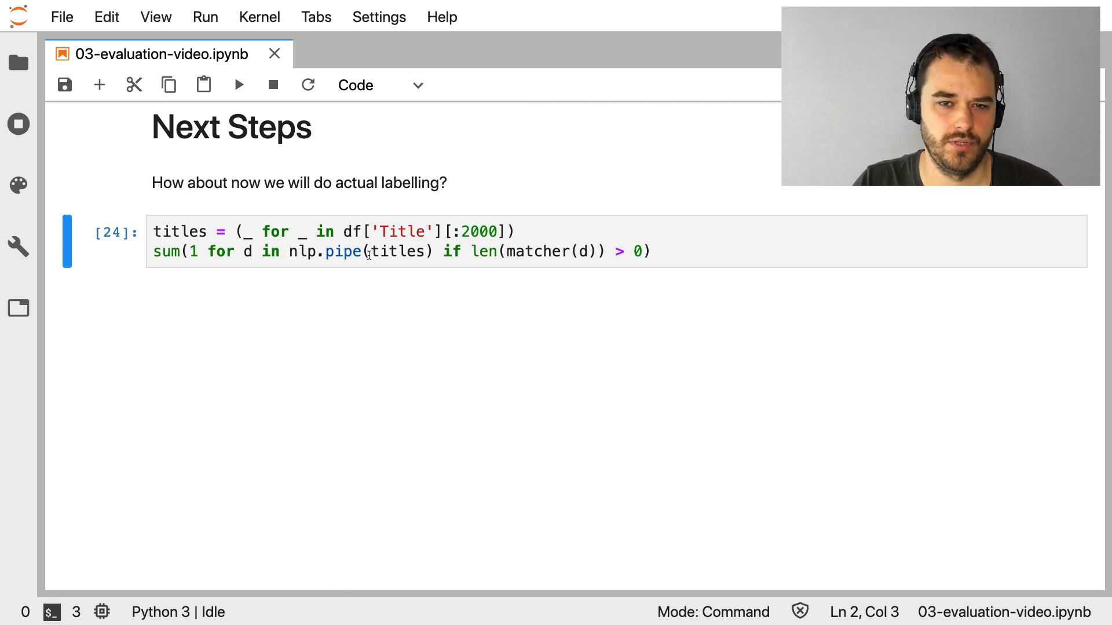
mouse_move(530, 232)
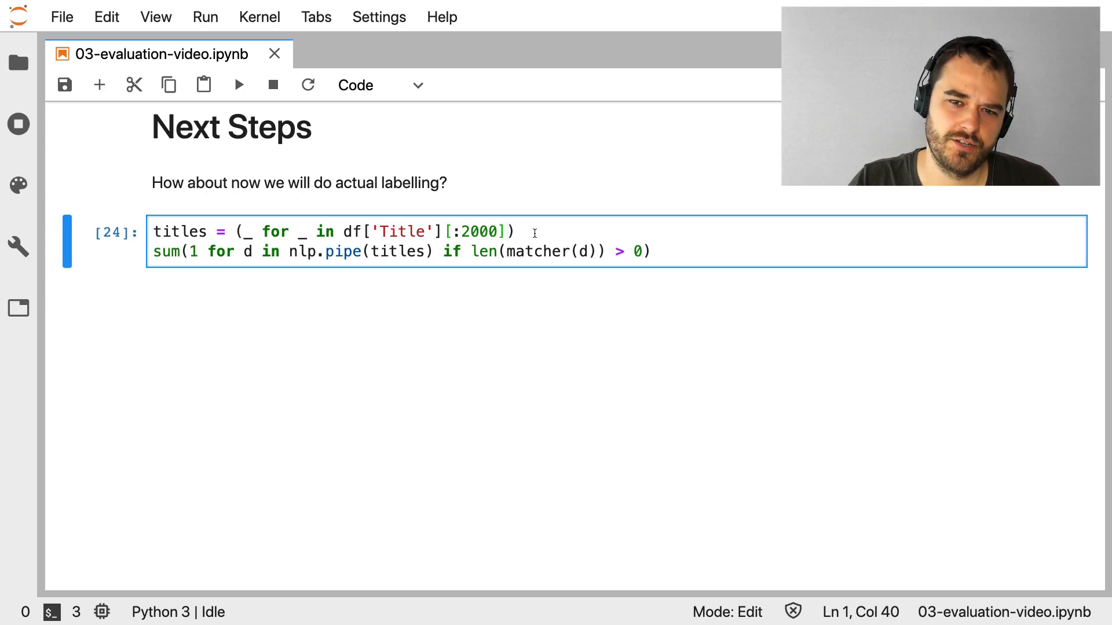
Run the Next Steps counting cell, returning 510 matches among 2000 titles
double_click(480, 231)
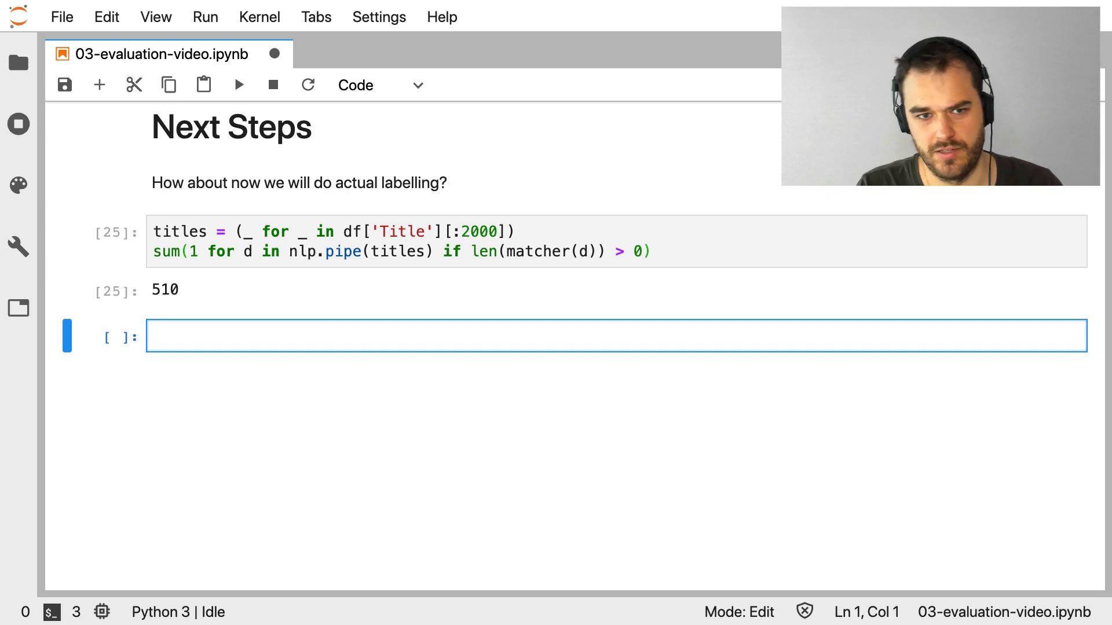
Enter df.head() in the new cell and run it to show Id and Title
text(df.he)
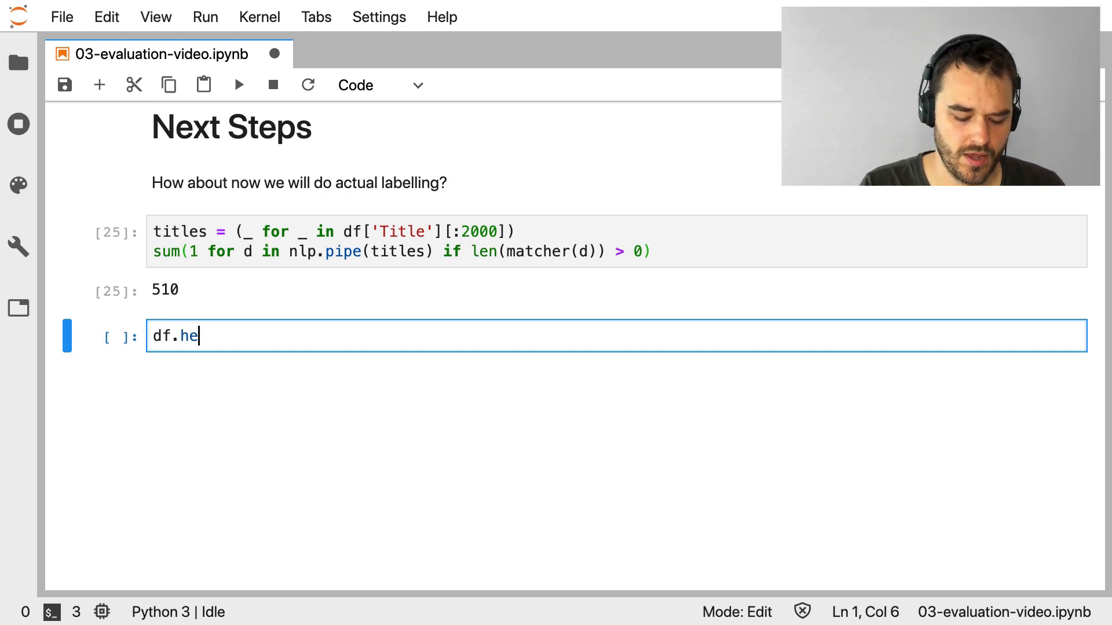
key(shift+enter)
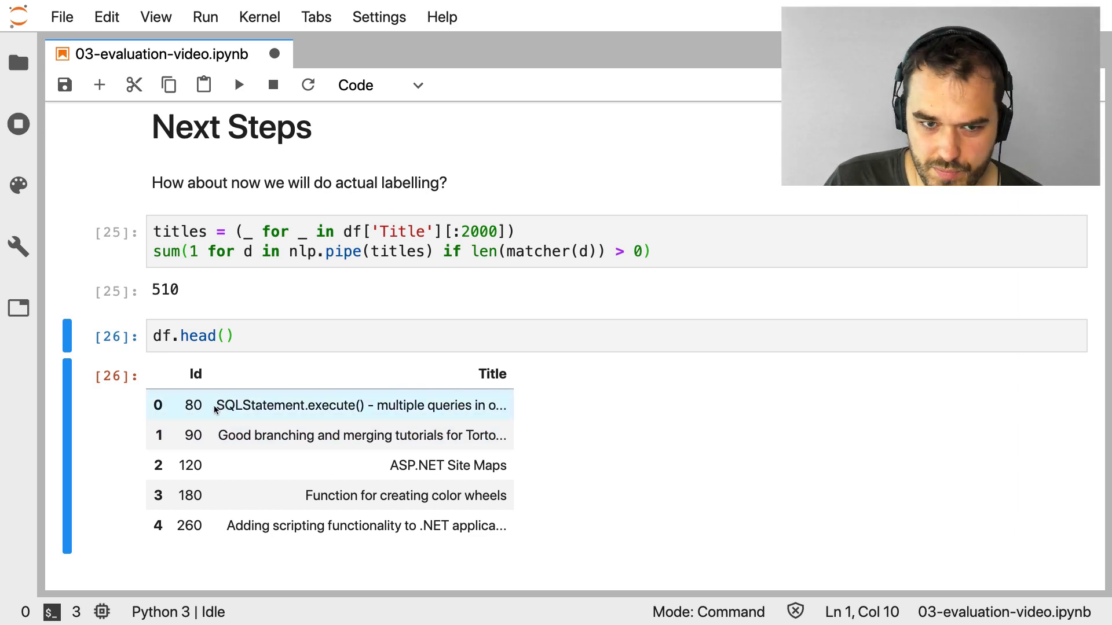
mouse_move(258, 381)
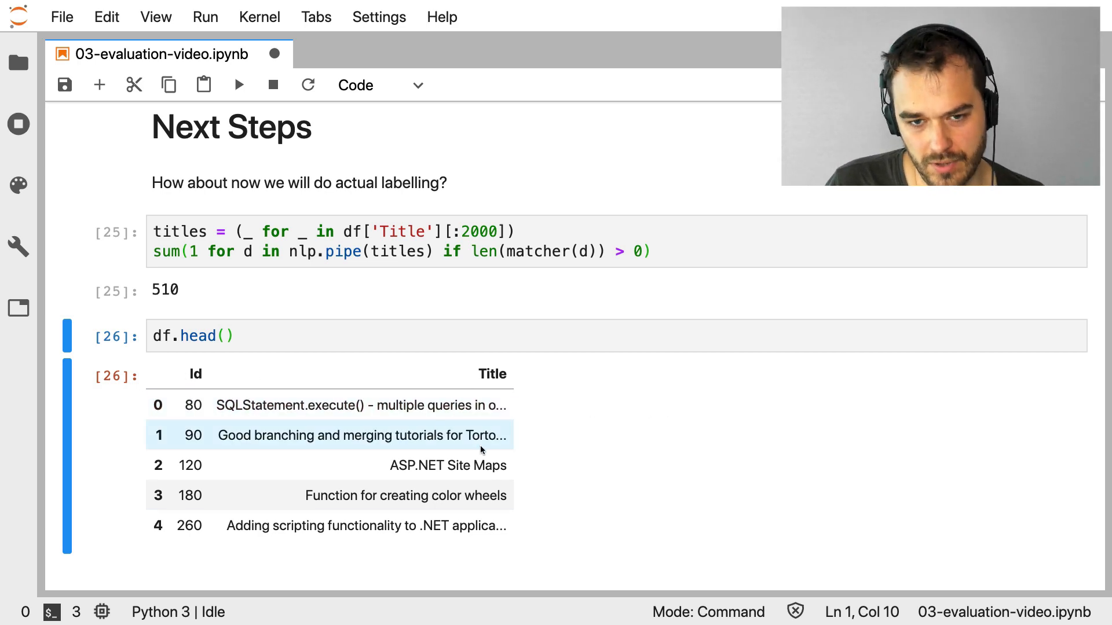
mouse_move(194, 569)
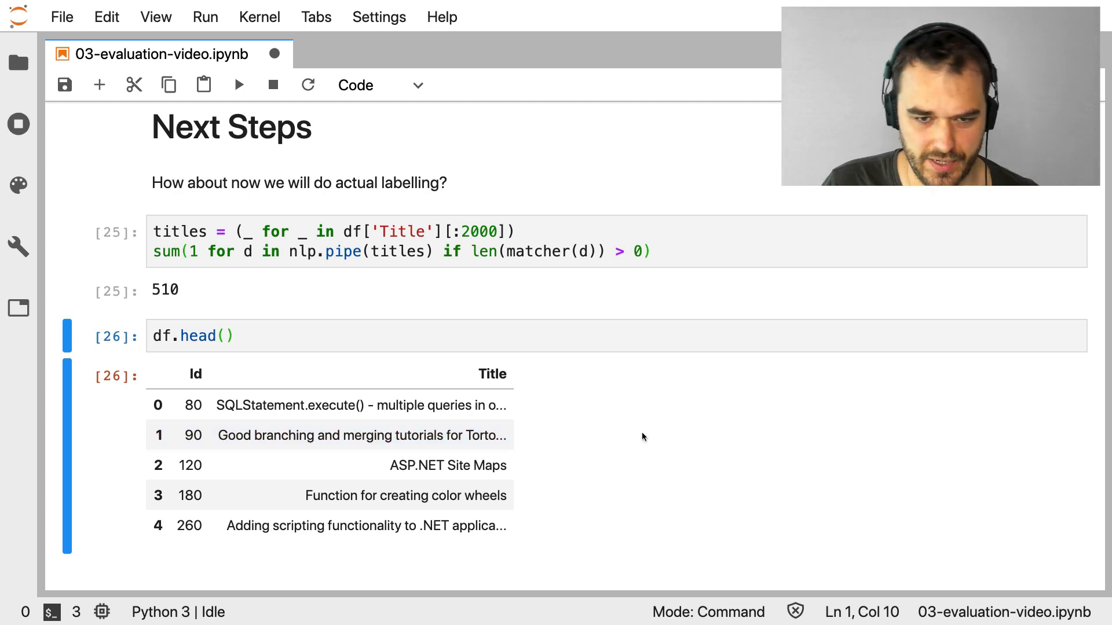
mouse_move(638, 492)
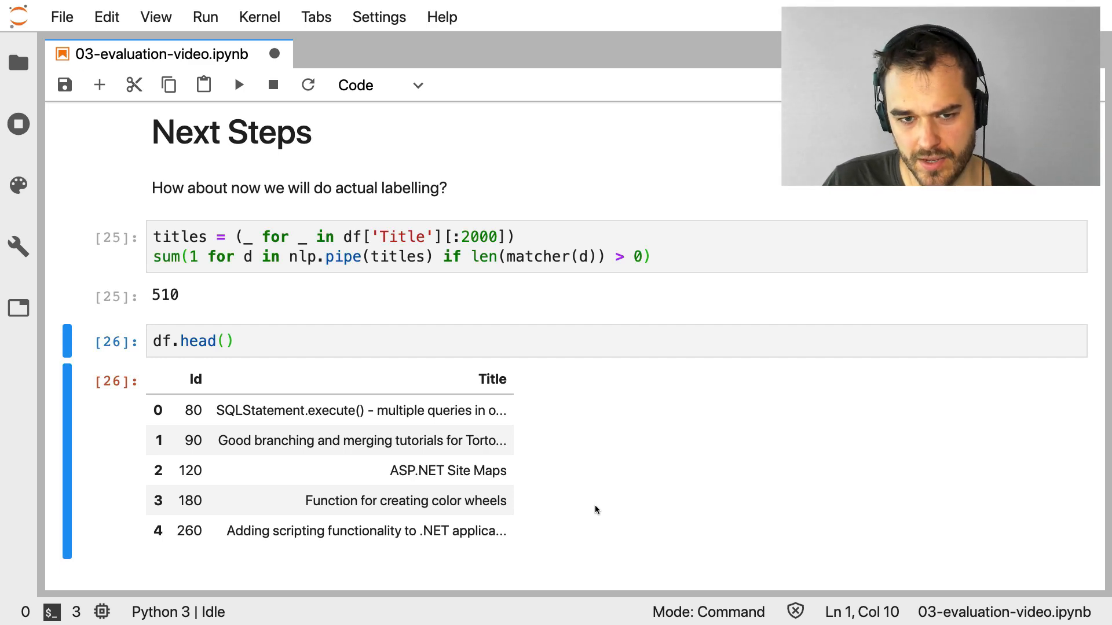
Rewrite the preview cell as df.to_csv('this-label-it.csv') without running it
click(192, 341)
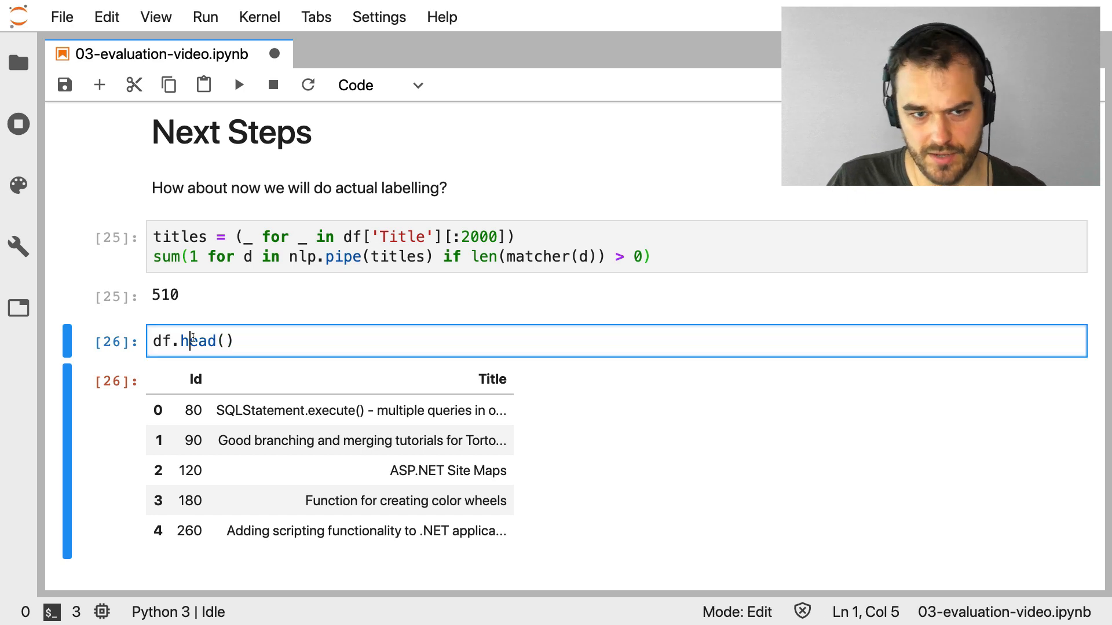
text(to)
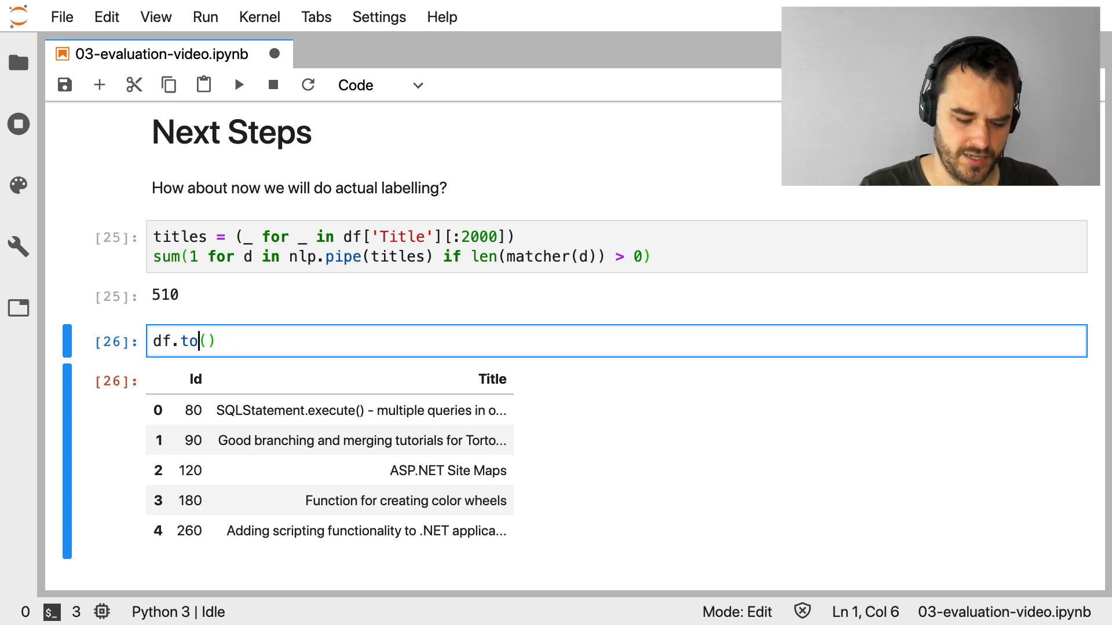
text(_csv(')
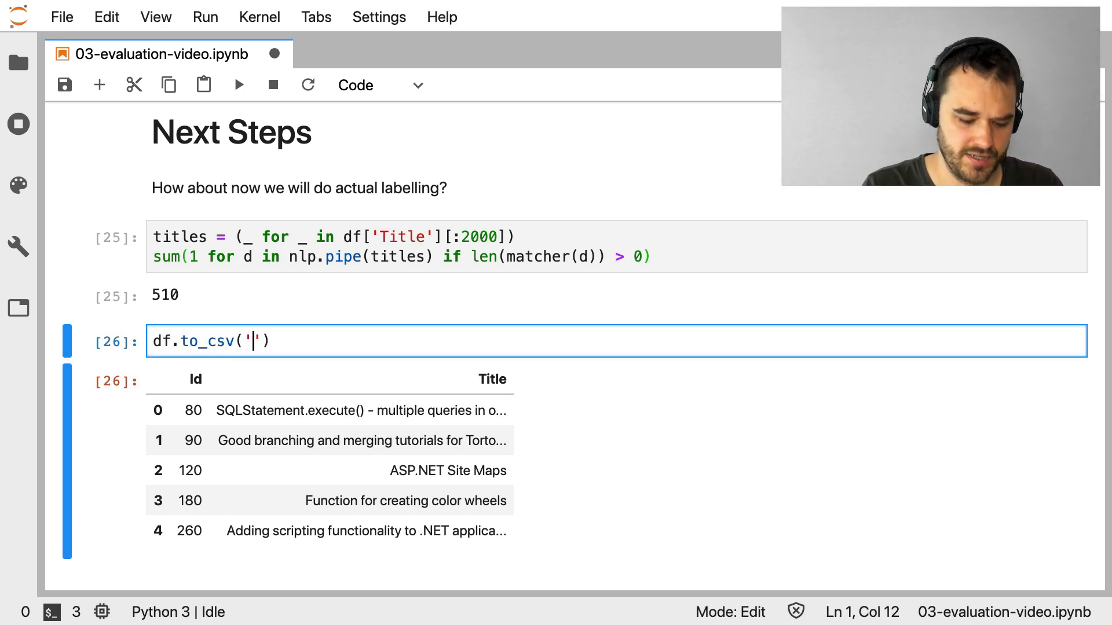
text(this-l)
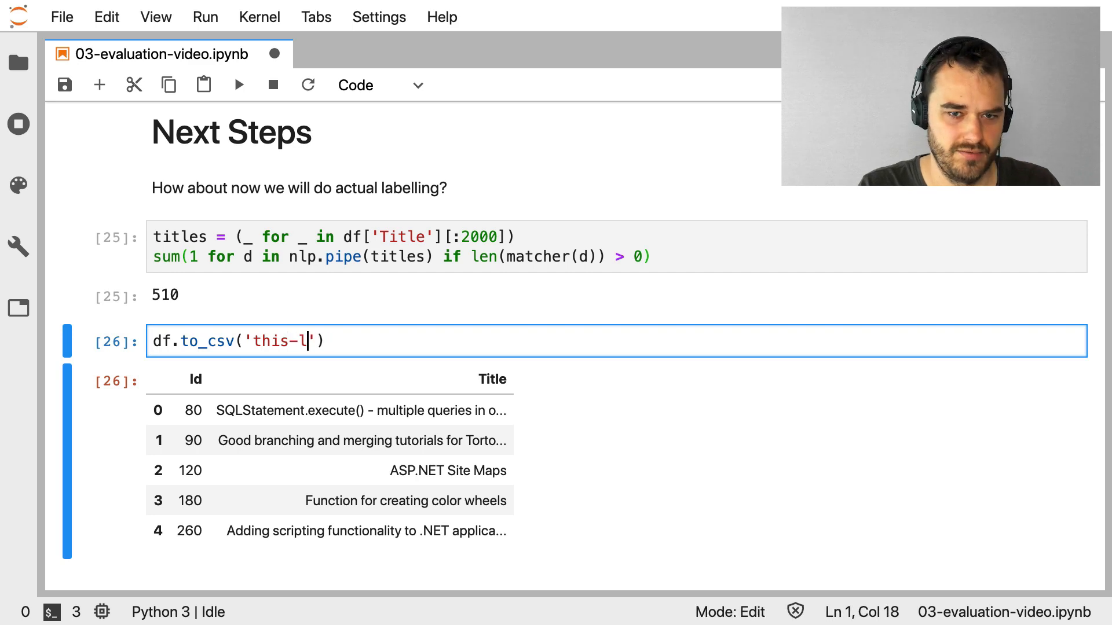
text(abel-it.)
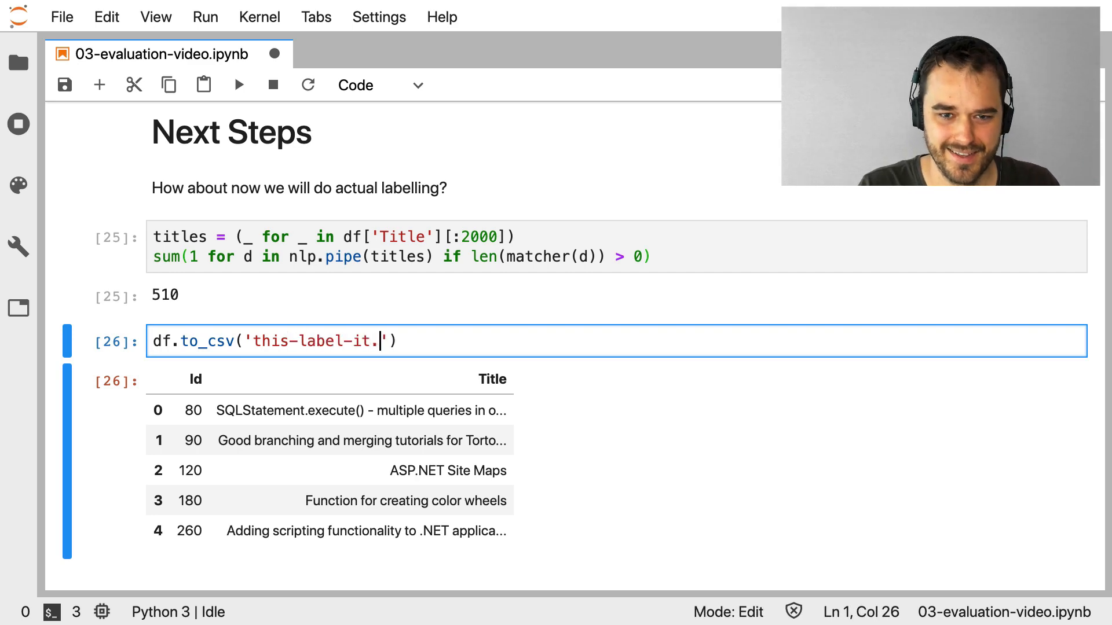
text(csv)
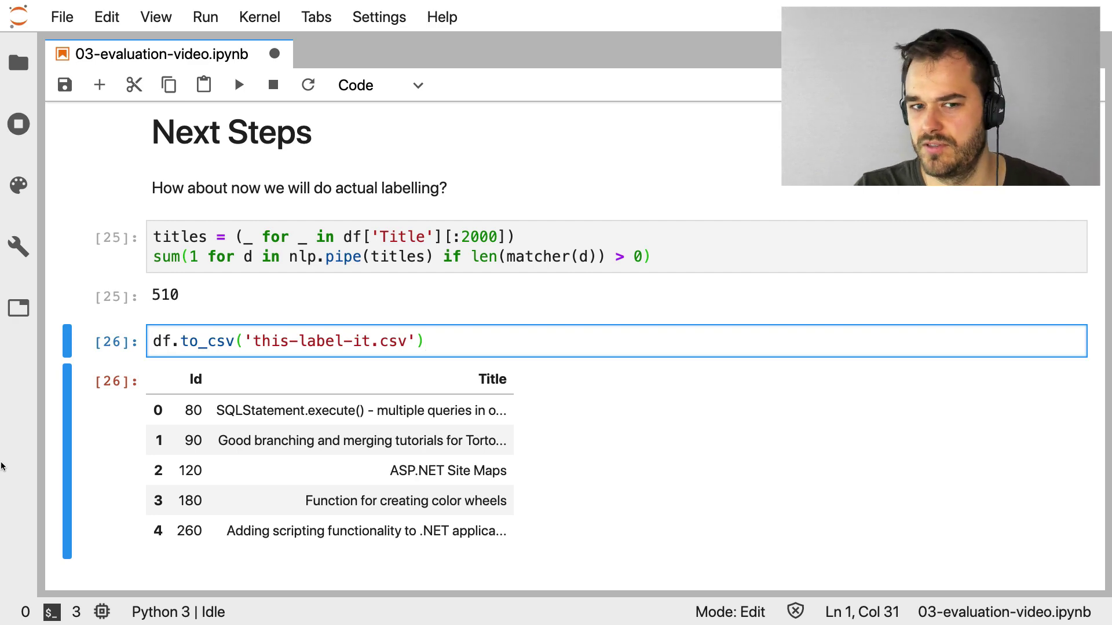
click(426, 341)
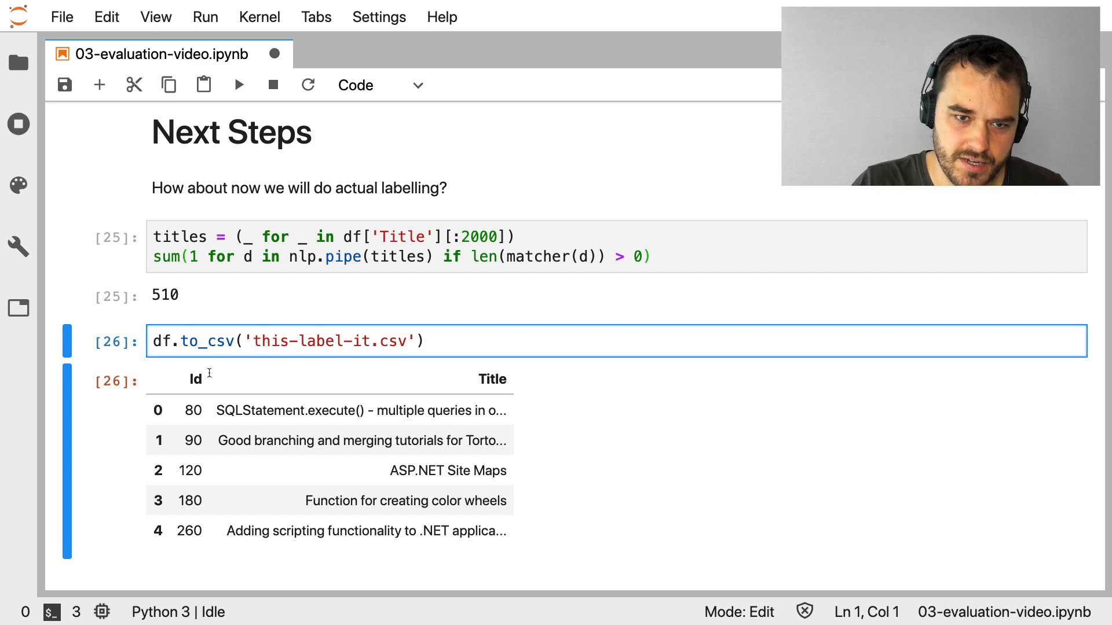
mouse_move(414, 470)
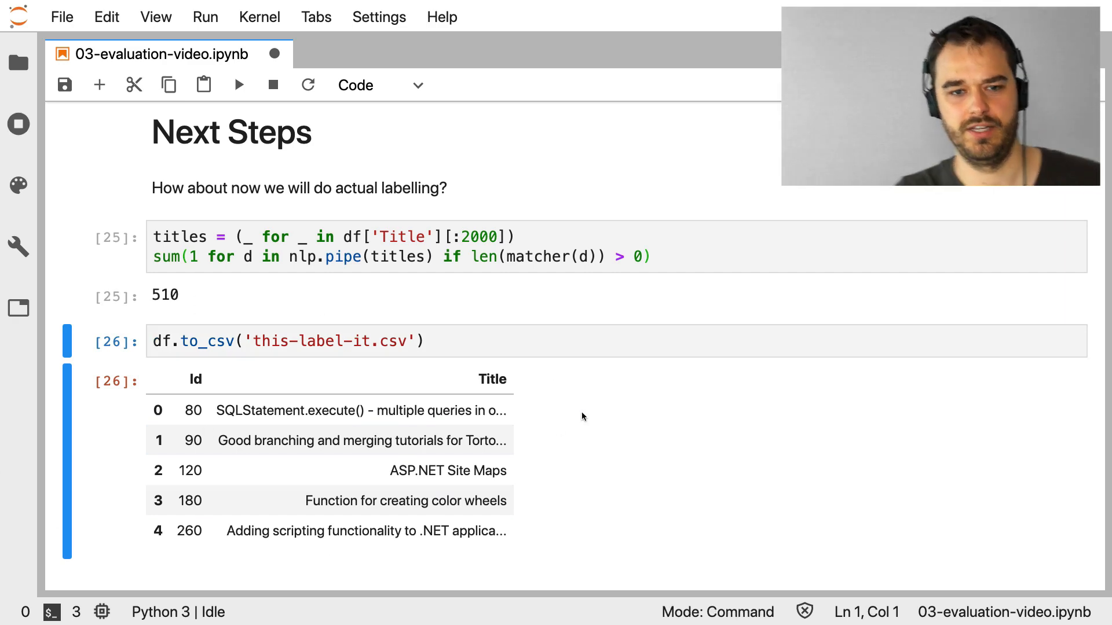
mouse_move(590, 424)
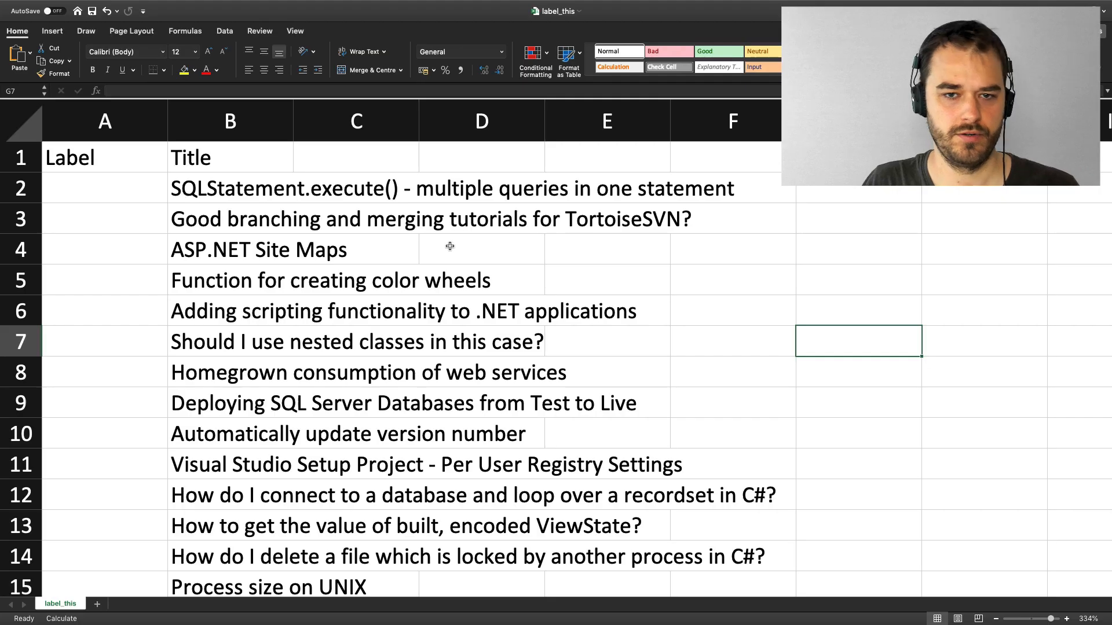
mouse_move(90, 192)
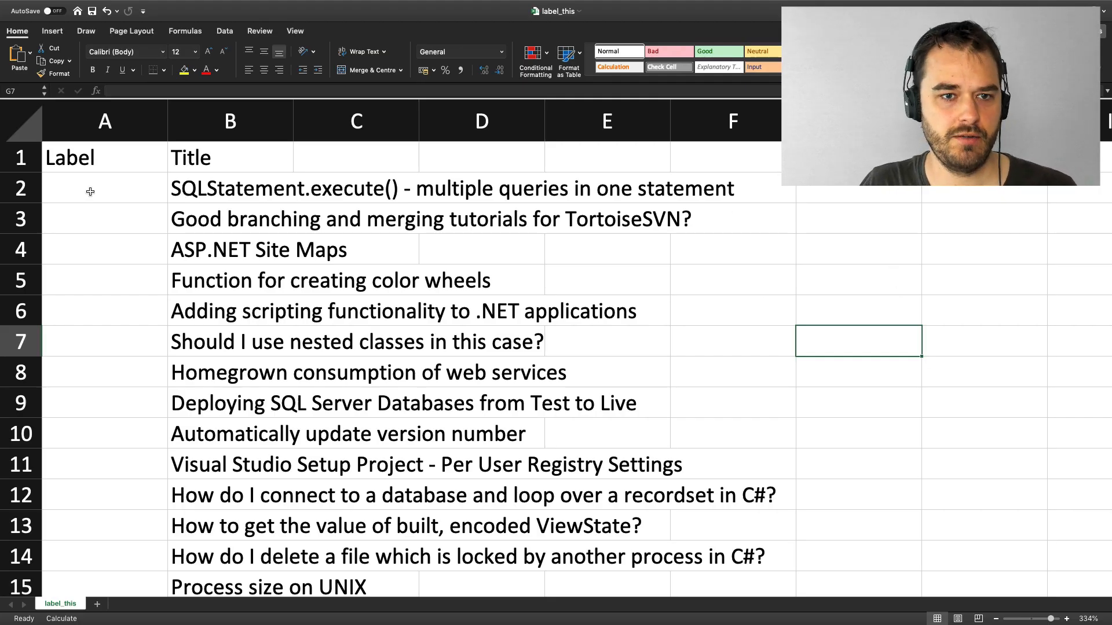
Enter 0 in the first Label cell beside the titles
click(104, 188)
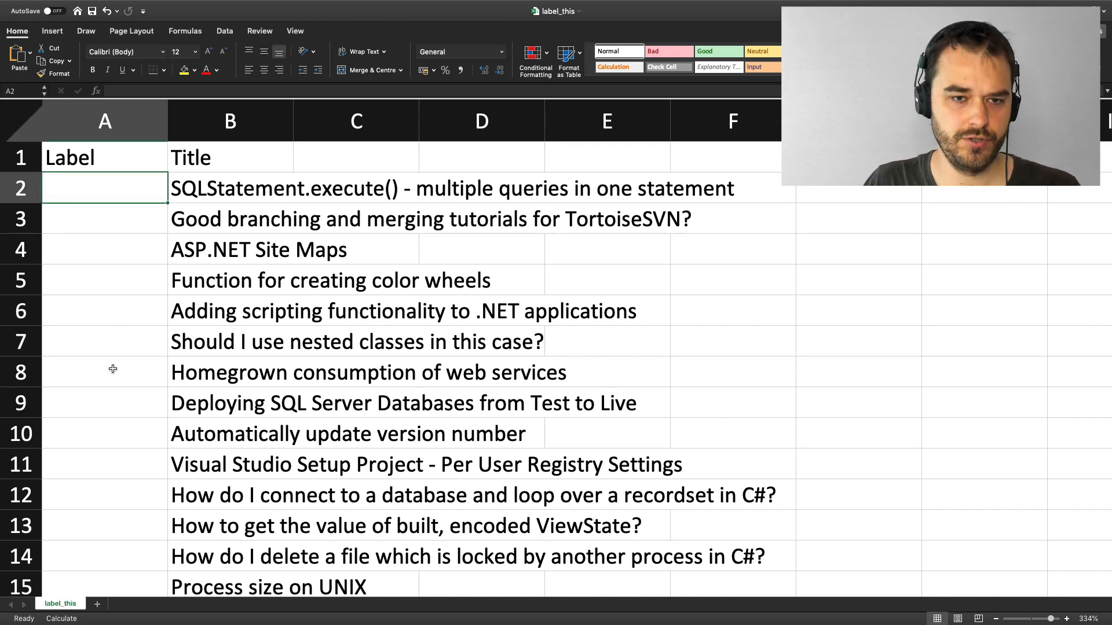
text(0)
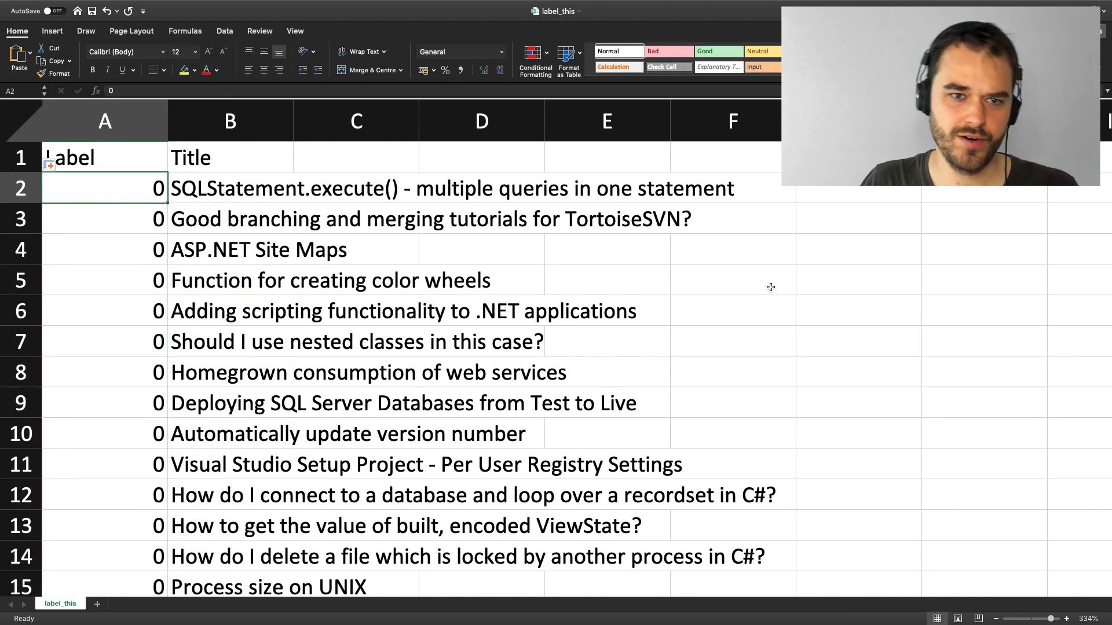
mouse_move(765, 285)
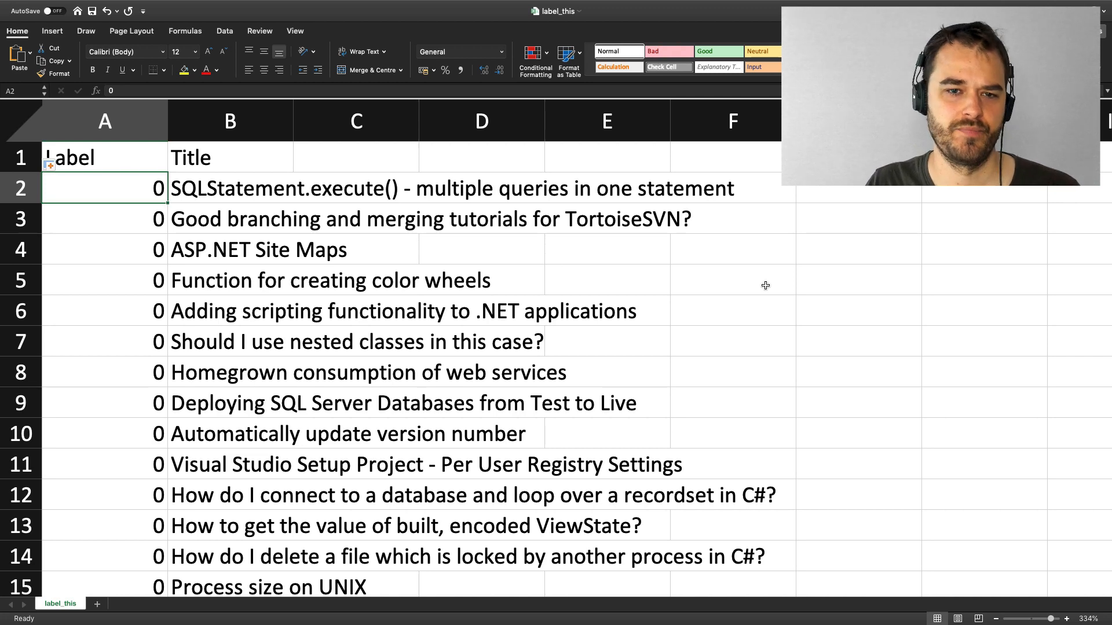
click(229, 187)
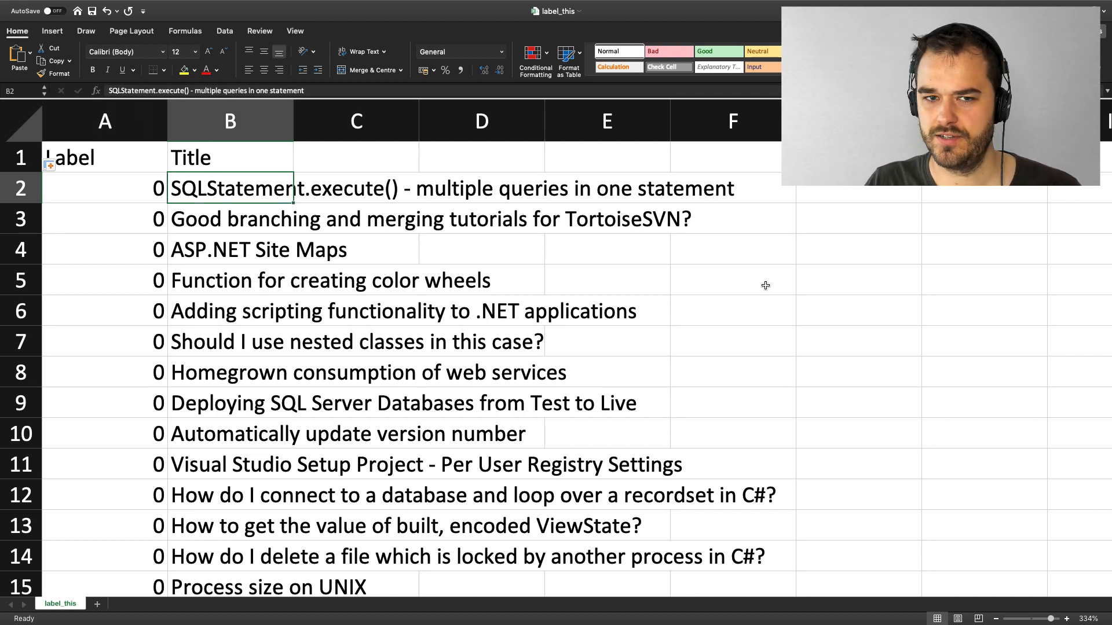
Relabel matching titles with 1 while scrolling down the sheet
click(105, 218)
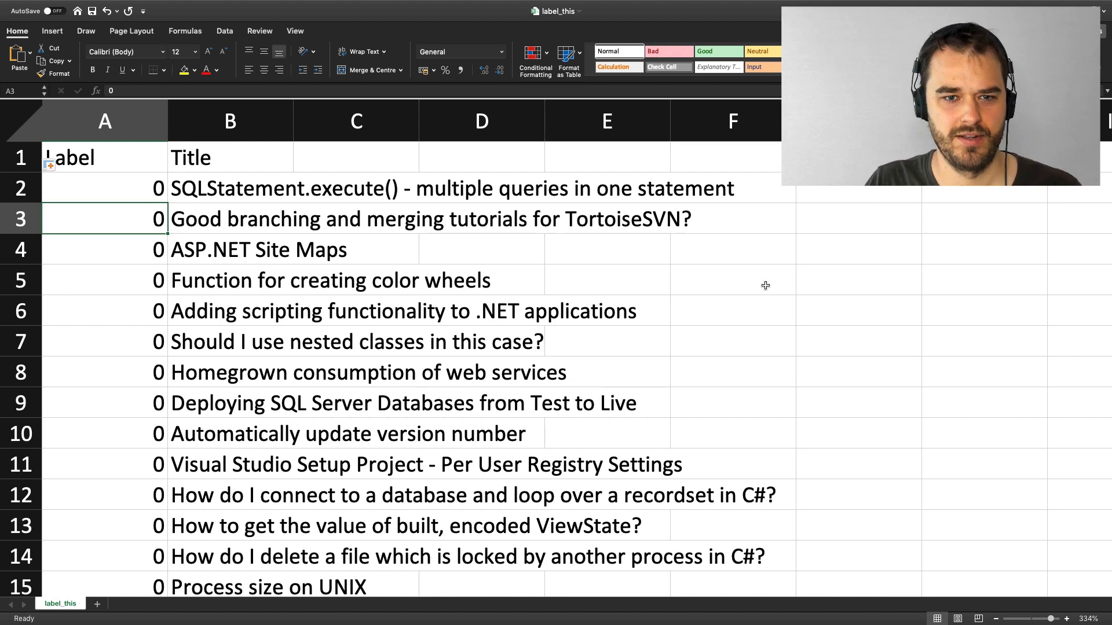
text(1)
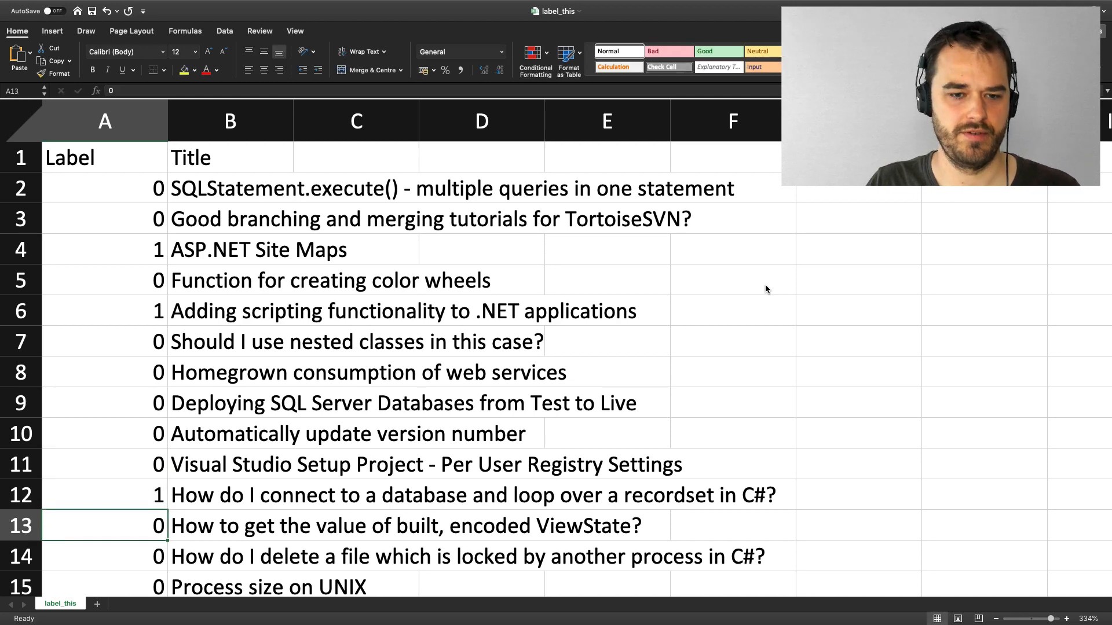
scroll(down, 3)
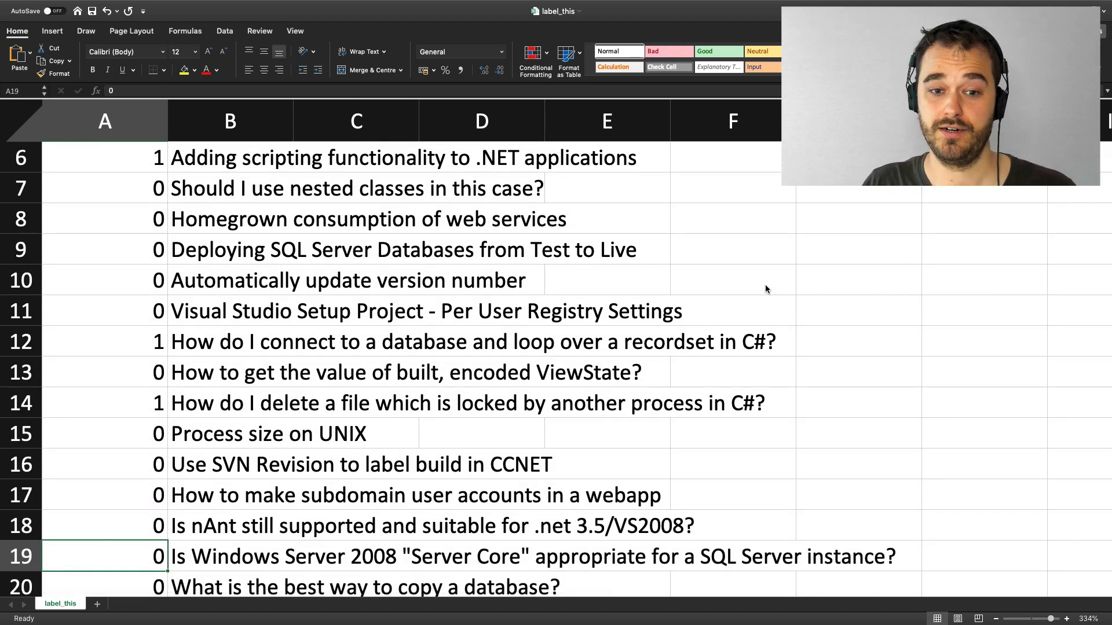
scroll(down, 3)
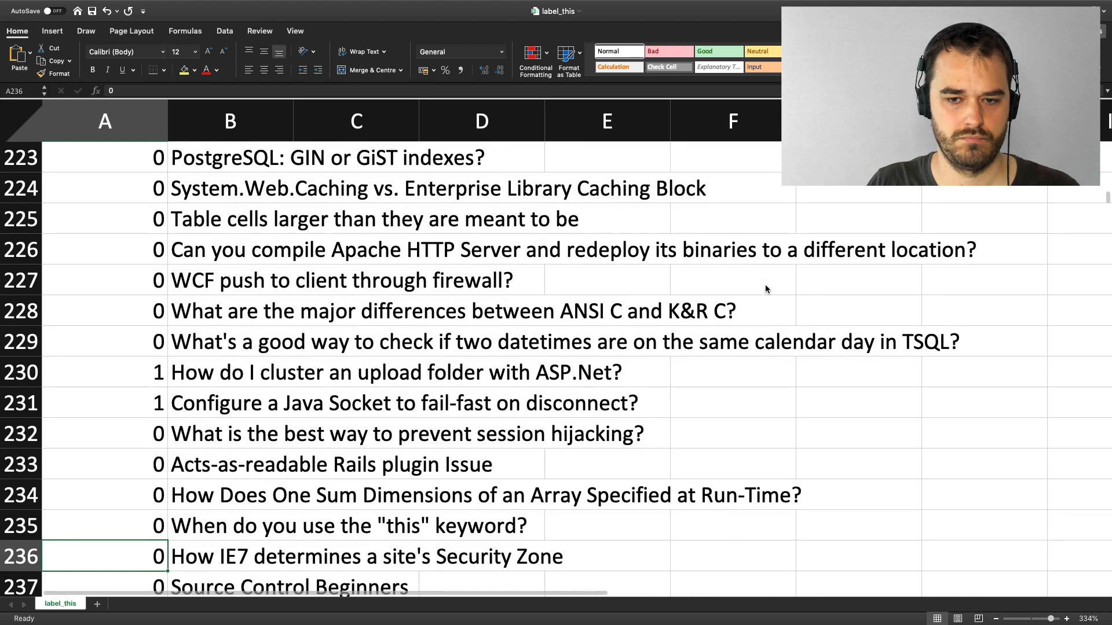
Scroll down the notebook toward the Labelling Notes area
scroll(down, 3)
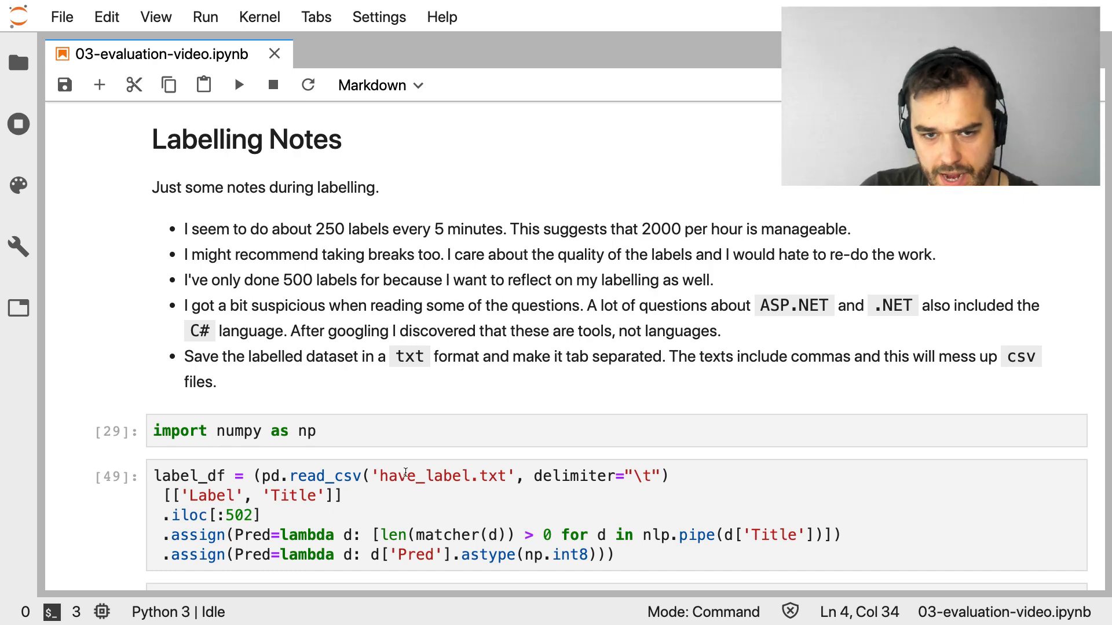
double_click(427, 476)
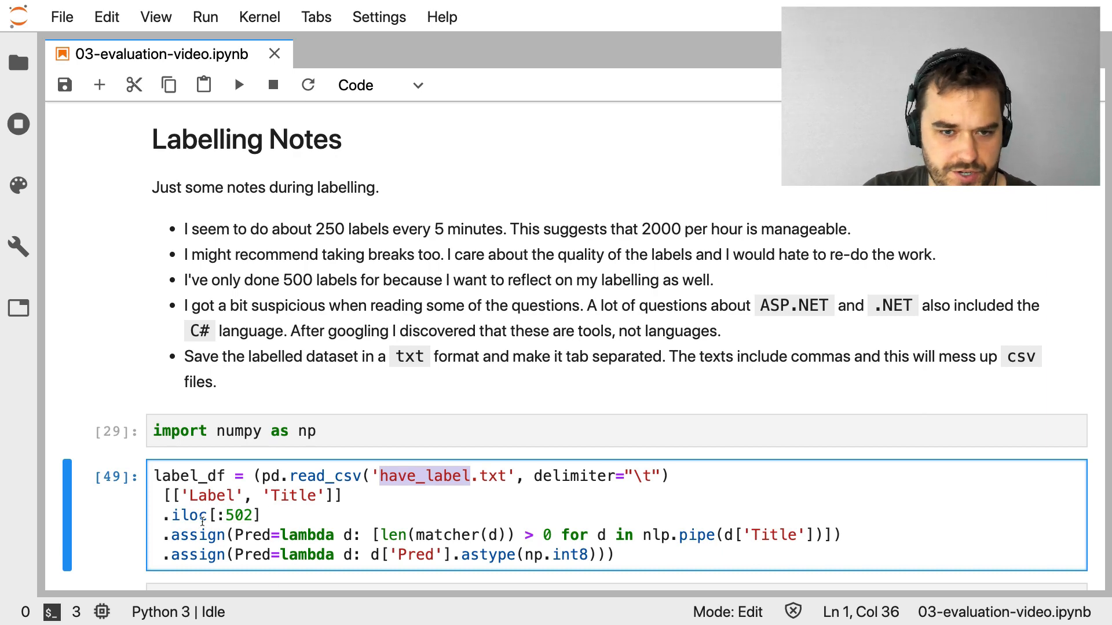
click(263, 515)
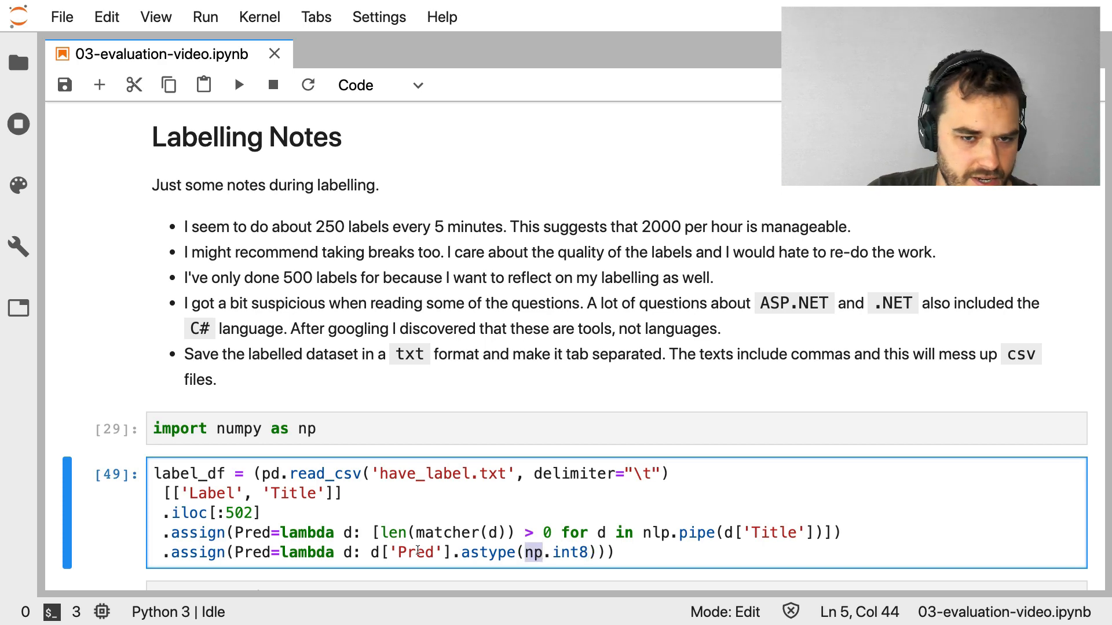
scroll(down, 3)
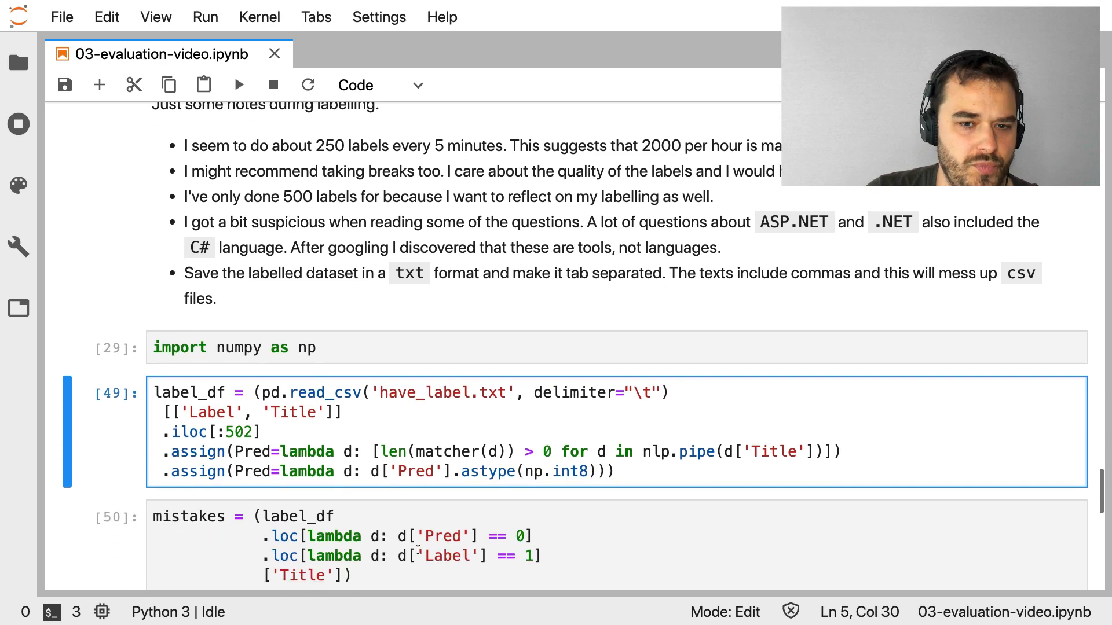
scroll(down, 3)
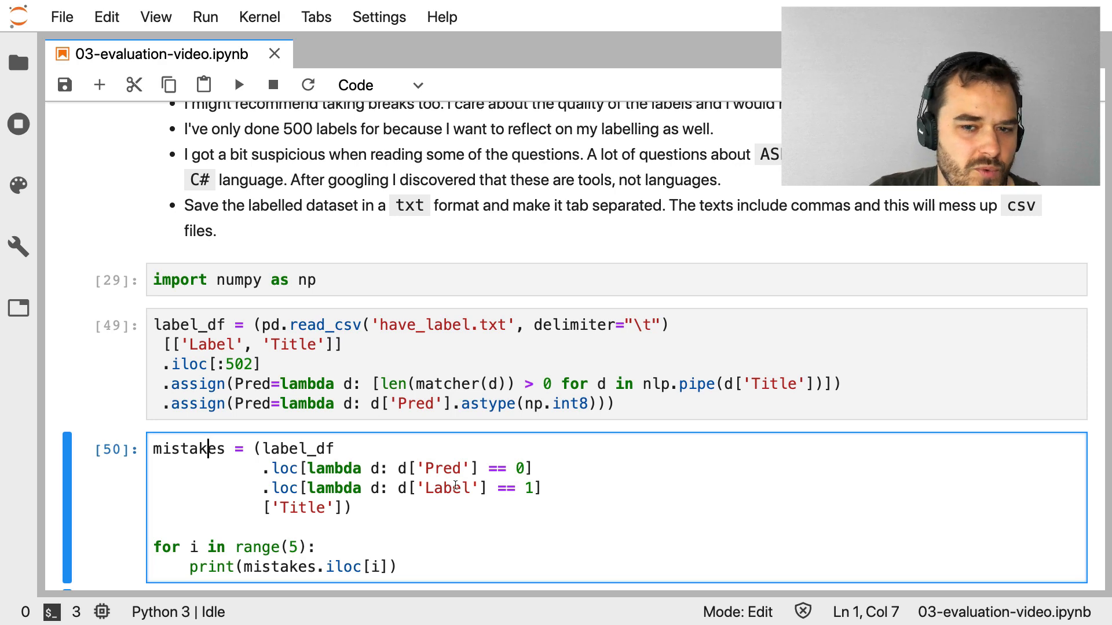
double_click(447, 488)
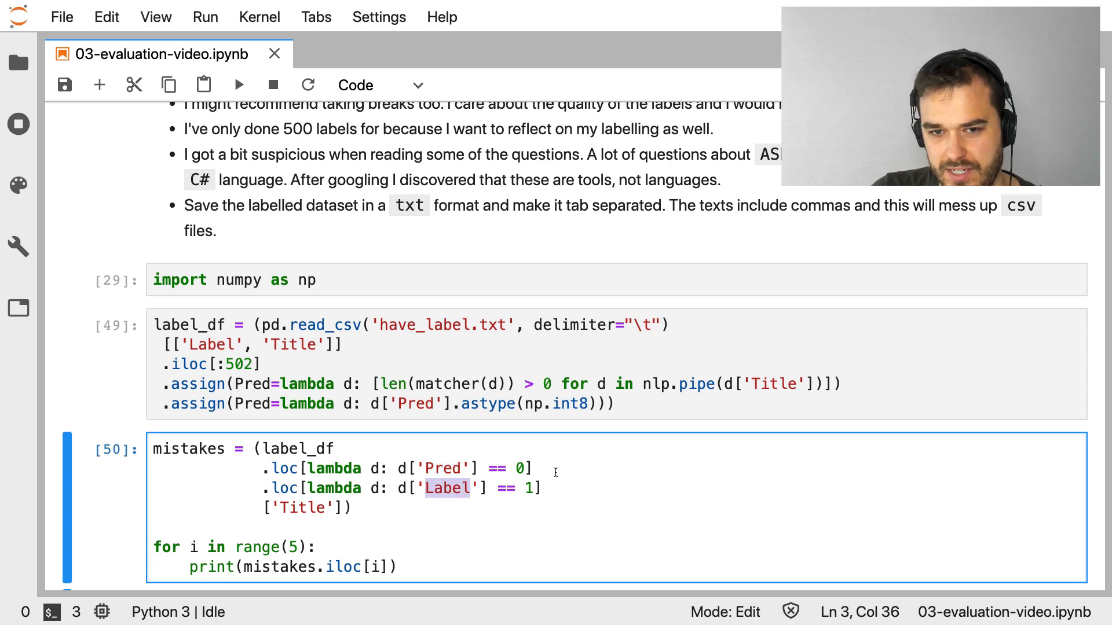
scroll(down, 3)
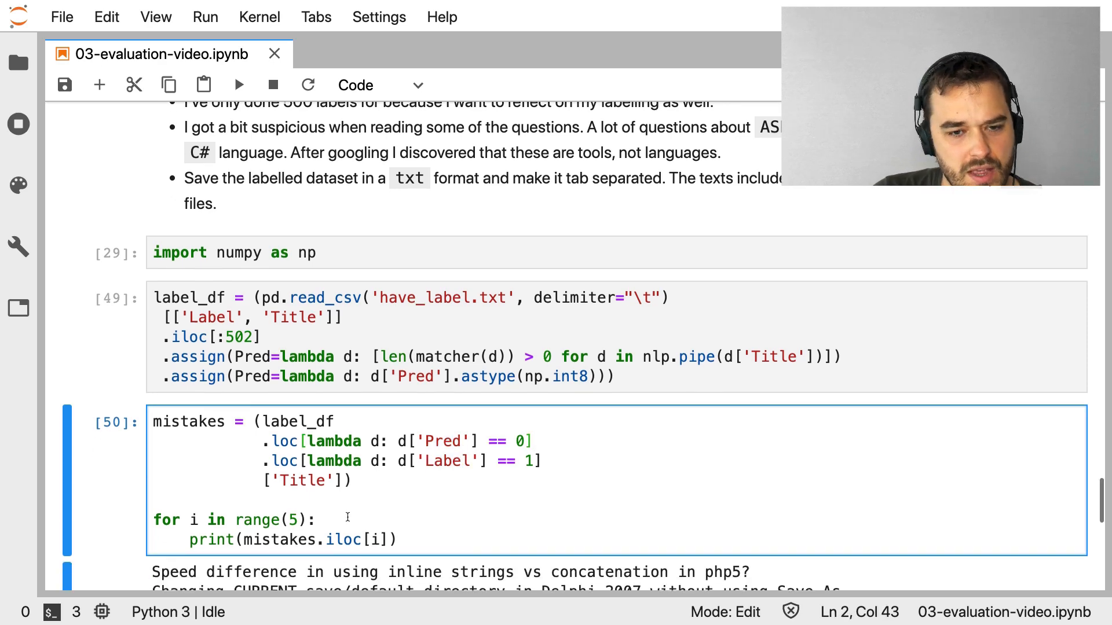
Review missed titles, then enter nlp("C#.NET Winforms: Is it possible to override Label.Autosize?")
scroll(down, 3)
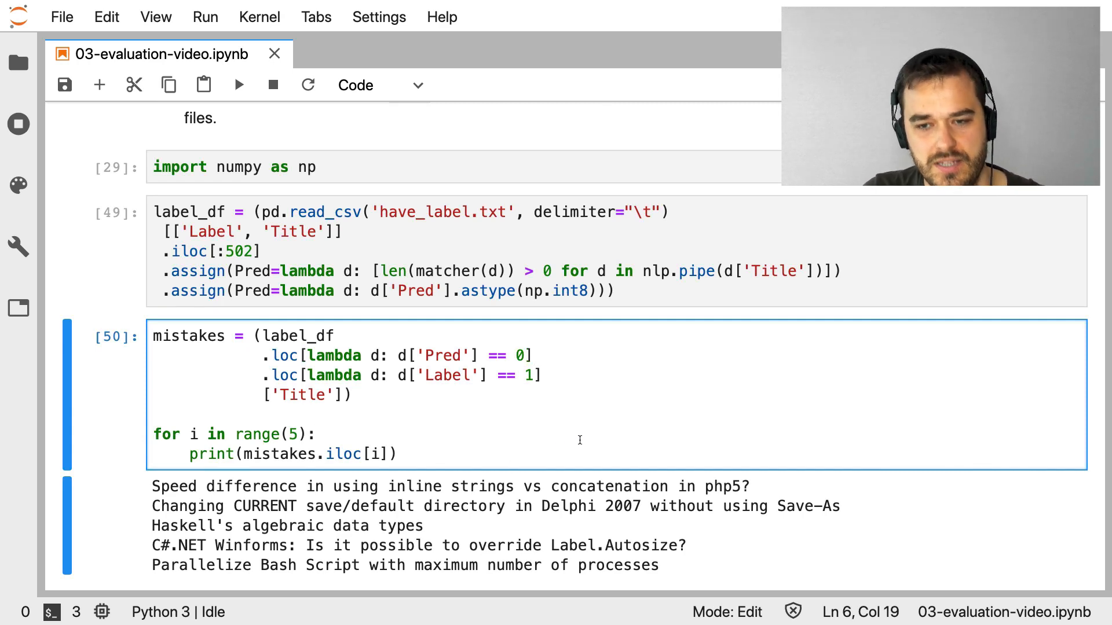
mouse_move(653, 537)
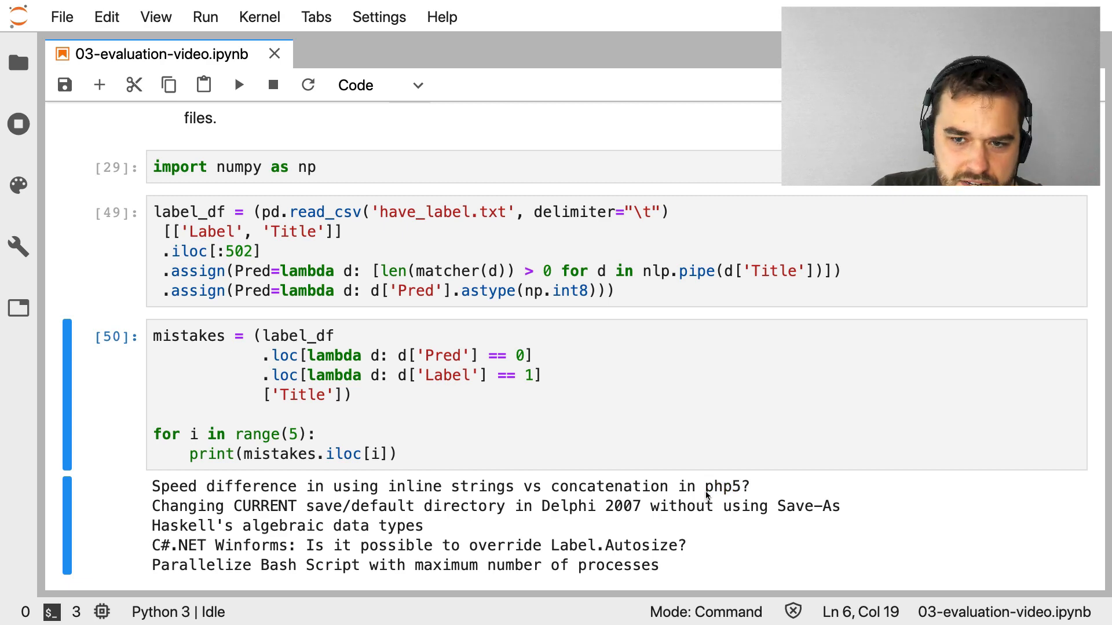
mouse_move(544, 513)
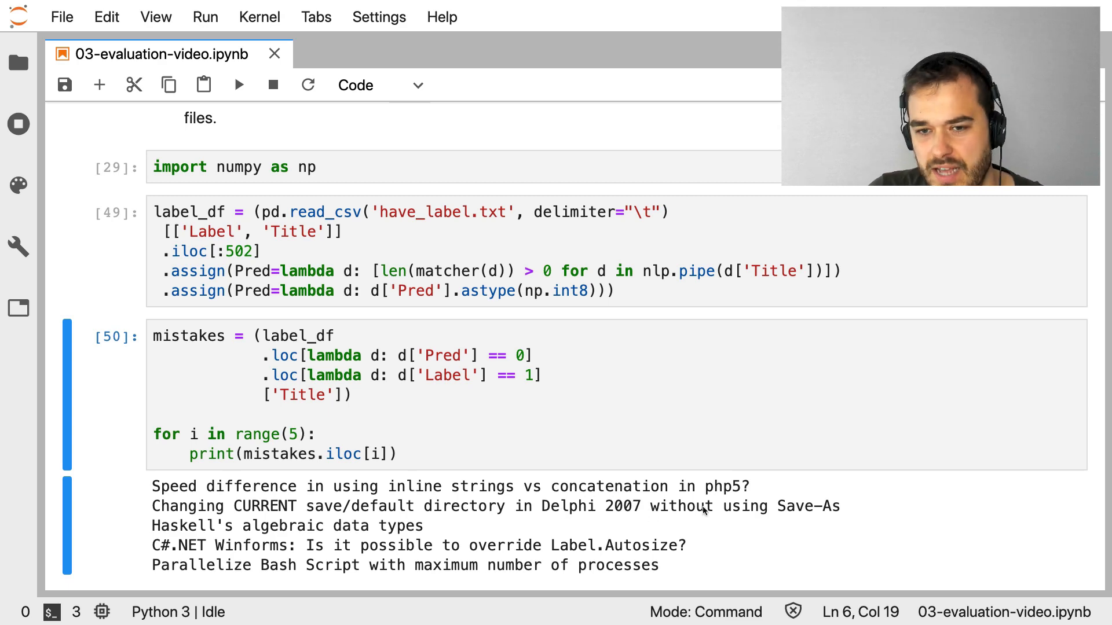
double_click(714, 486)
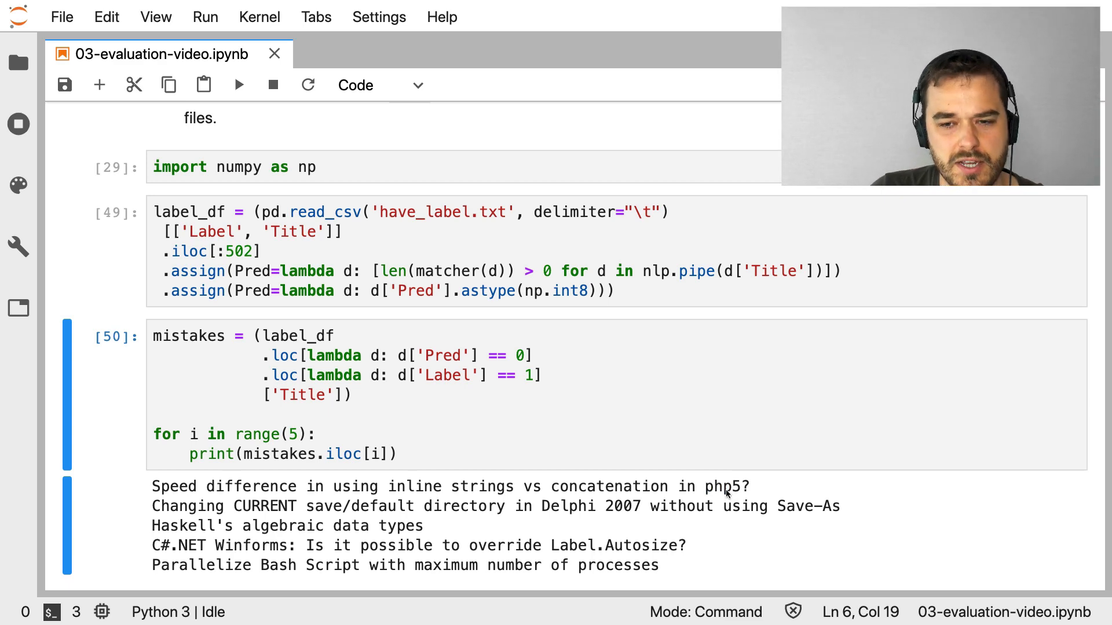
mouse_move(624, 515)
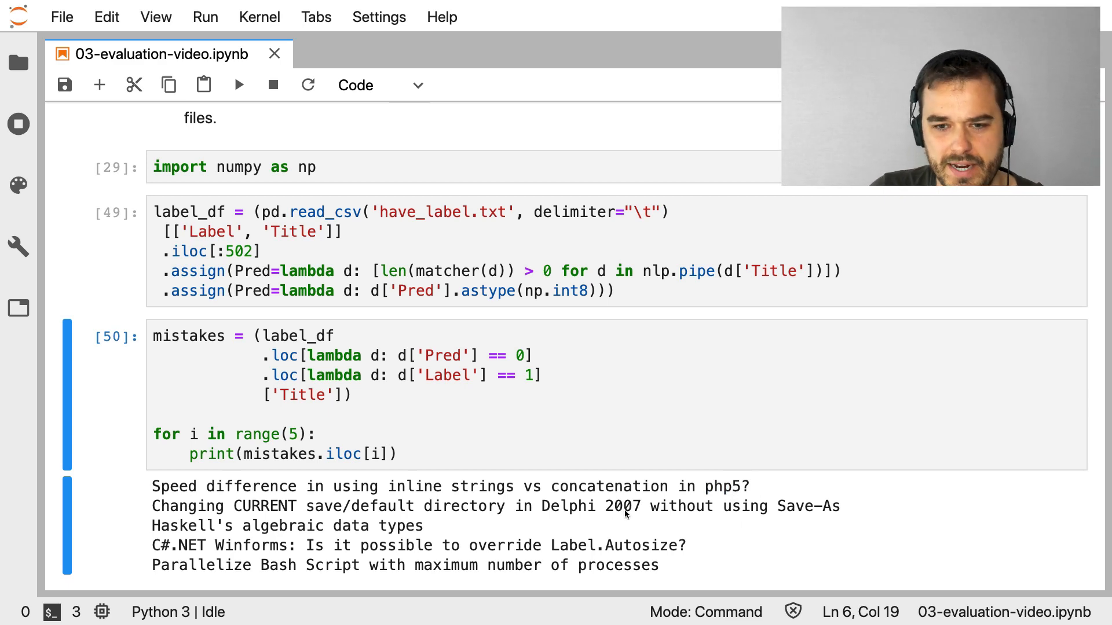
double_click(716, 486)
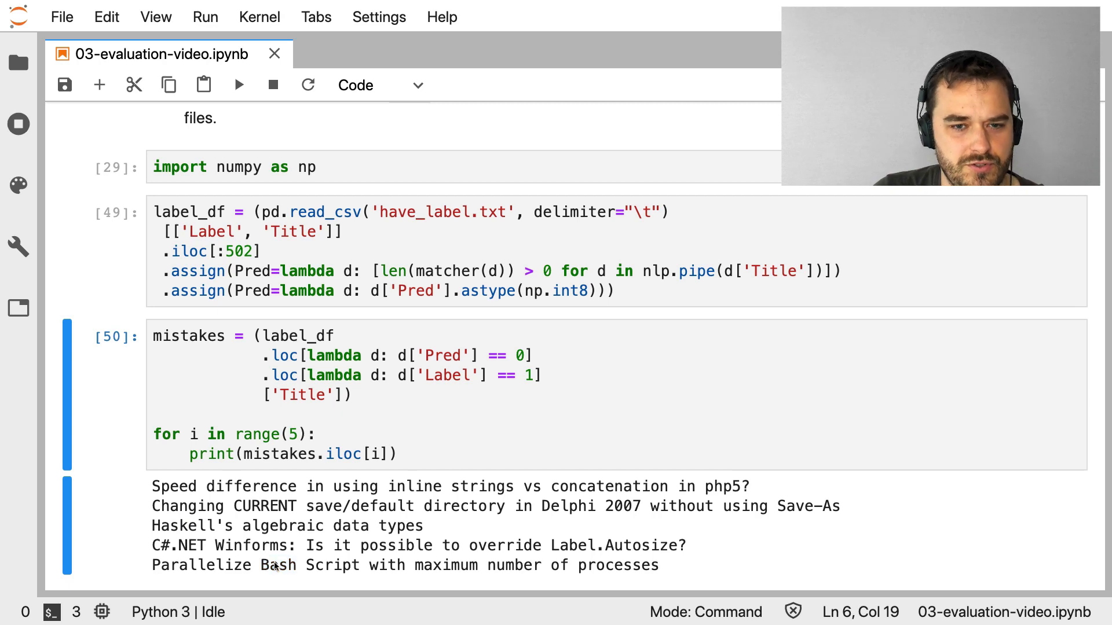
scroll(down, 3)
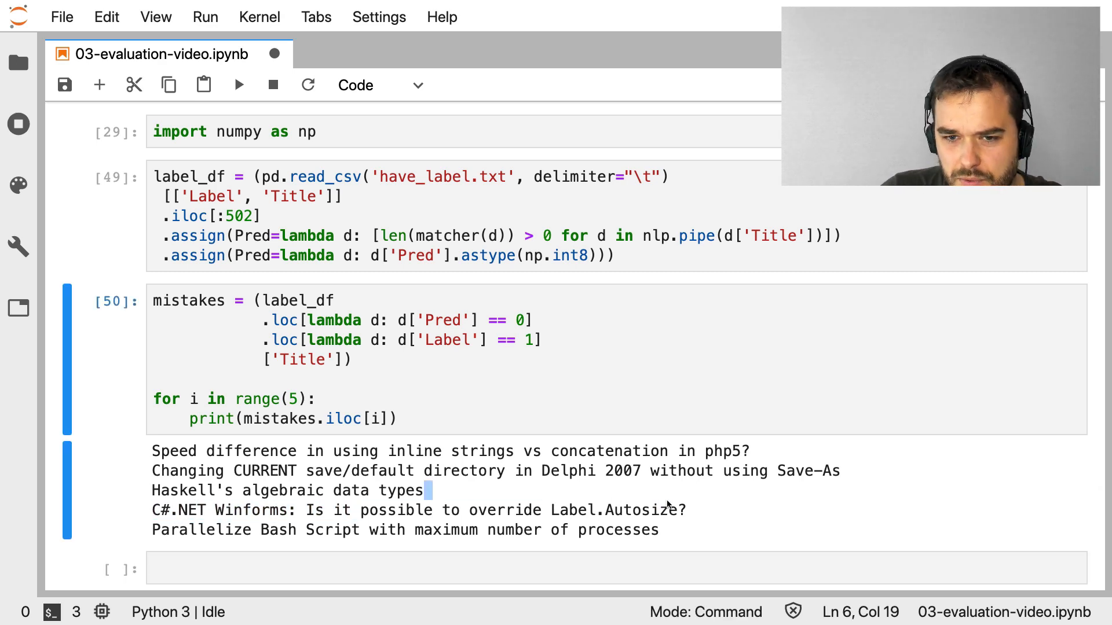
click(606, 567)
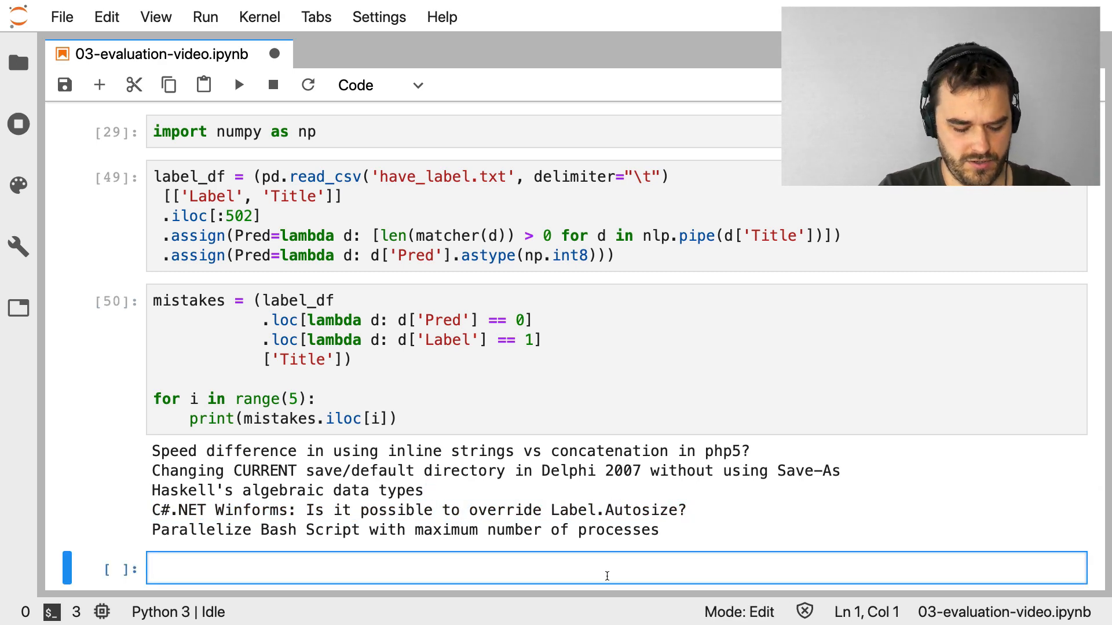
text(nlp("C#.NET Winforms: Is it possible to override Label.Autosize?")))
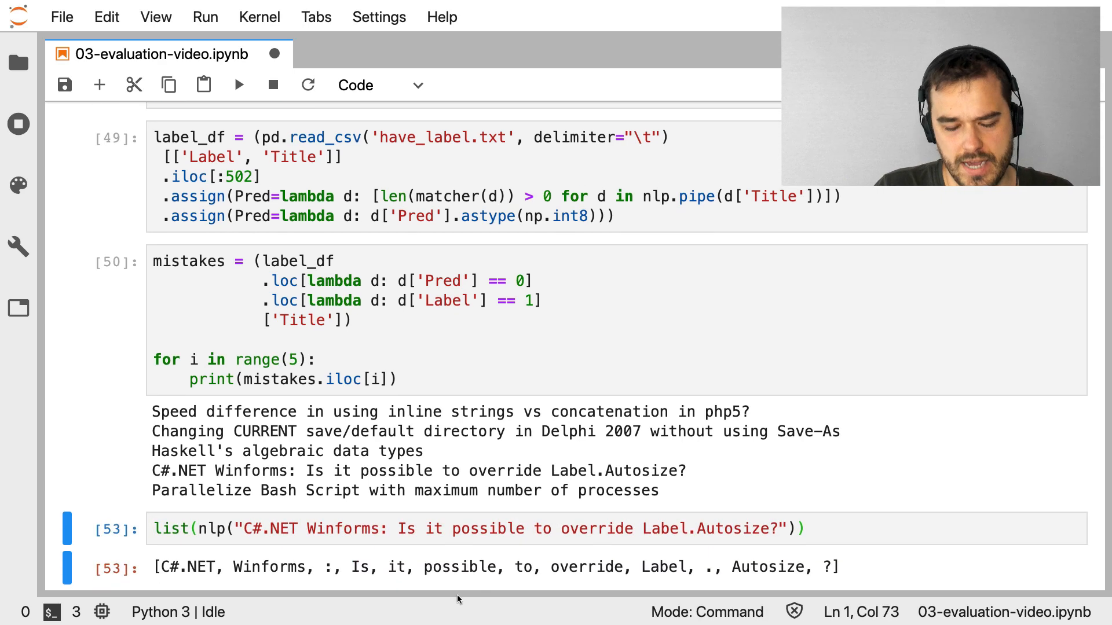
mouse_move(188, 599)
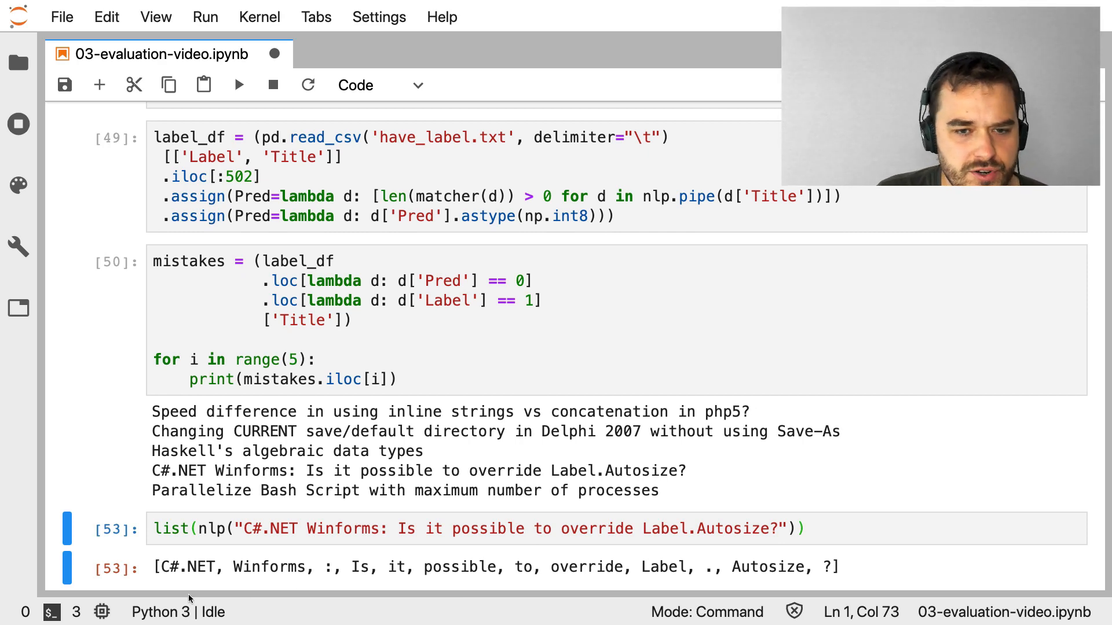
mouse_move(190, 572)
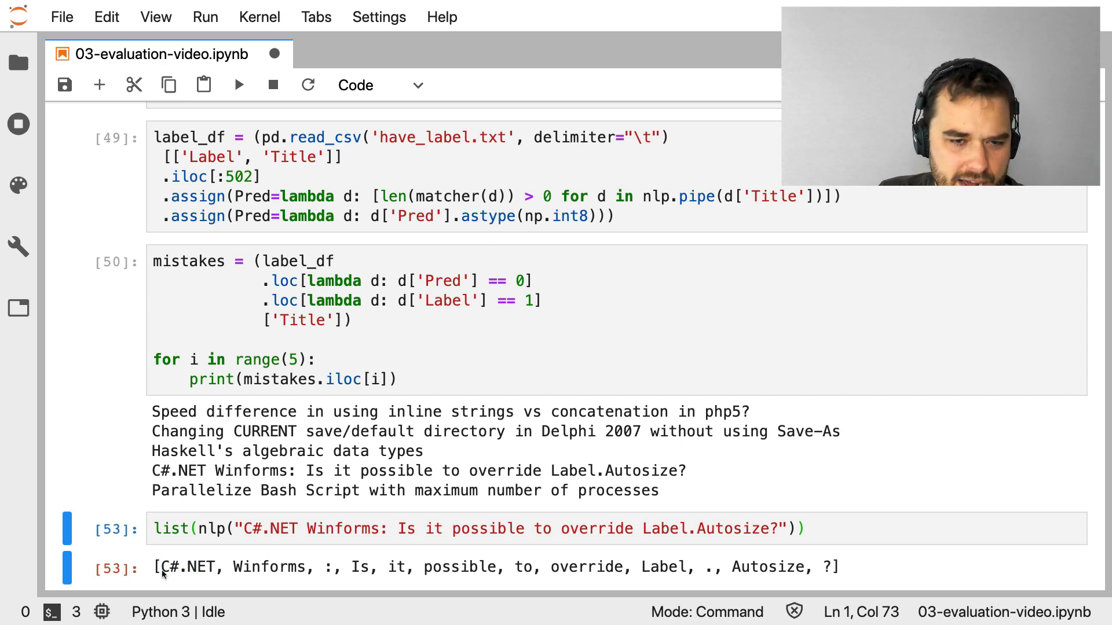
double_click(188, 567)
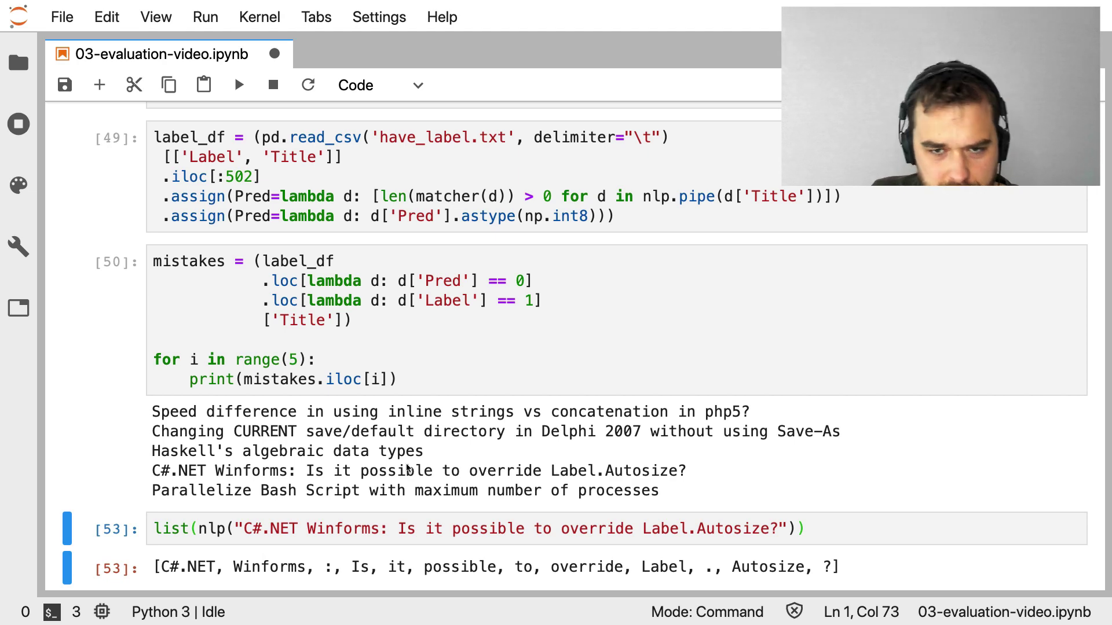
mouse_move(233, 508)
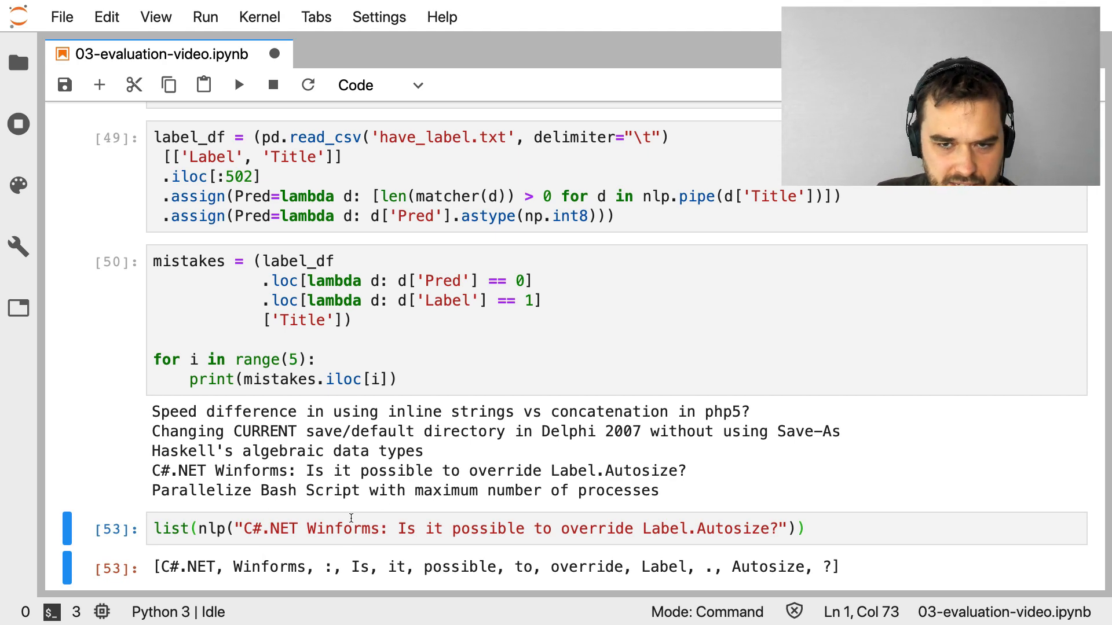
click(625, 308)
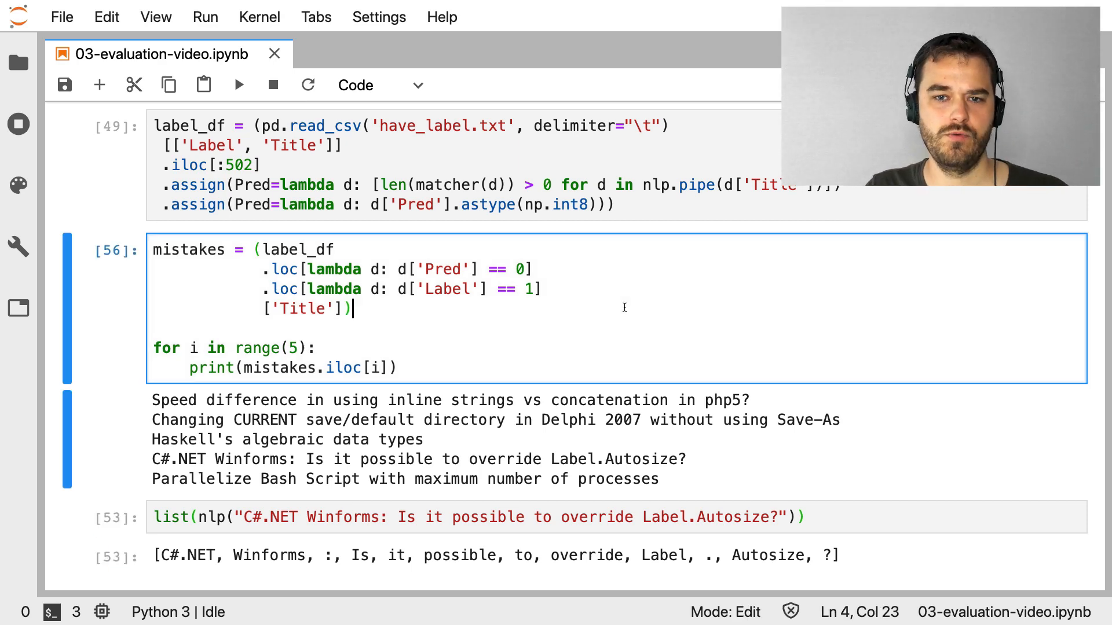
Edit the filter conditions to d['Pred'] == 1 and d['Label'] == 0
click(535, 269)
text(0)
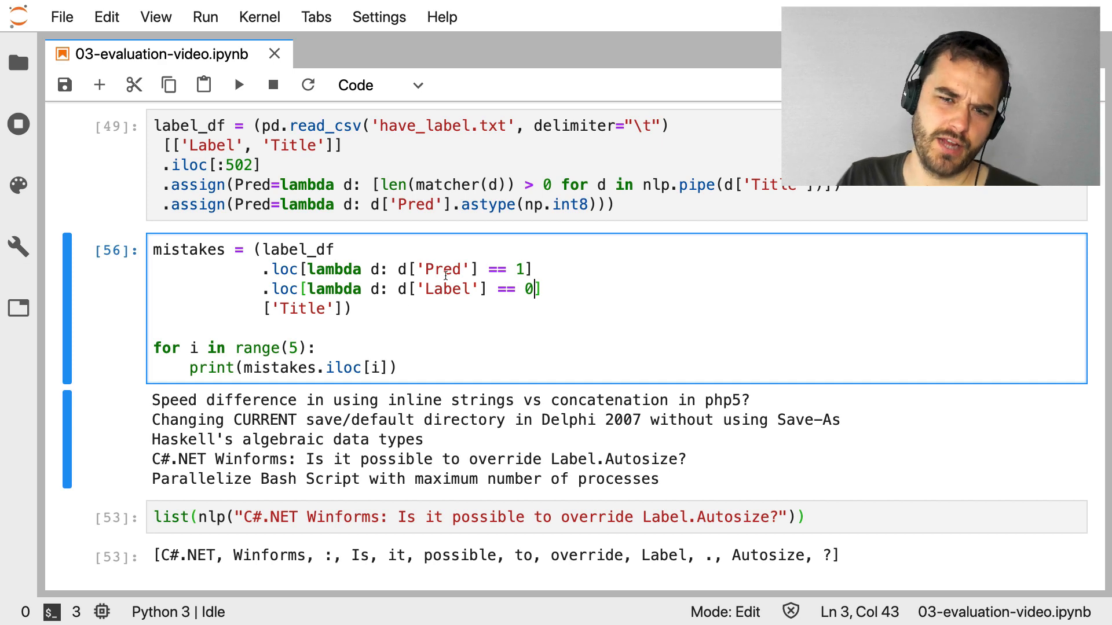
click(451, 289)
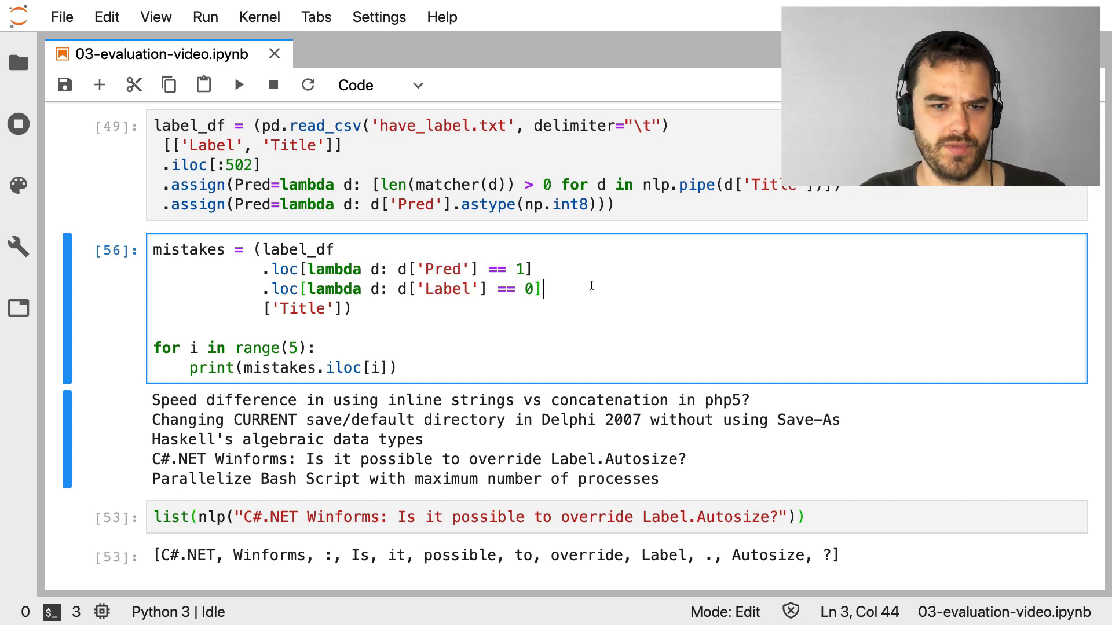
text(1)
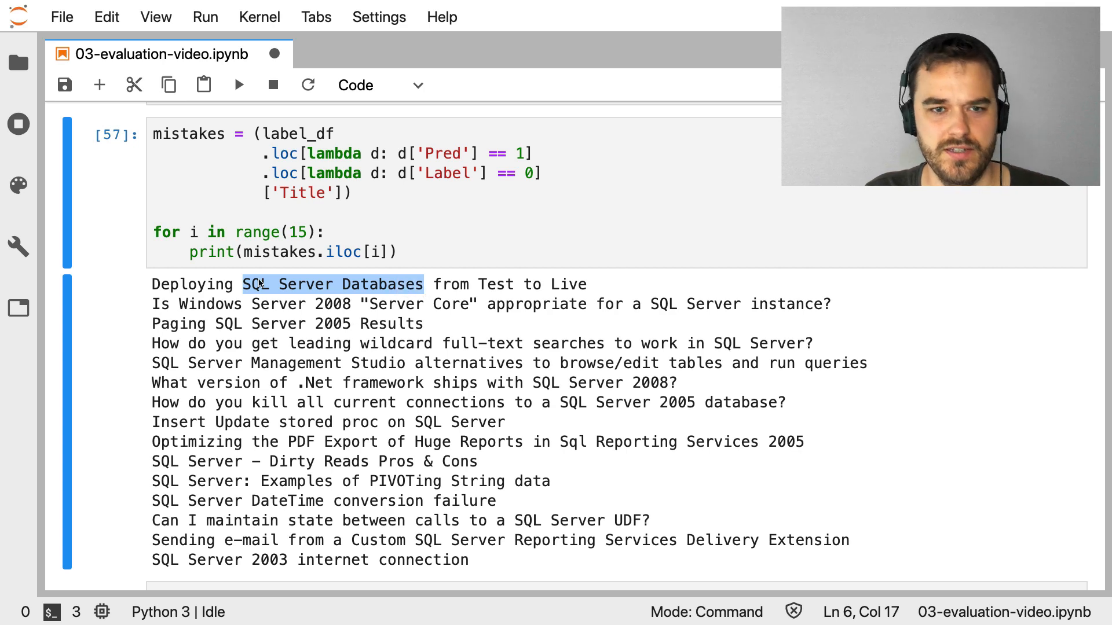
mouse_move(445, 306)
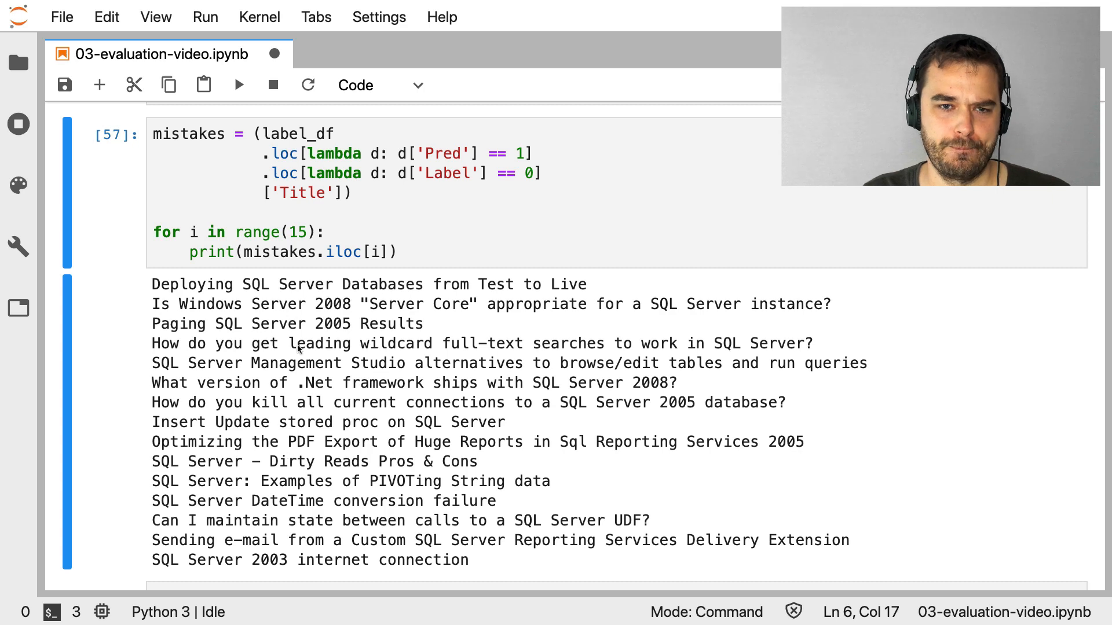
mouse_move(236, 337)
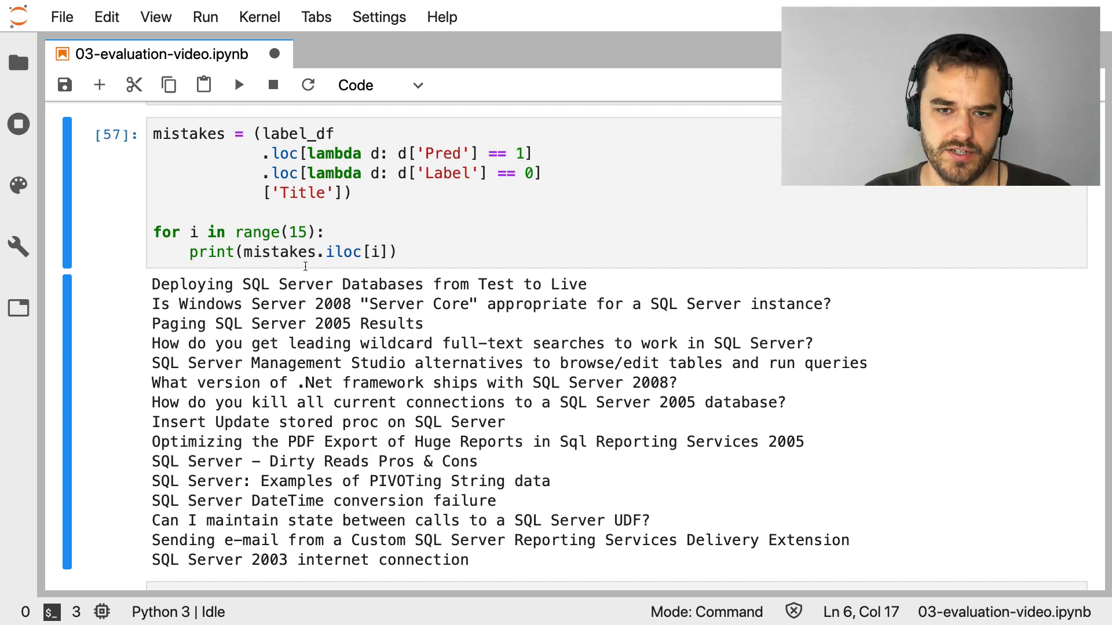
mouse_move(666, 374)
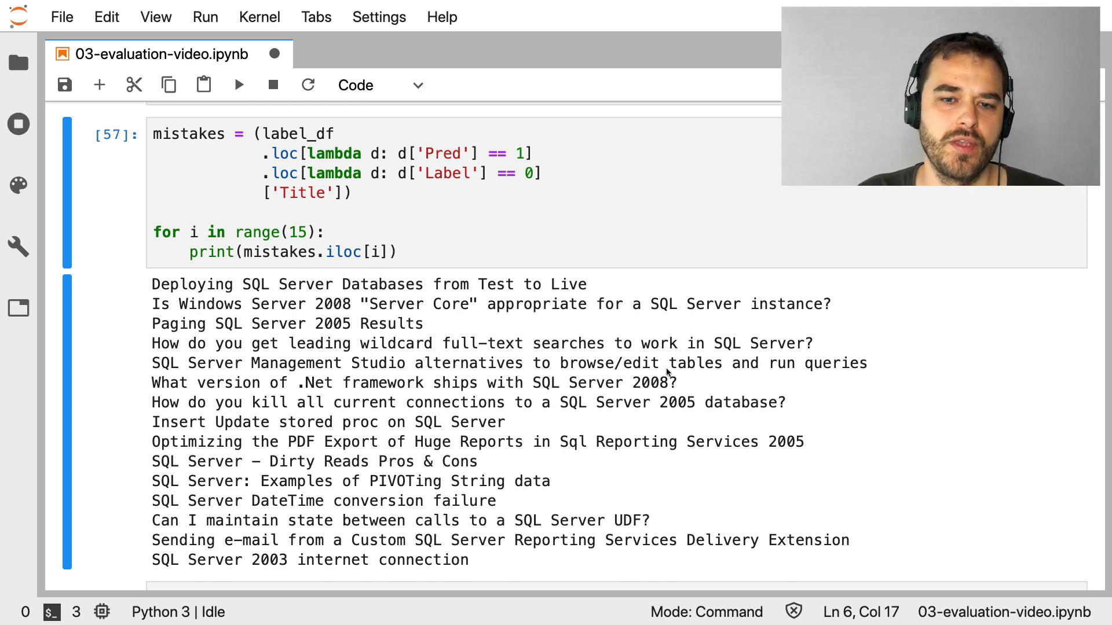
Highlight part of a false-positive title, then save the notebook
double_click(603, 382)
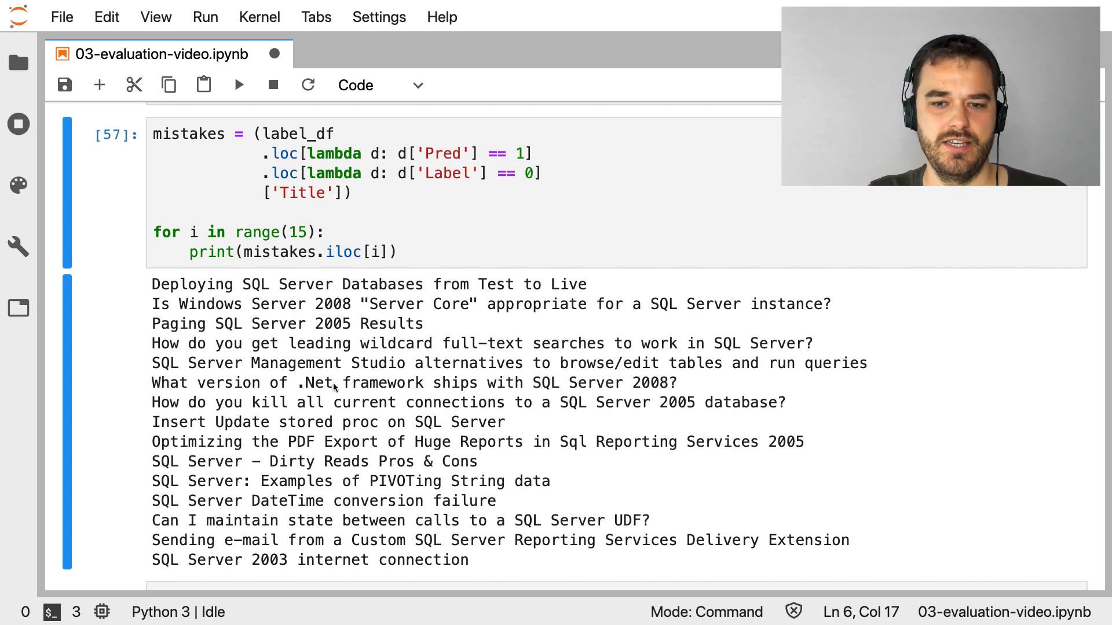
mouse_move(306, 383)
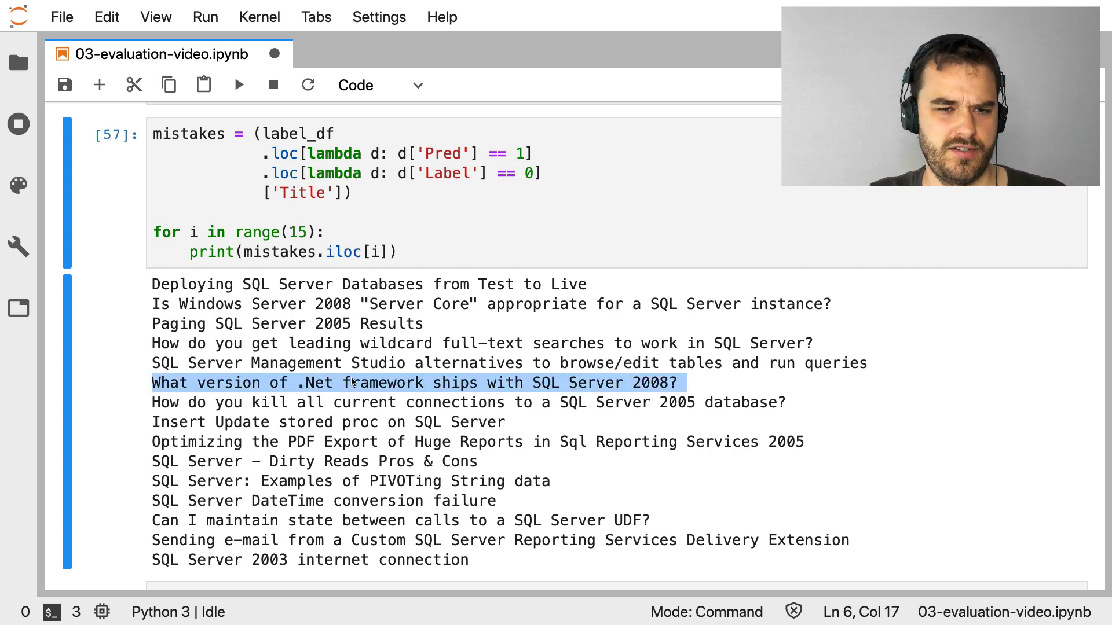
click(308, 382)
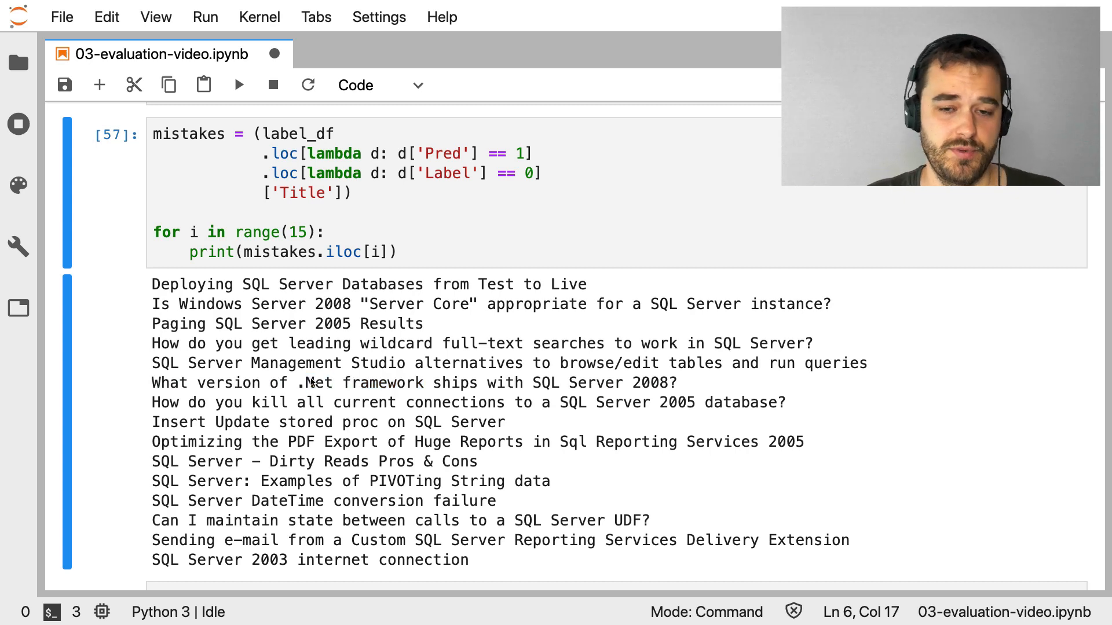
mouse_move(496, 459)
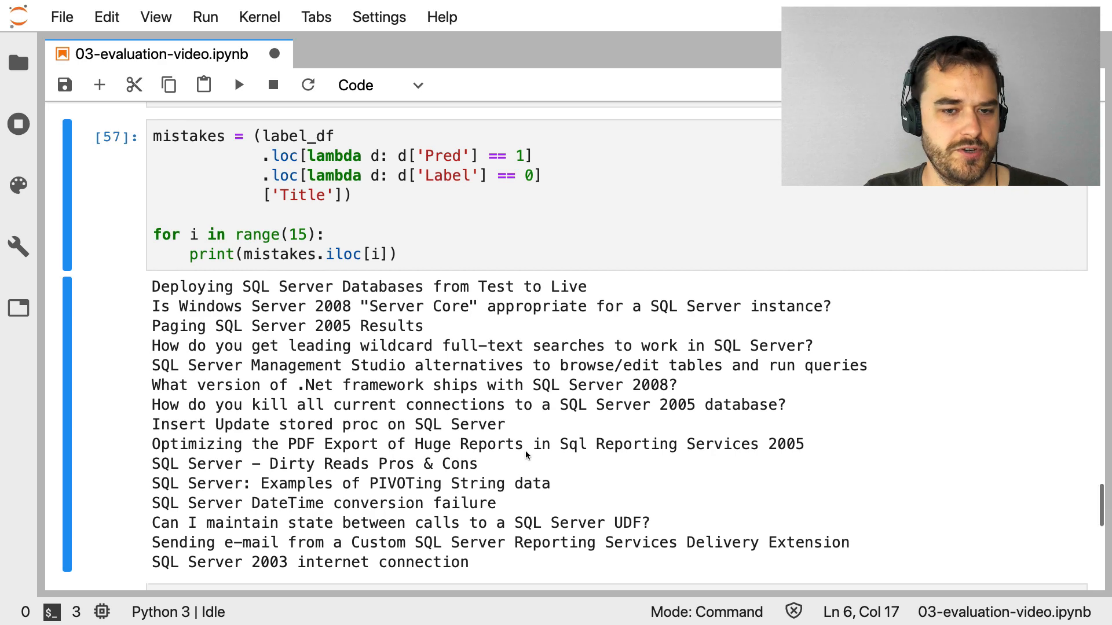
scroll(up, 3)
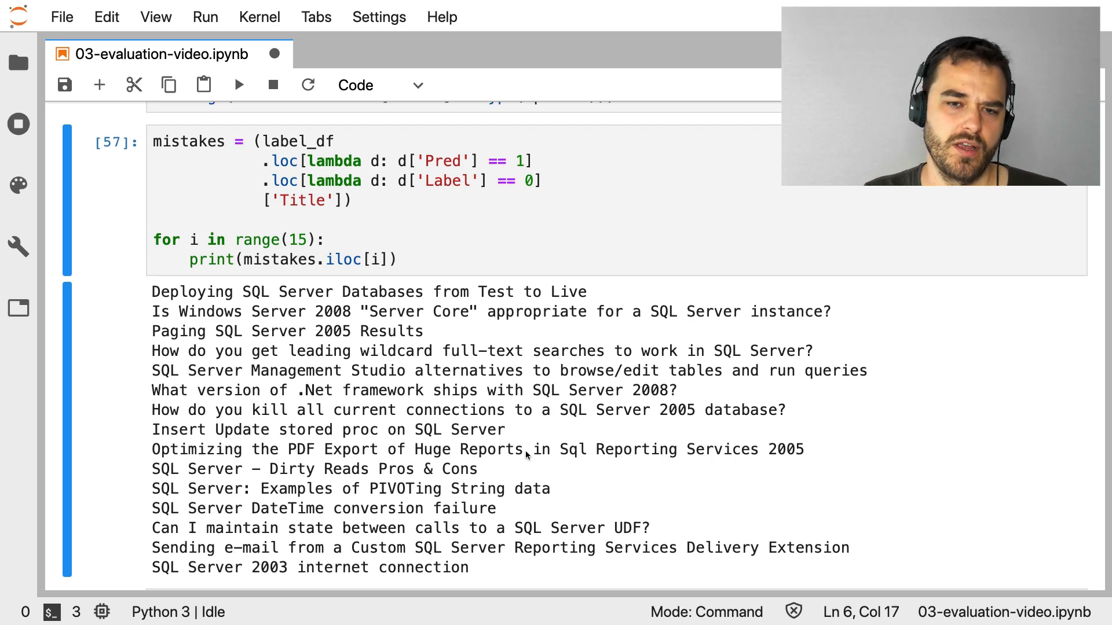
mouse_move(241, 300)
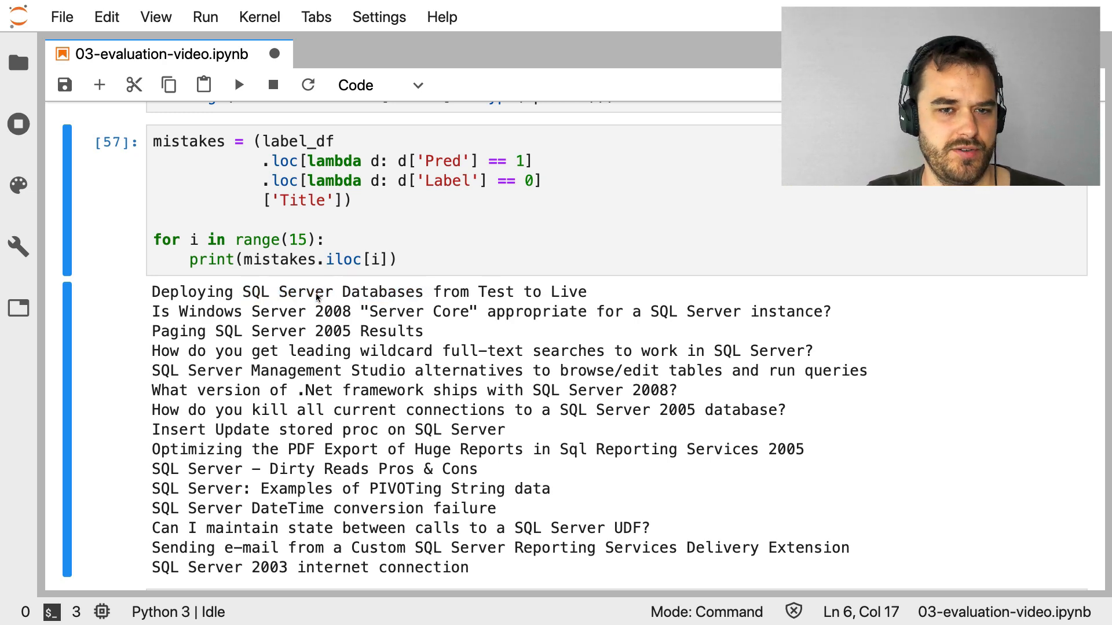
mouse_move(328, 533)
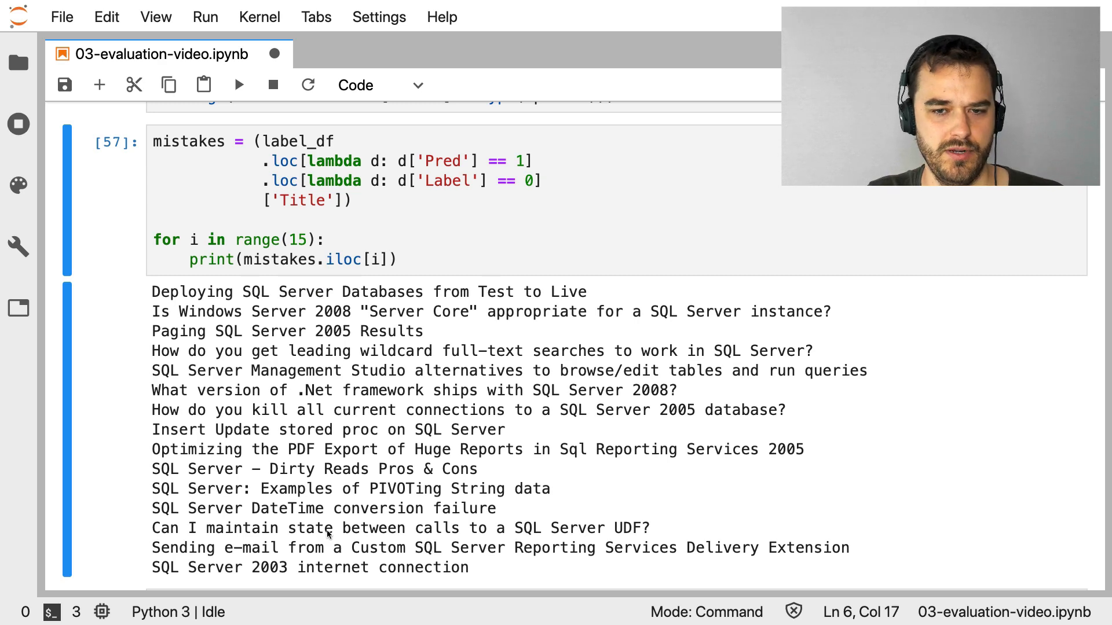
mouse_move(436, 505)
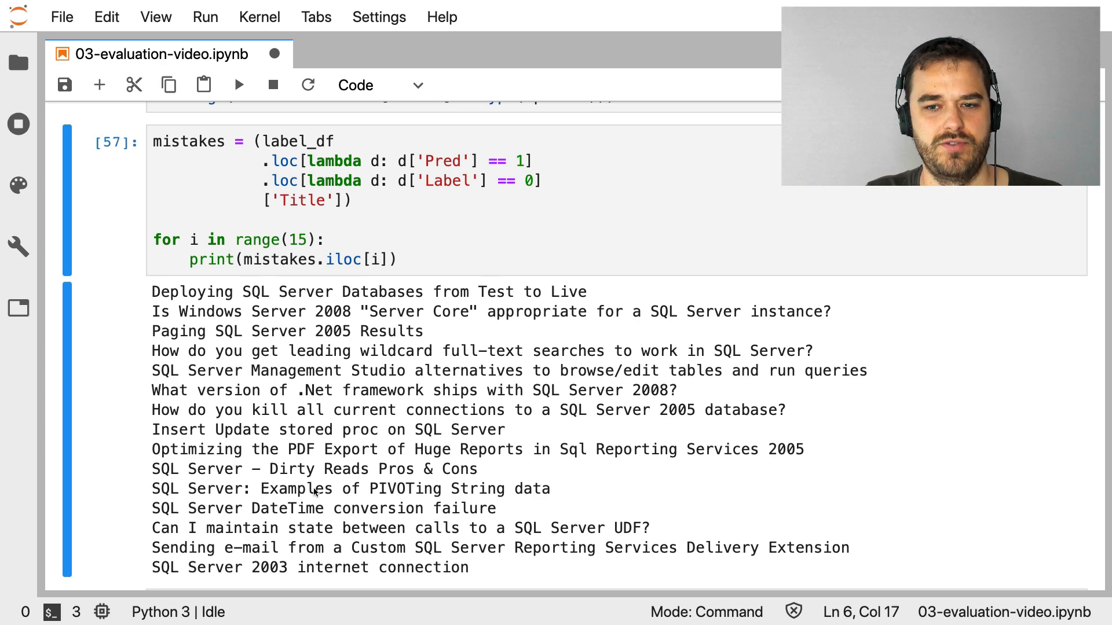
mouse_move(239, 508)
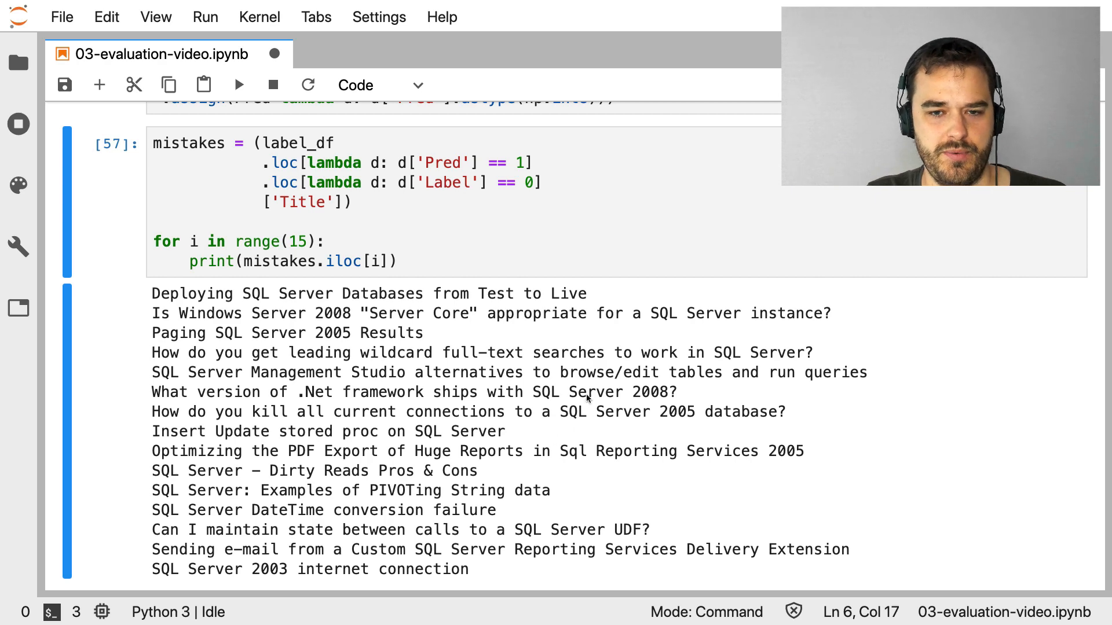
mouse_move(342, 483)
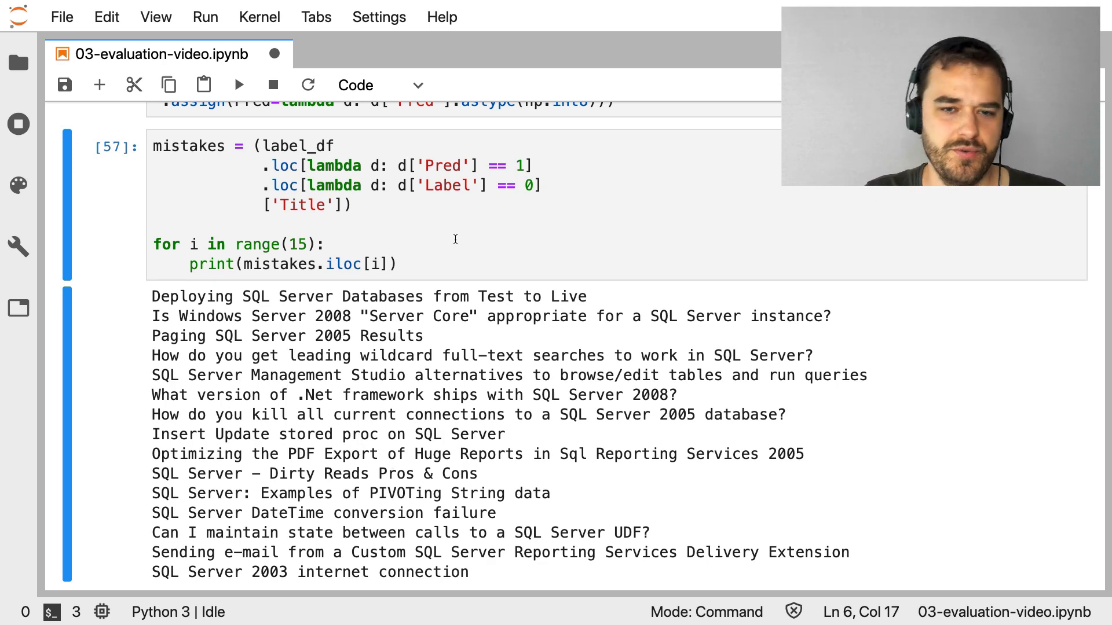
mouse_move(396, 456)
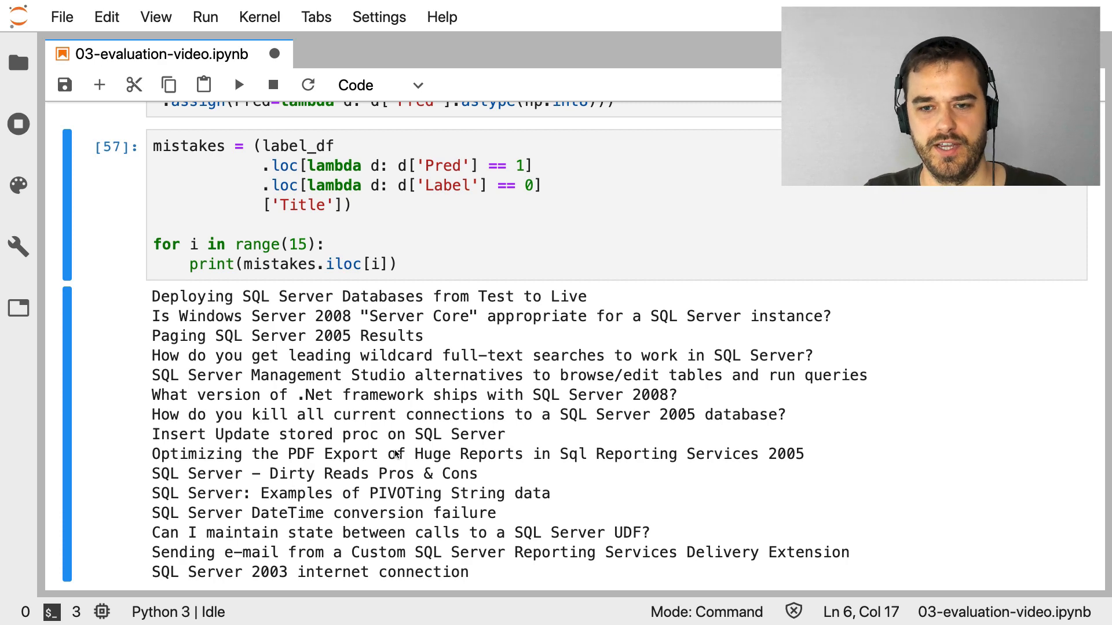
key(ctrl+s)
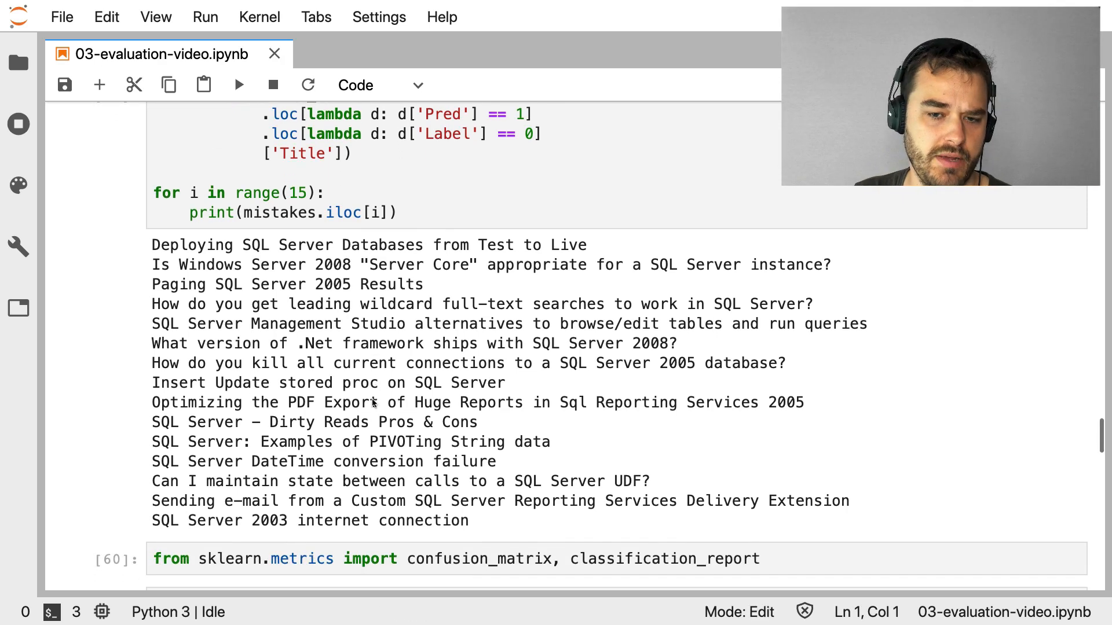
Scroll down to the cell calling confusion_matrix(label_df['Label'], label_df['Pred'])
scroll(down, 3)
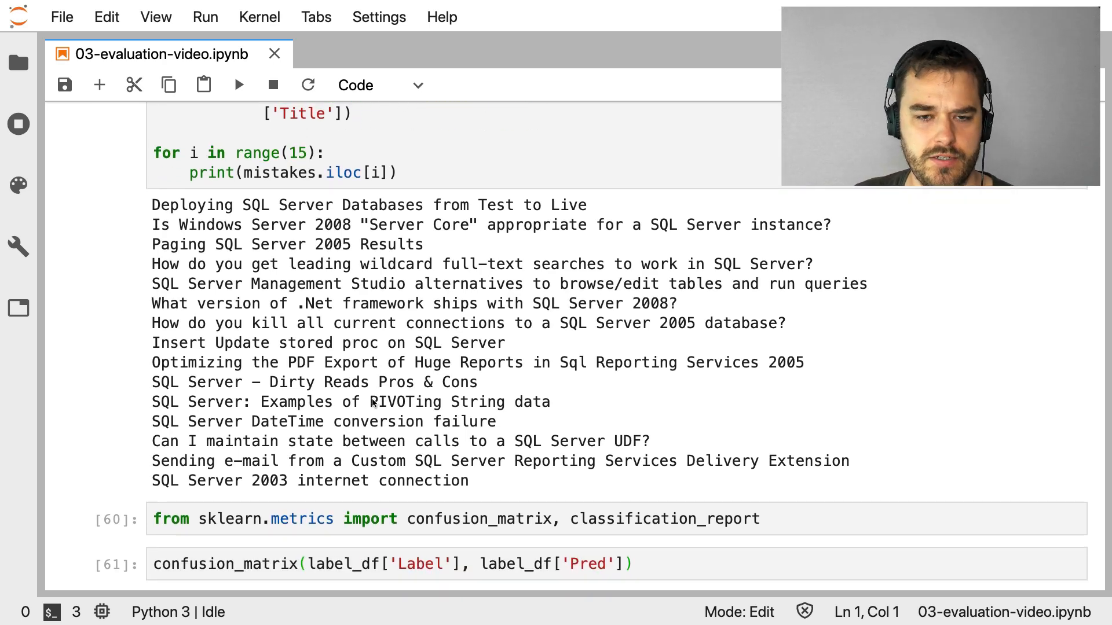
mouse_move(488, 438)
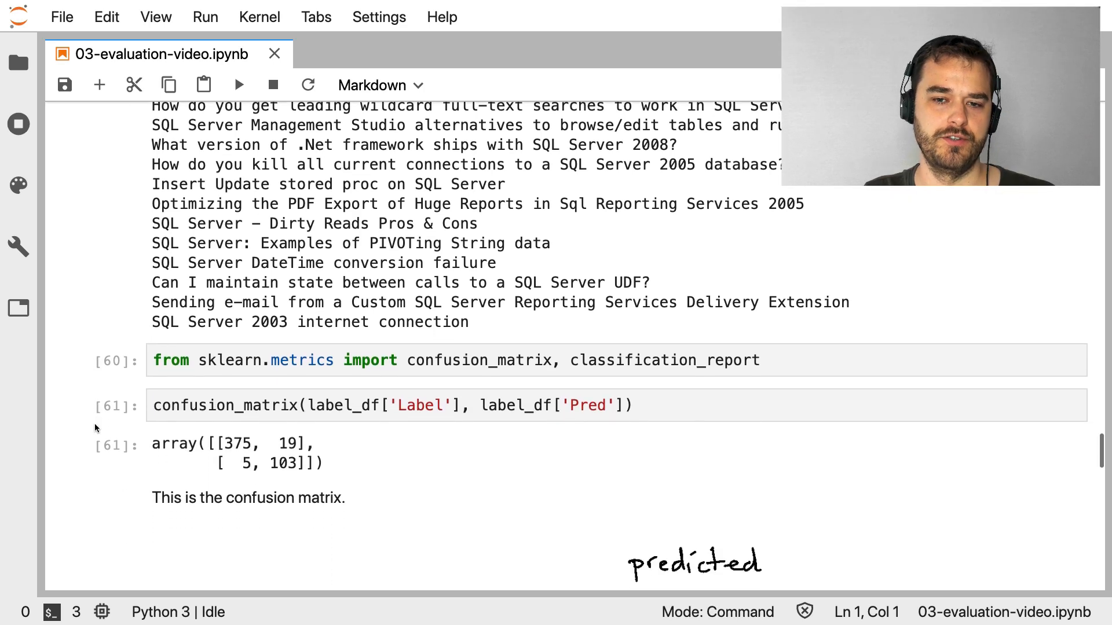
Review the confusion matrix (375, 19, 5, 103) and reach the 0.95-accuracy classification report
scroll(down, 3)
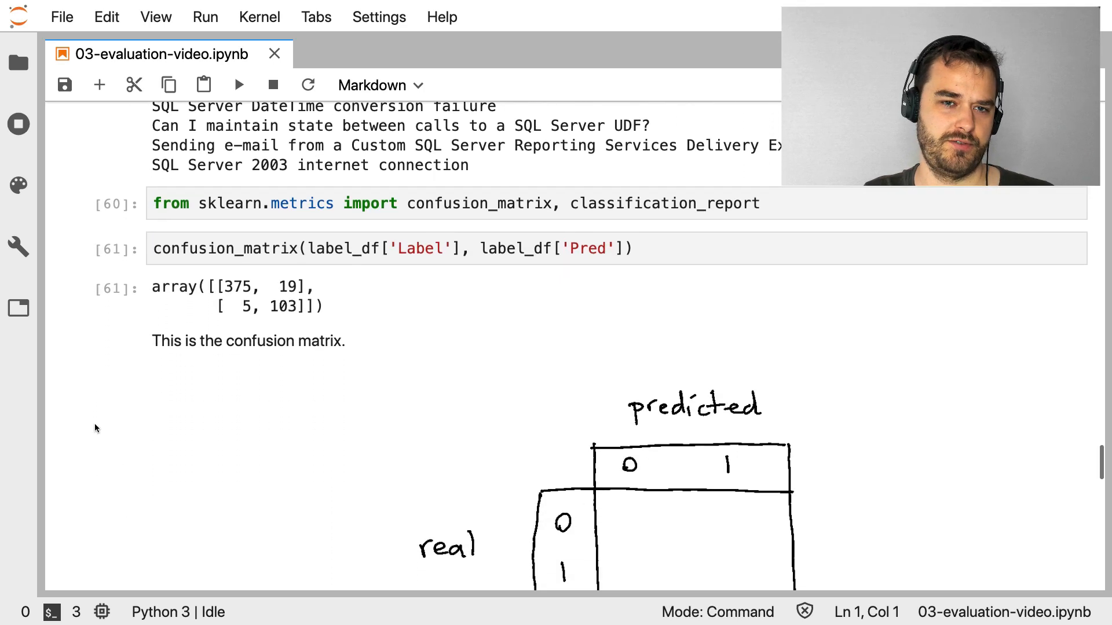
scroll(up, 3)
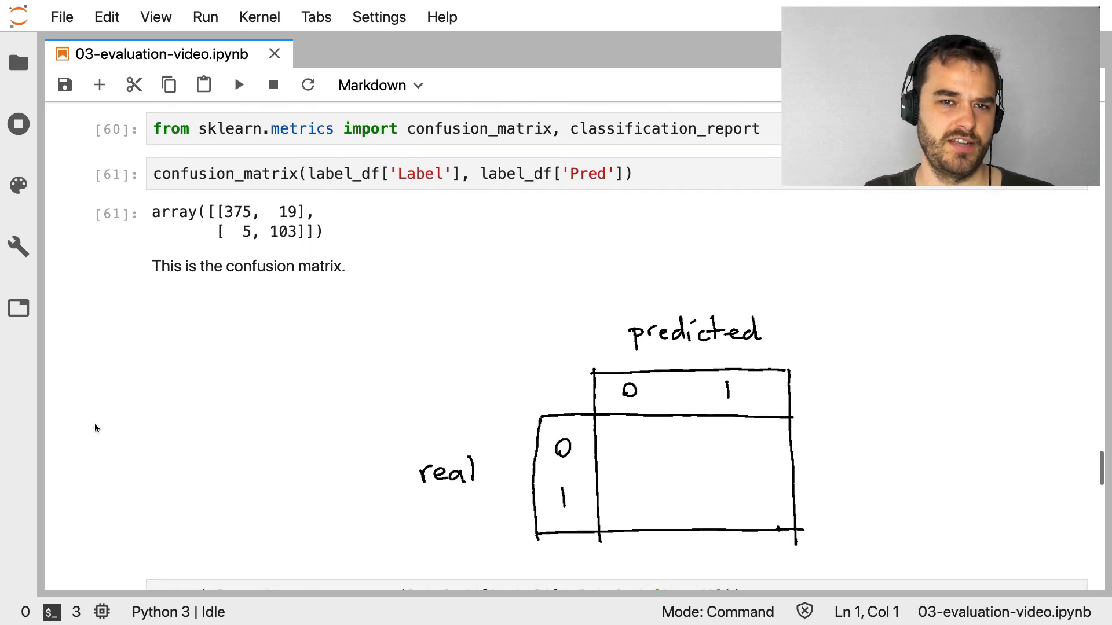
mouse_move(369, 245)
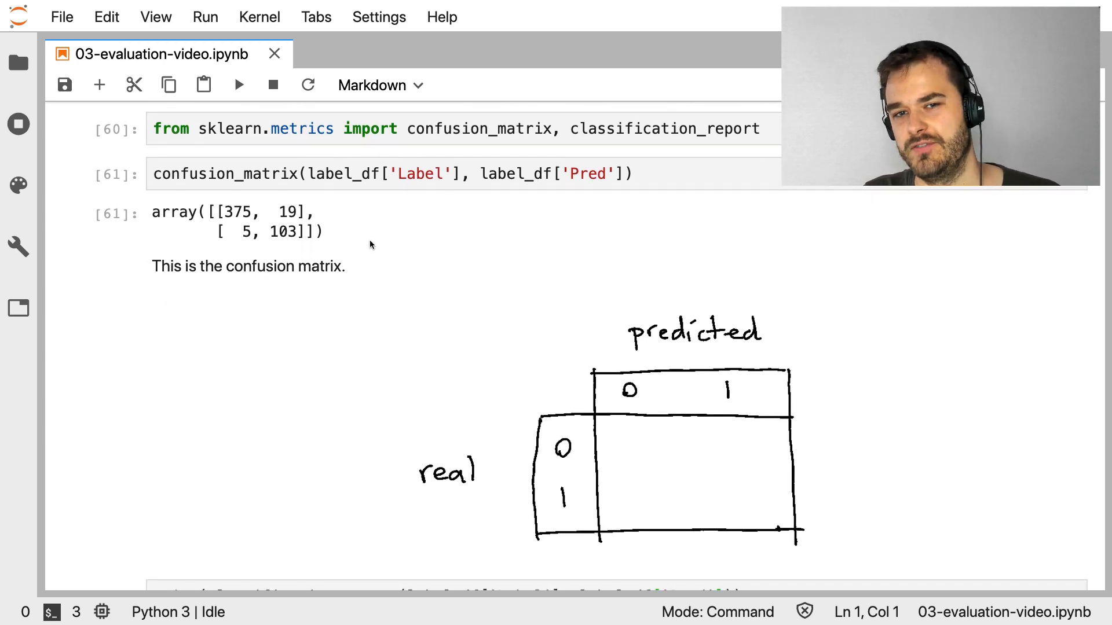
mouse_move(201, 218)
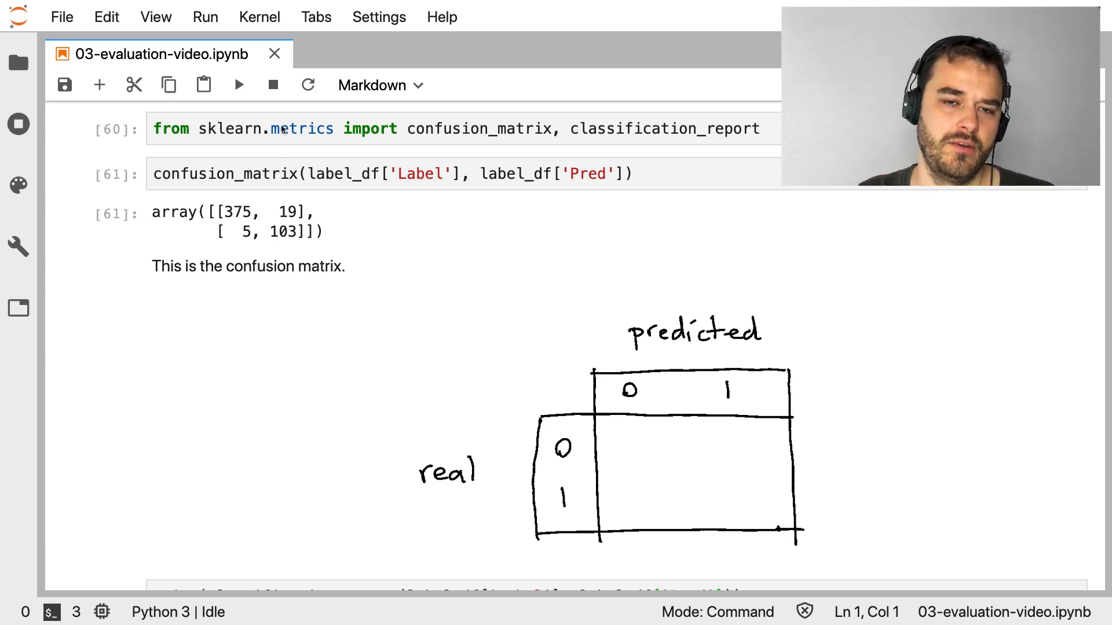
mouse_move(529, 278)
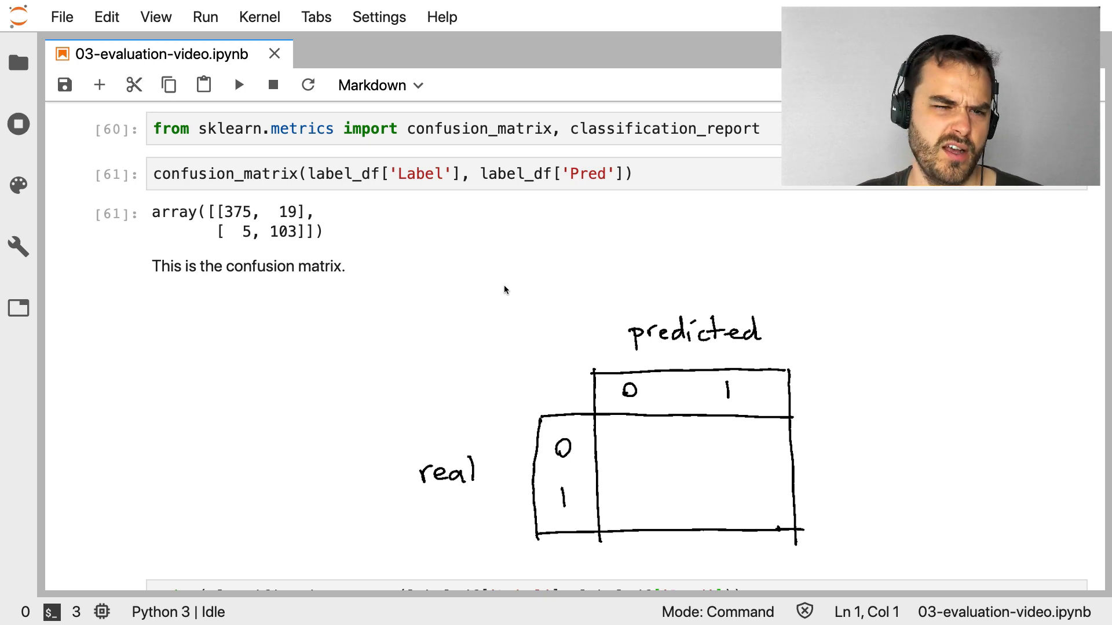
mouse_move(246, 256)
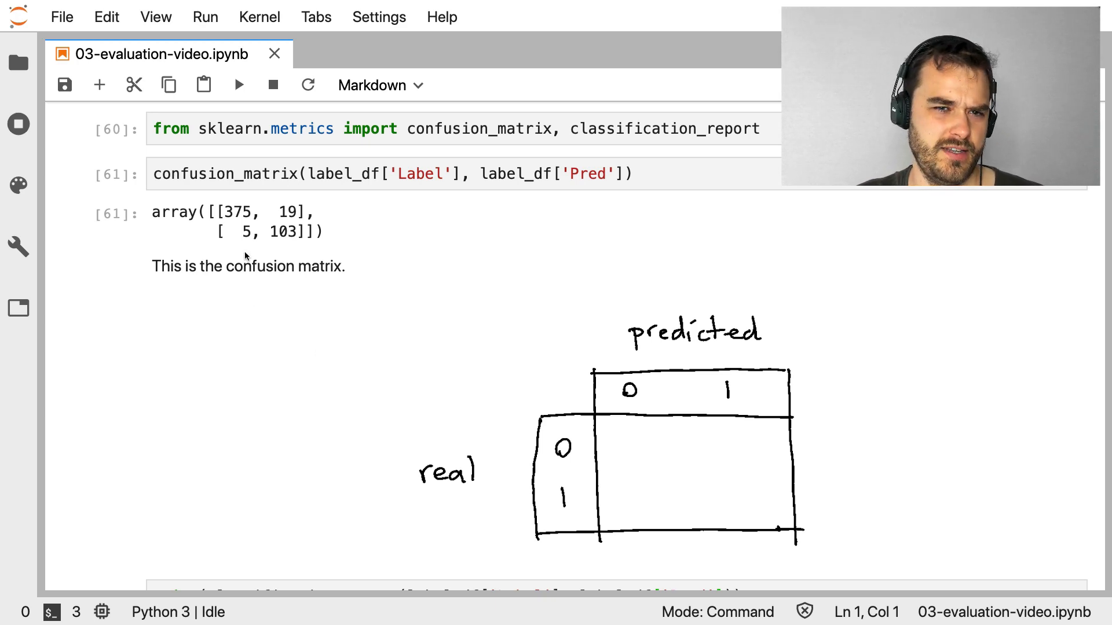
mouse_move(382, 195)
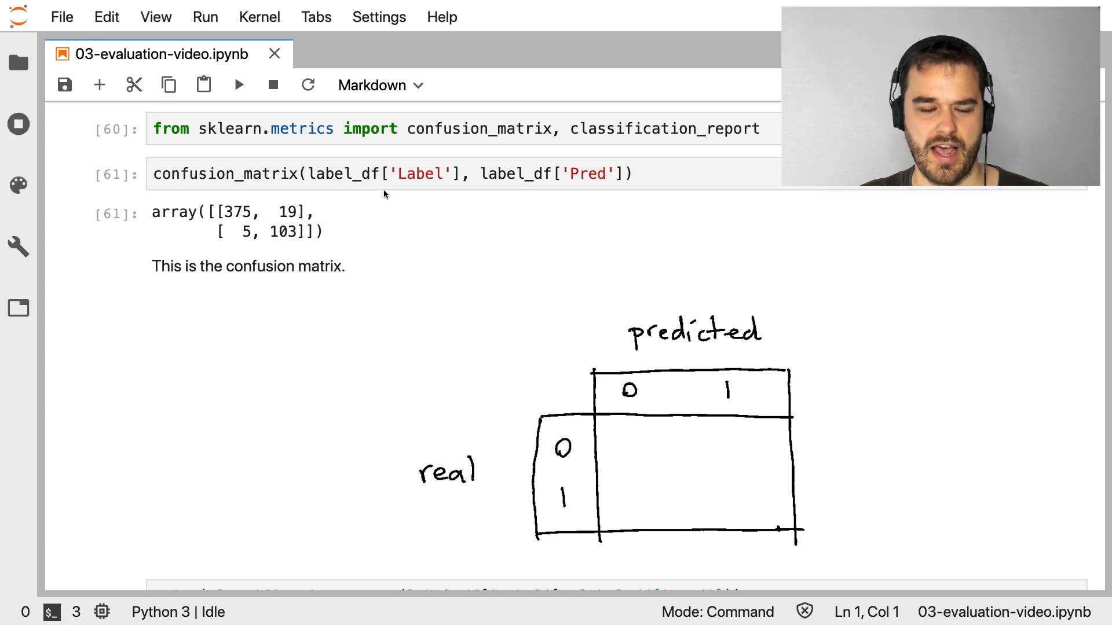
mouse_move(361, 234)
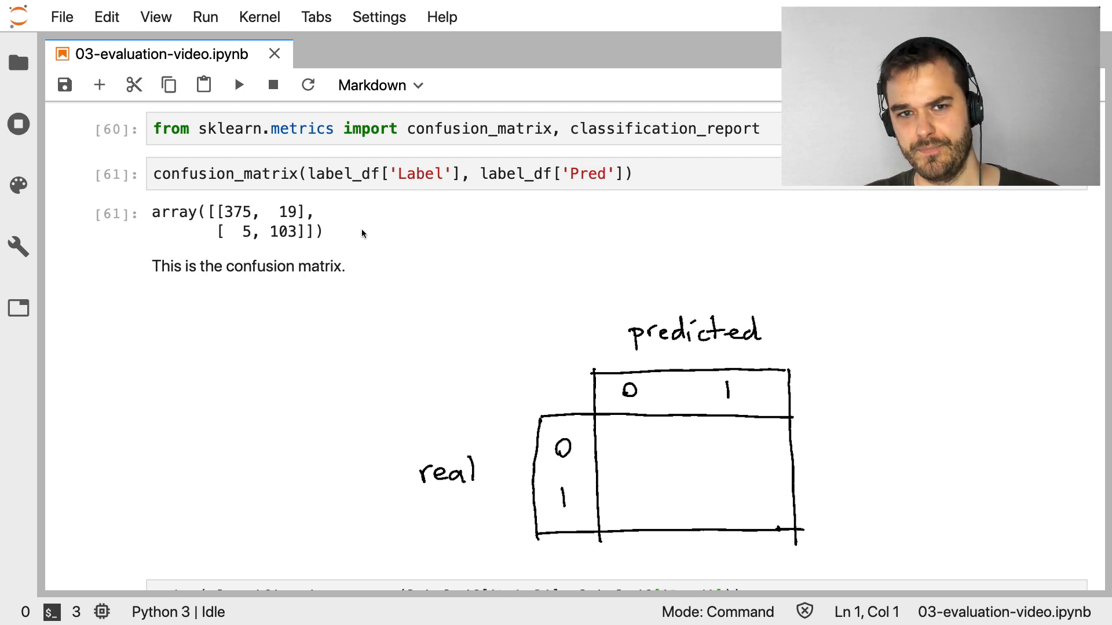
mouse_move(443, 216)
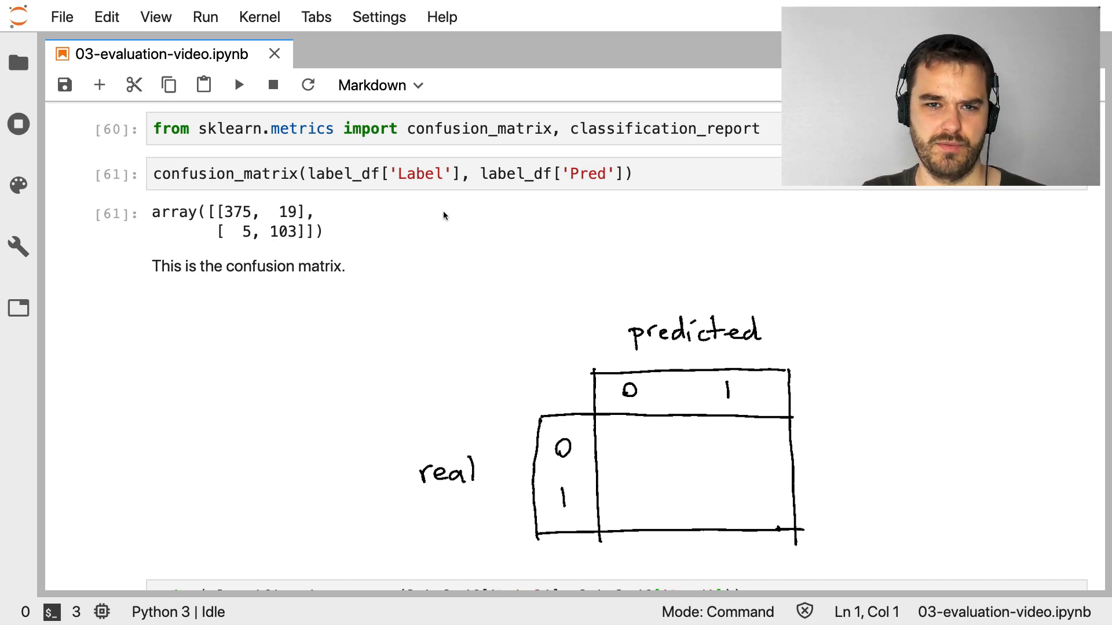
mouse_move(461, 321)
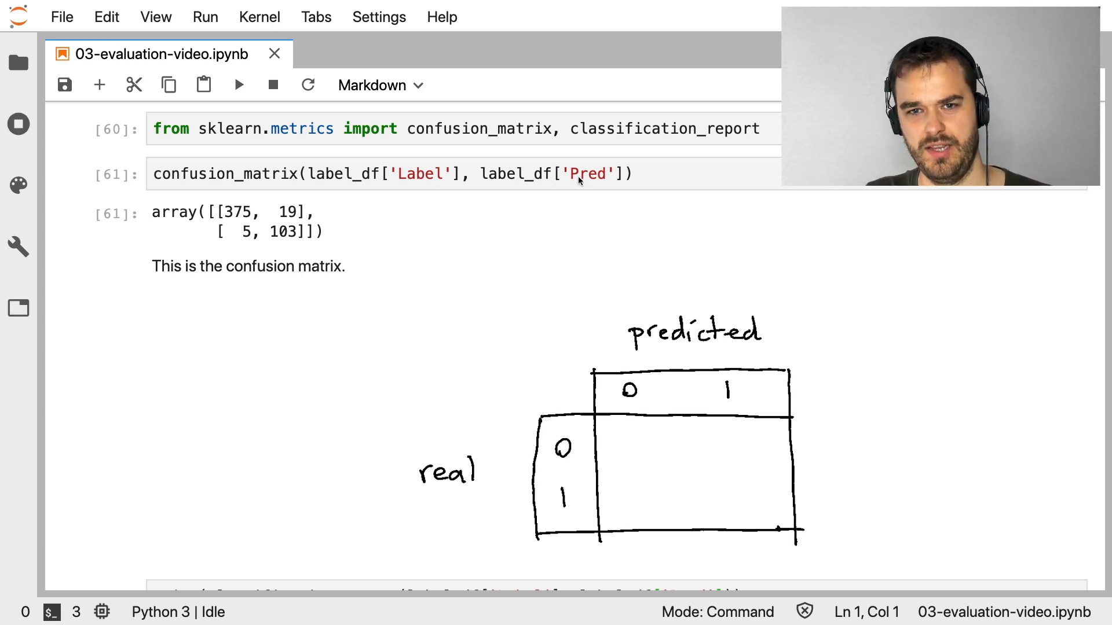
mouse_move(486, 279)
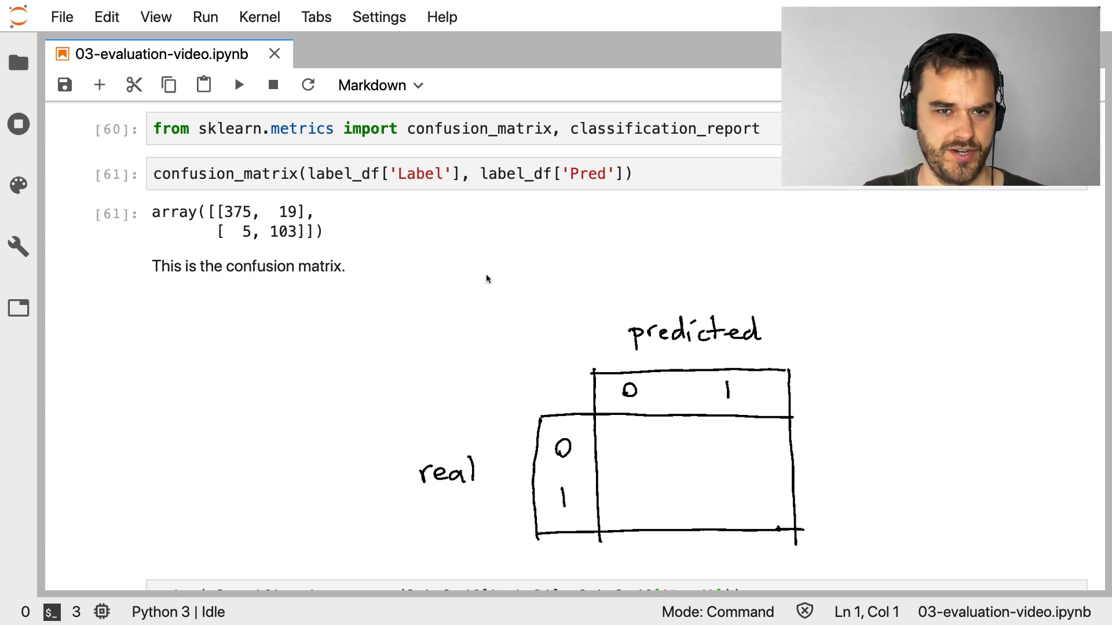
mouse_move(227, 200)
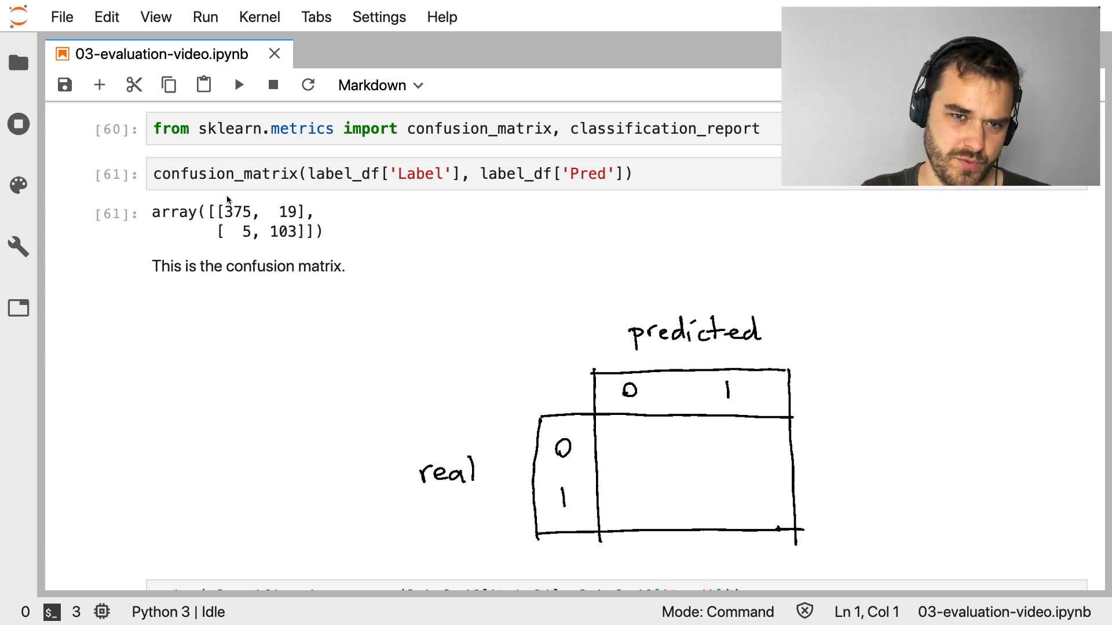
mouse_move(272, 243)
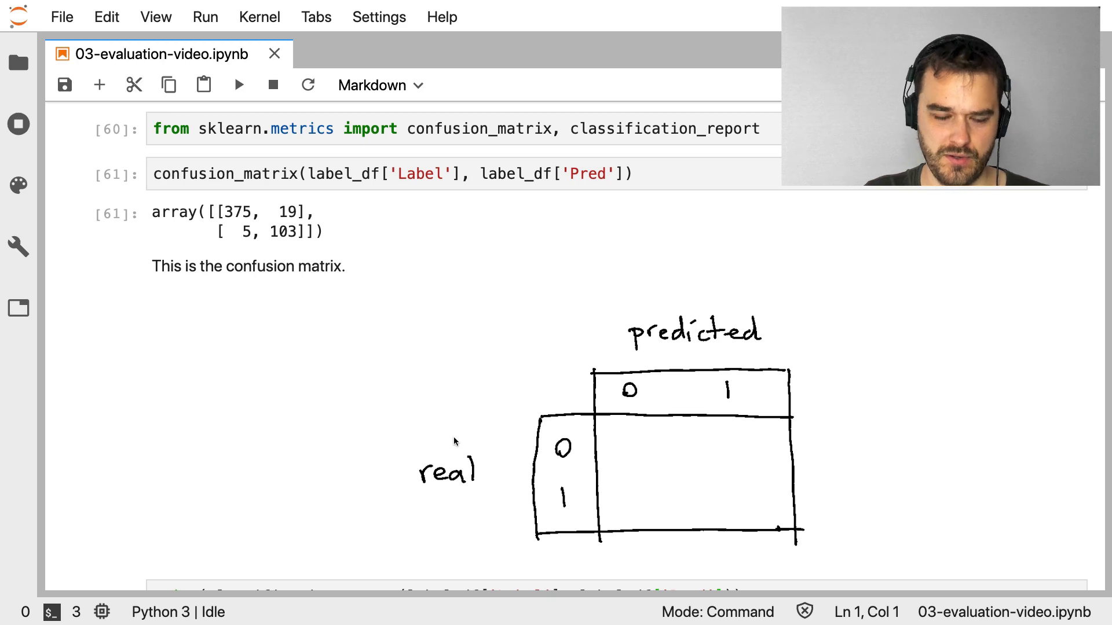
mouse_move(464, 466)
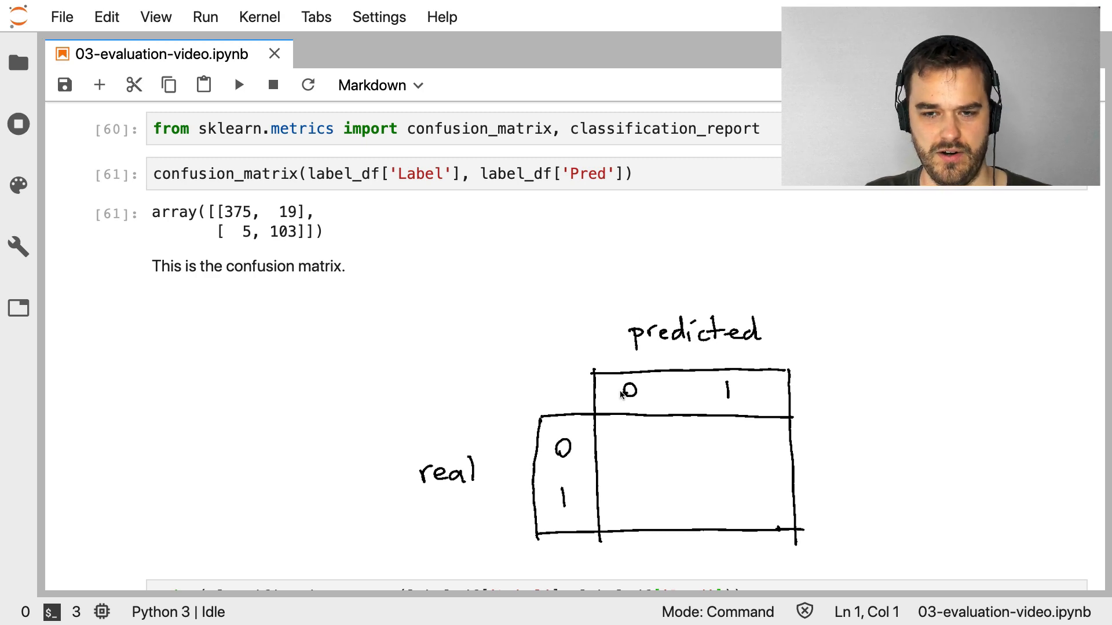
mouse_move(490, 514)
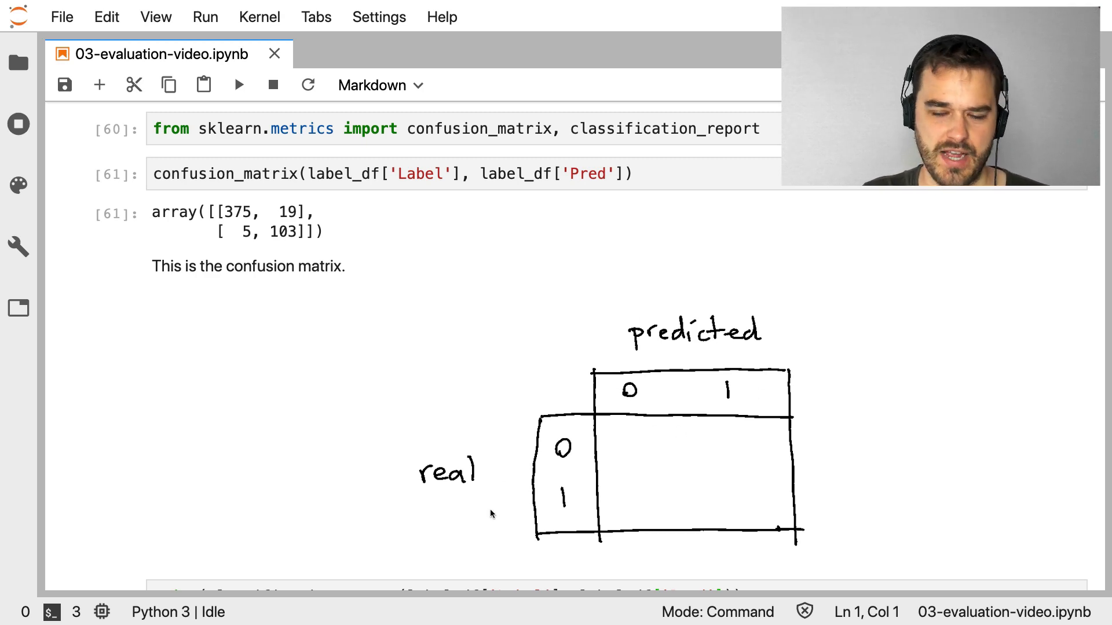
mouse_move(732, 418)
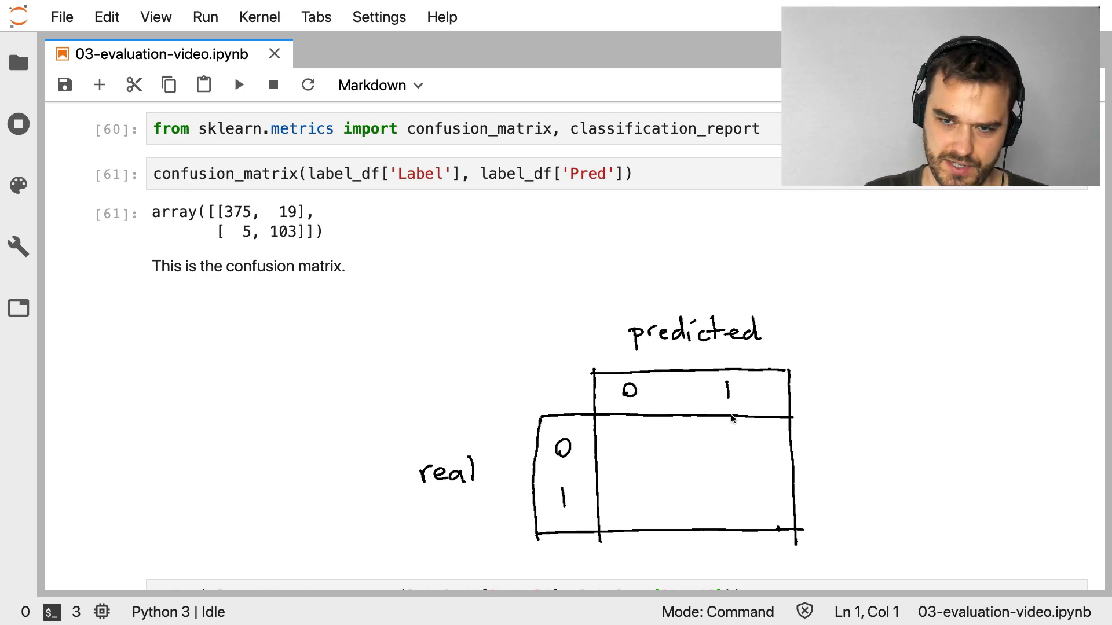
mouse_move(647, 475)
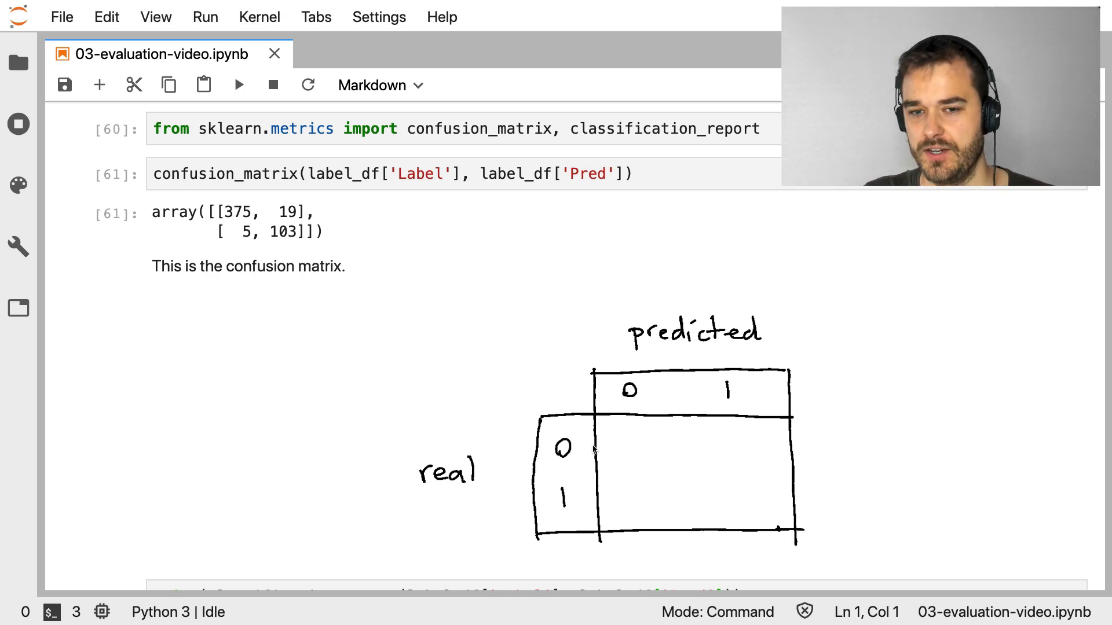
mouse_move(726, 445)
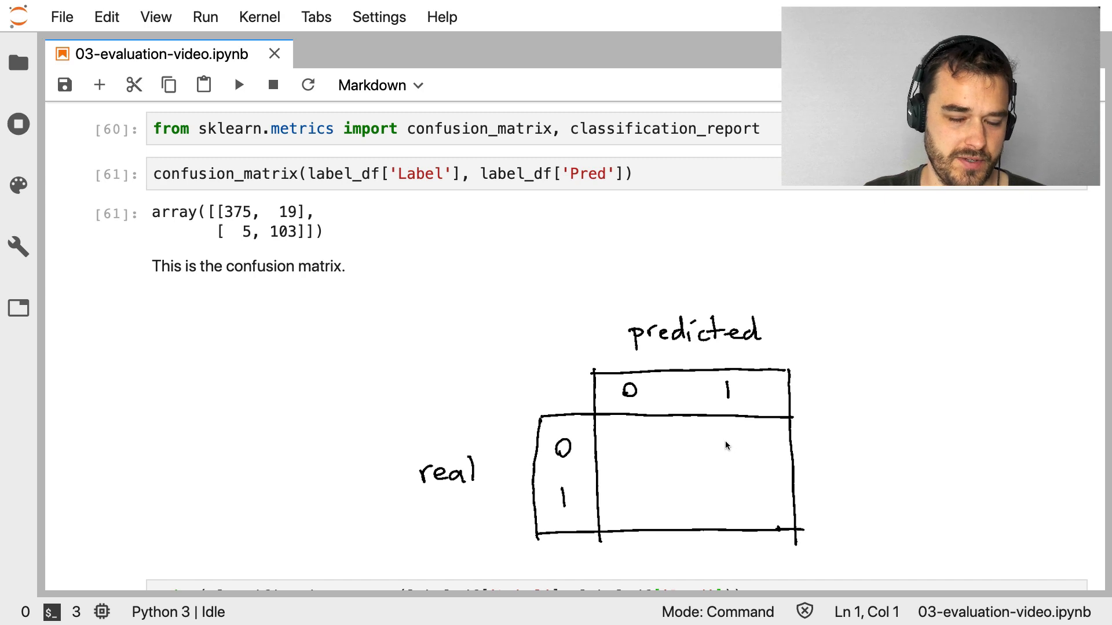
mouse_move(766, 433)
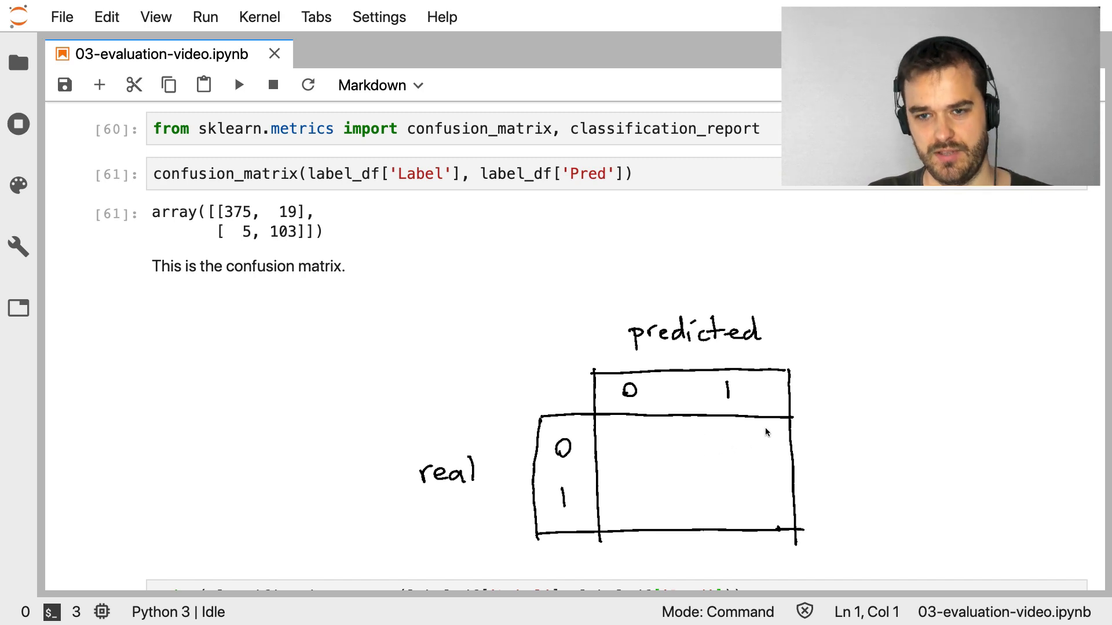
mouse_move(99, 259)
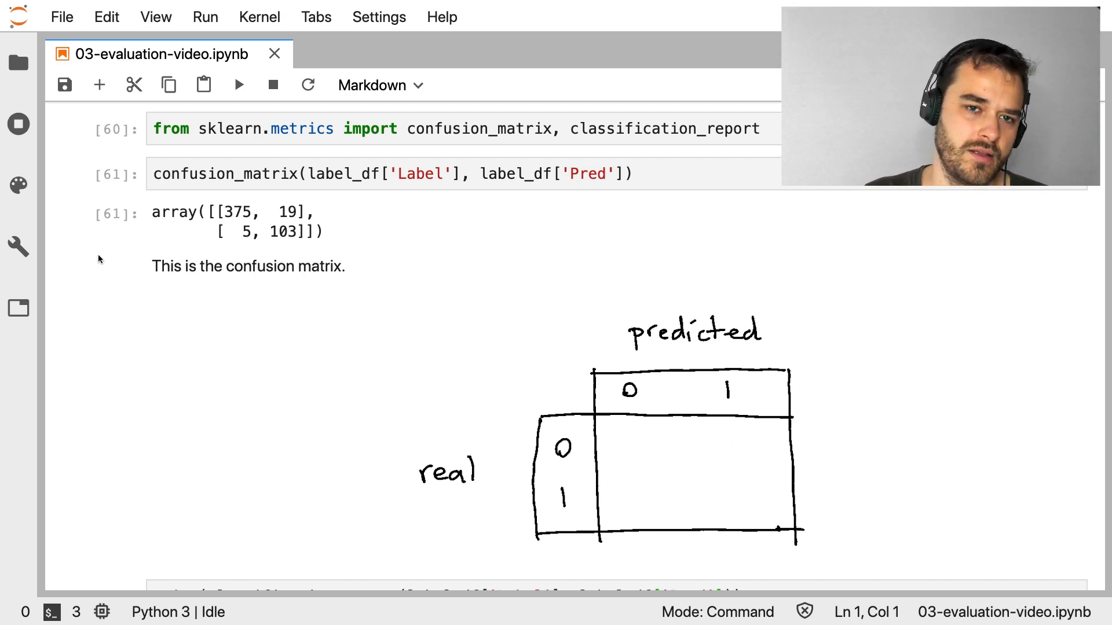
mouse_move(441, 270)
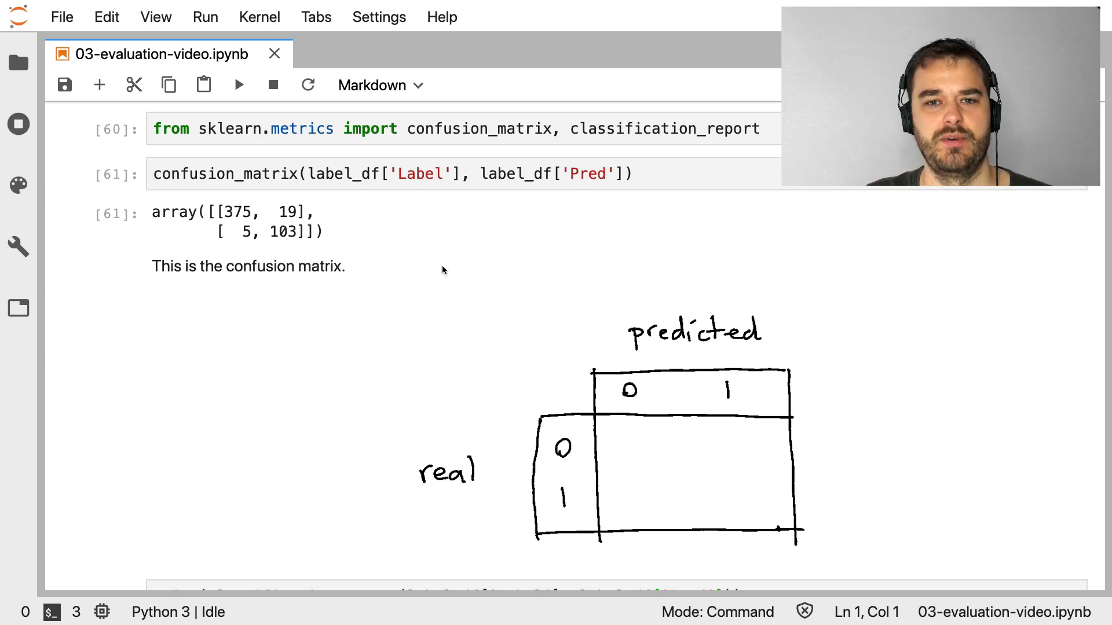
mouse_move(294, 215)
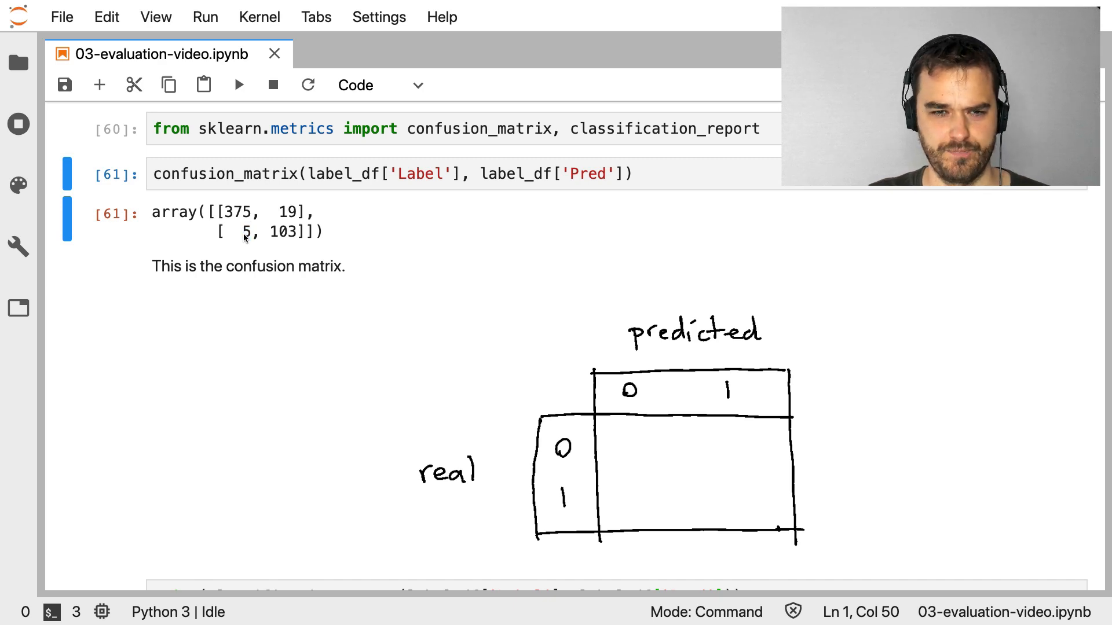
mouse_move(346, 225)
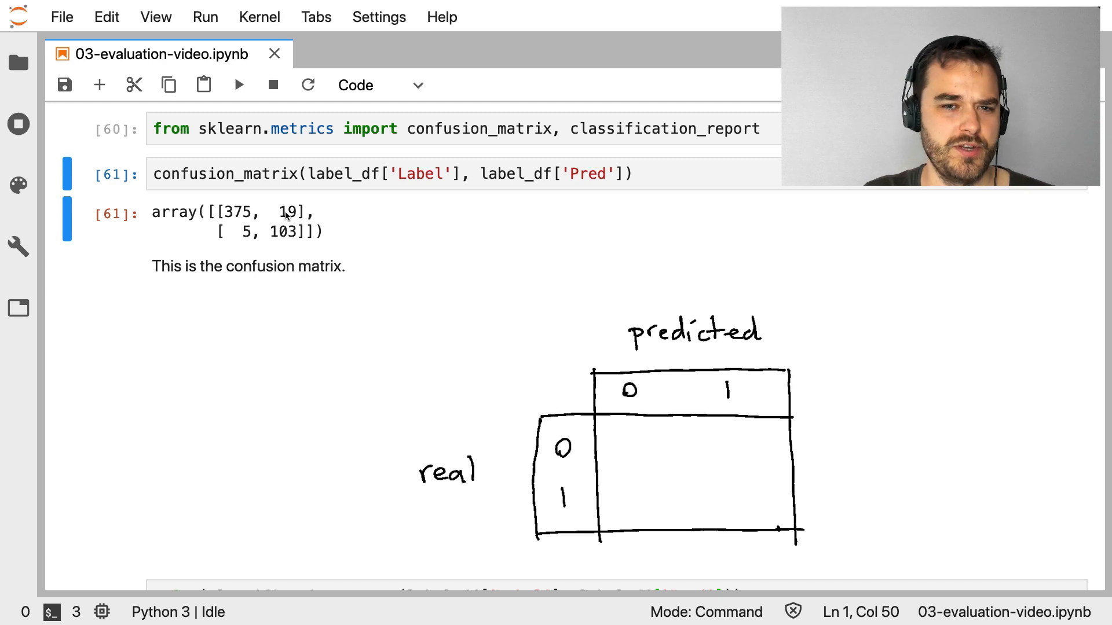
double_click(287, 211)
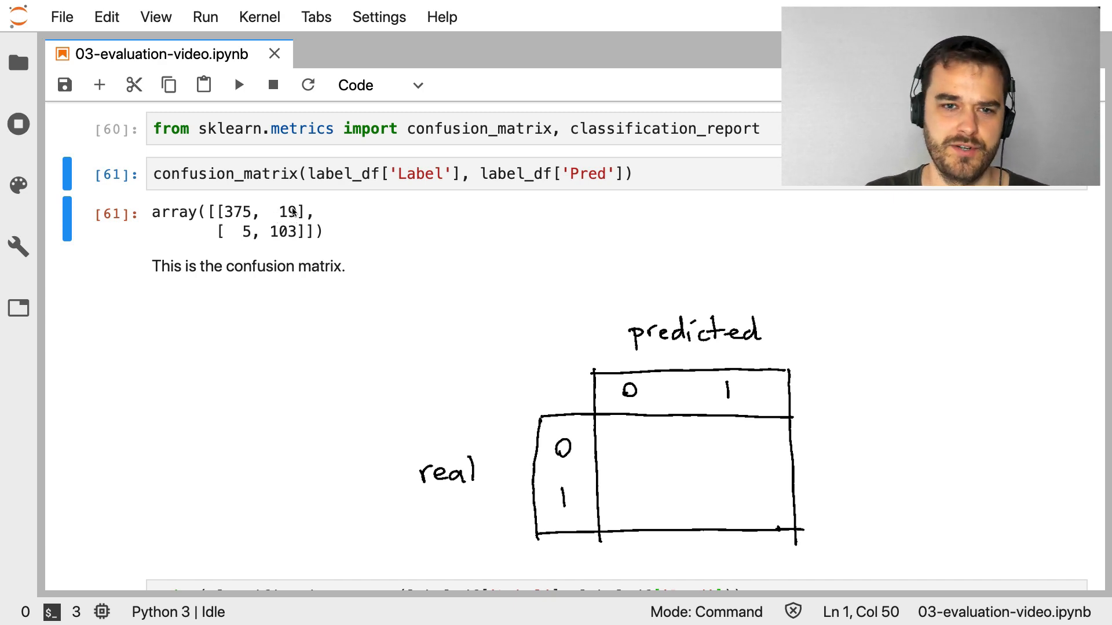
mouse_move(282, 216)
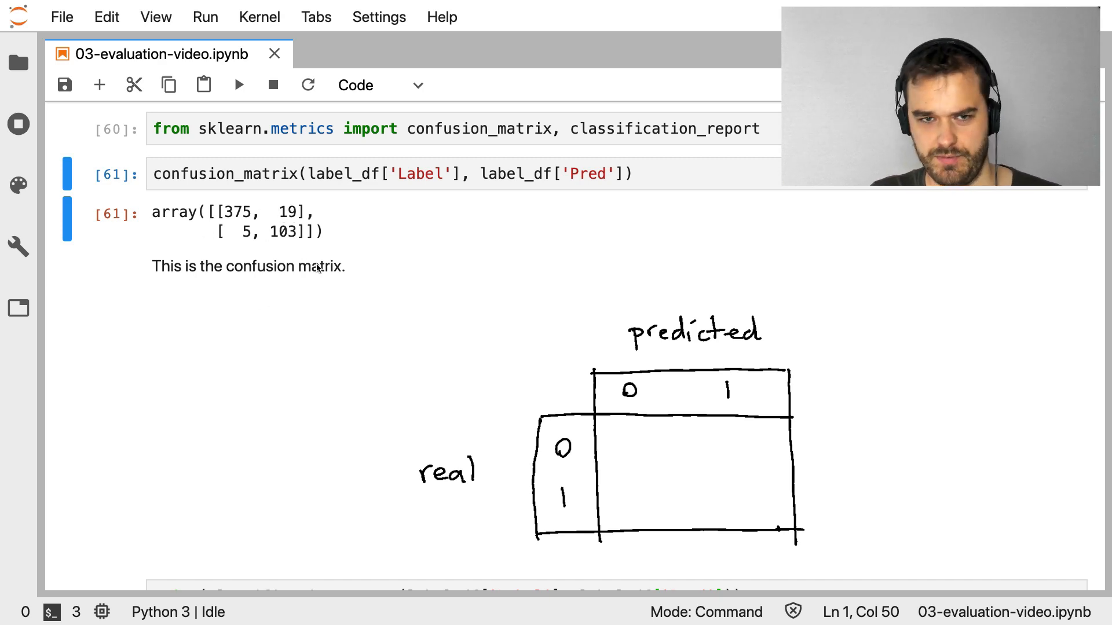
mouse_move(285, 215)
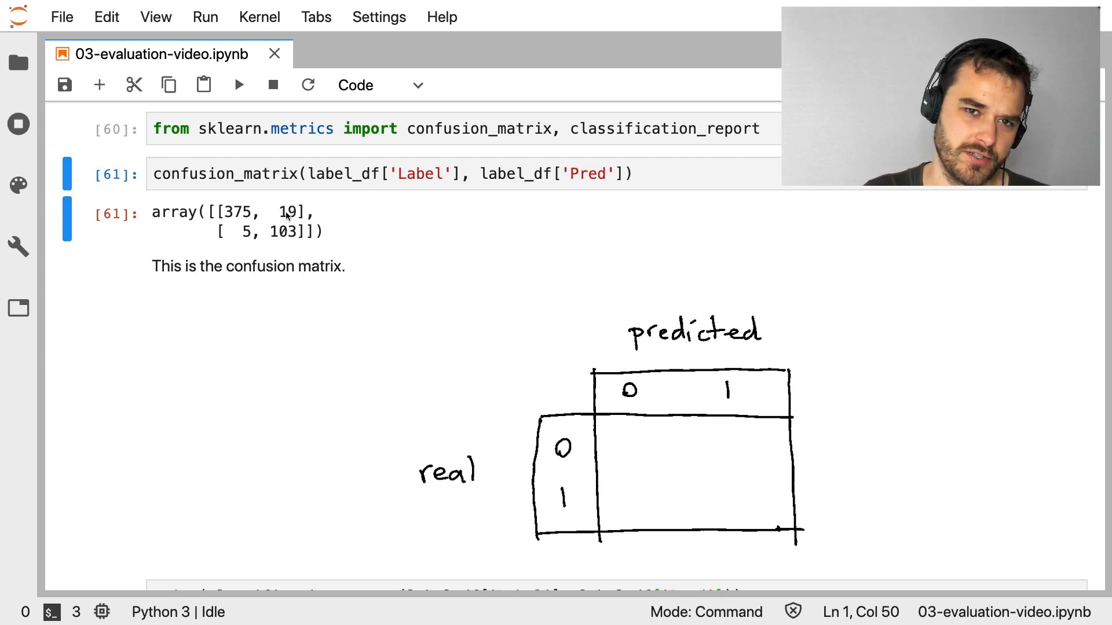
mouse_move(318, 266)
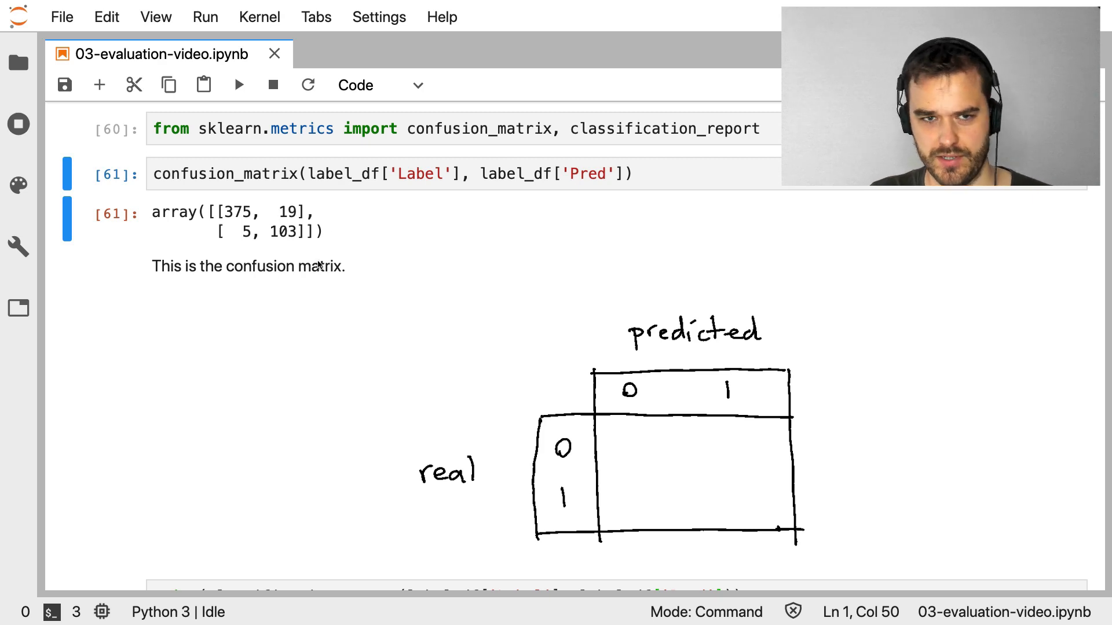
mouse_move(262, 319)
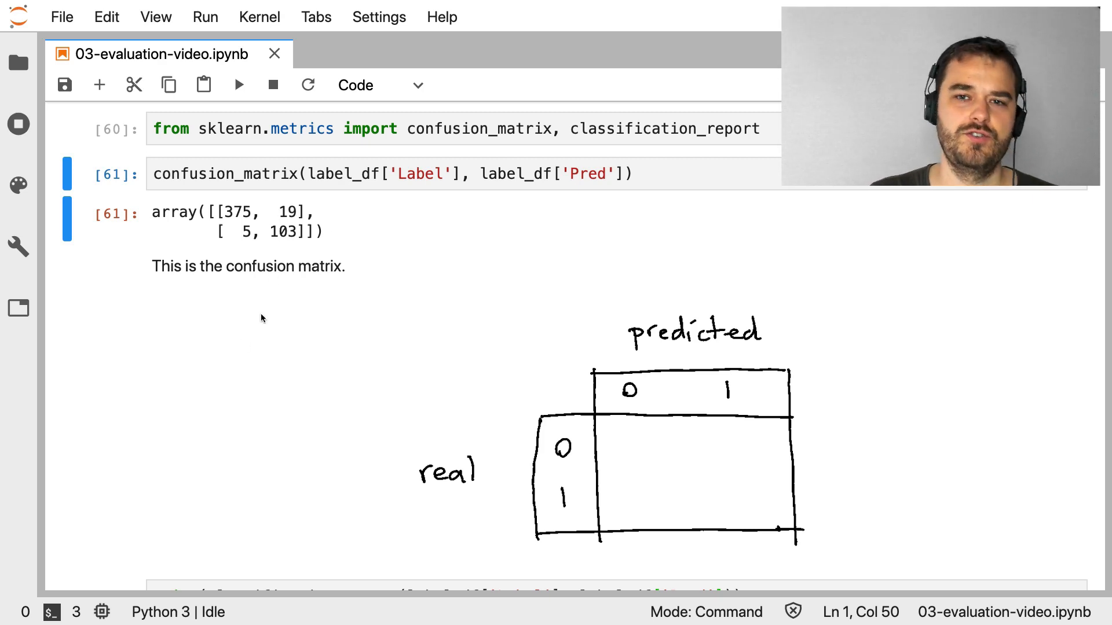
mouse_move(387, 200)
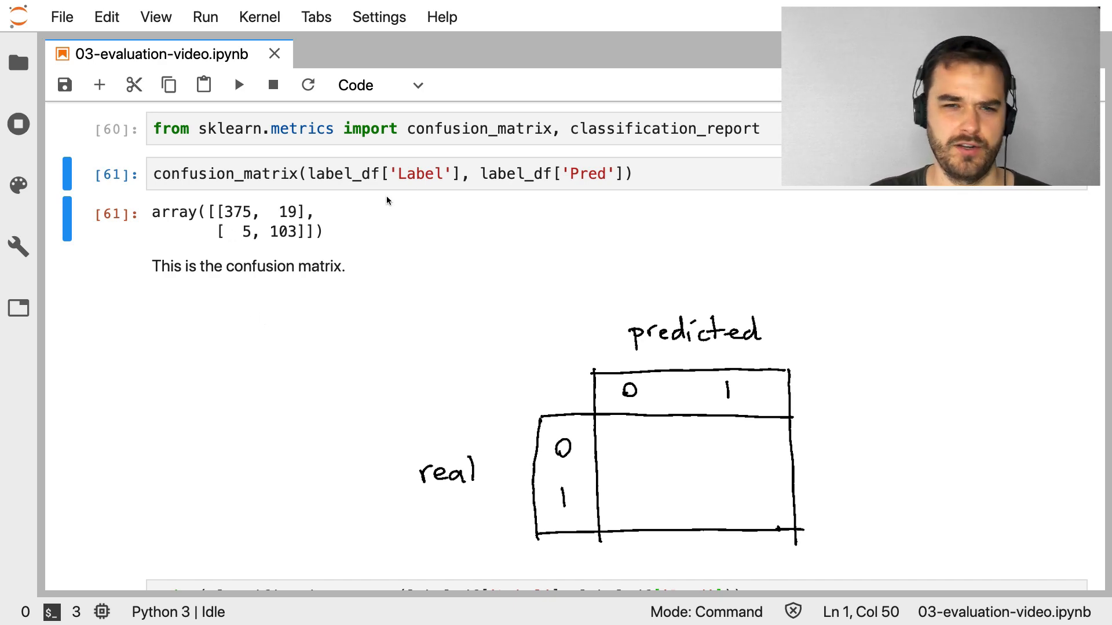
mouse_move(427, 153)
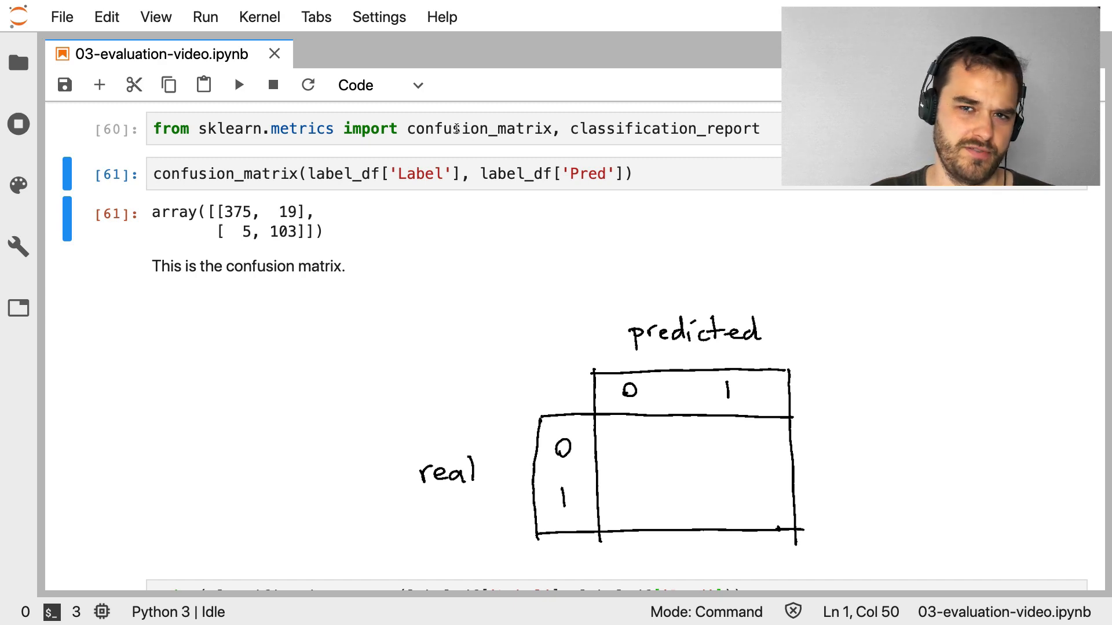
mouse_move(476, 380)
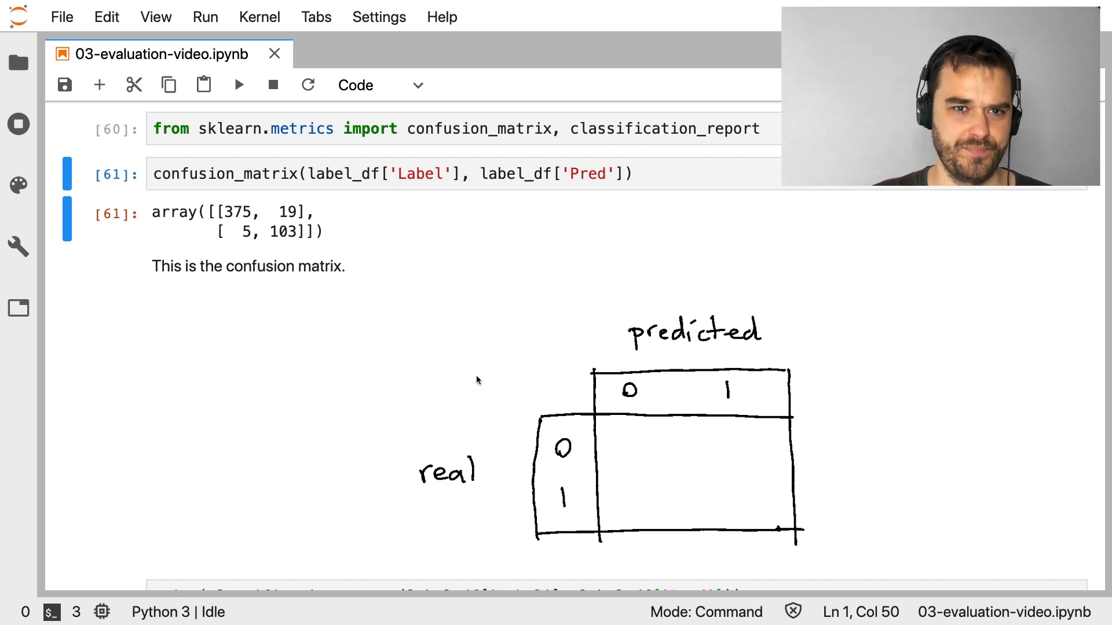
scroll(down, 3)
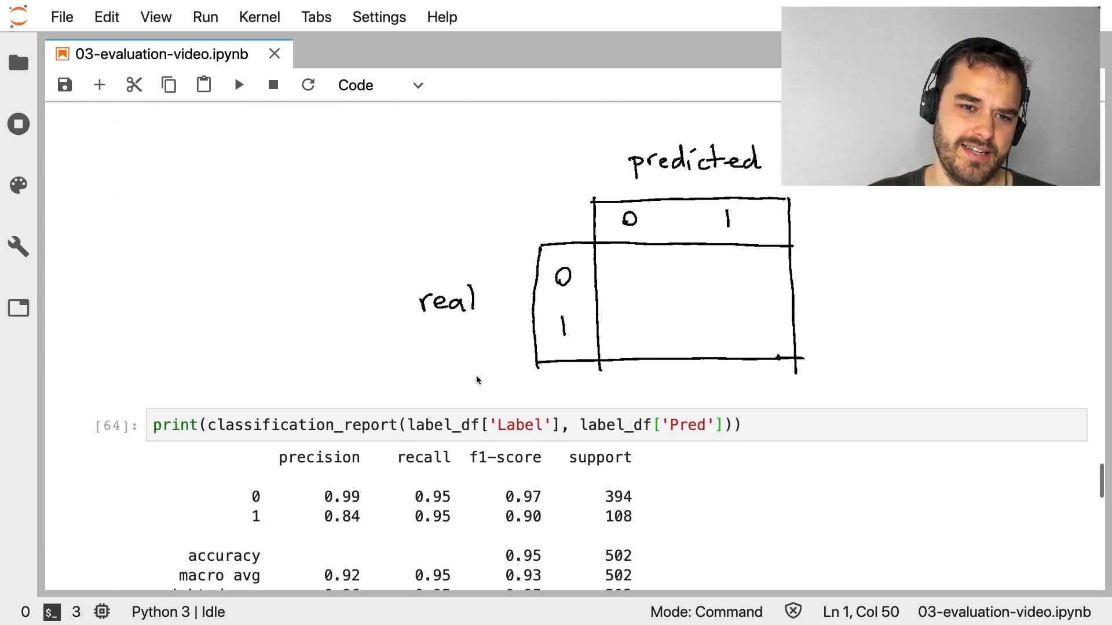
Scroll to the full classification report and the precision/recall explanation with sketches
scroll(down, 3)
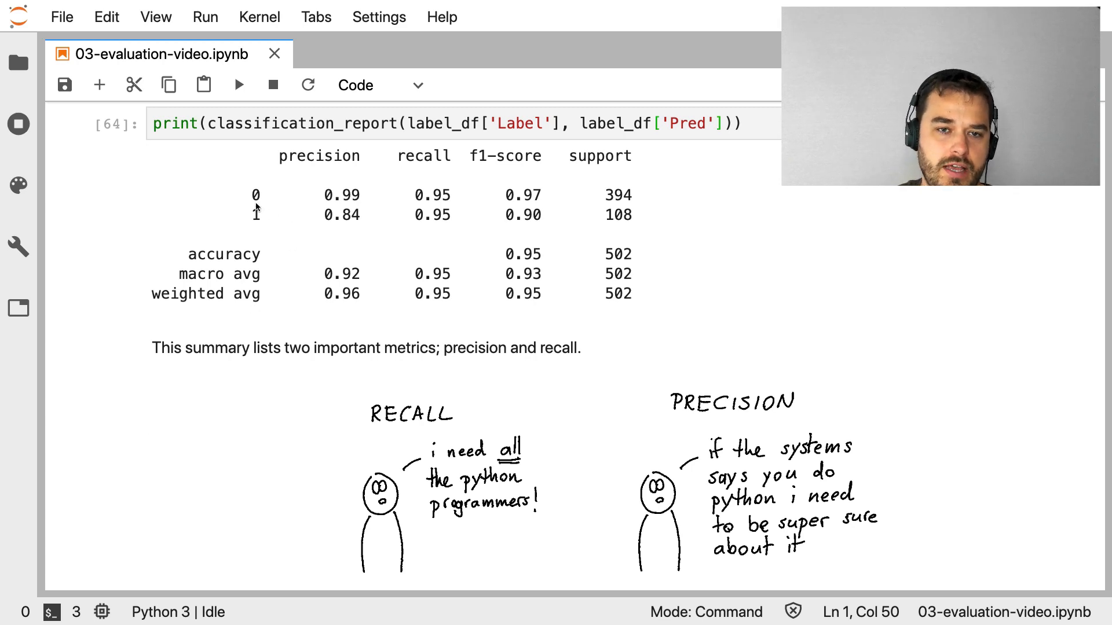
mouse_move(657, 225)
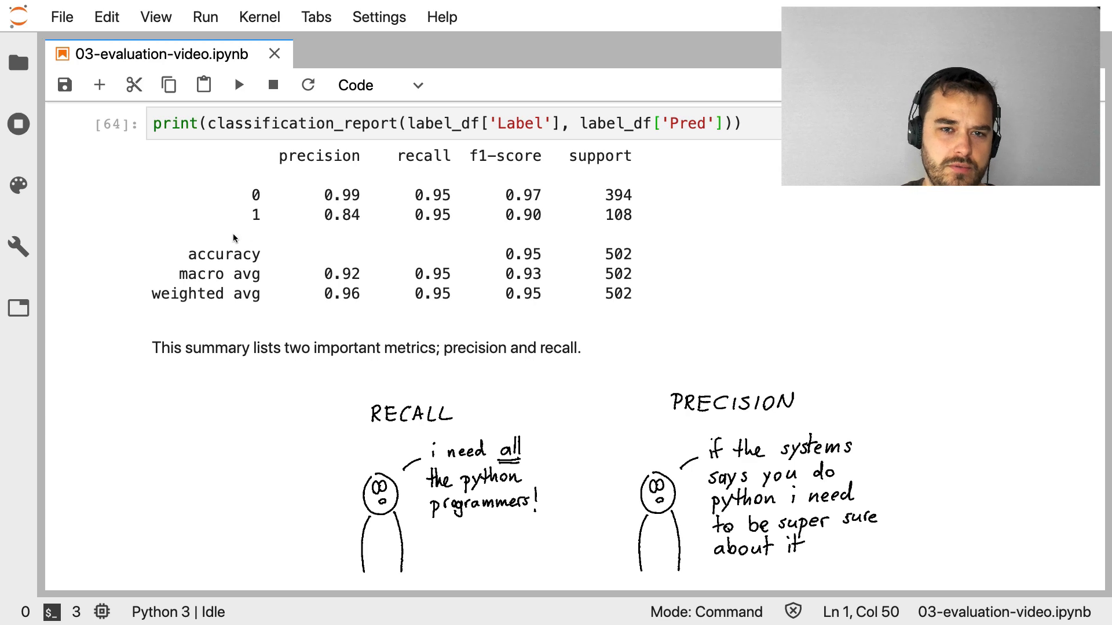
mouse_move(105, 241)
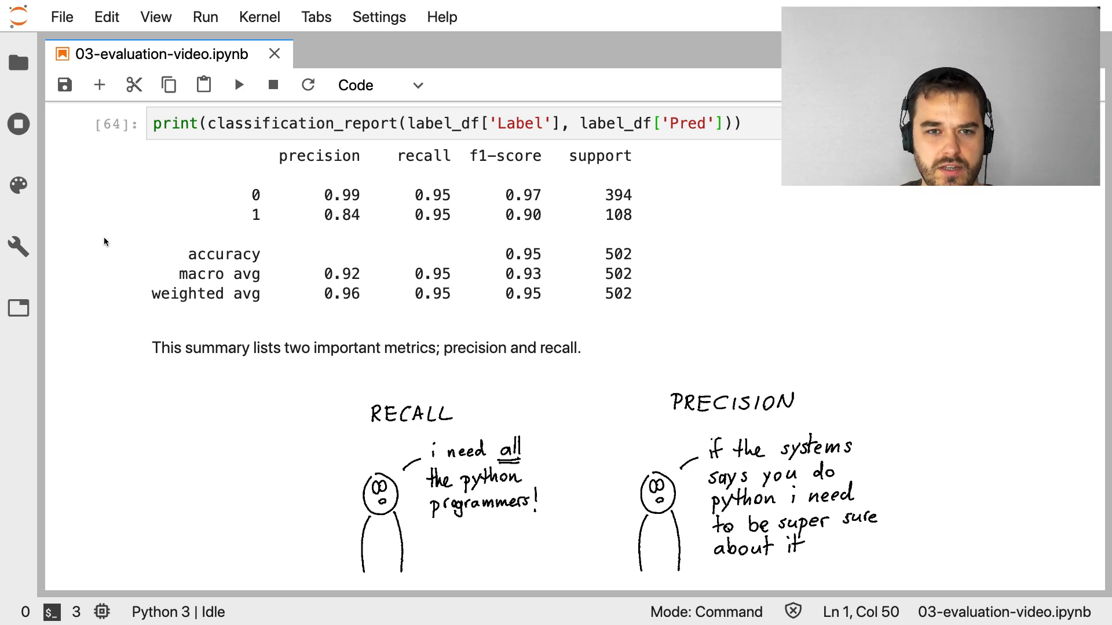
mouse_move(148, 224)
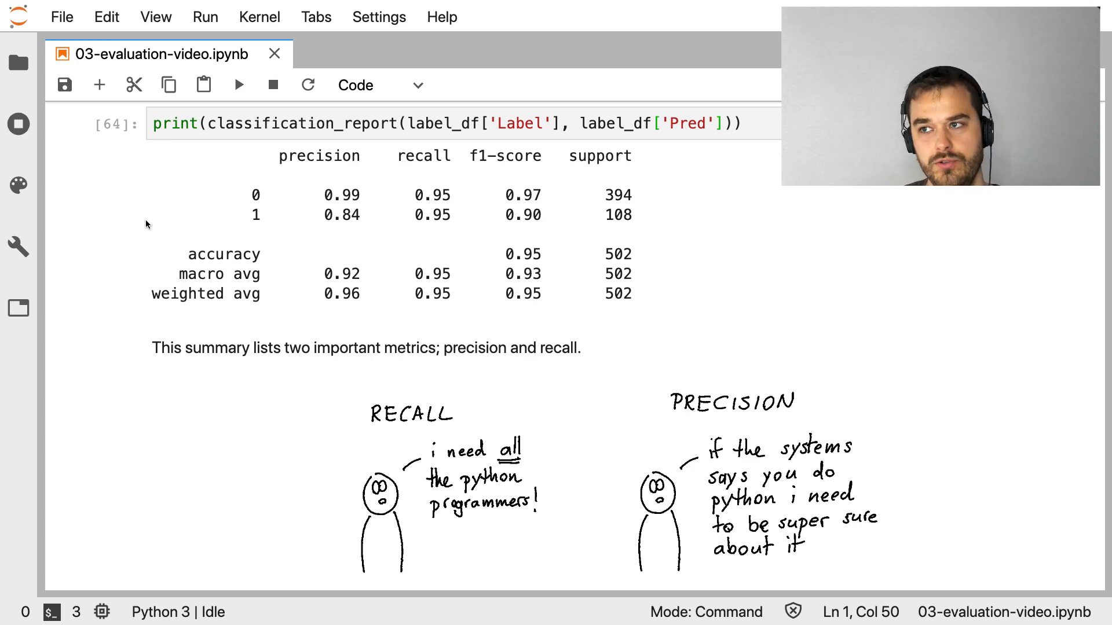
mouse_move(429, 342)
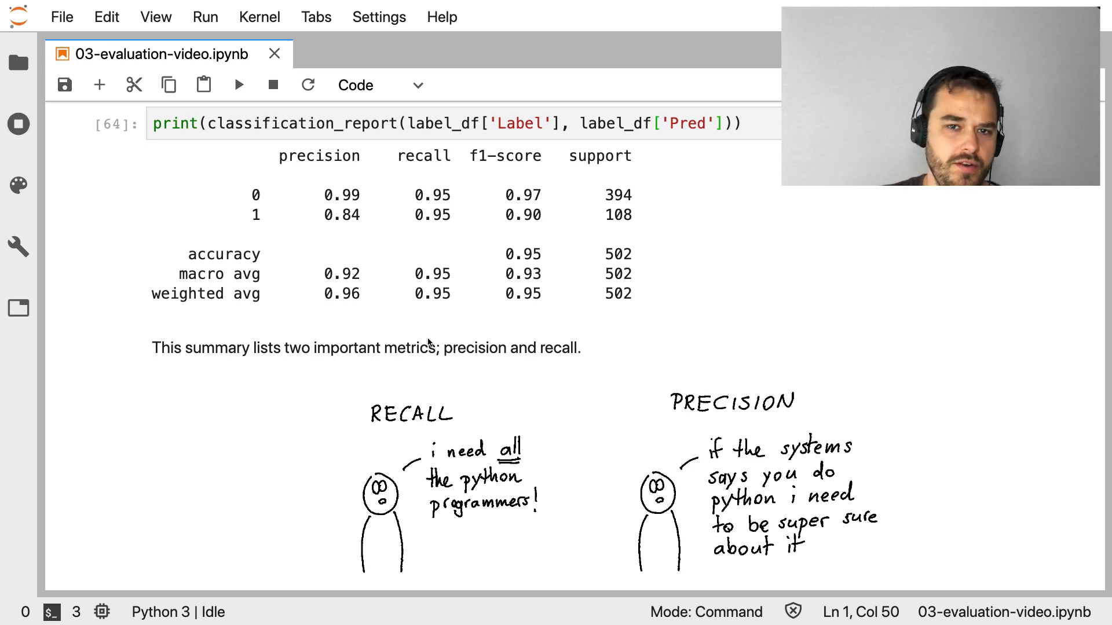
mouse_move(272, 419)
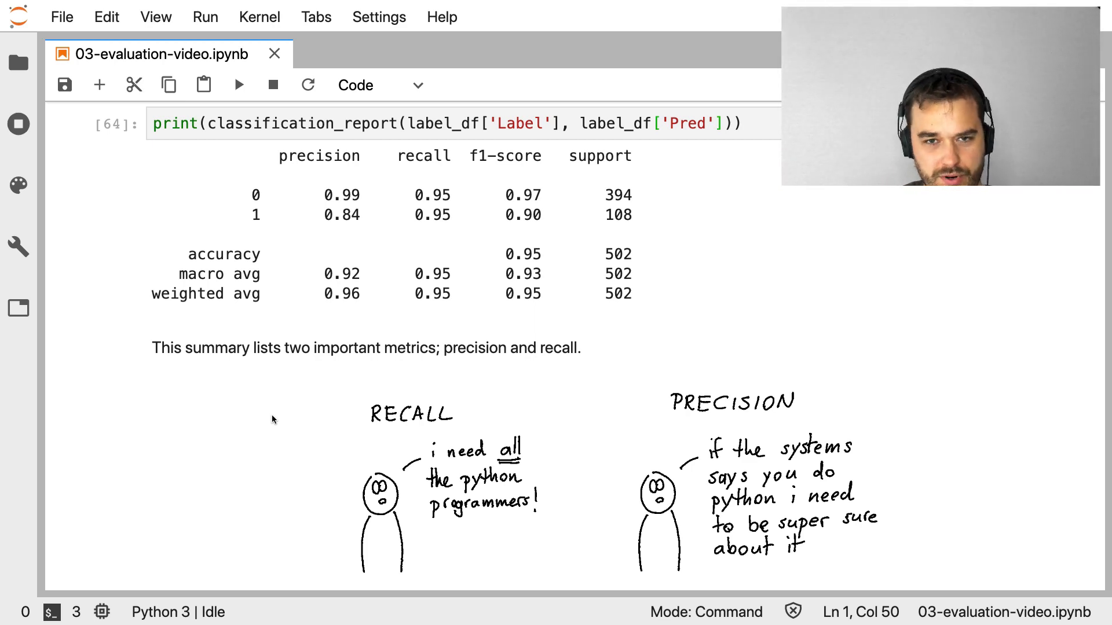
mouse_move(683, 400)
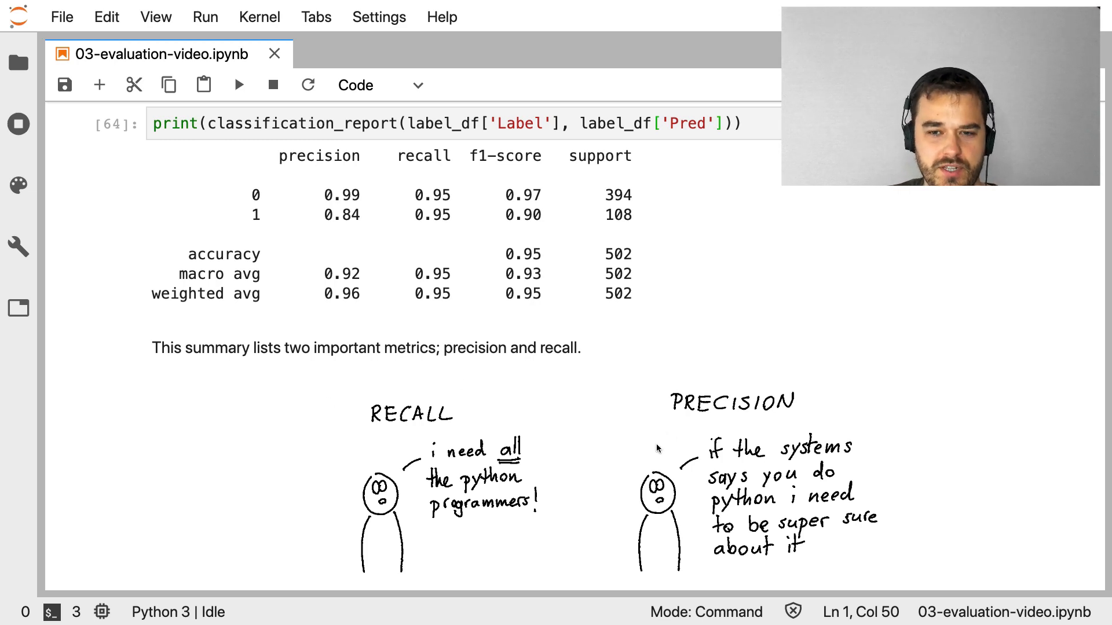
mouse_move(659, 443)
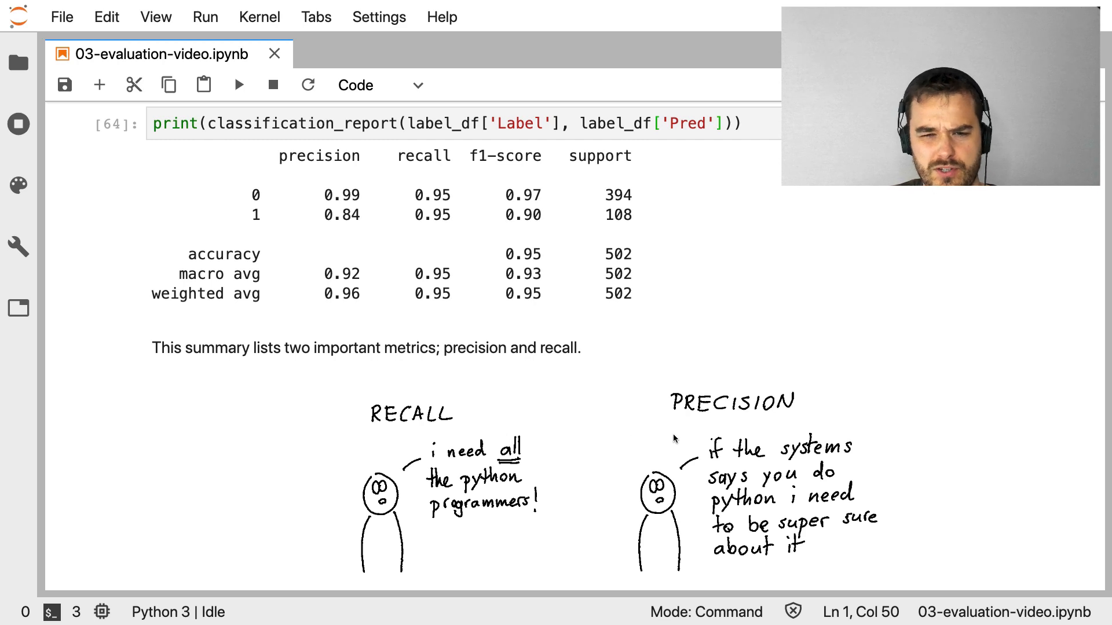
mouse_move(571, 453)
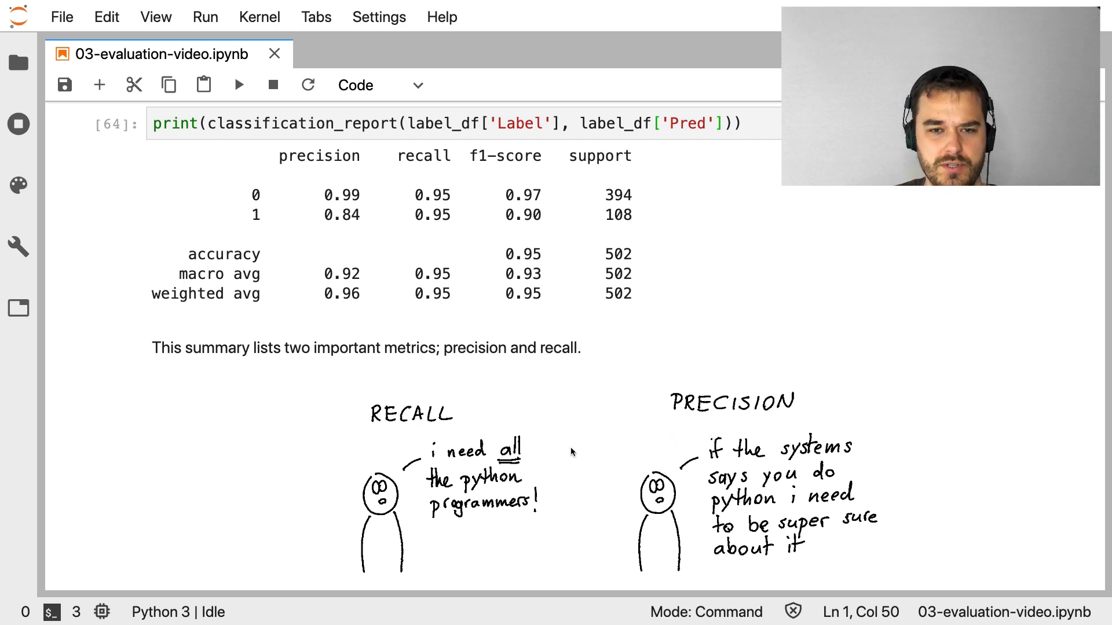
mouse_move(392, 446)
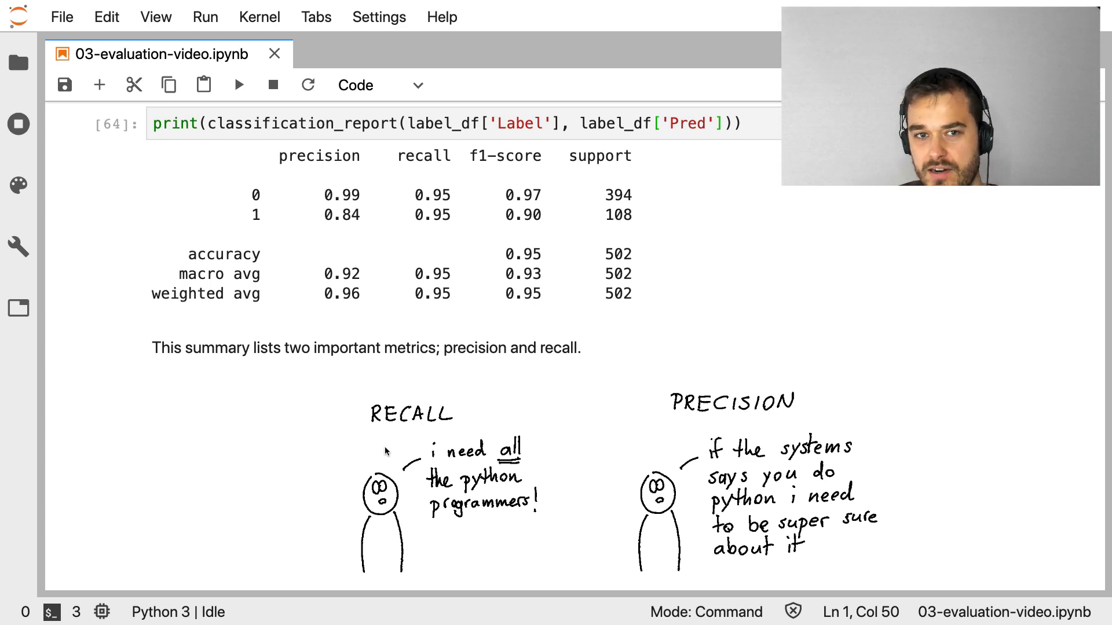
mouse_move(376, 460)
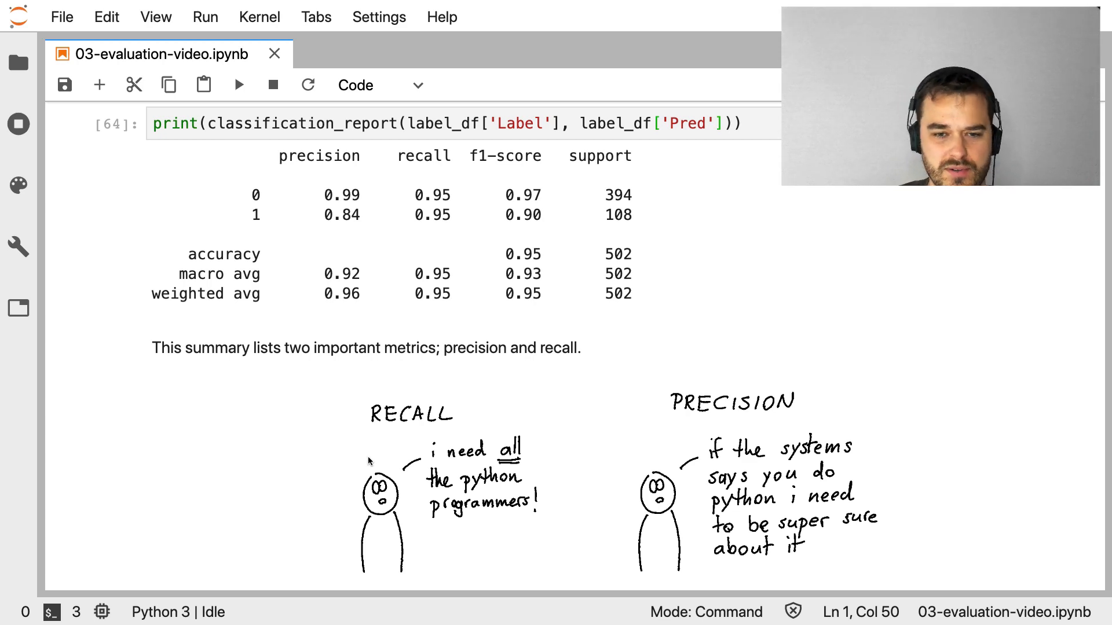
mouse_move(384, 456)
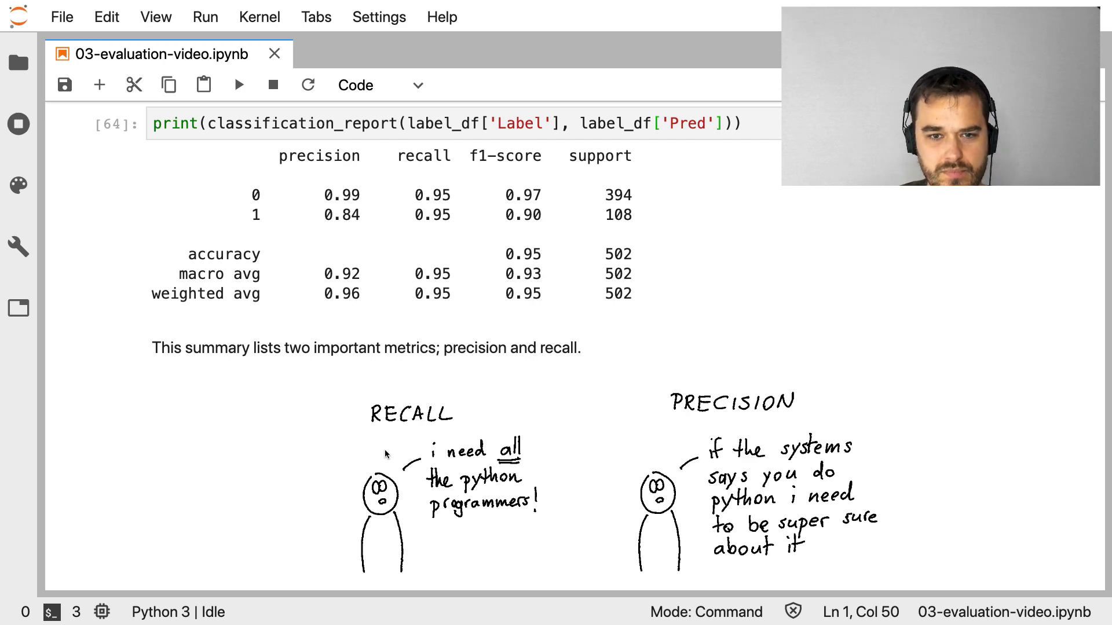
mouse_move(673, 444)
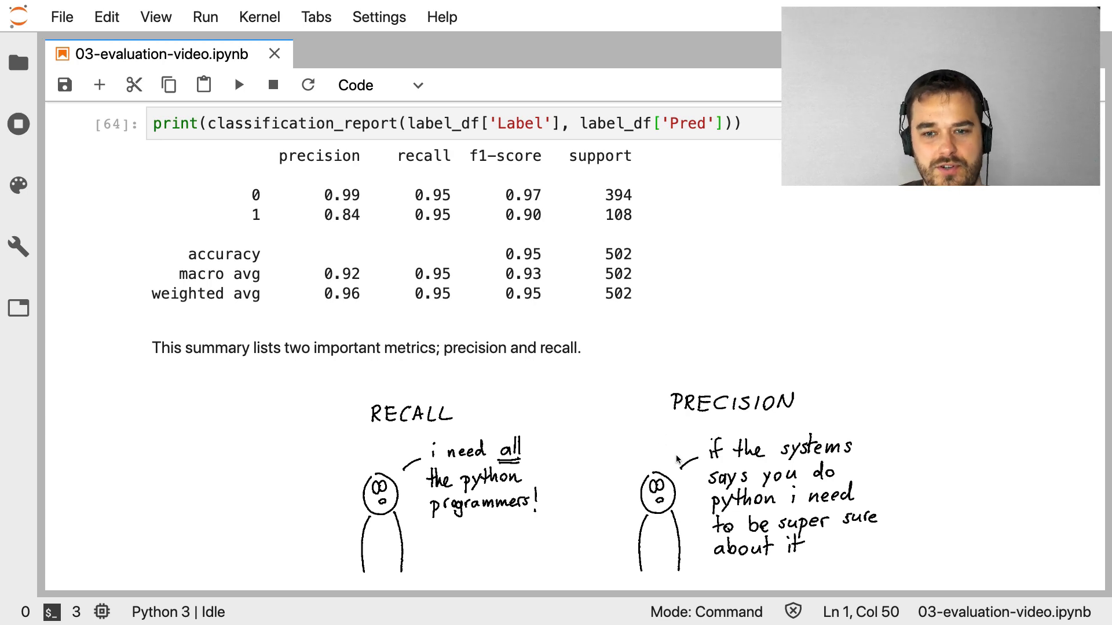
mouse_move(651, 449)
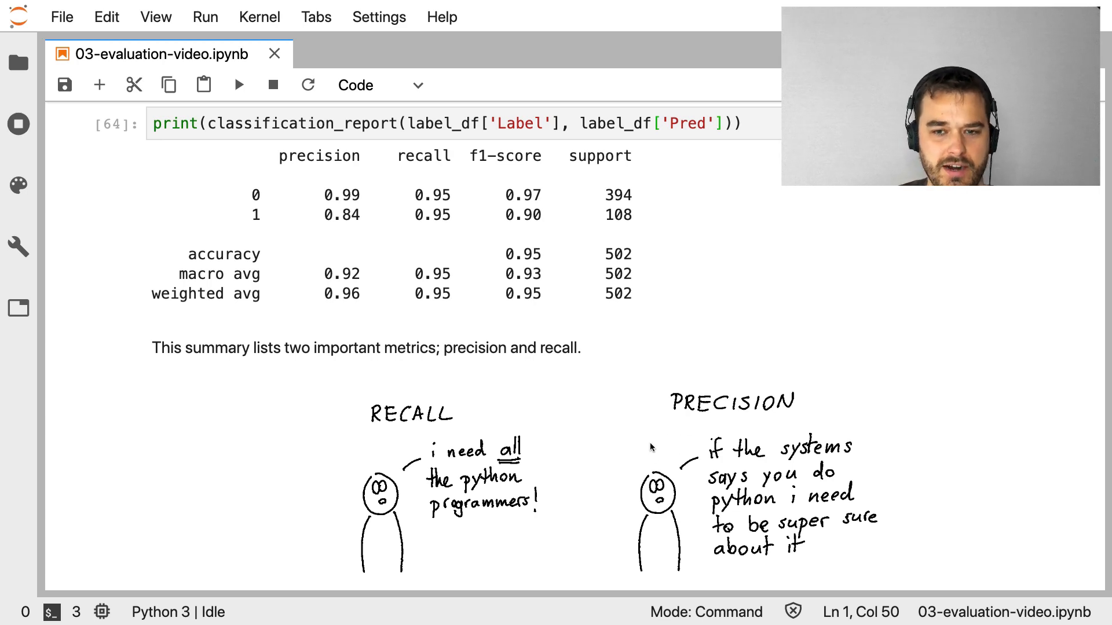
mouse_move(653, 439)
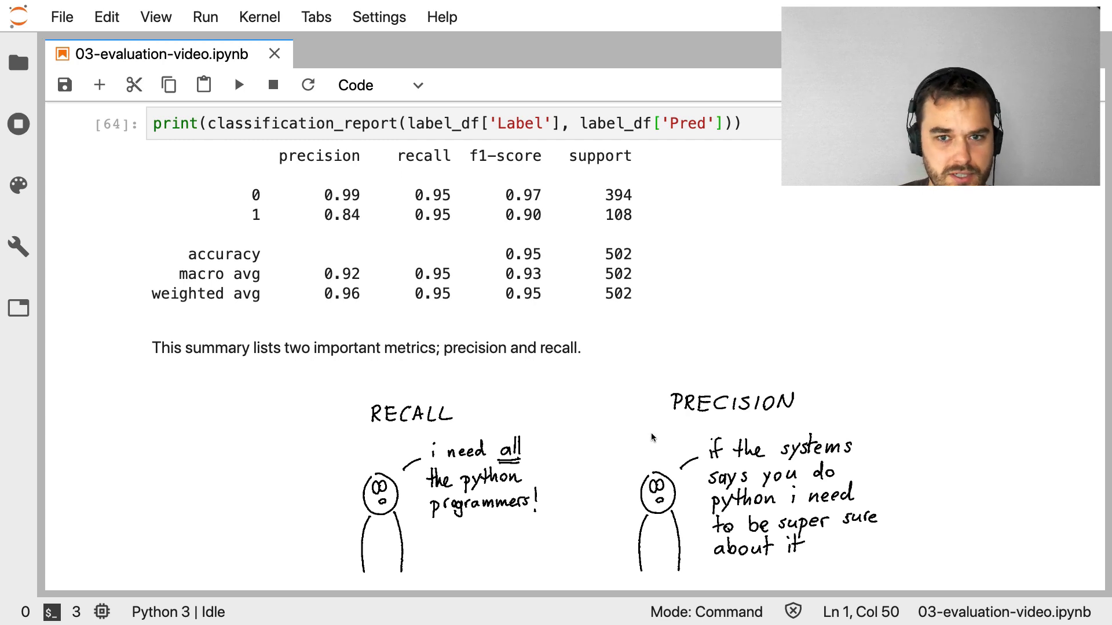
mouse_move(671, 431)
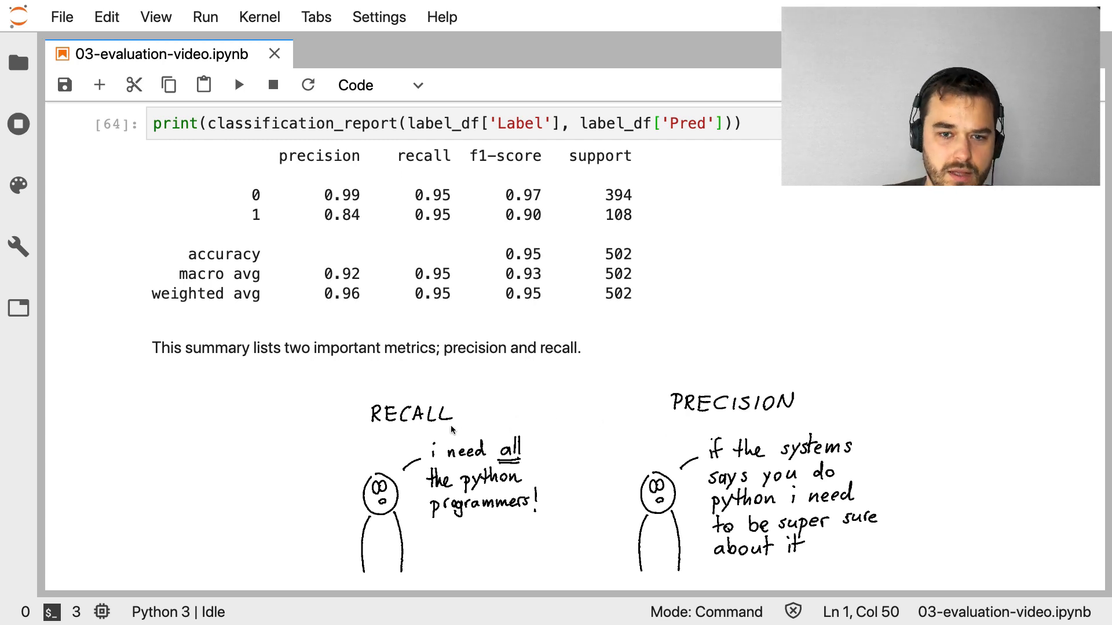
mouse_move(477, 427)
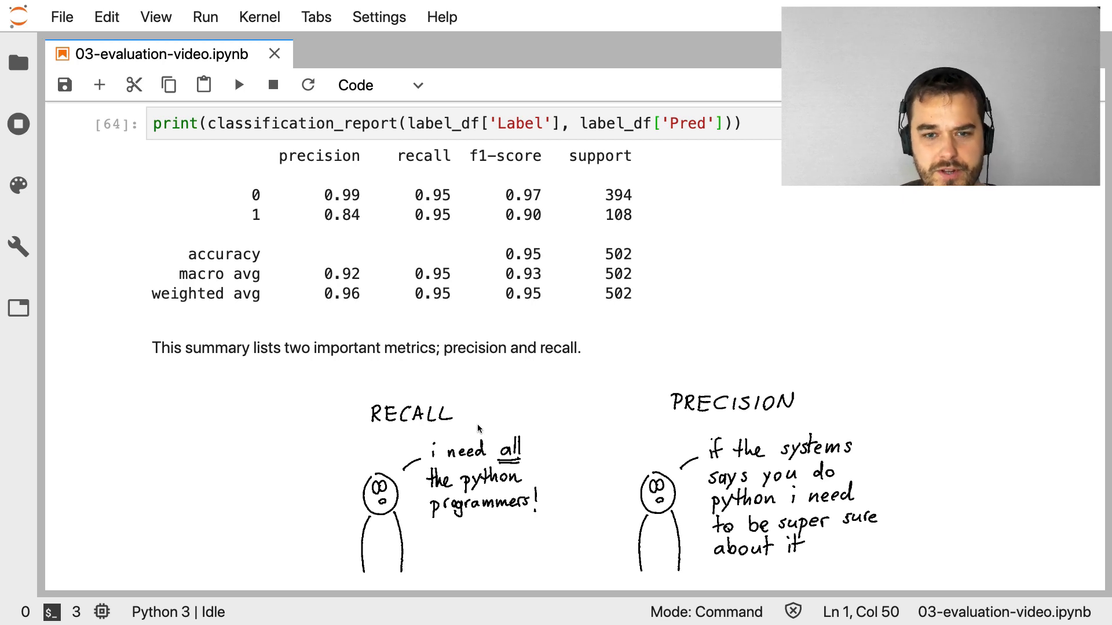
mouse_move(639, 389)
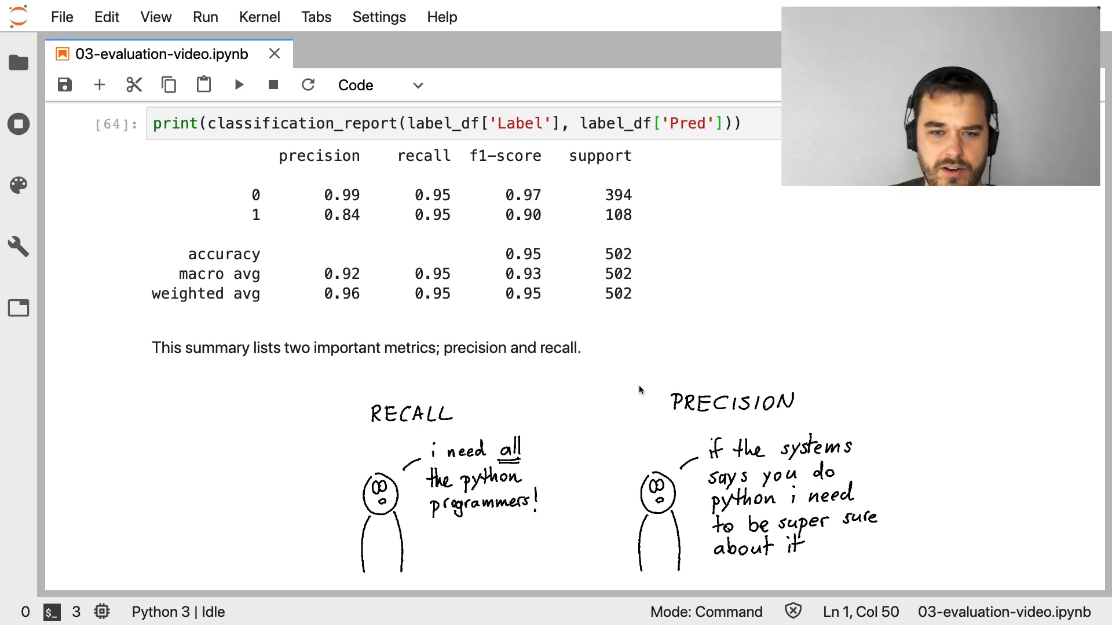
mouse_move(509, 418)
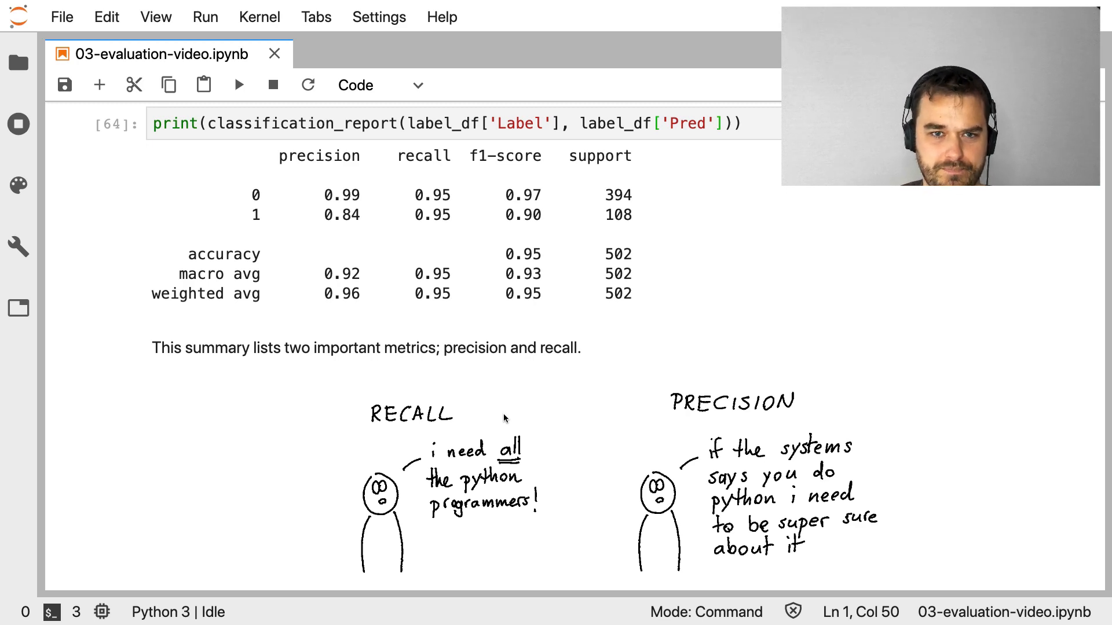
mouse_move(594, 416)
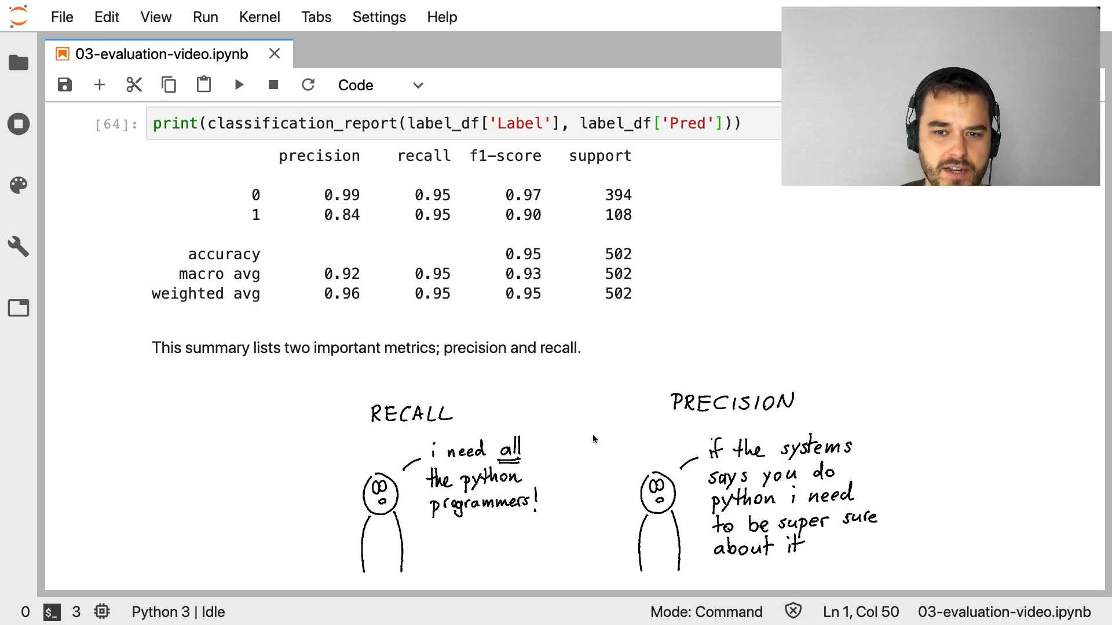
mouse_move(552, 450)
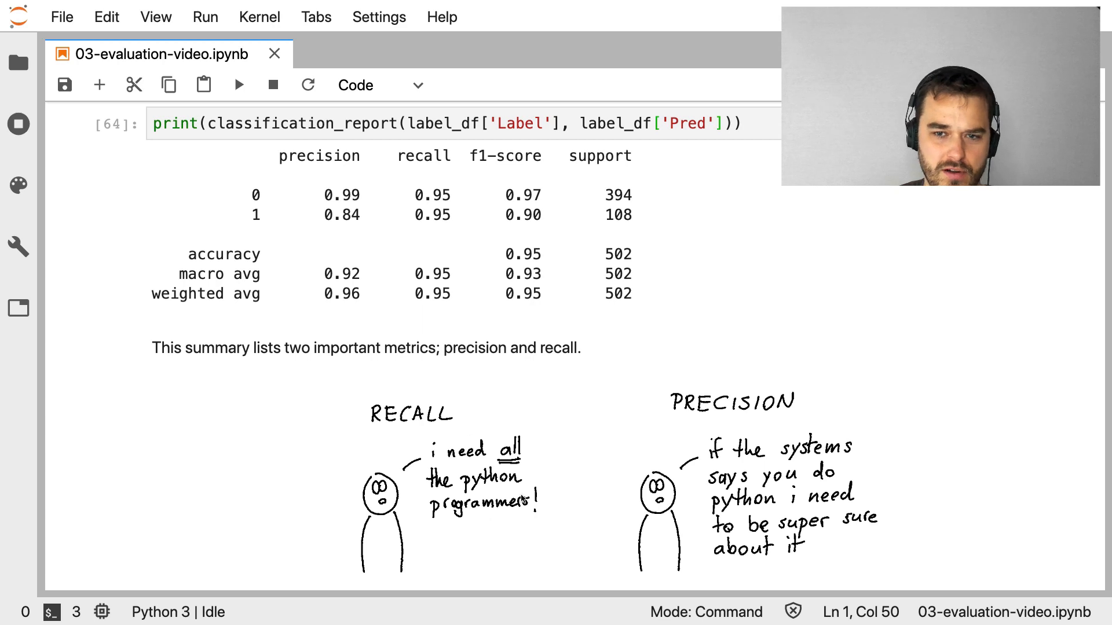
mouse_move(651, 417)
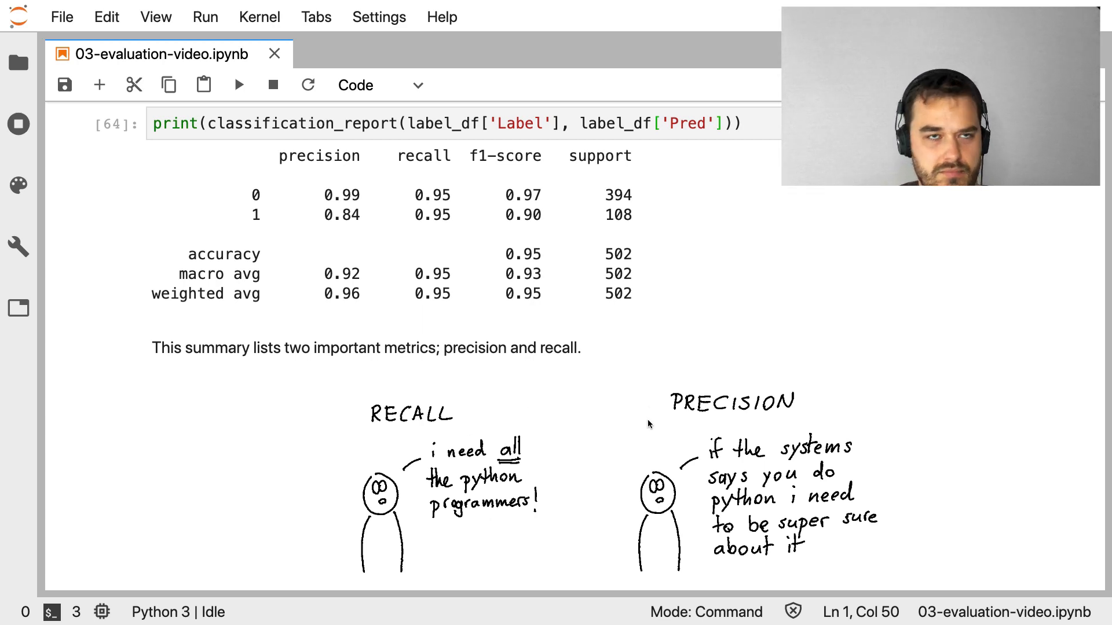
mouse_move(470, 424)
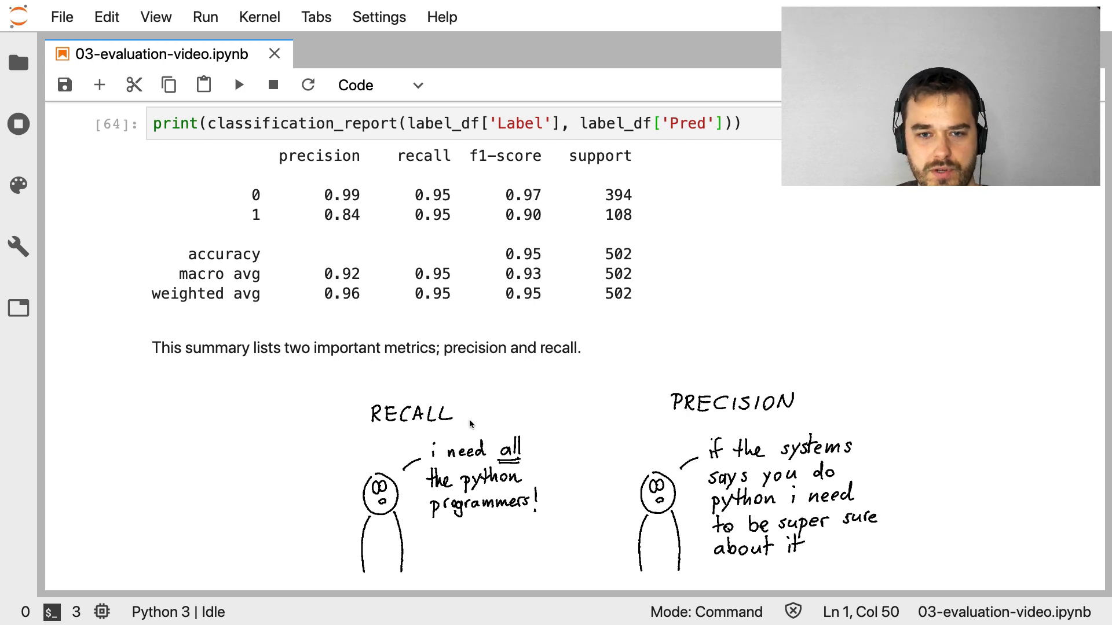
mouse_move(531, 414)
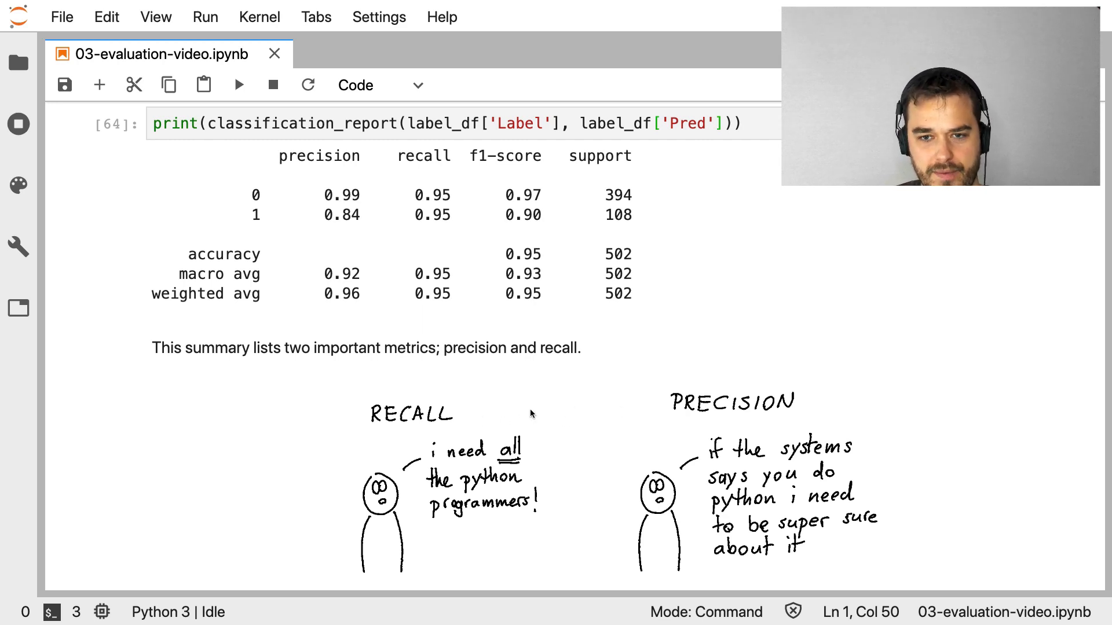
mouse_move(506, 411)
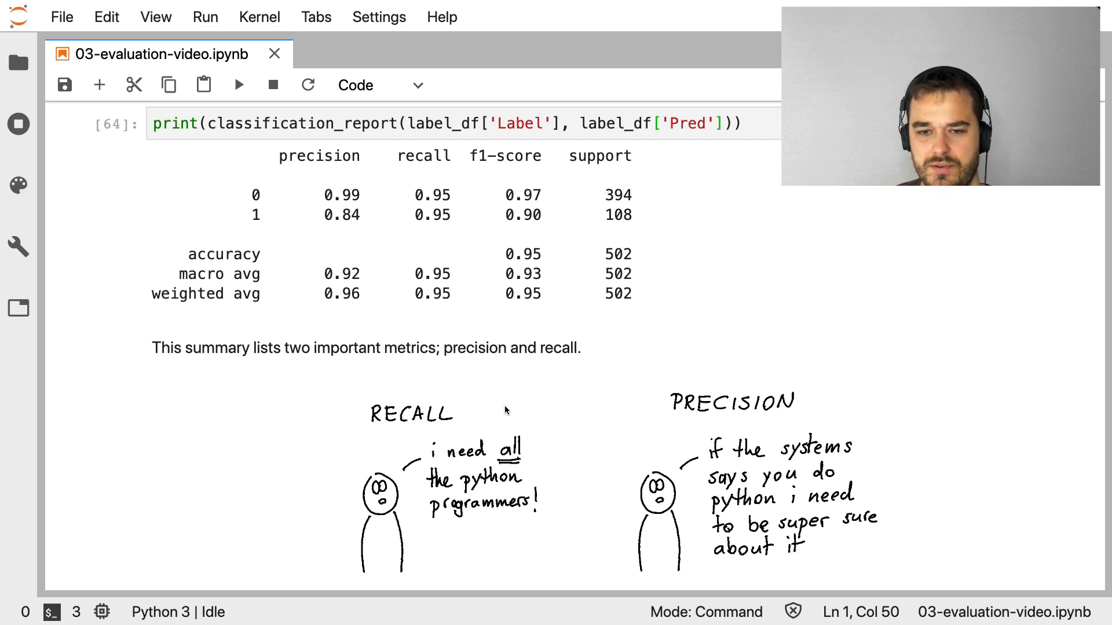
mouse_move(537, 410)
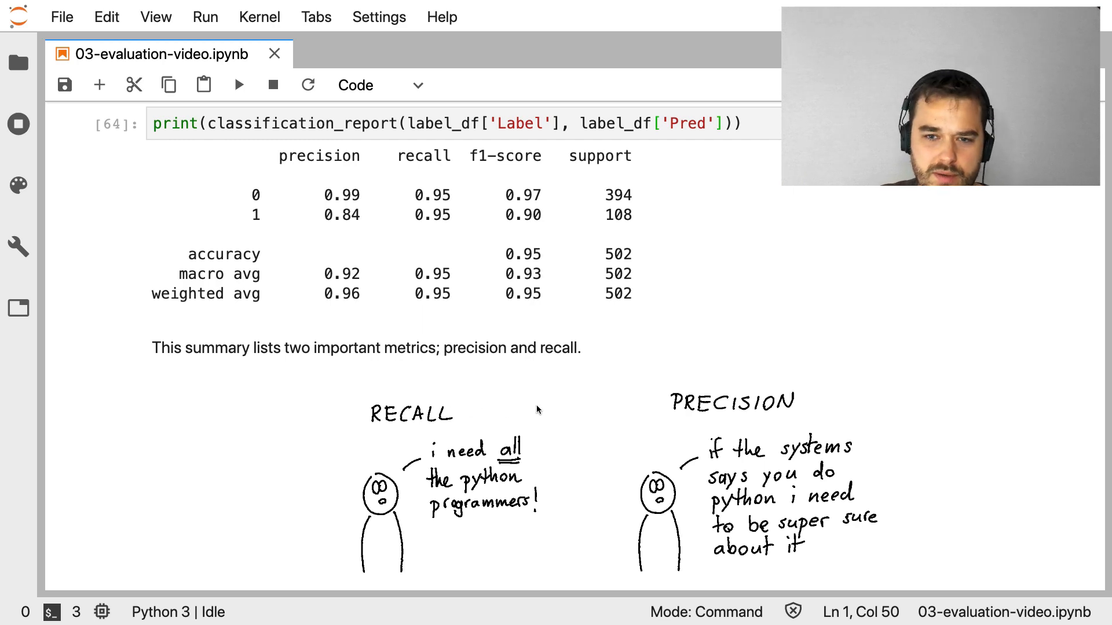
mouse_move(598, 455)
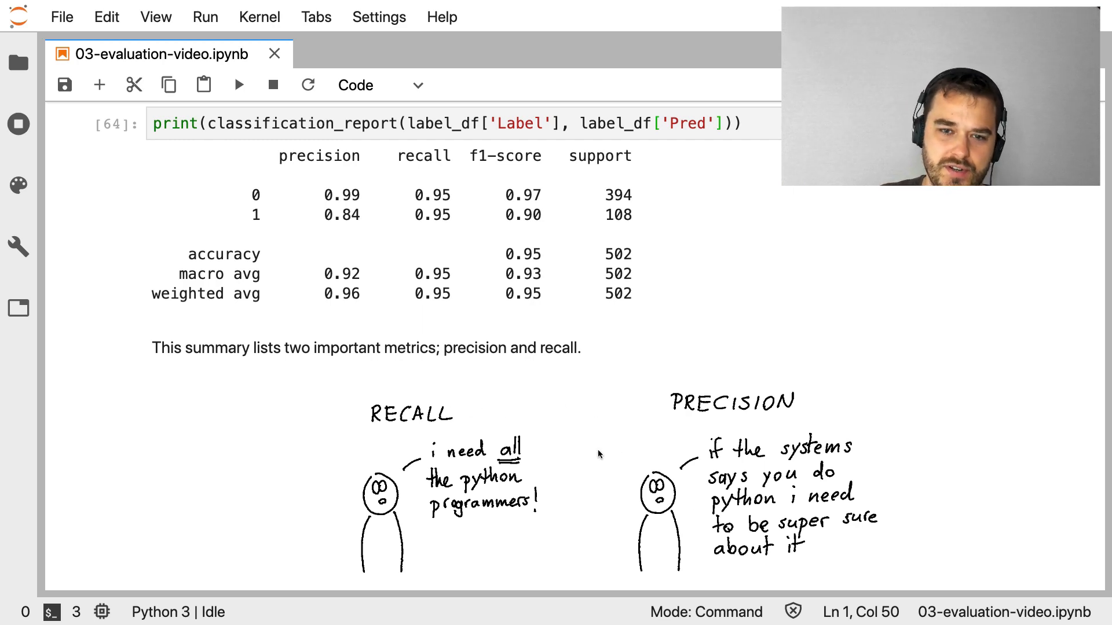
mouse_move(675, 438)
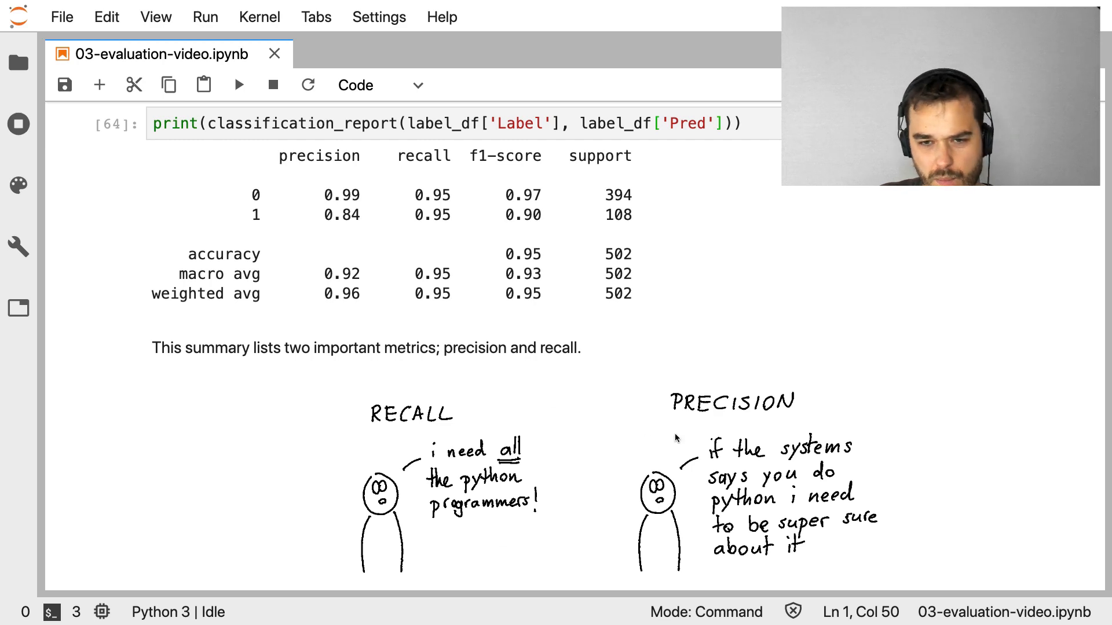
mouse_move(560, 408)
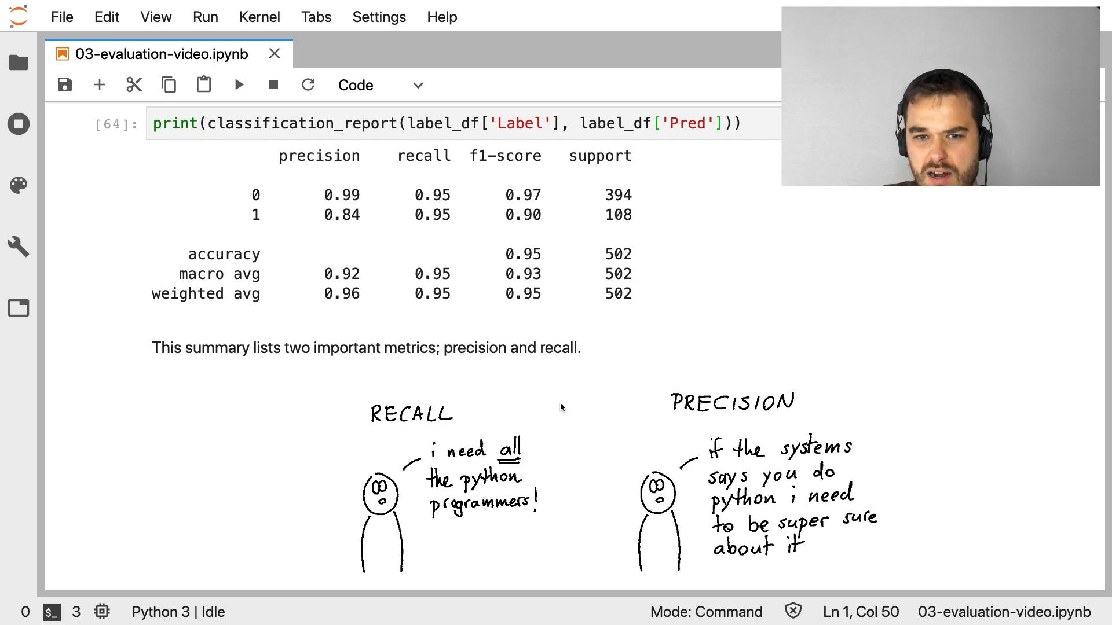
mouse_move(645, 411)
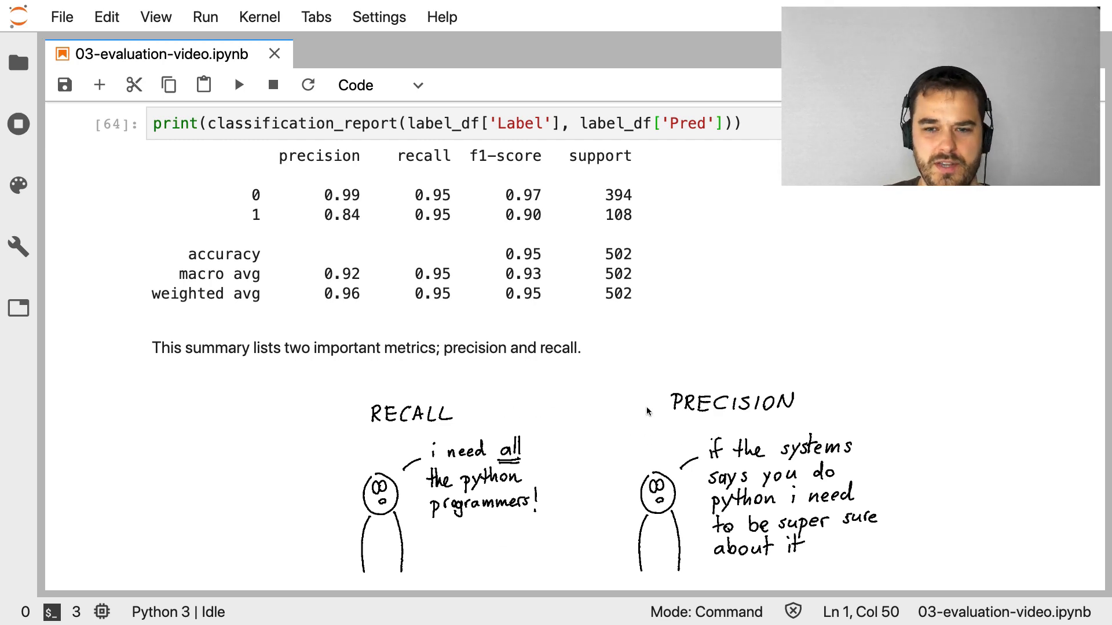
mouse_move(578, 392)
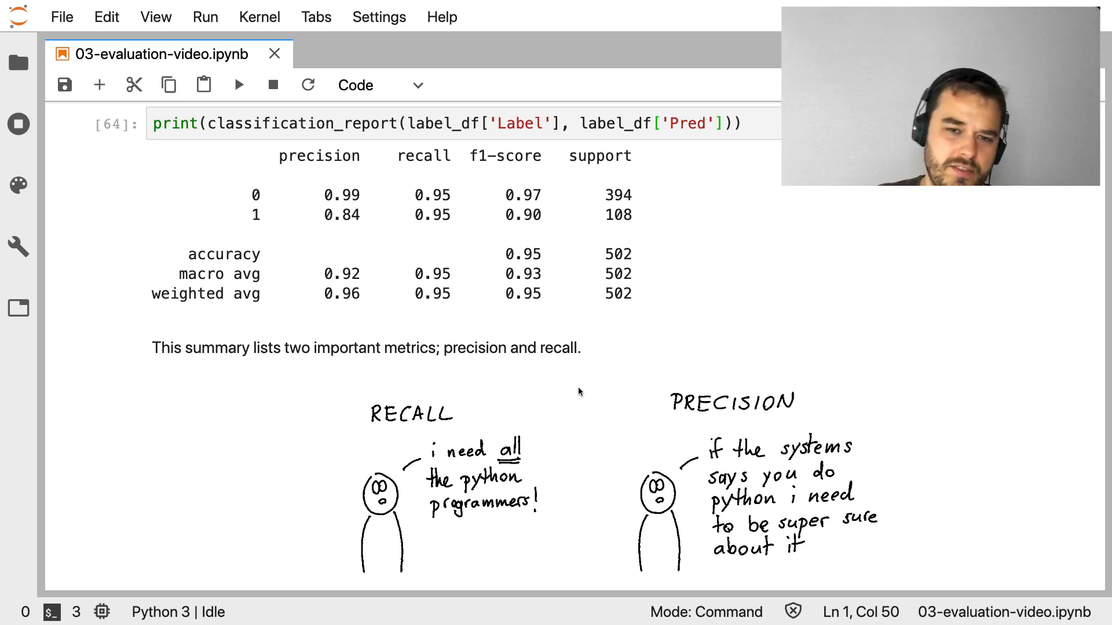
mouse_move(474, 417)
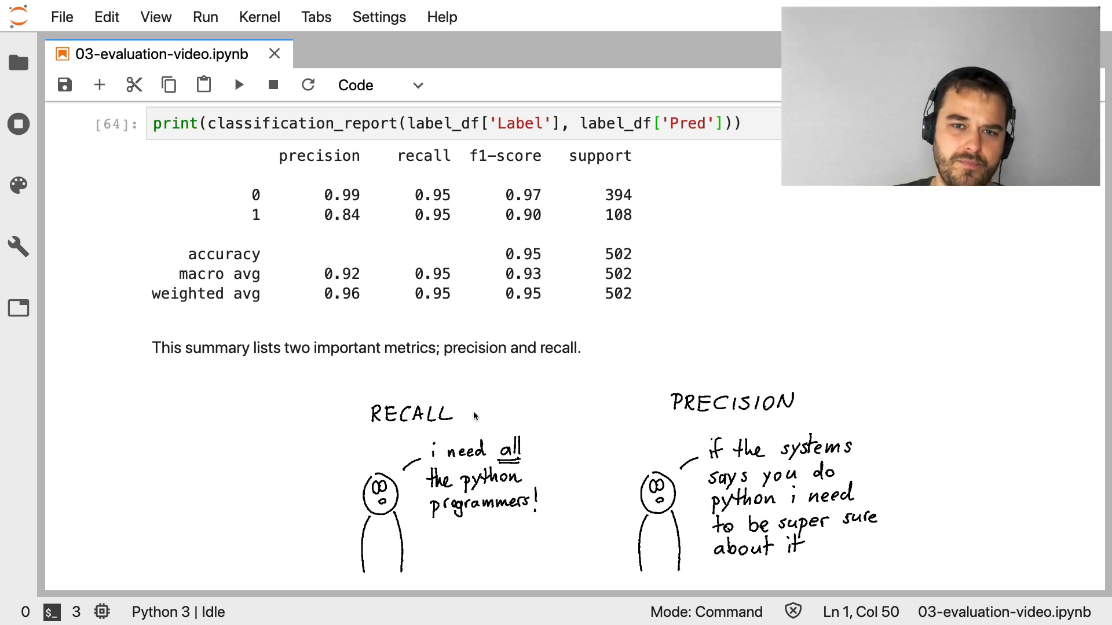
mouse_move(528, 240)
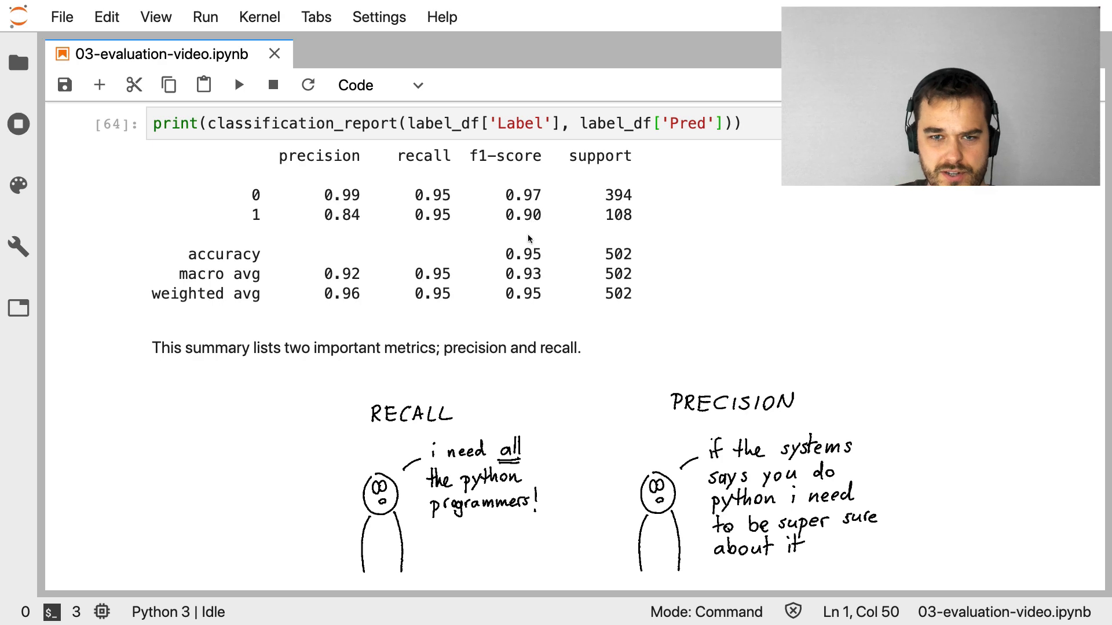
scroll(down, 3)
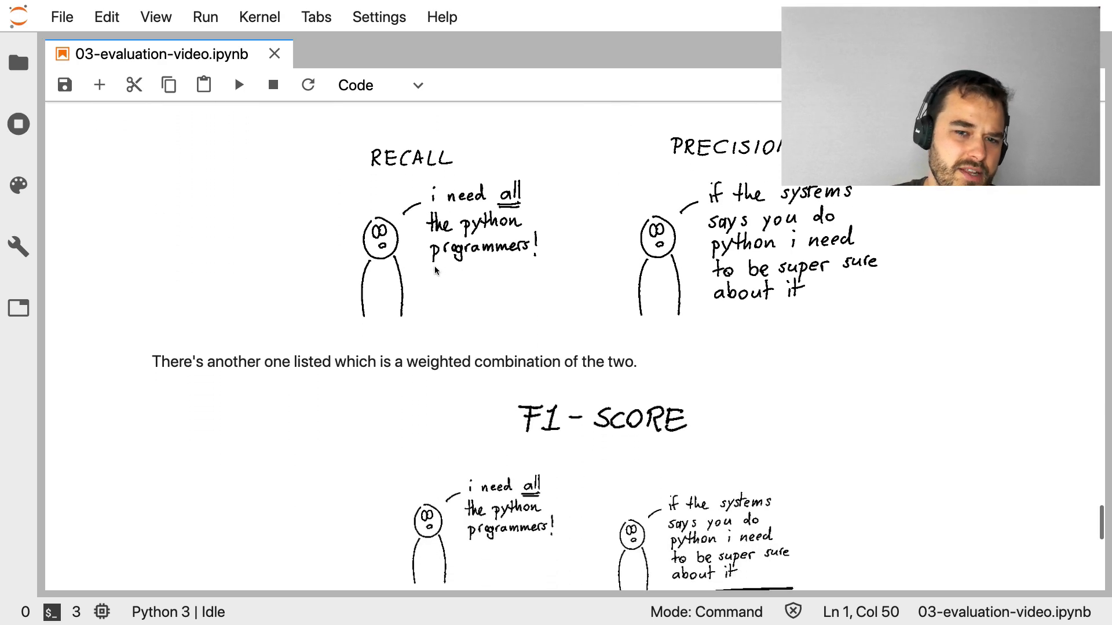
scroll(down, 3)
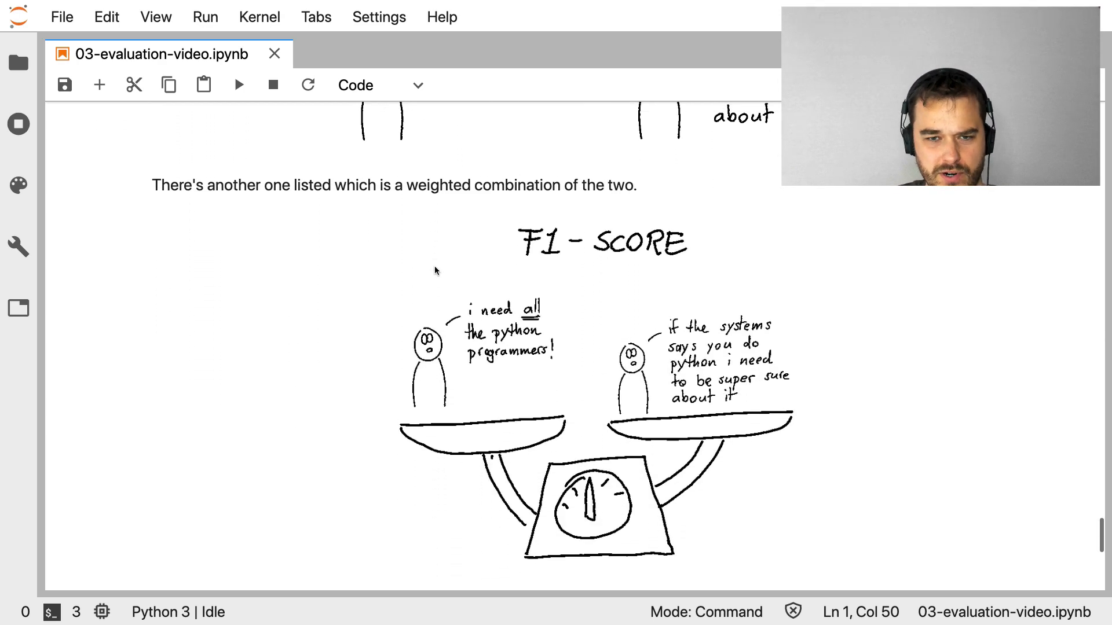
mouse_move(316, 444)
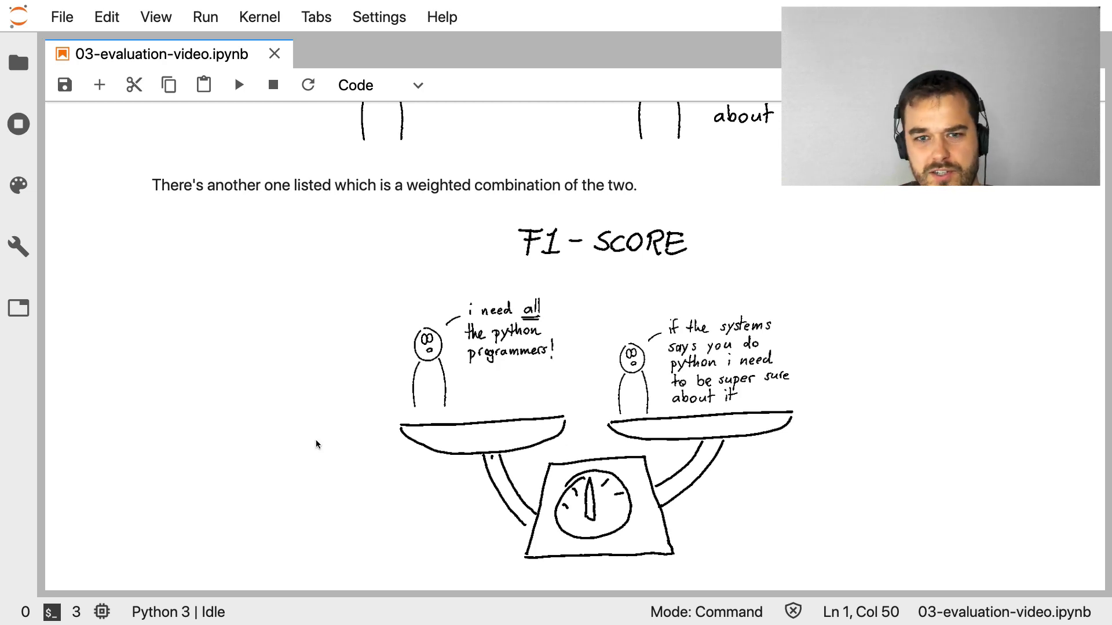
mouse_move(650, 440)
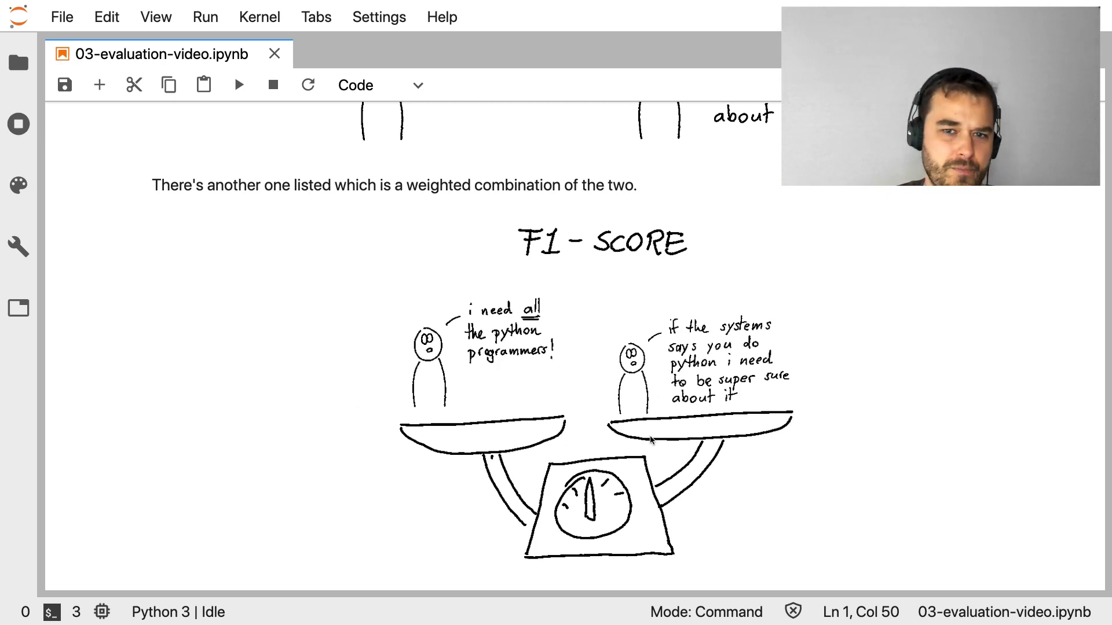
mouse_move(269, 417)
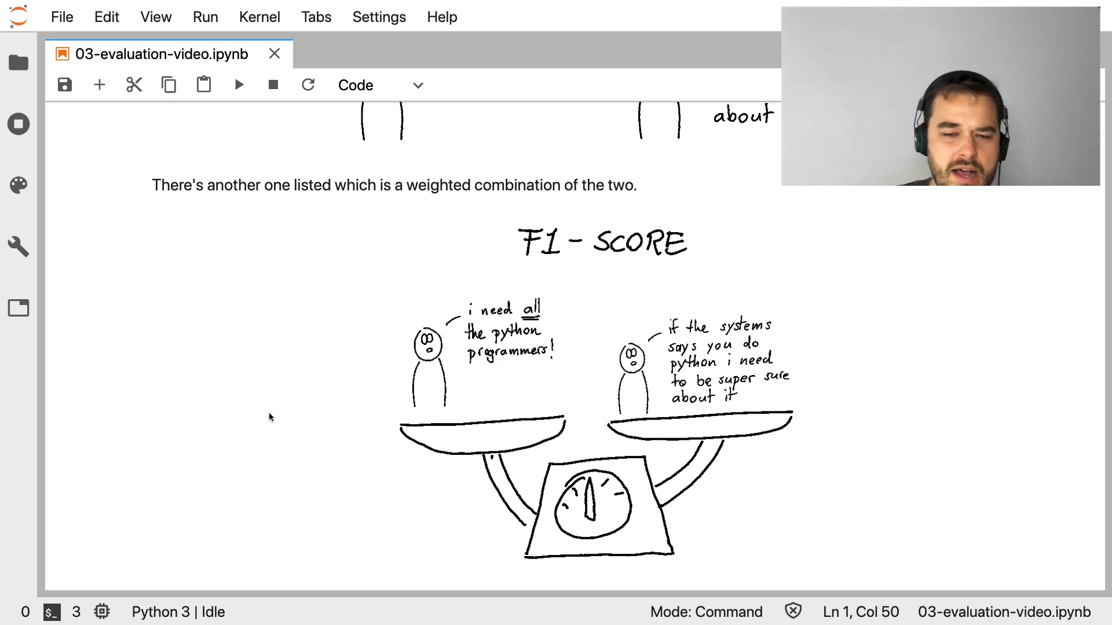
mouse_move(247, 375)
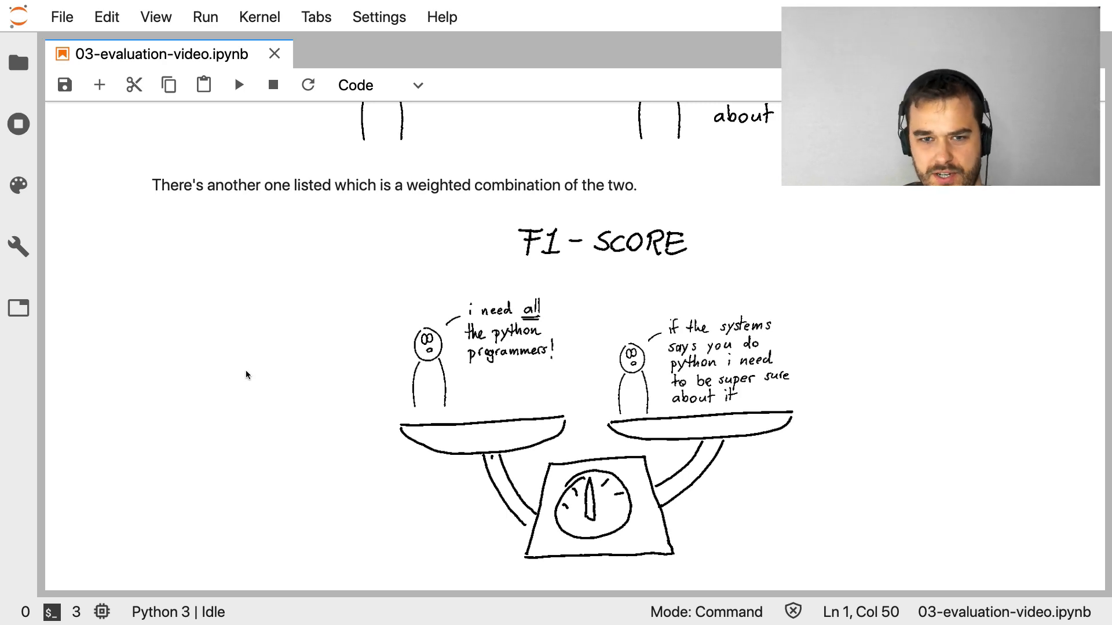
scroll(up, 3)
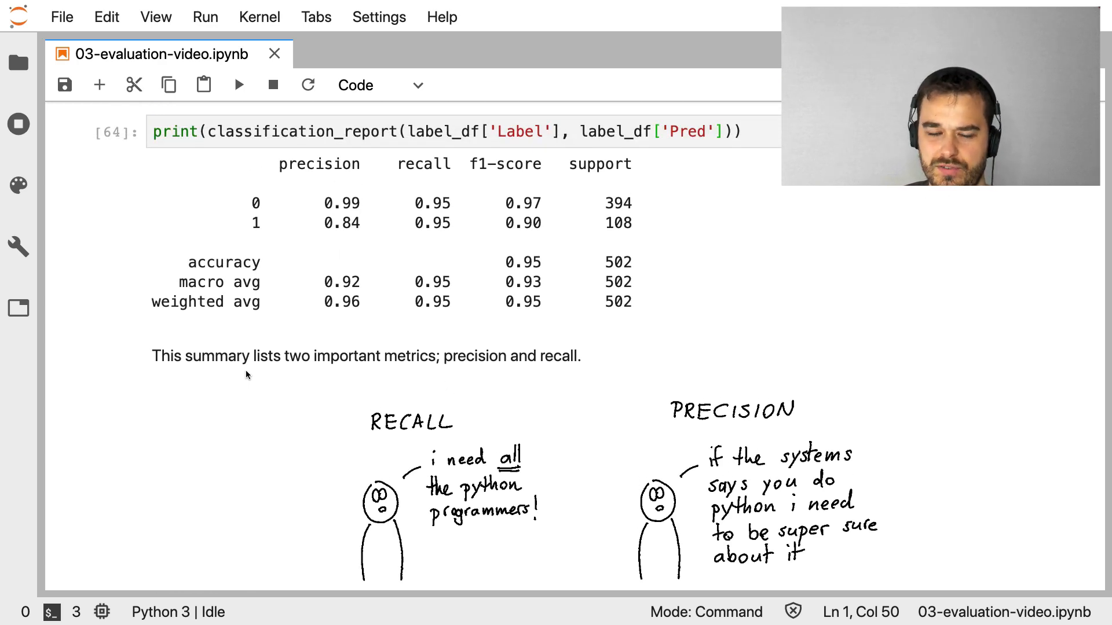
mouse_move(517, 432)
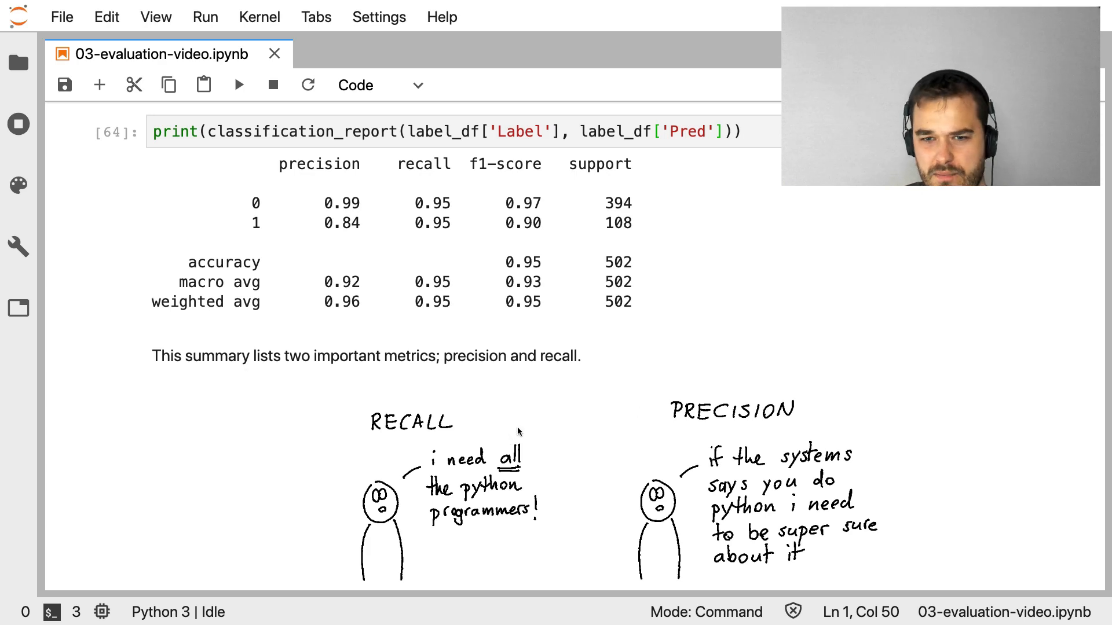
mouse_move(375, 448)
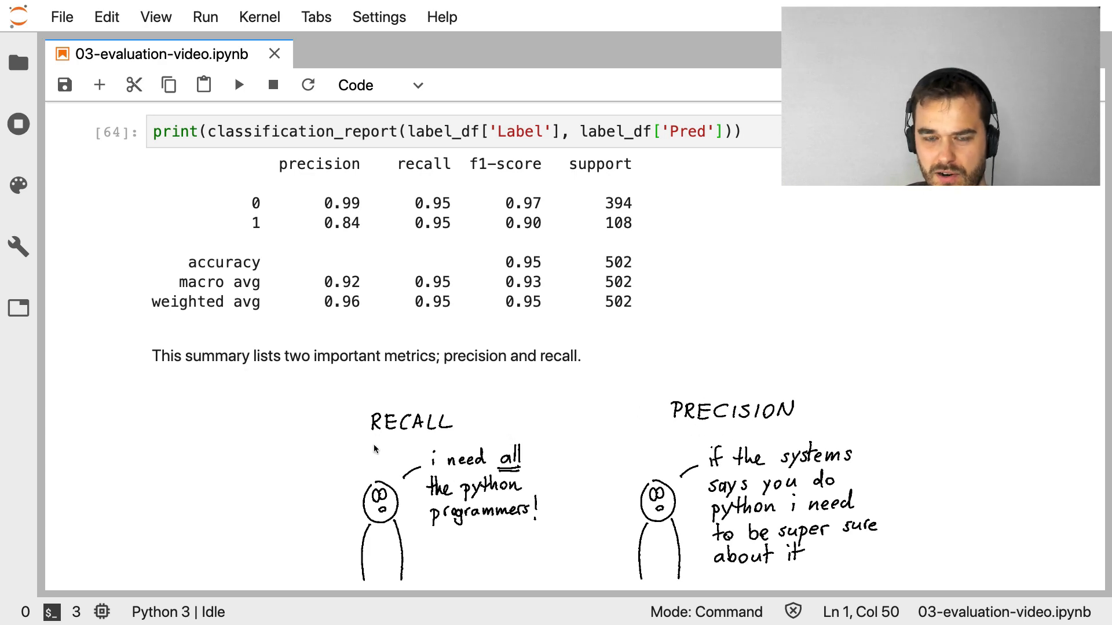
mouse_move(253, 438)
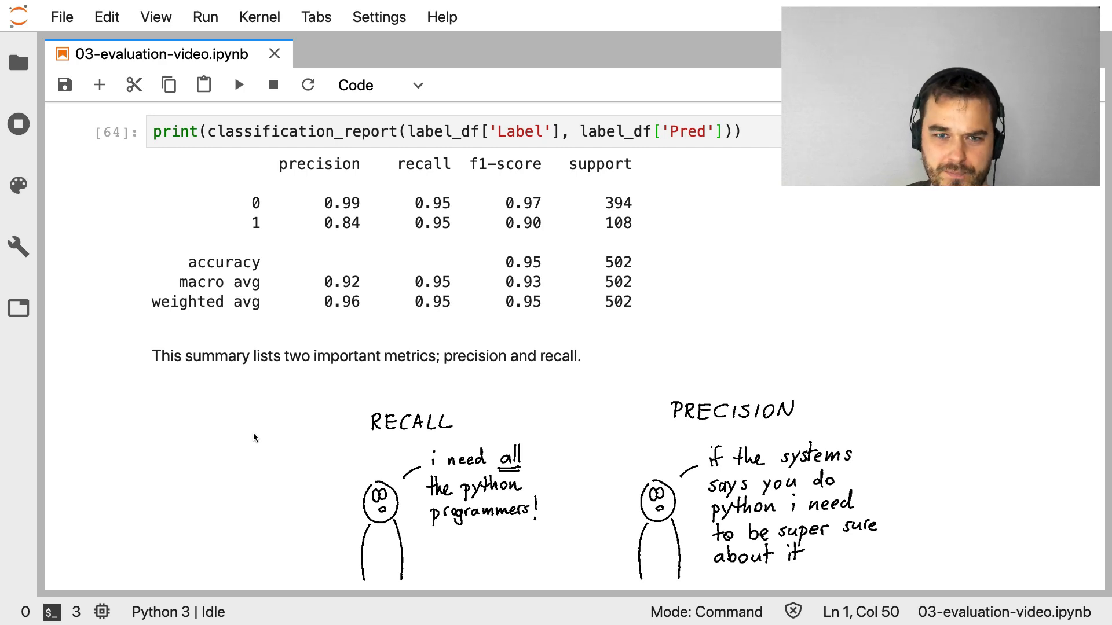
mouse_move(229, 161)
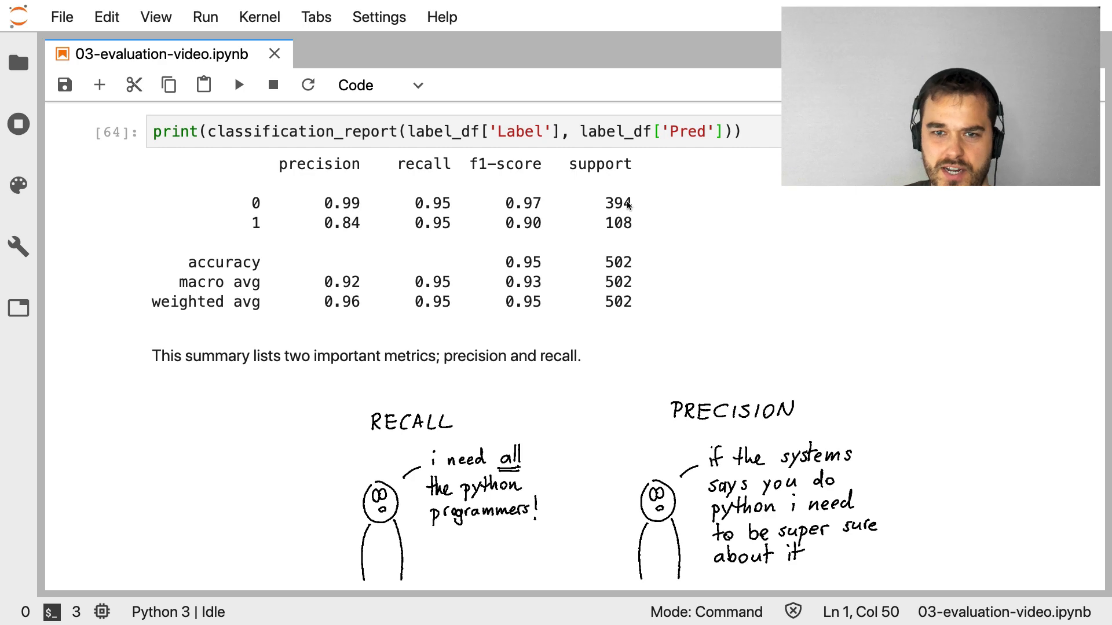
mouse_move(636, 208)
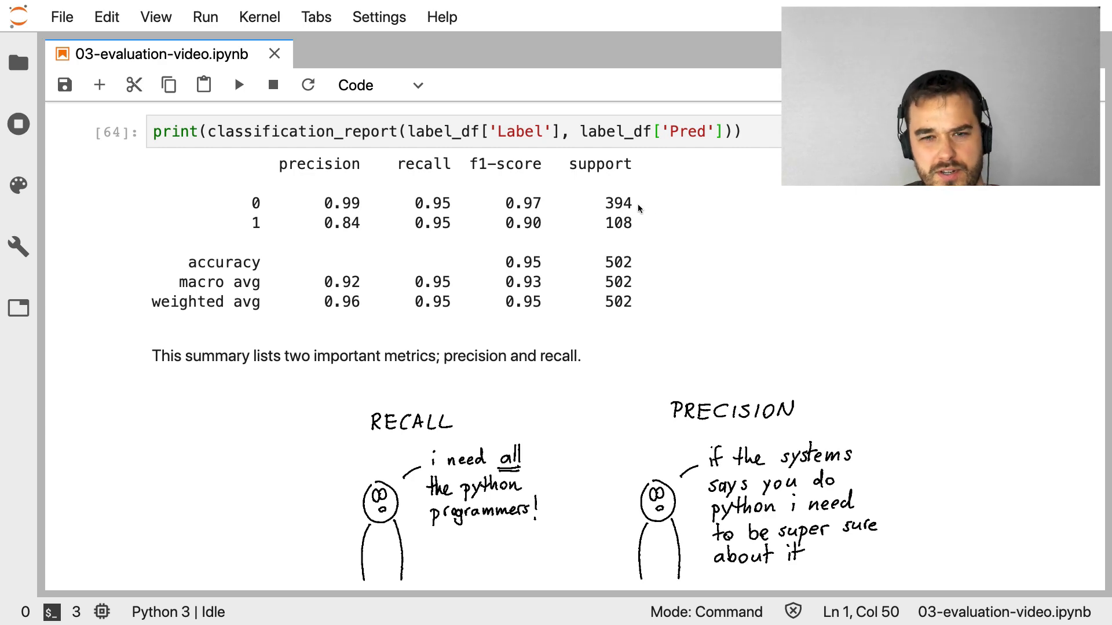
mouse_move(612, 204)
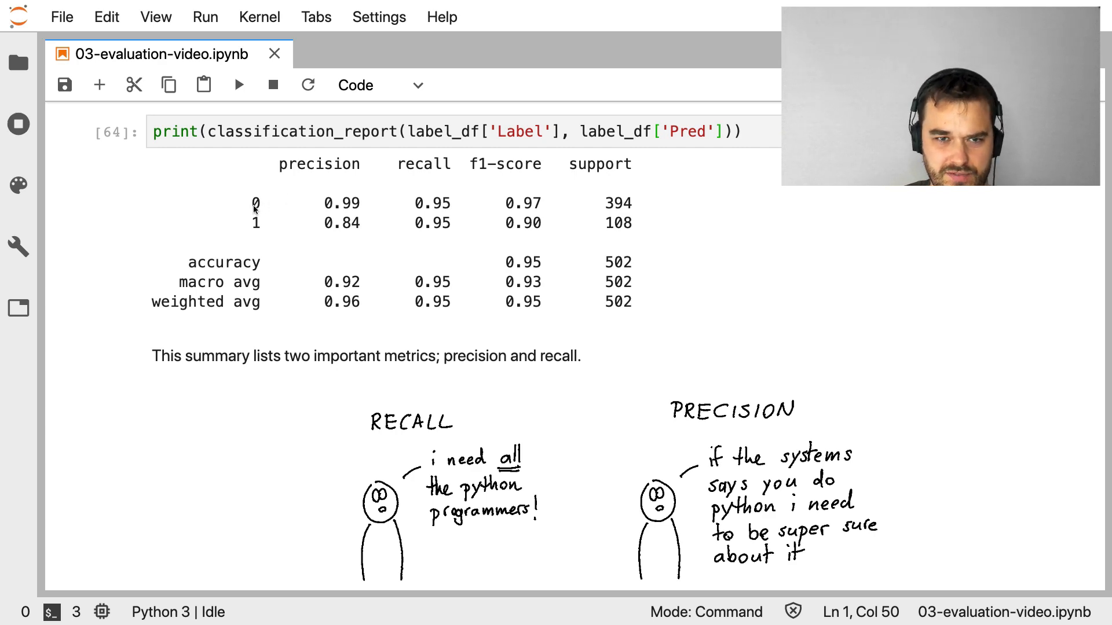
mouse_move(255, 203)
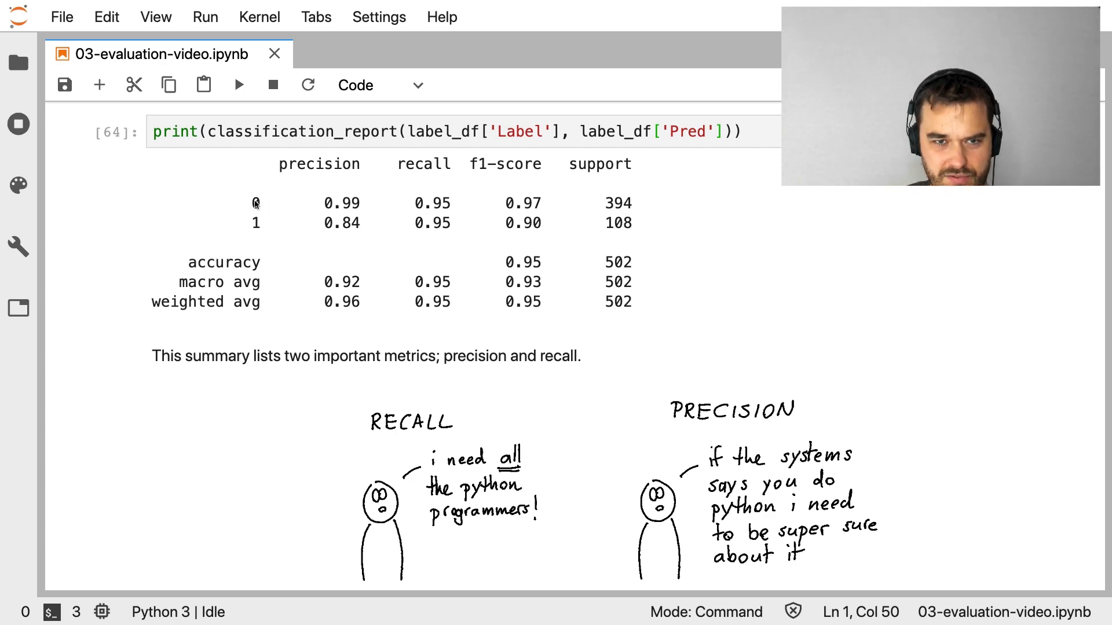
mouse_move(669, 209)
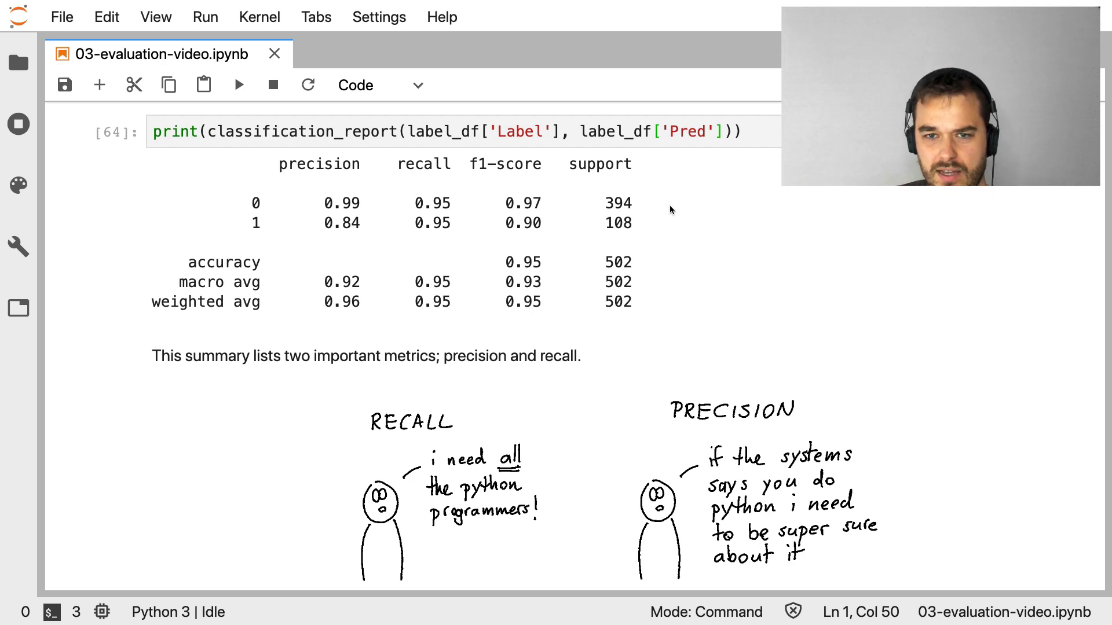
mouse_move(676, 242)
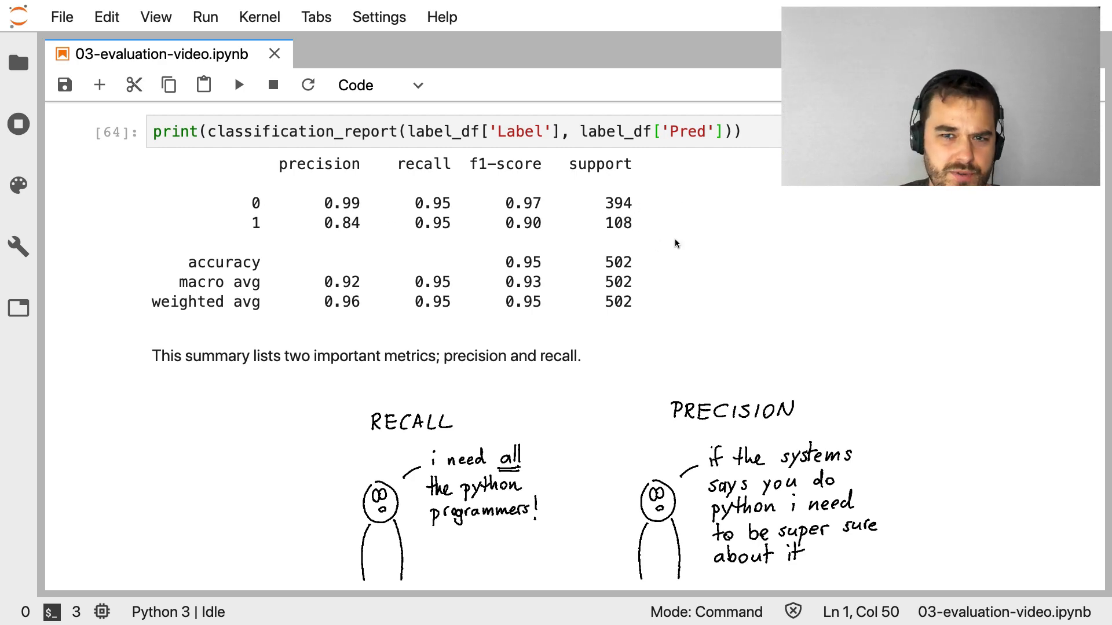
mouse_move(627, 225)
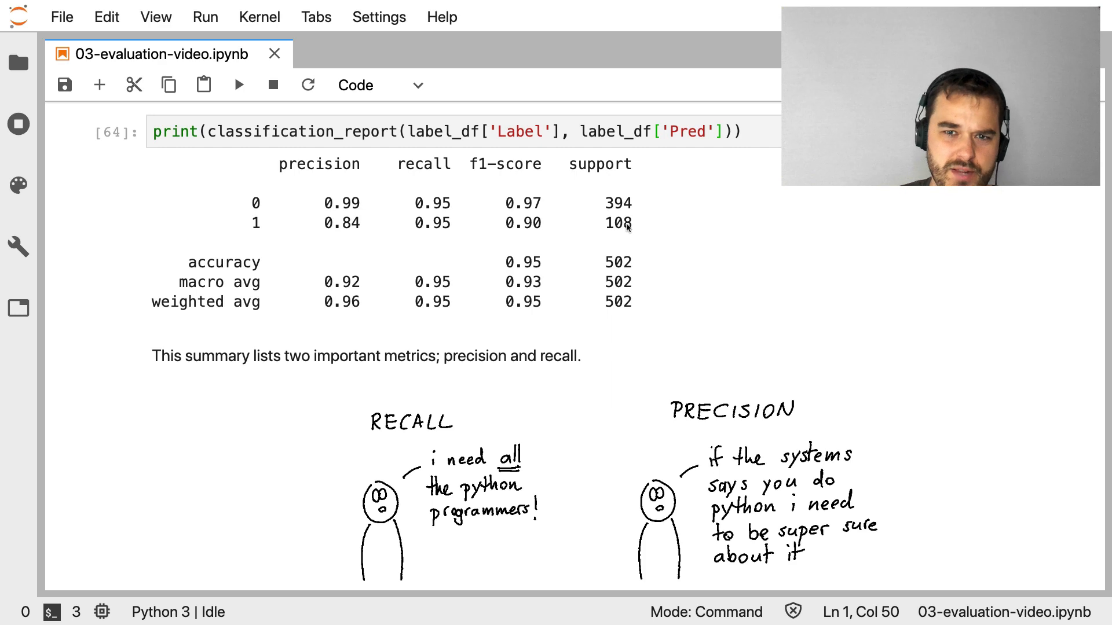
mouse_move(243, 221)
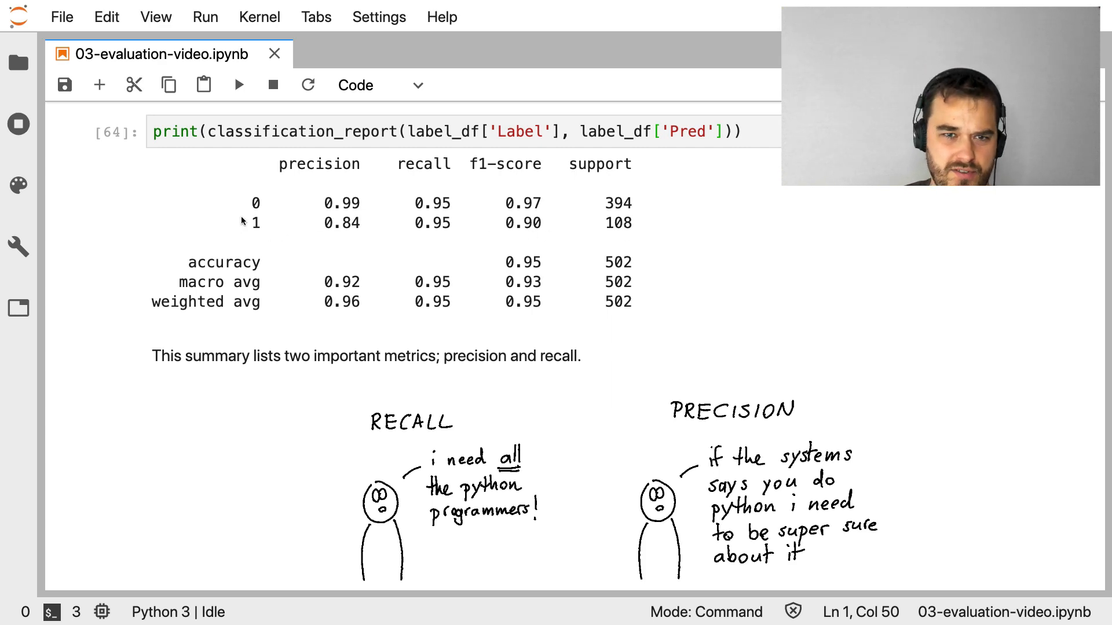
mouse_move(677, 230)
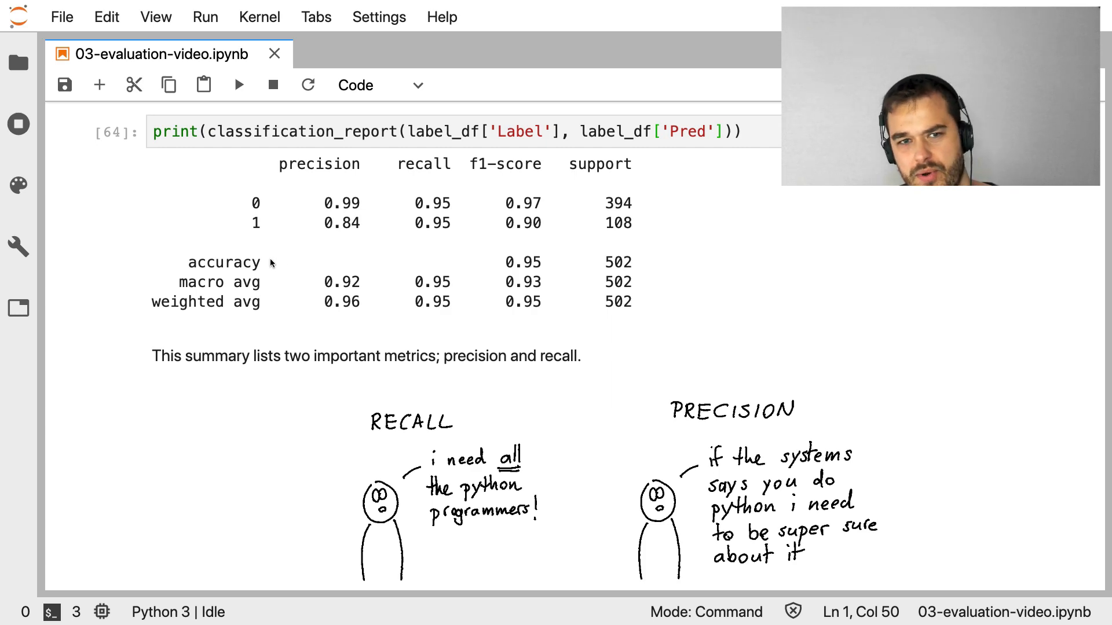
mouse_move(652, 244)
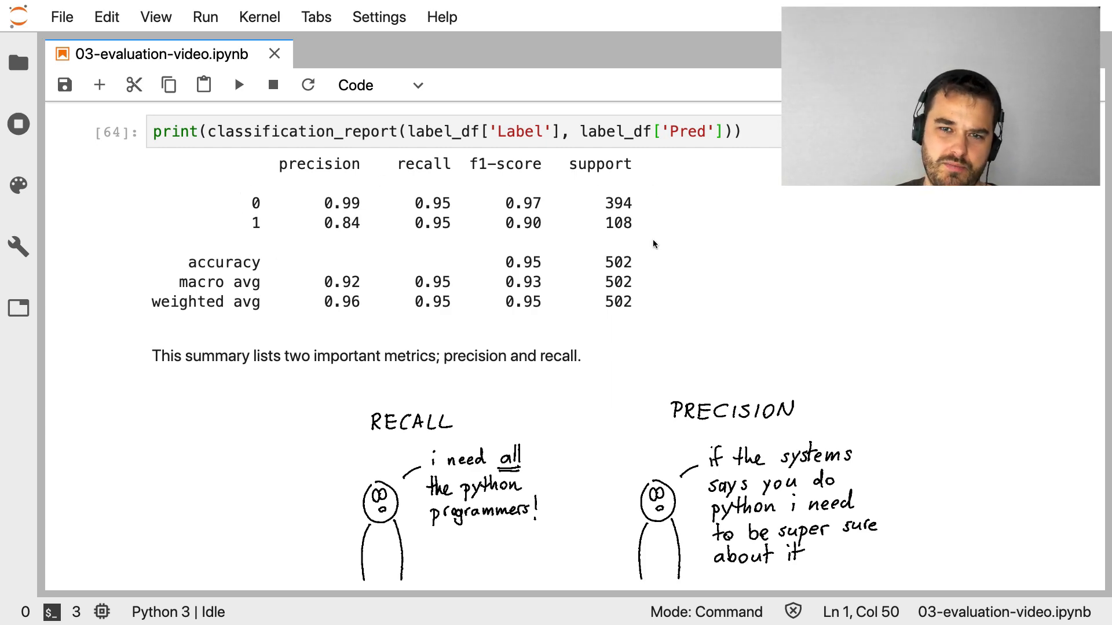
mouse_move(179, 246)
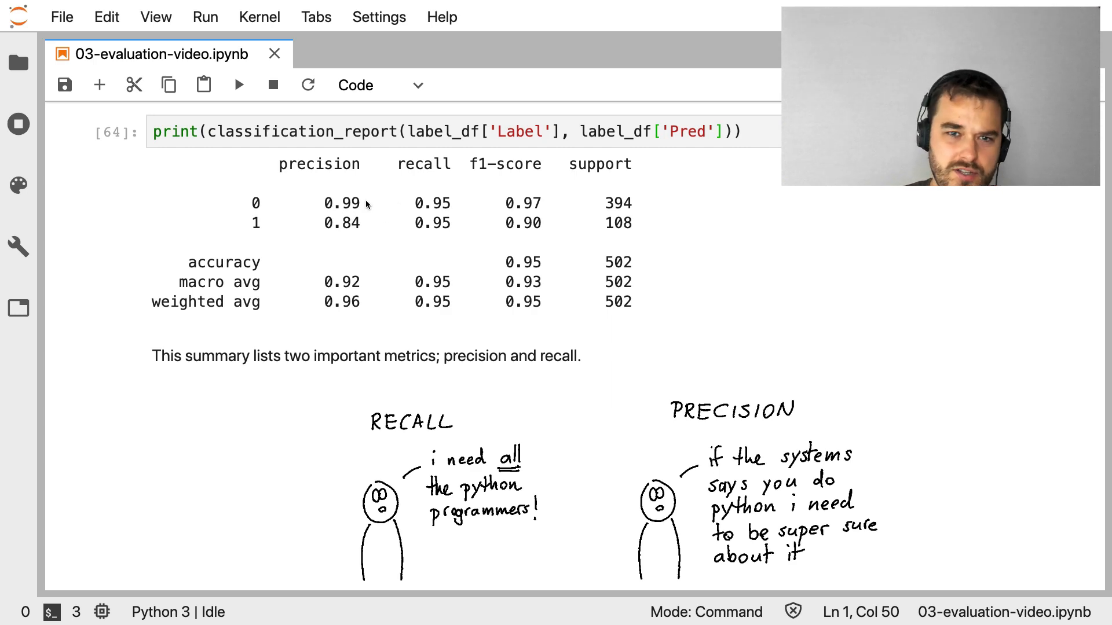
mouse_move(402, 227)
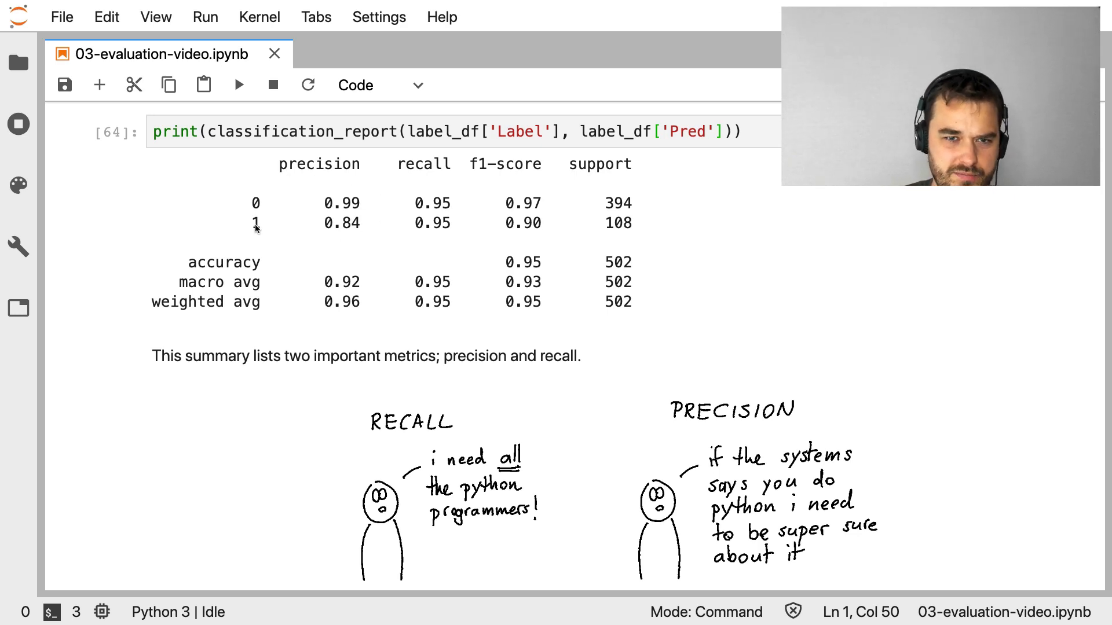
mouse_move(293, 233)
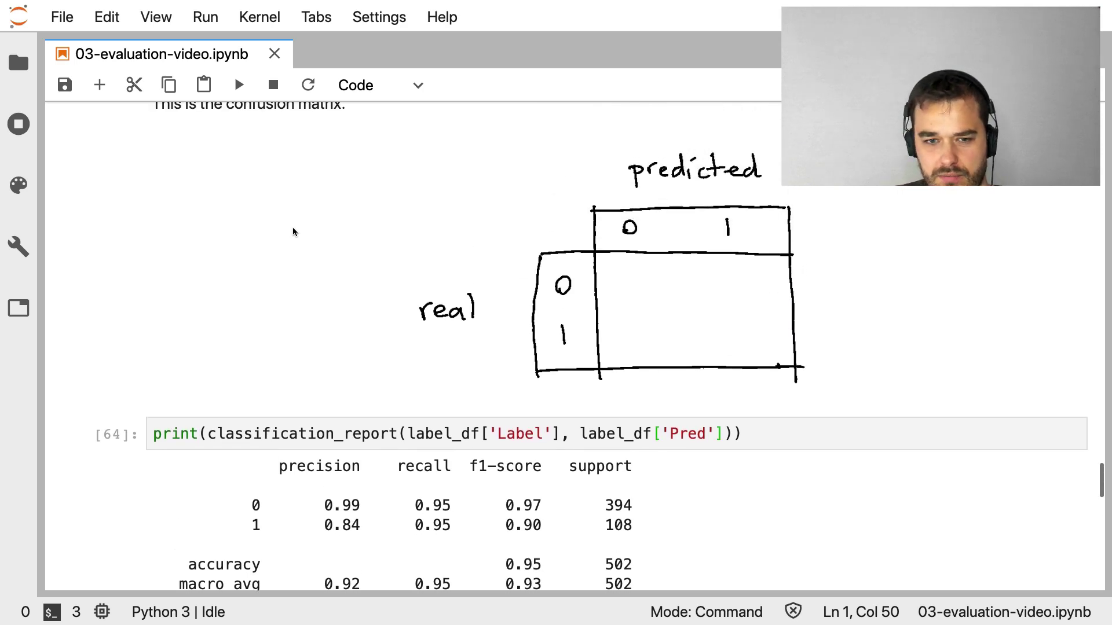
scroll(up, 3)
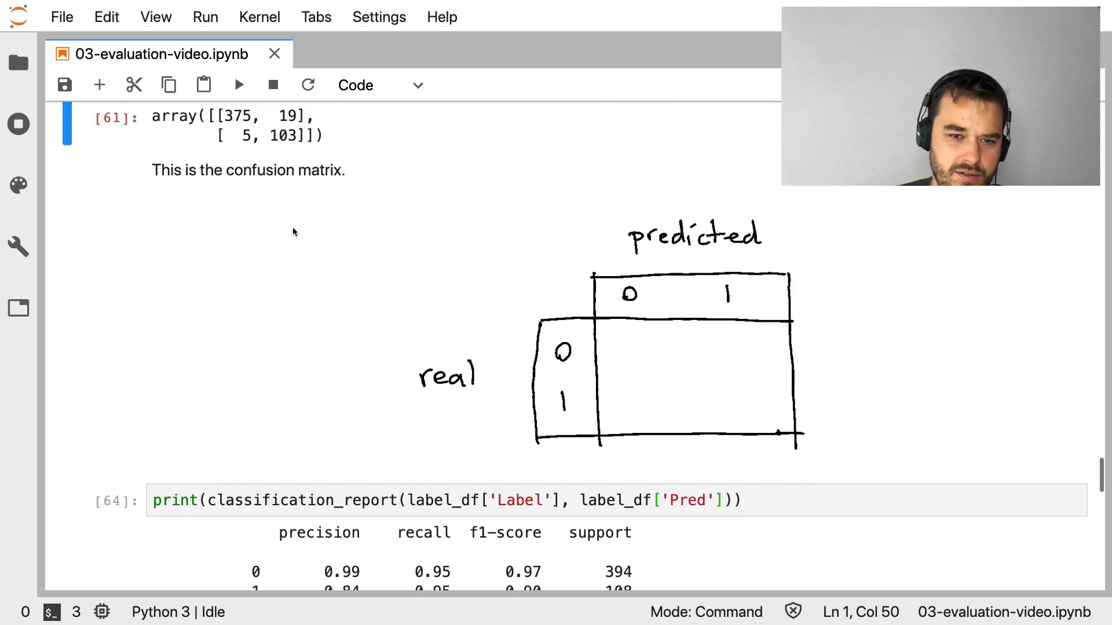
scroll(up, 3)
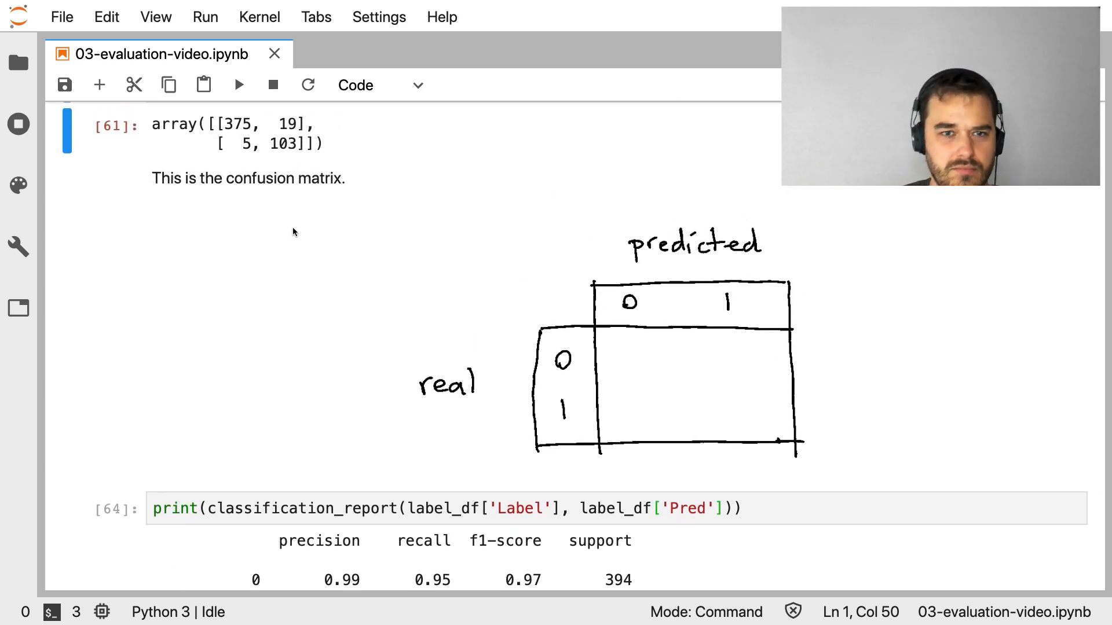
scroll(down, 3)
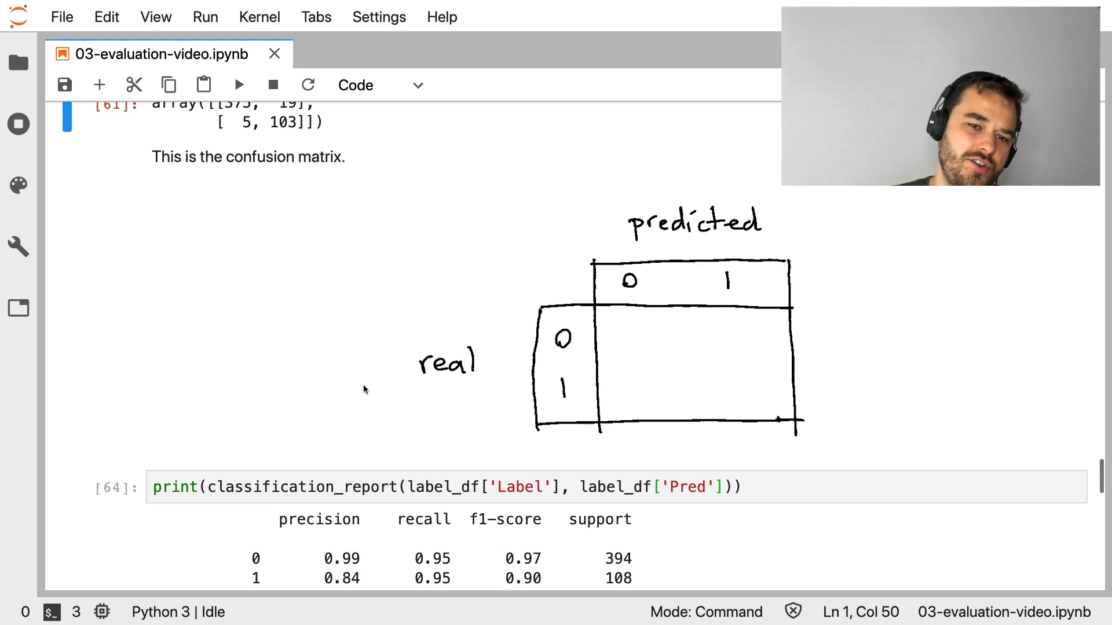
scroll(up, 3)
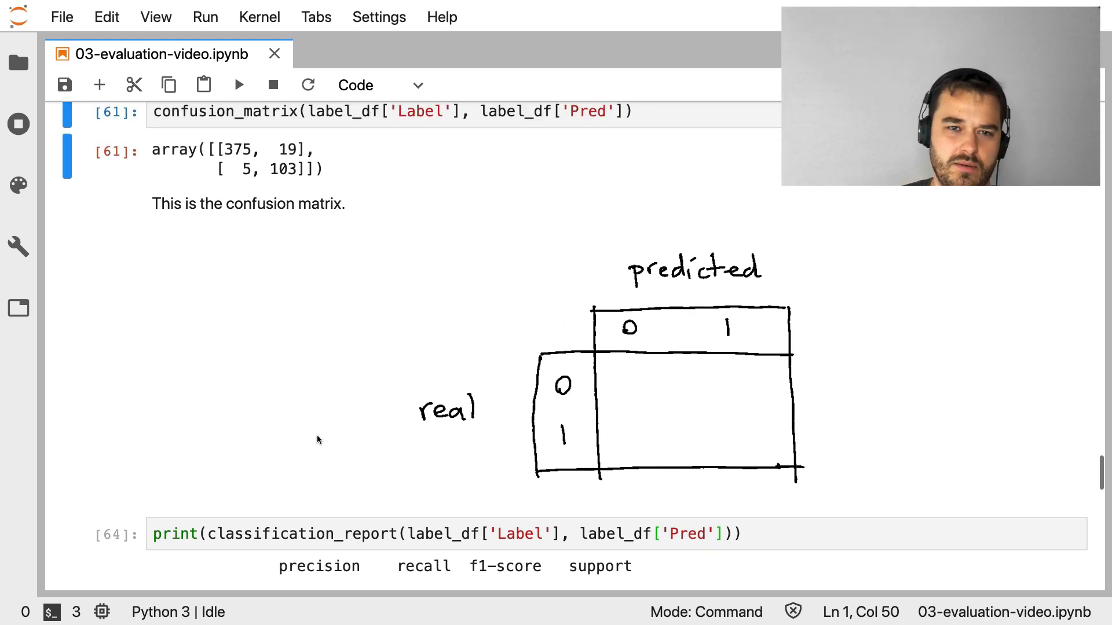
mouse_move(297, 177)
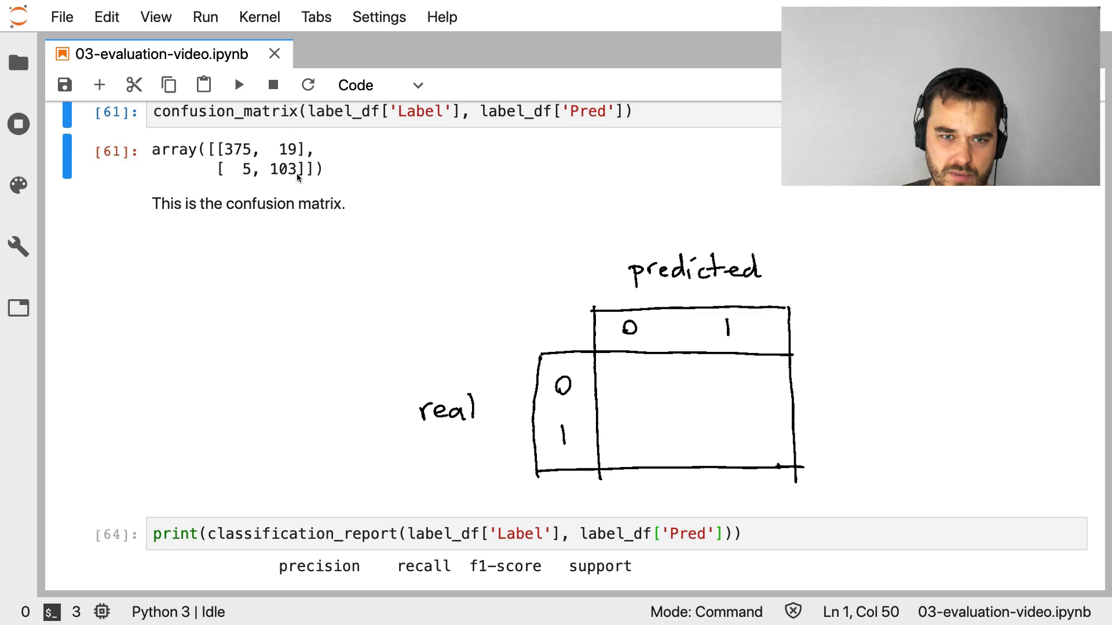
scroll(down, 3)
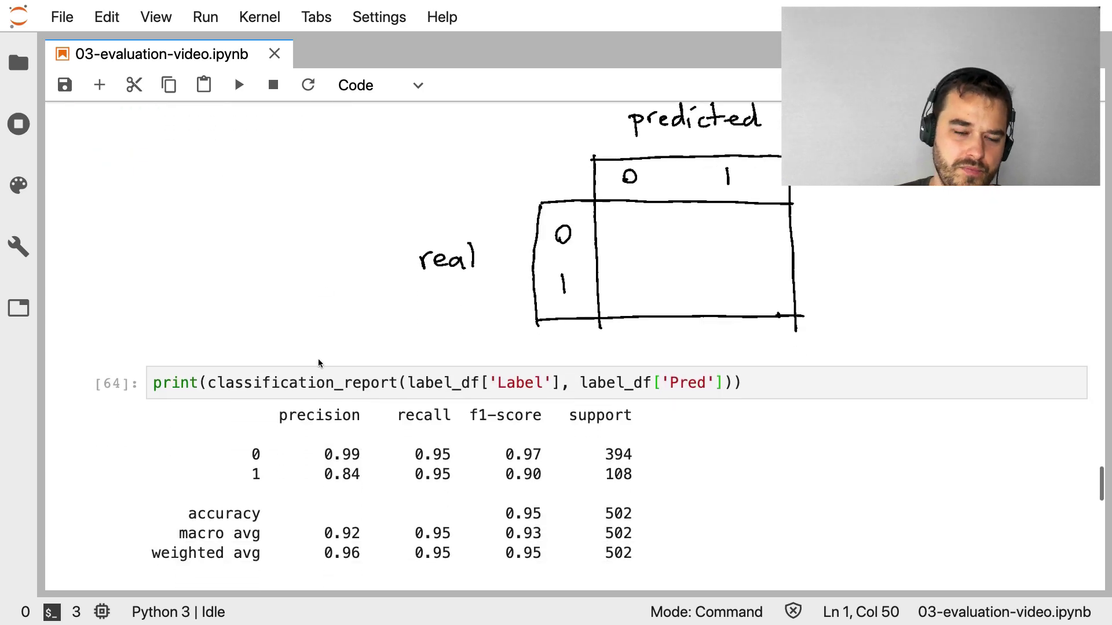
scroll(down, 3)
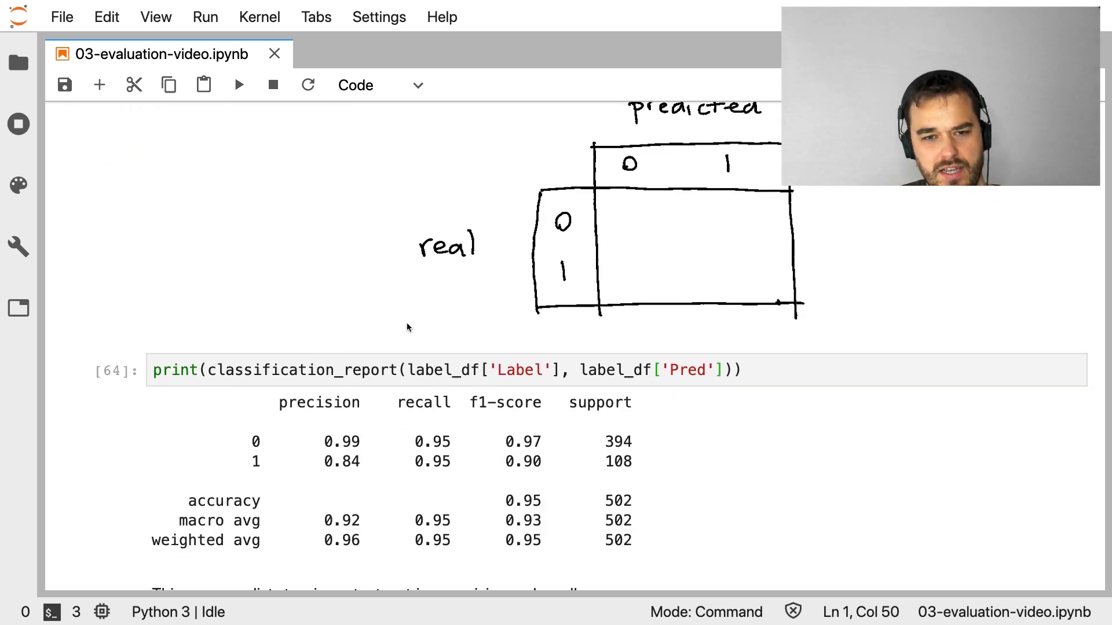
scroll(down, 3)
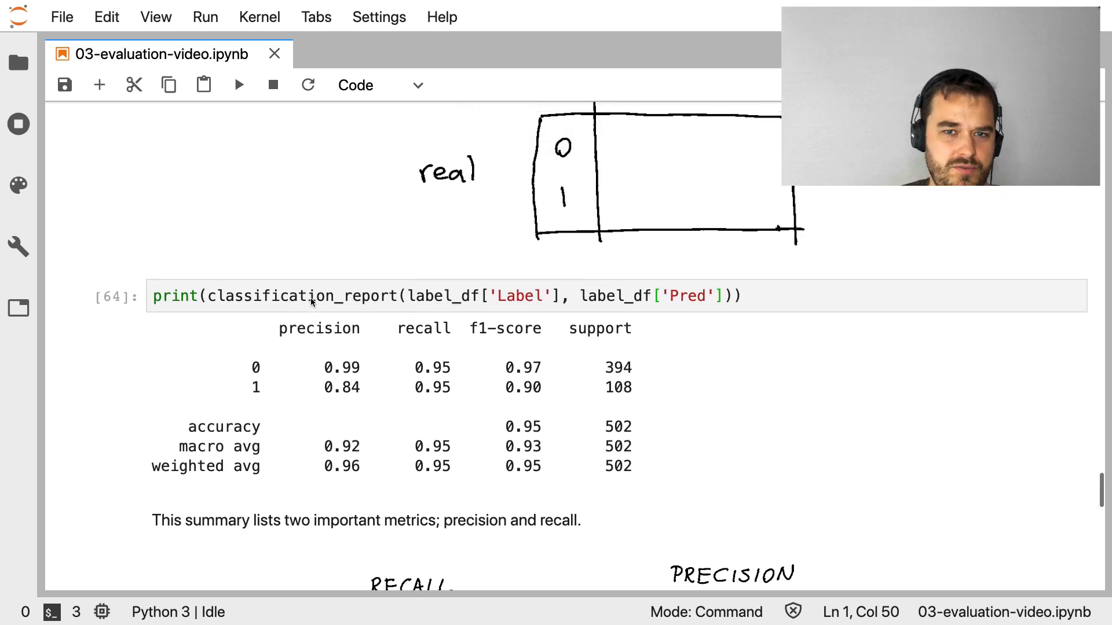
scroll(up, 3)
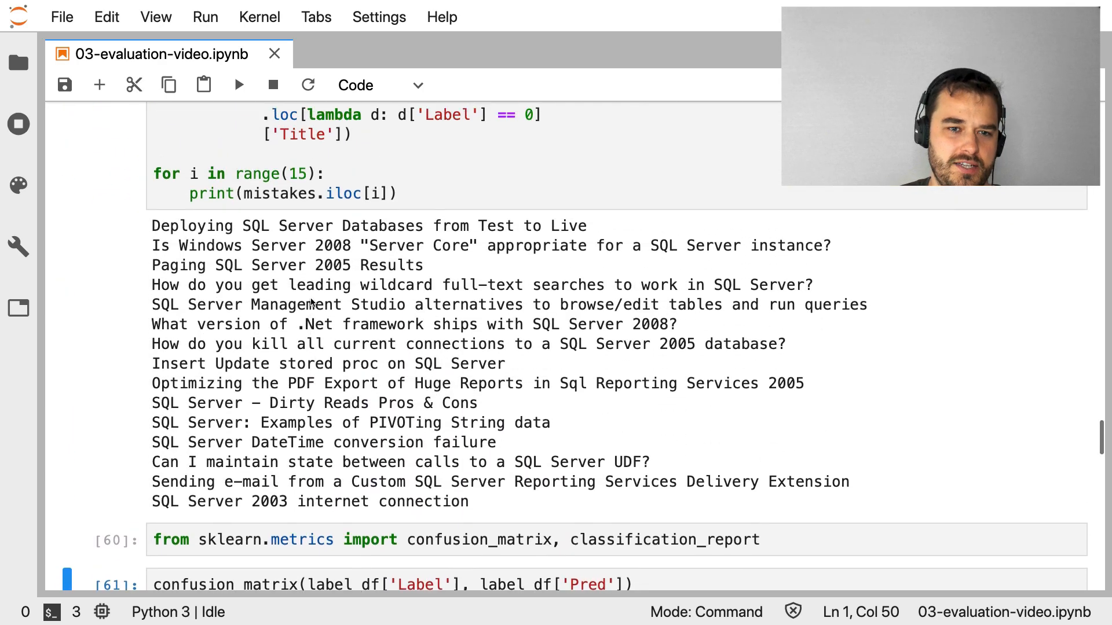
scroll(up, 3)
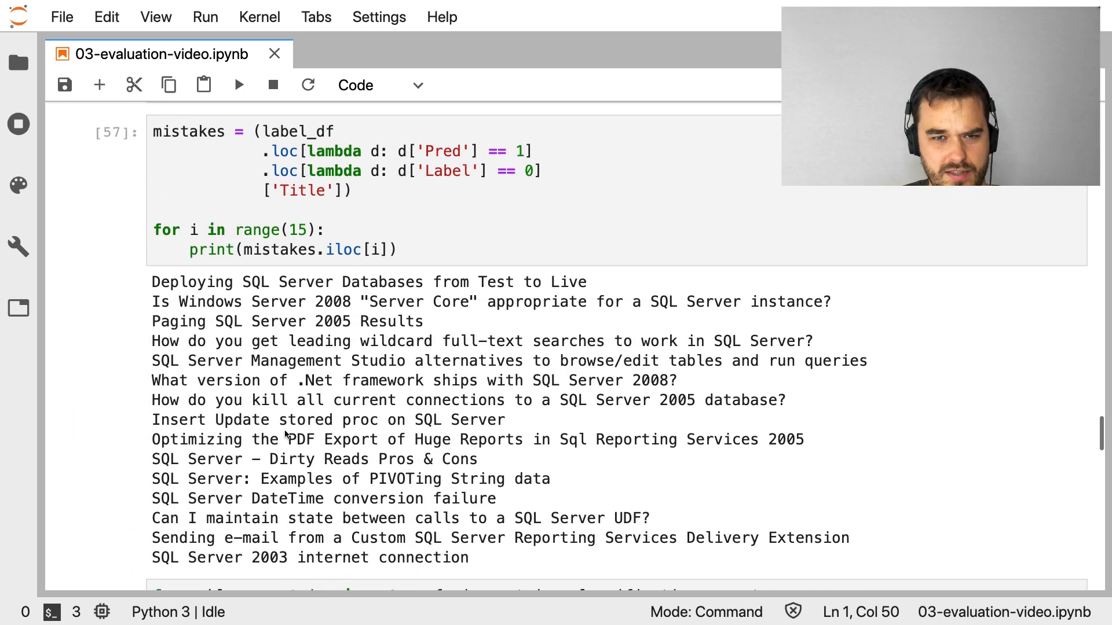
scroll(up, 3)
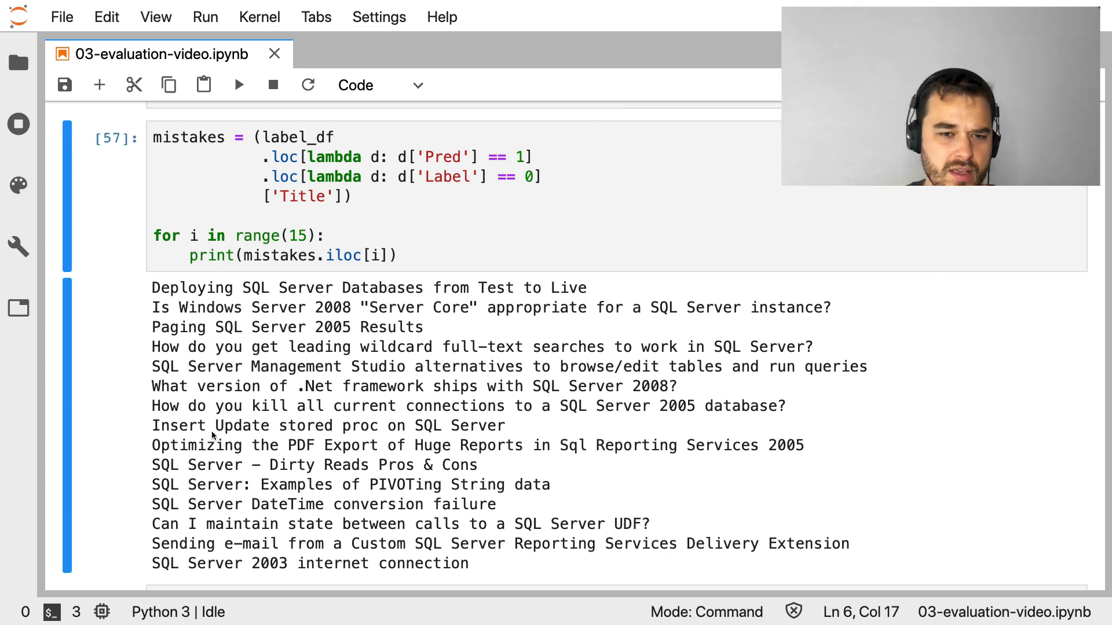
scroll(down, 3)
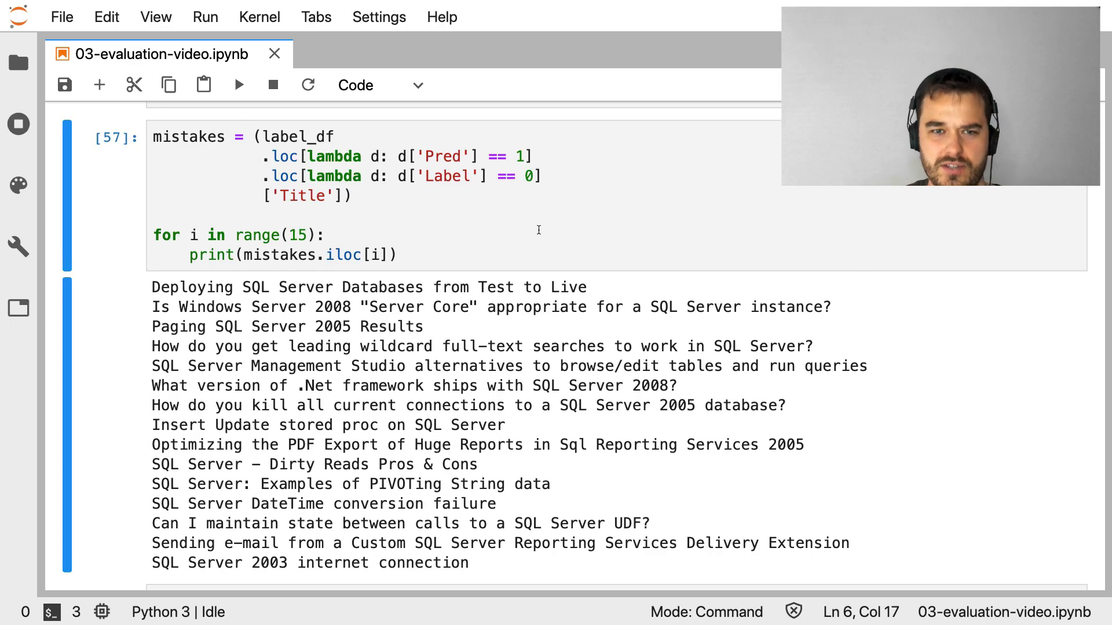
scroll(down, 3)
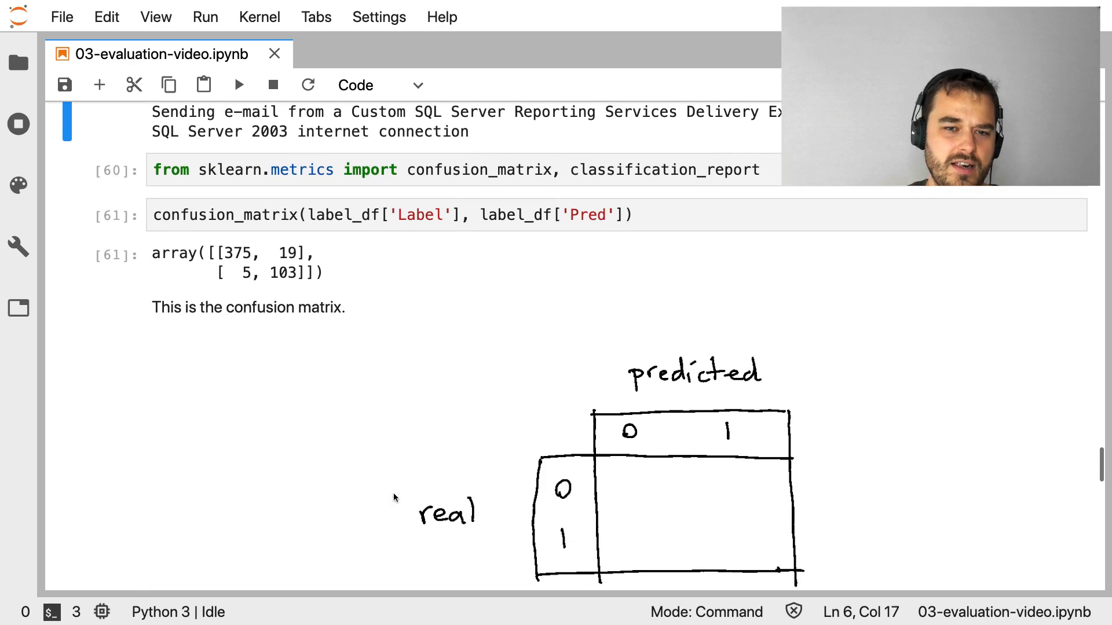
scroll(down, 3)
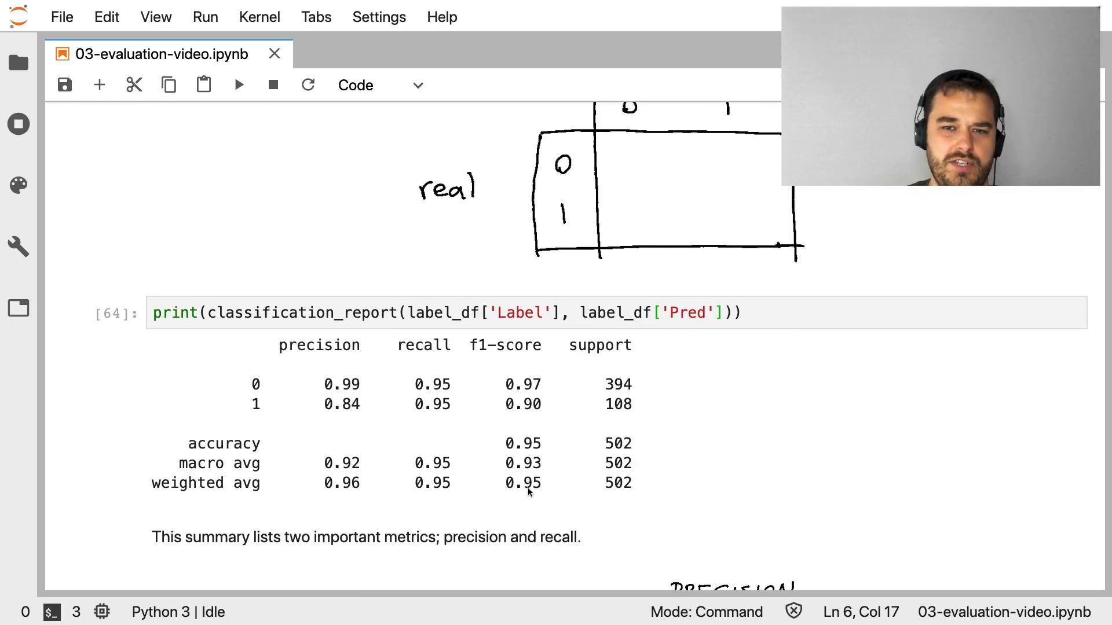
scroll(up, 3)
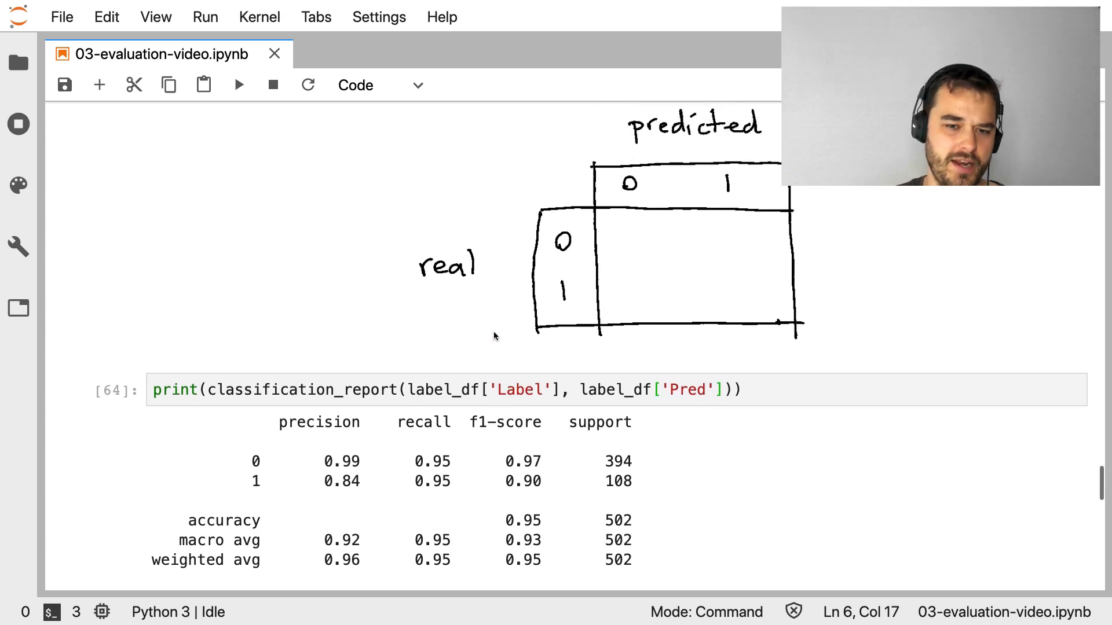
mouse_move(257, 332)
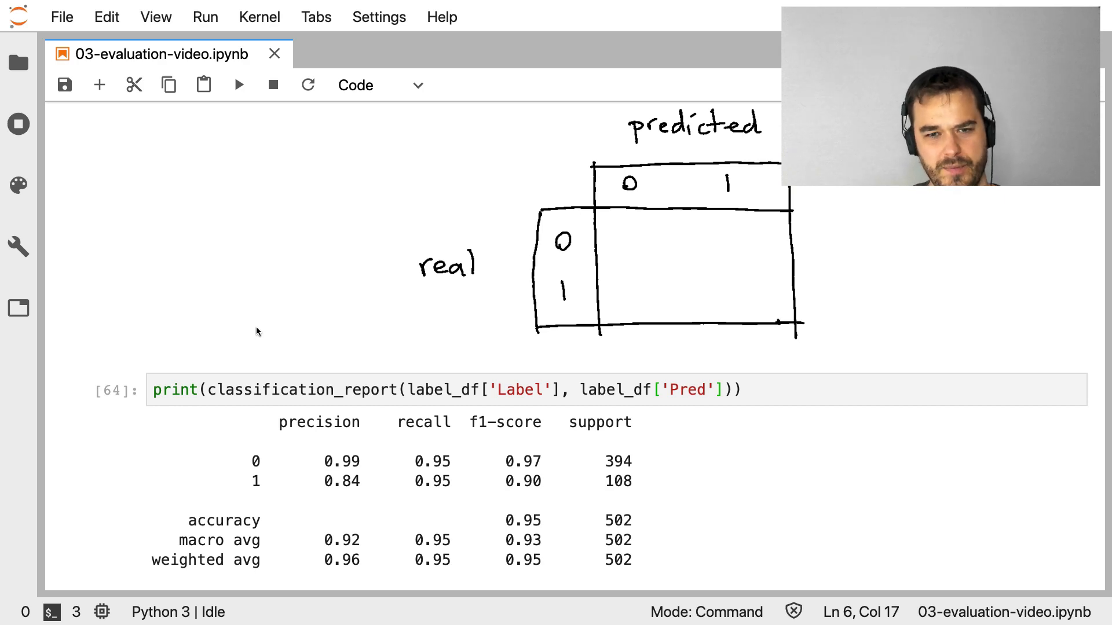
mouse_move(224, 361)
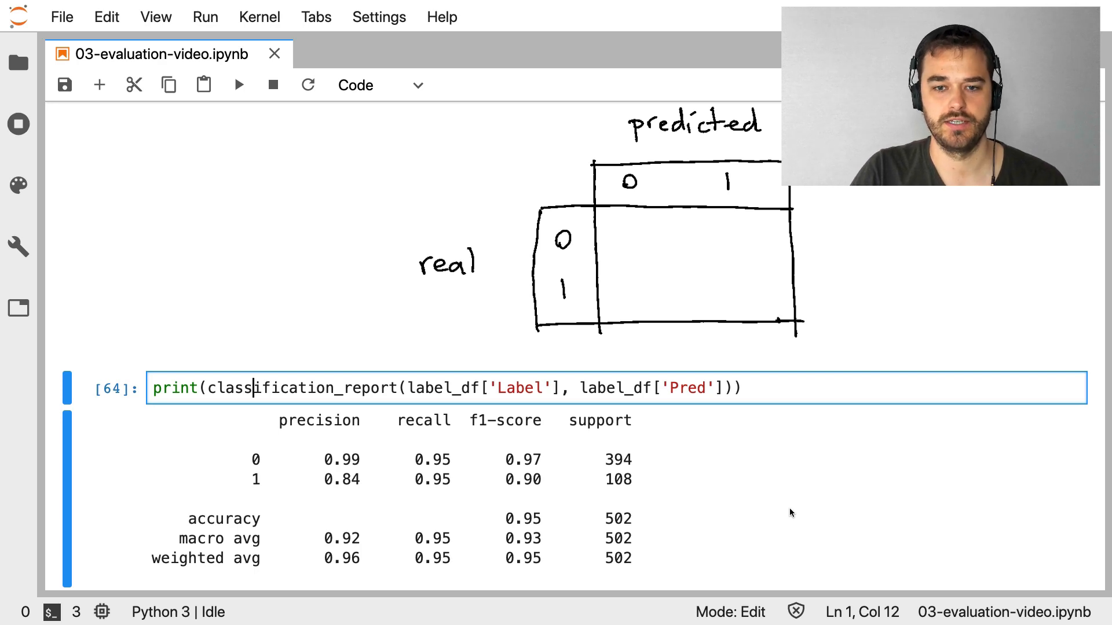
key(alt+tab)
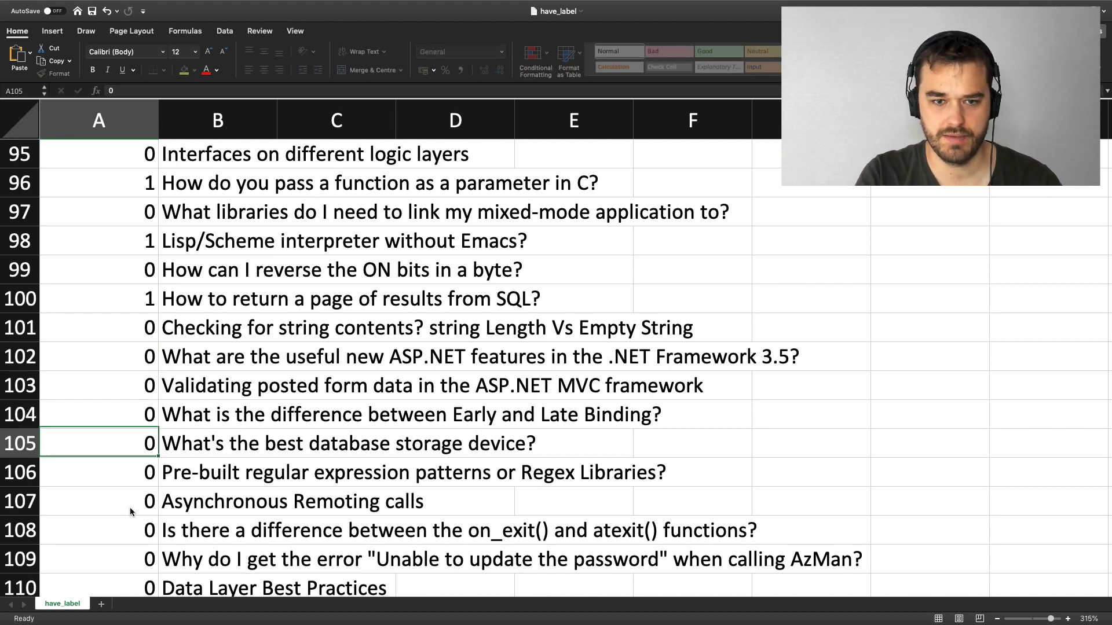
scroll(down, 3)
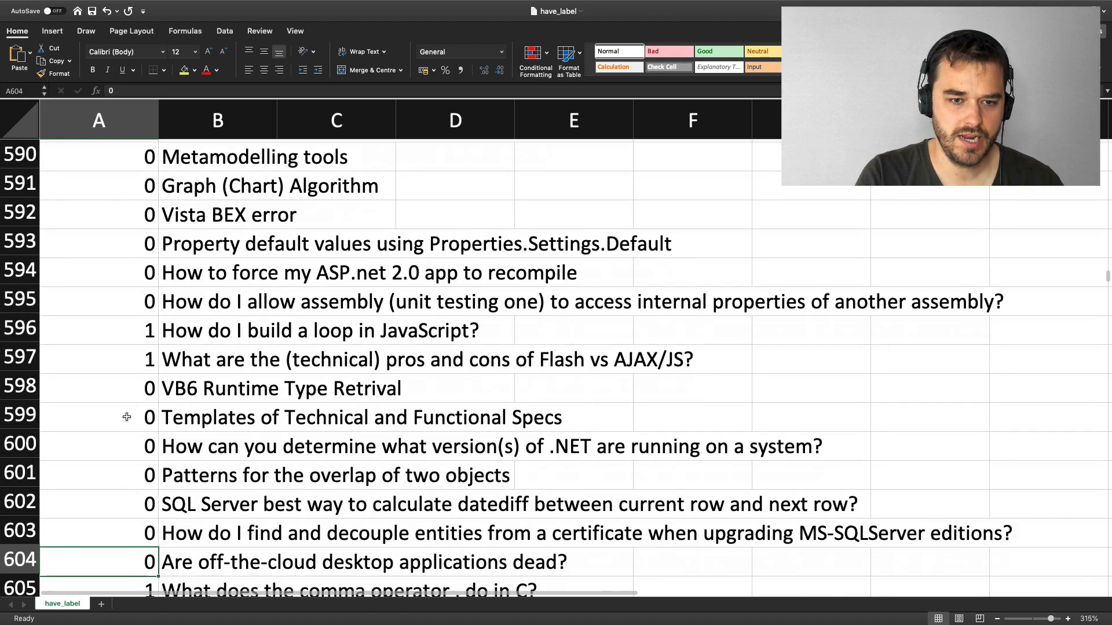
scroll(down, 3)
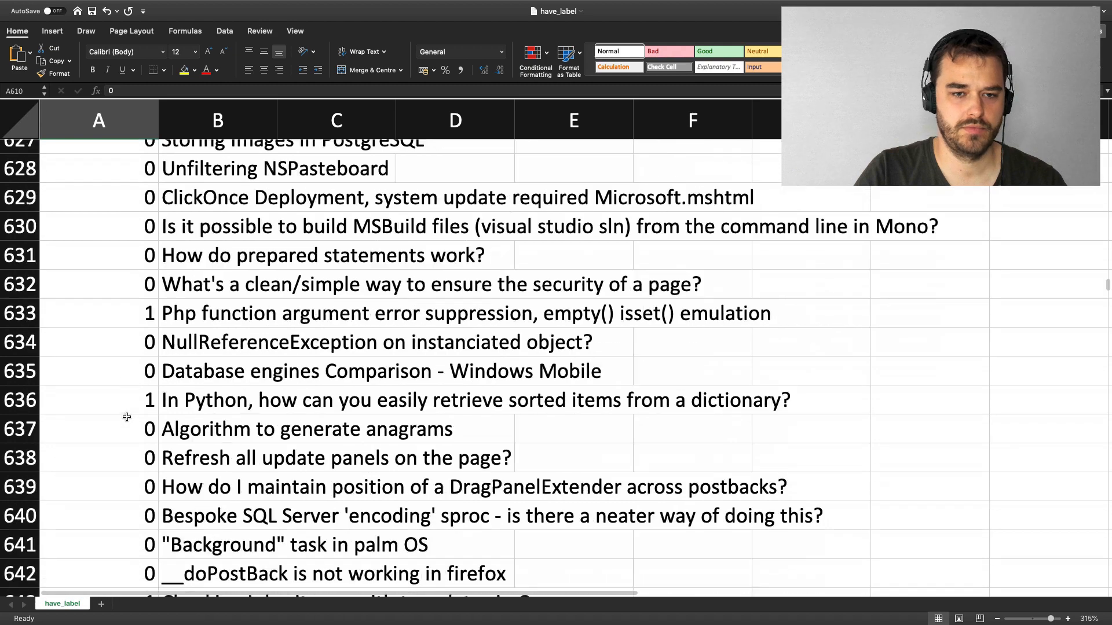
scroll(down, 3)
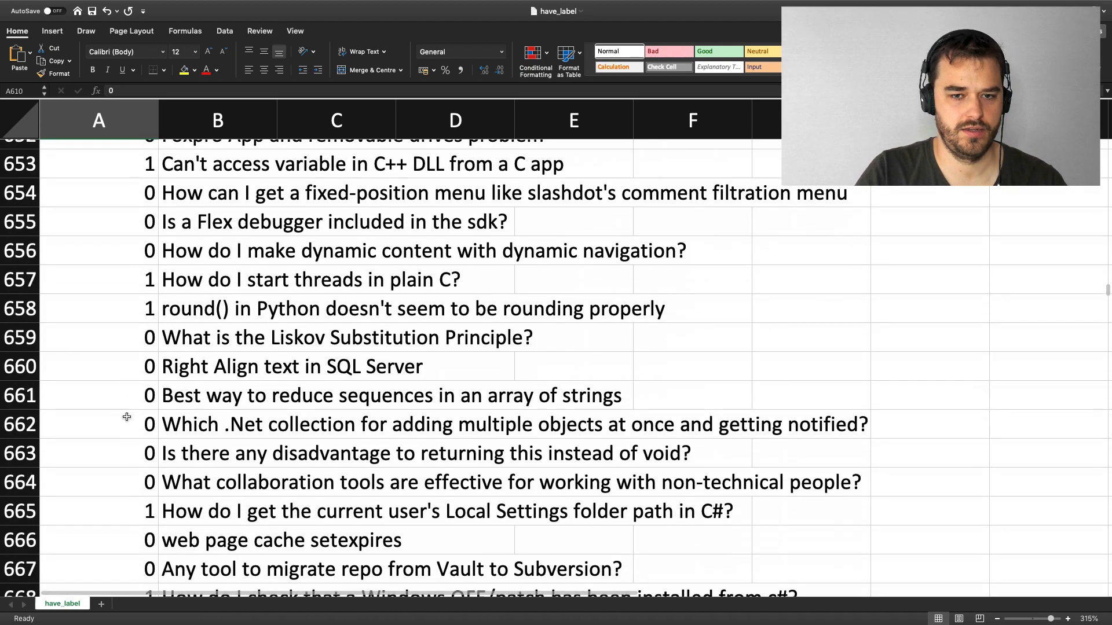
scroll(down, 3)
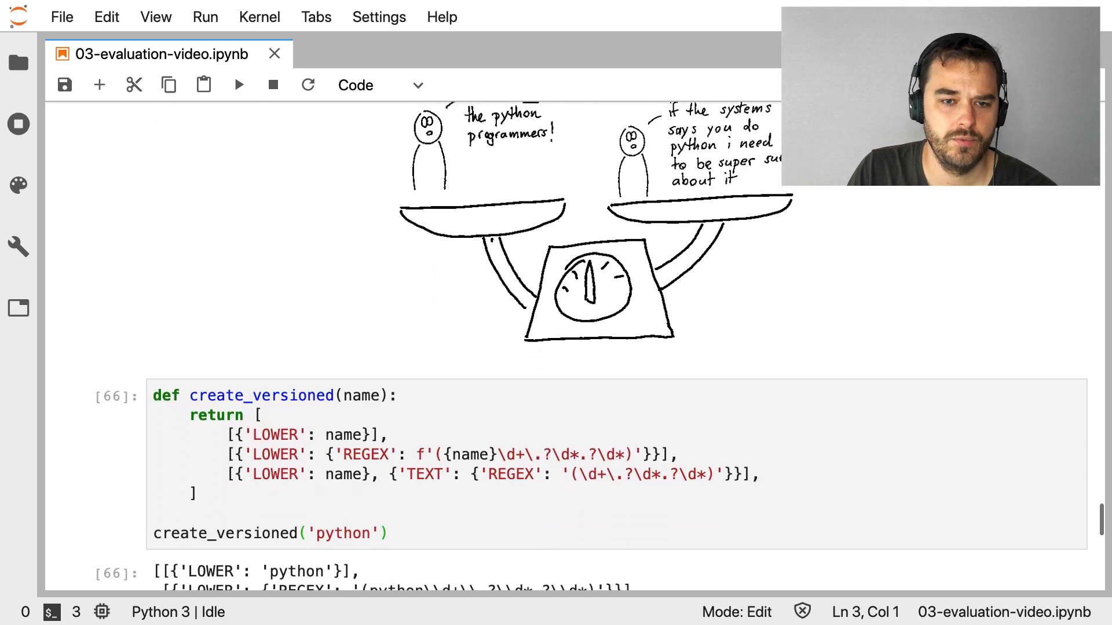
scroll(down, 3)
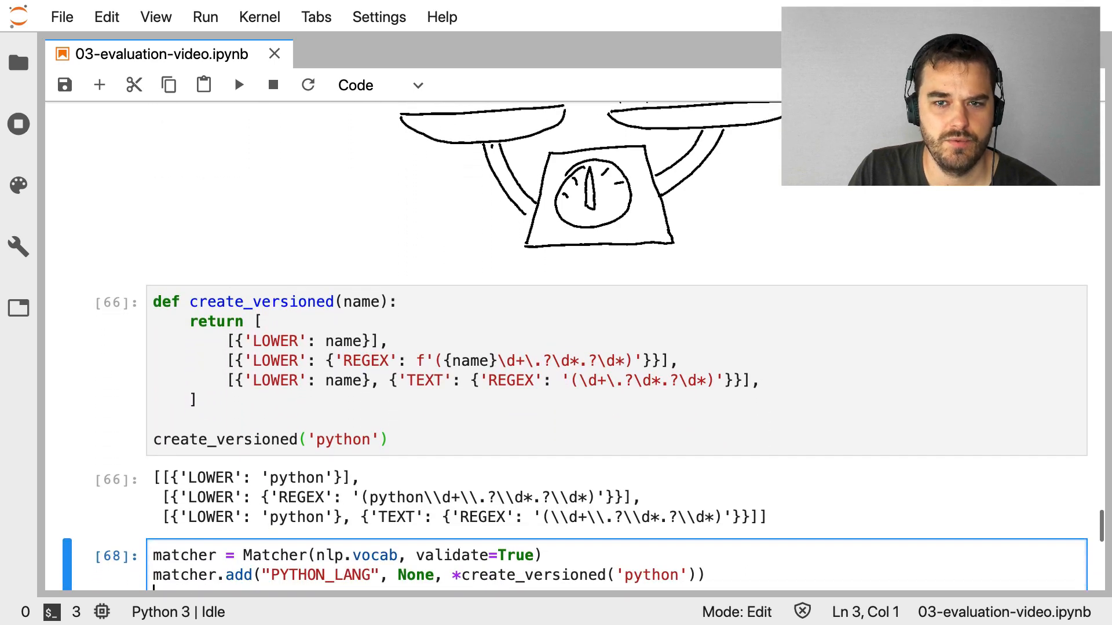
scroll(down, 3)
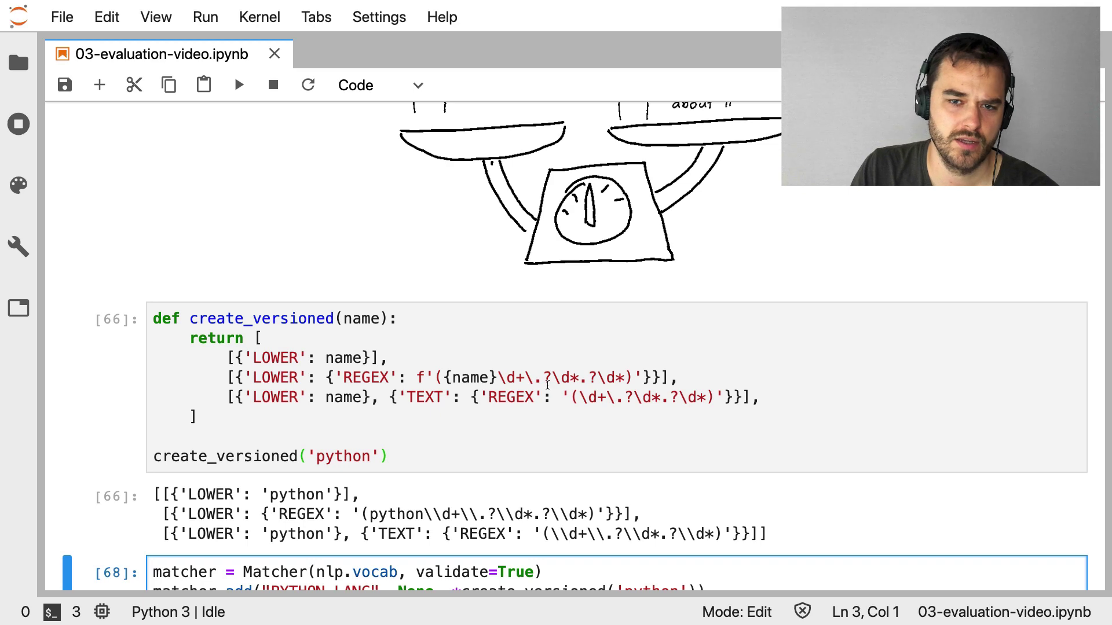
mouse_move(503, 419)
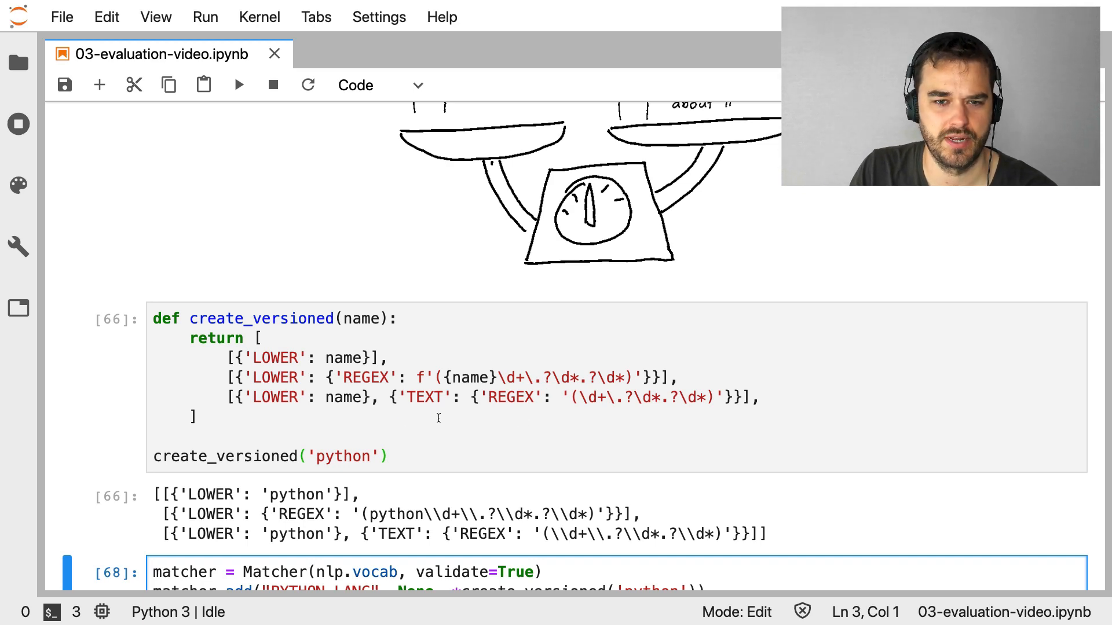
mouse_move(260, 420)
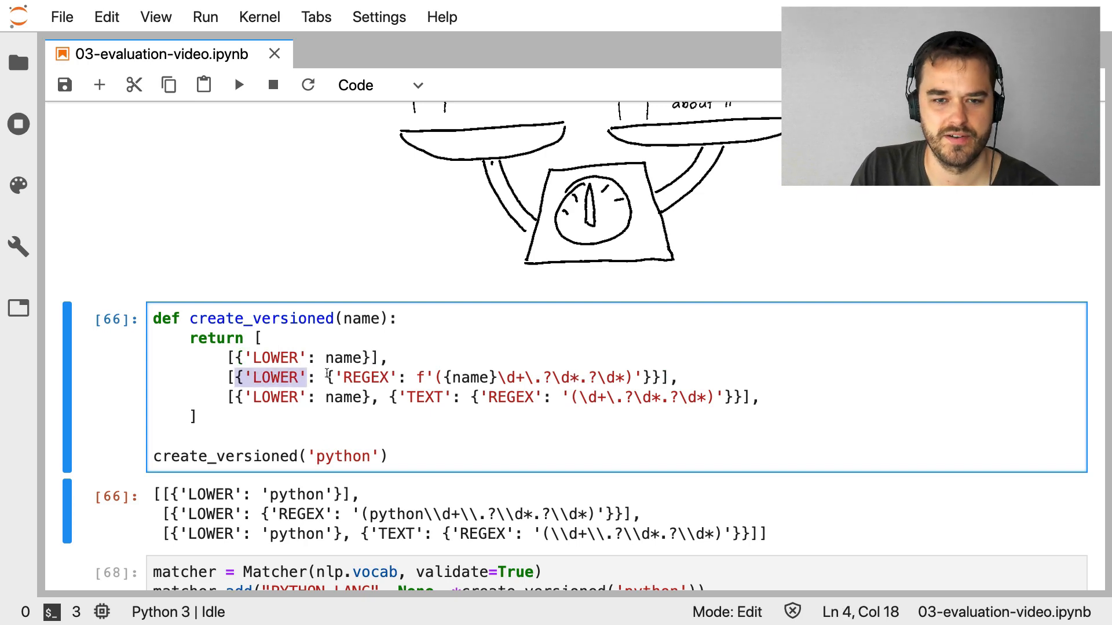
click(562, 397)
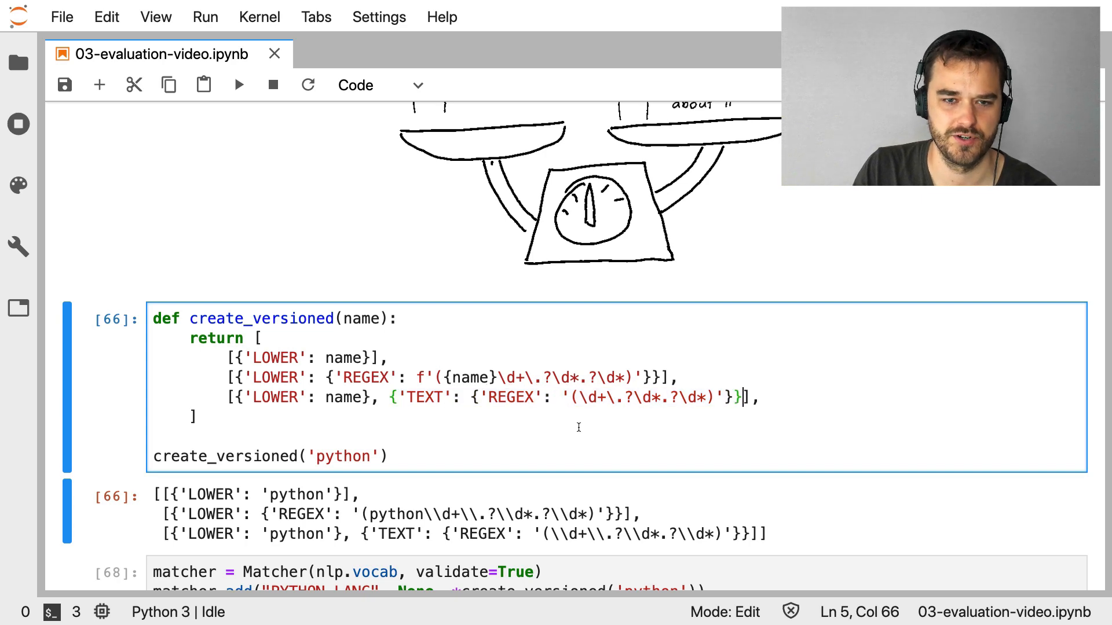
scroll(down, 3)
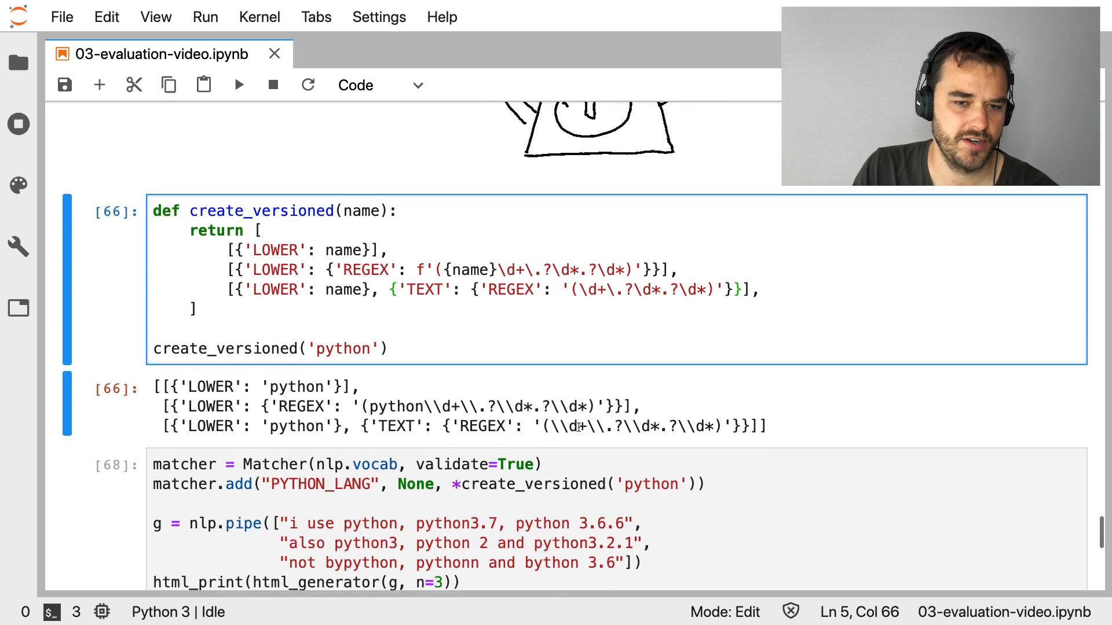
scroll(down, 3)
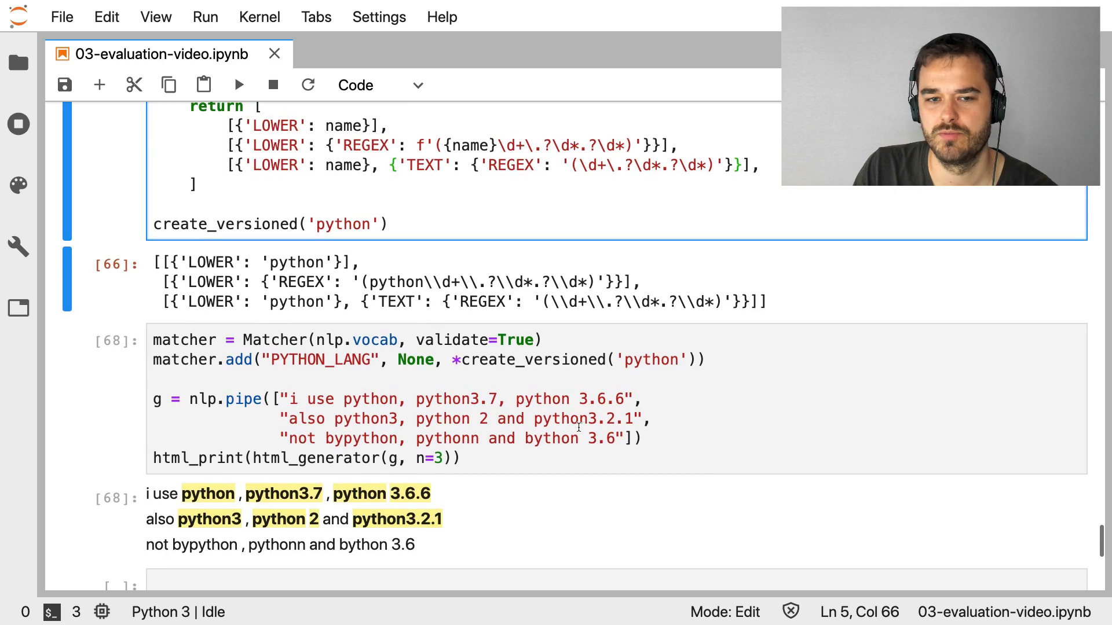
Inspect create_versioned('python') and the demo output highlighting python3 and python 2
scroll(up, 3)
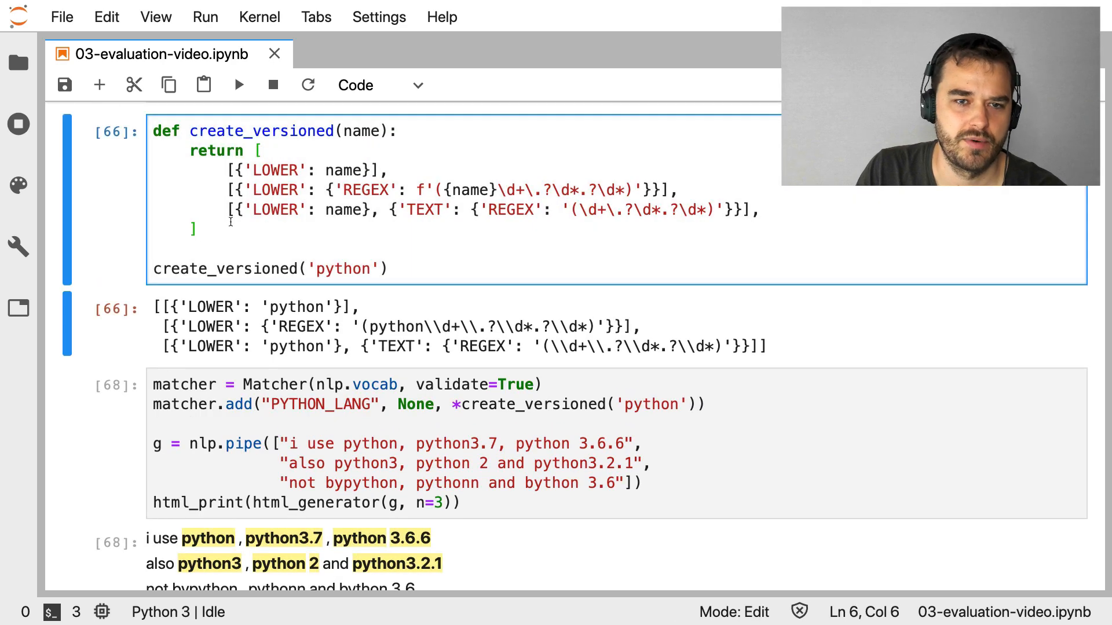
click(280, 130)
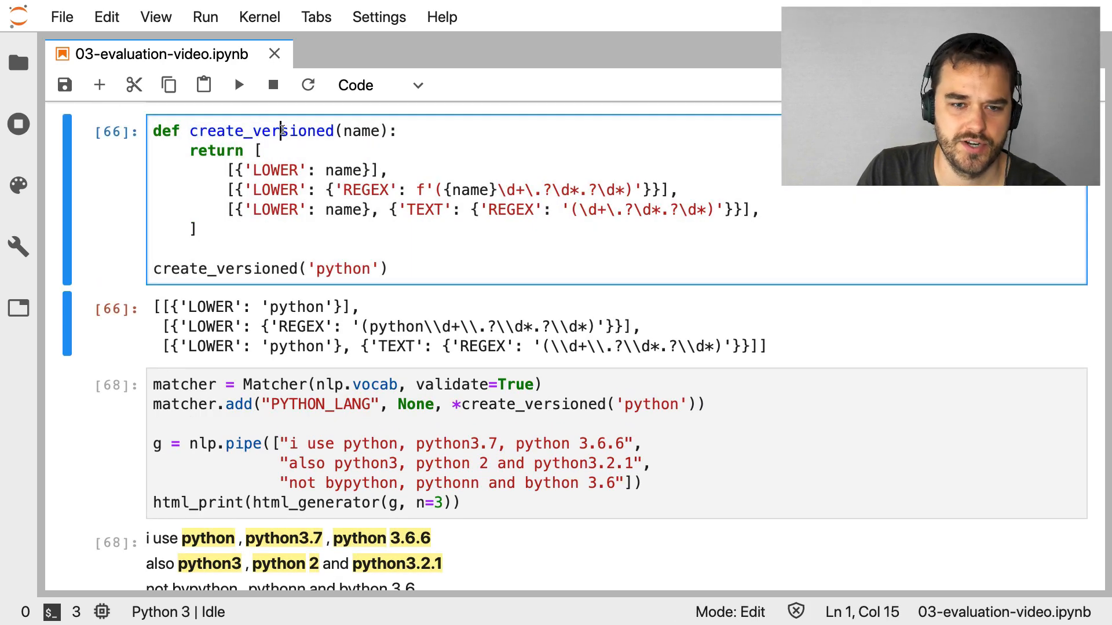
scroll(down, 3)
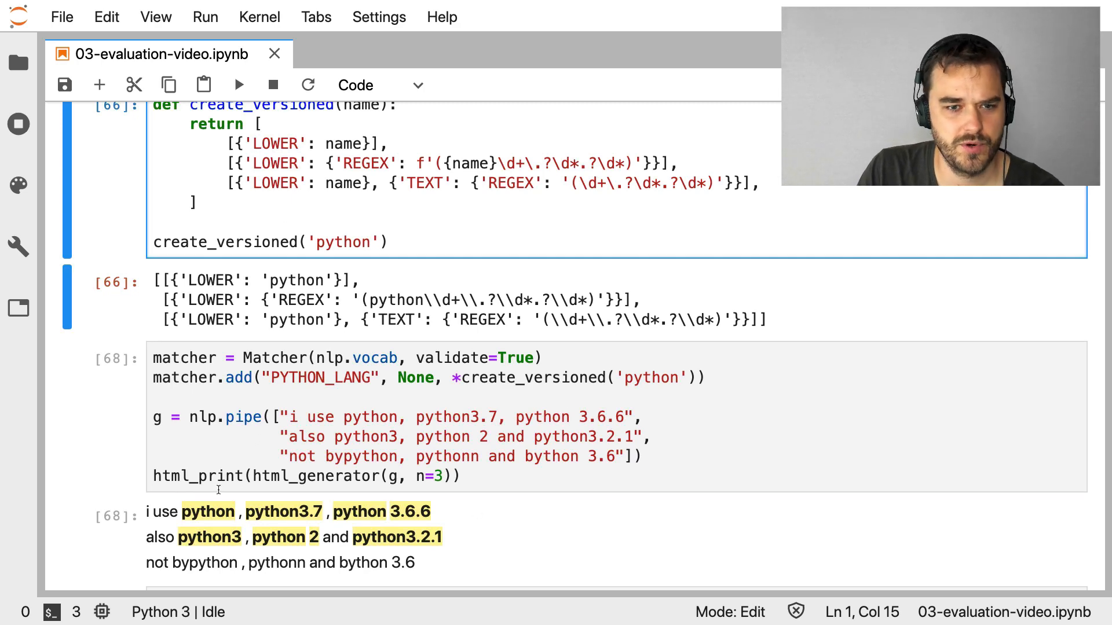
click(266, 475)
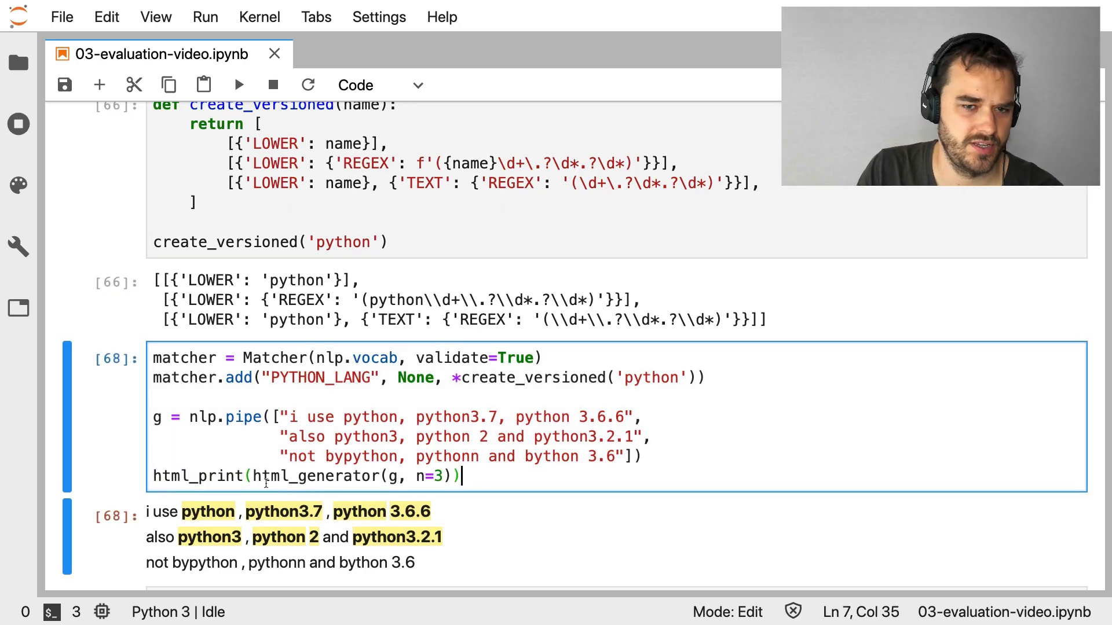
click(245, 458)
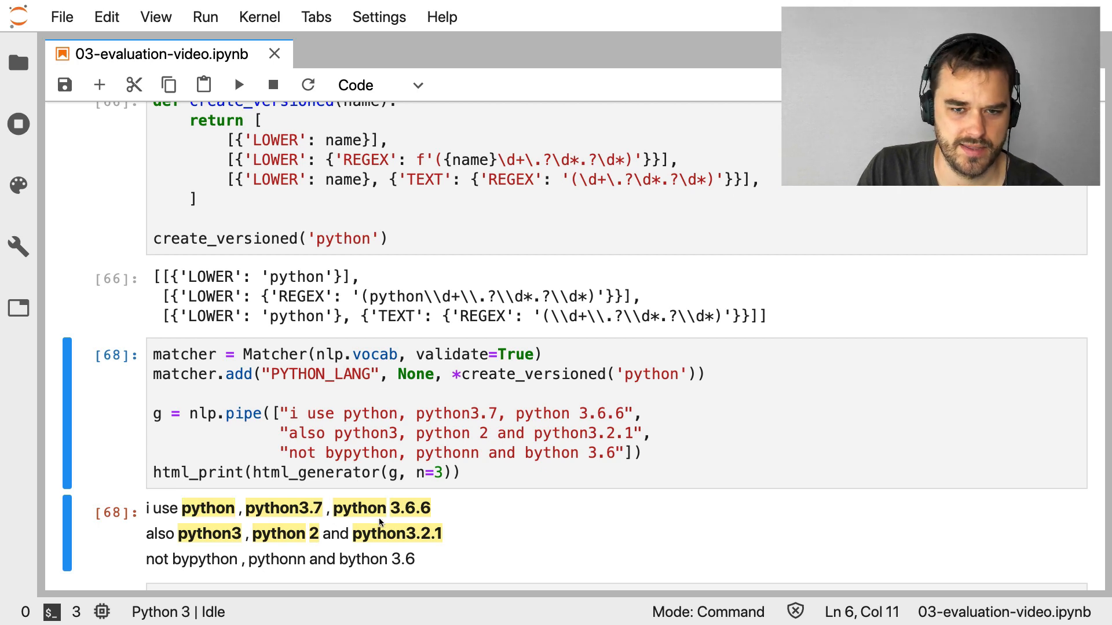
mouse_move(367, 544)
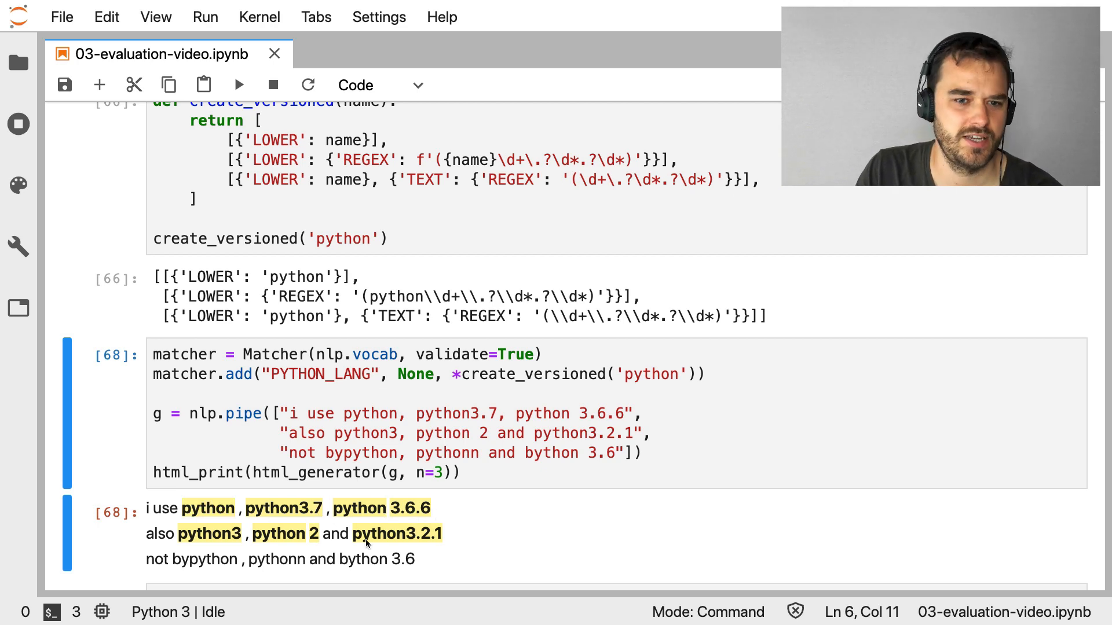
mouse_move(248, 550)
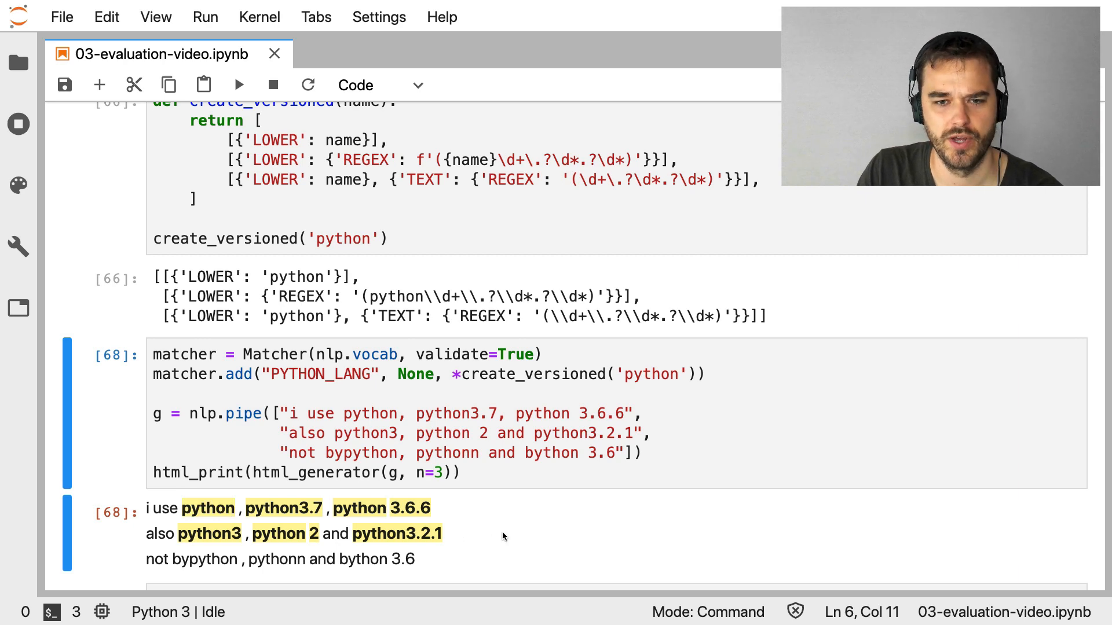
mouse_move(466, 532)
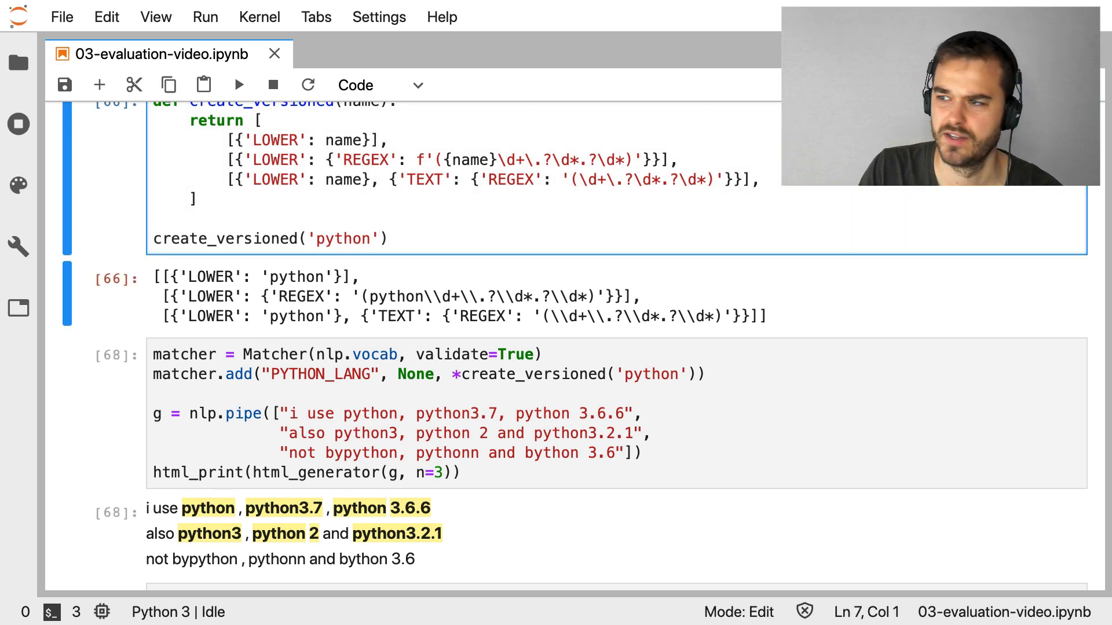
scroll(up, 3)
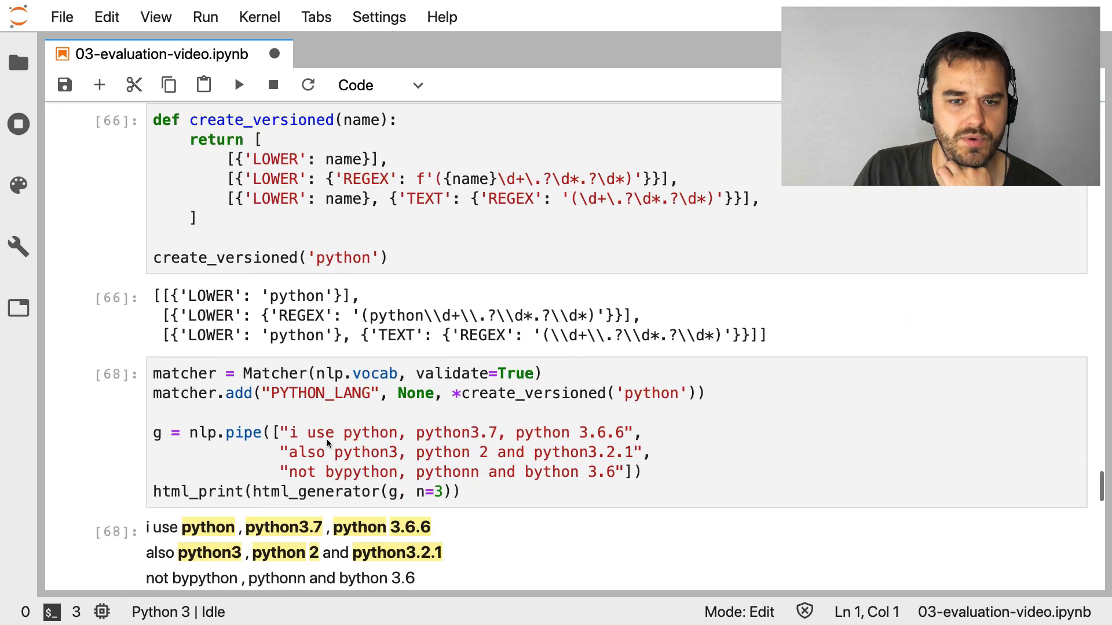
Scroll through cell 69's versioned patterns for ruby, php, python and other languages
scroll(down, 3)
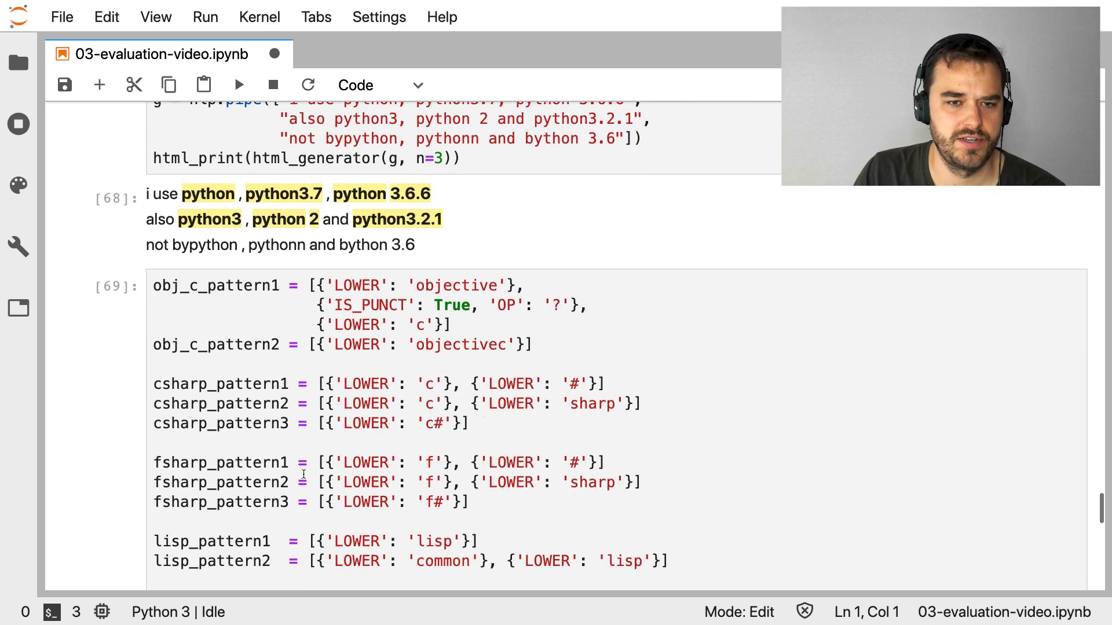
scroll(down, 3)
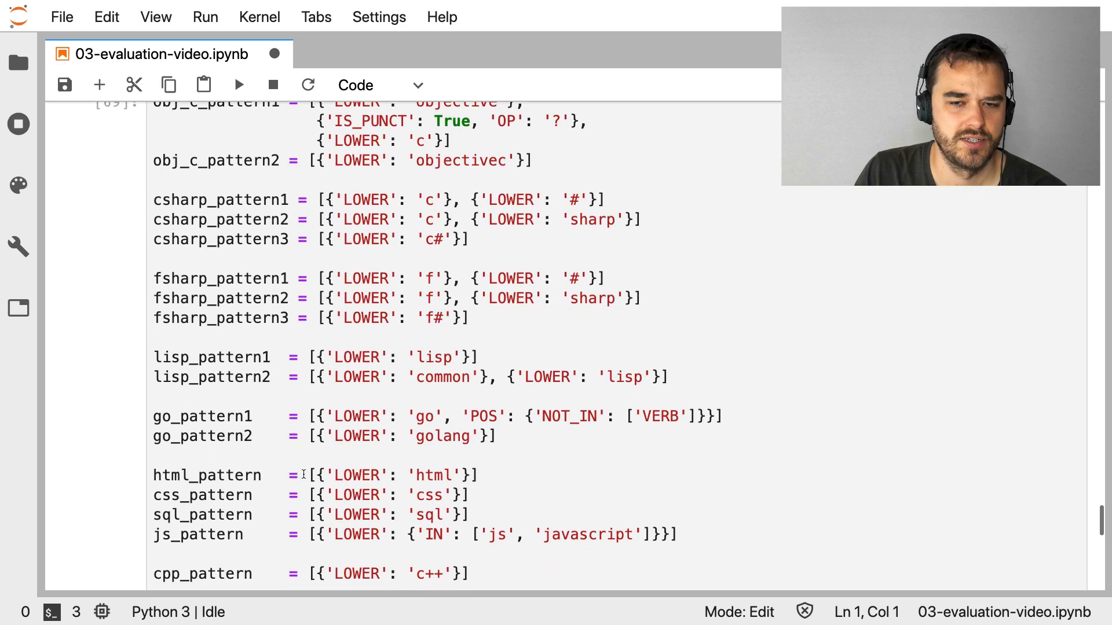
scroll(up, 3)
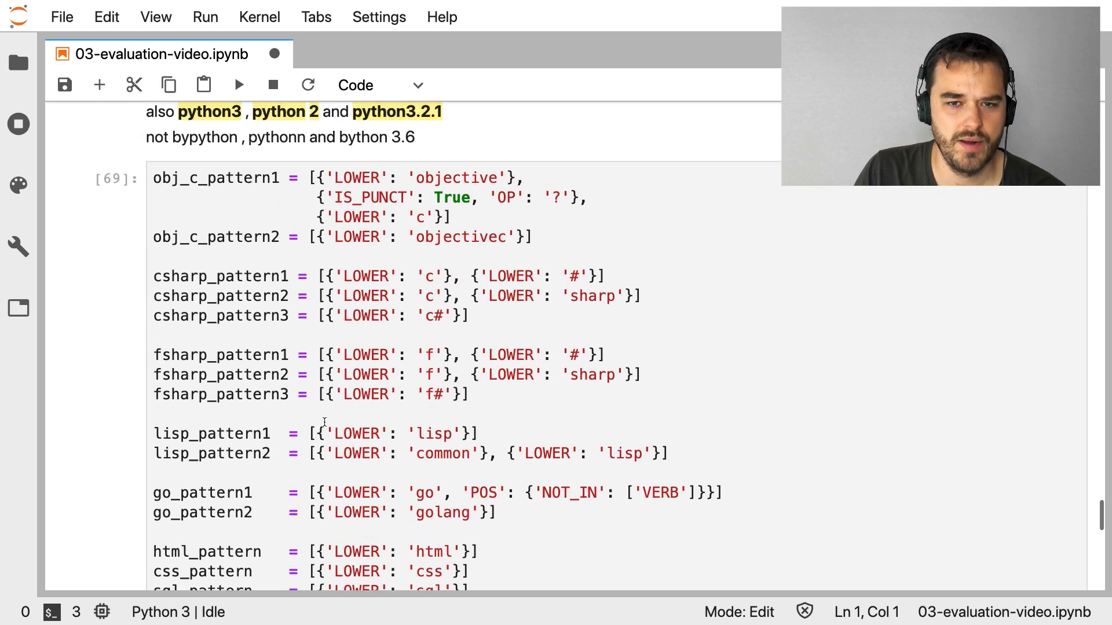
scroll(down, 3)
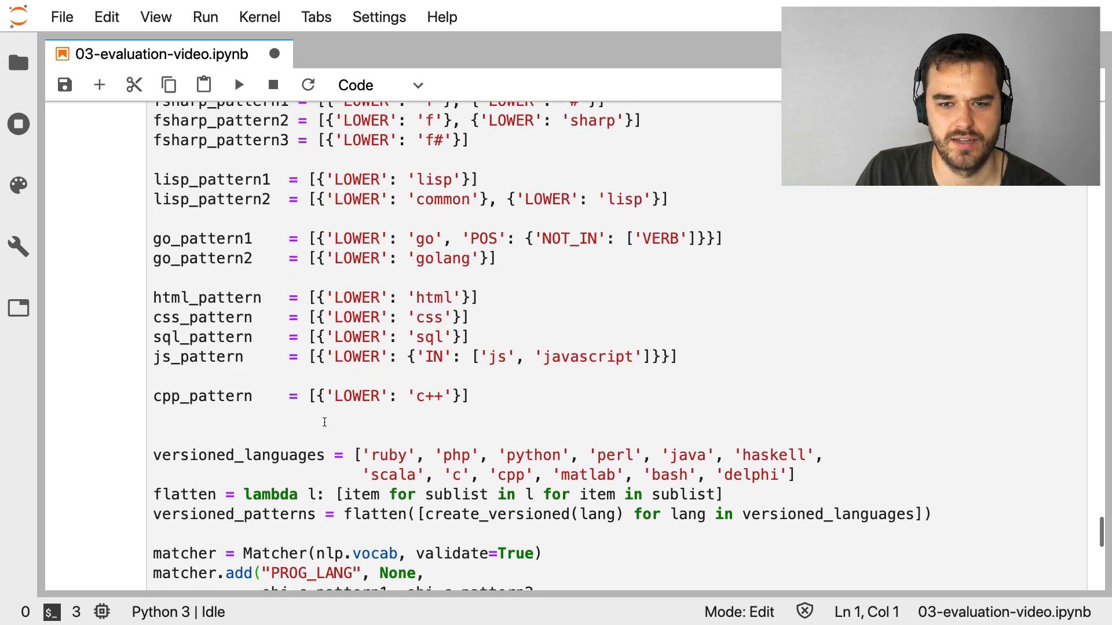
scroll(down, 3)
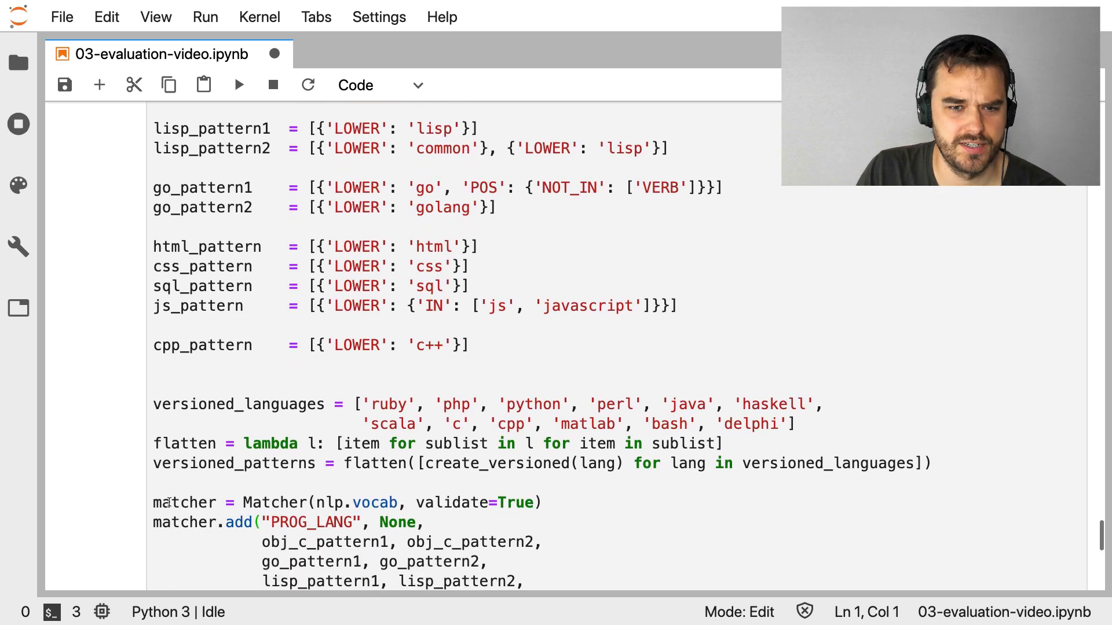
scroll(down, 3)
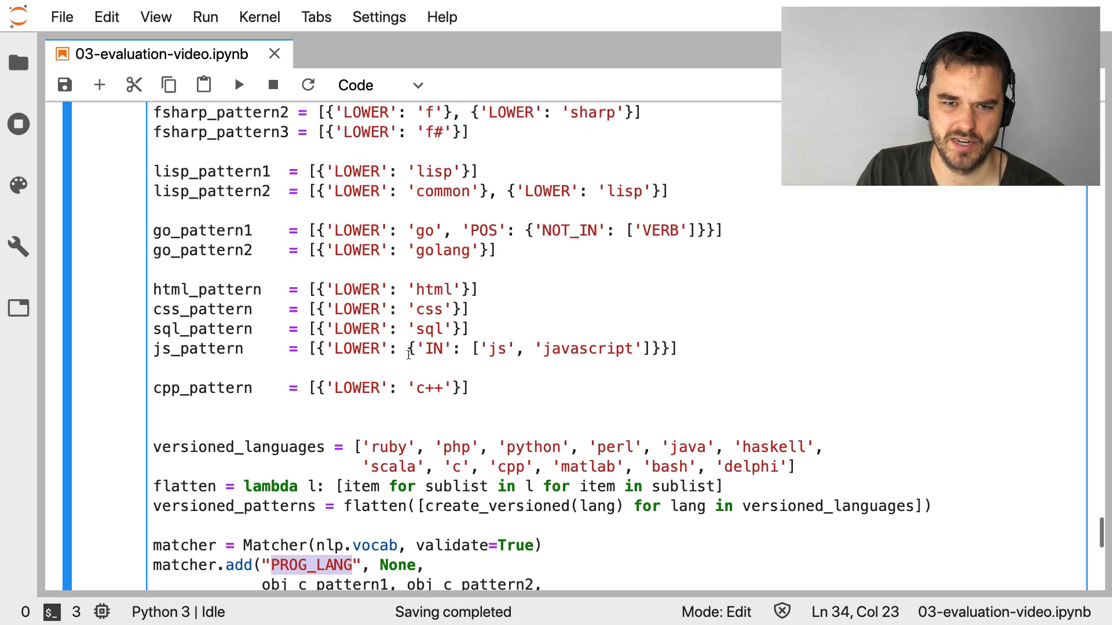
scroll(down, 3)
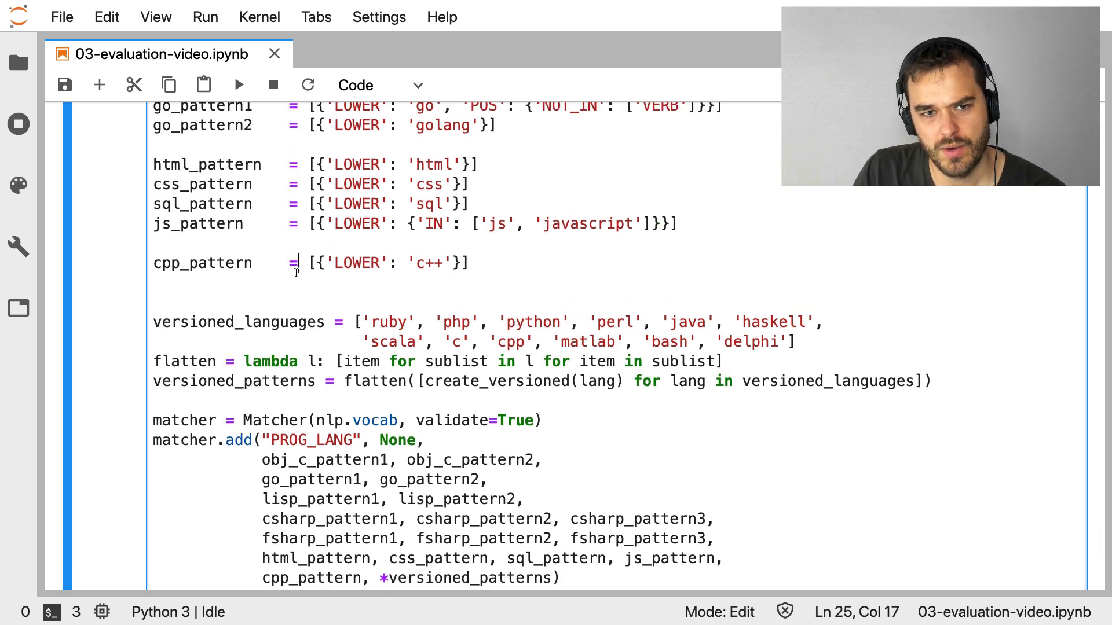
scroll(up, 3)
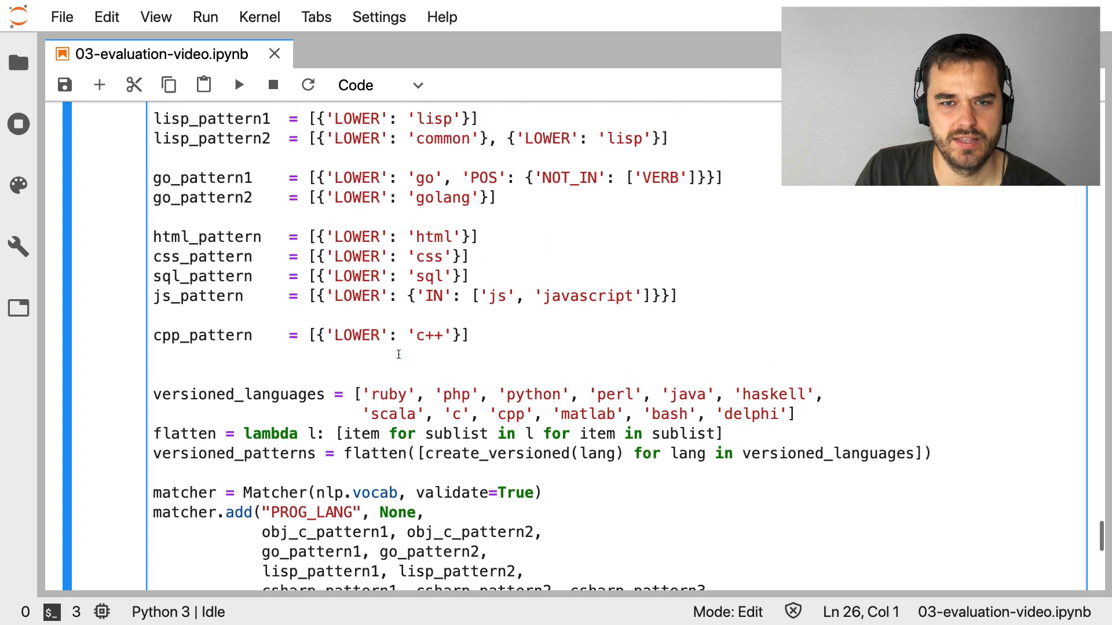
scroll(up, 3)
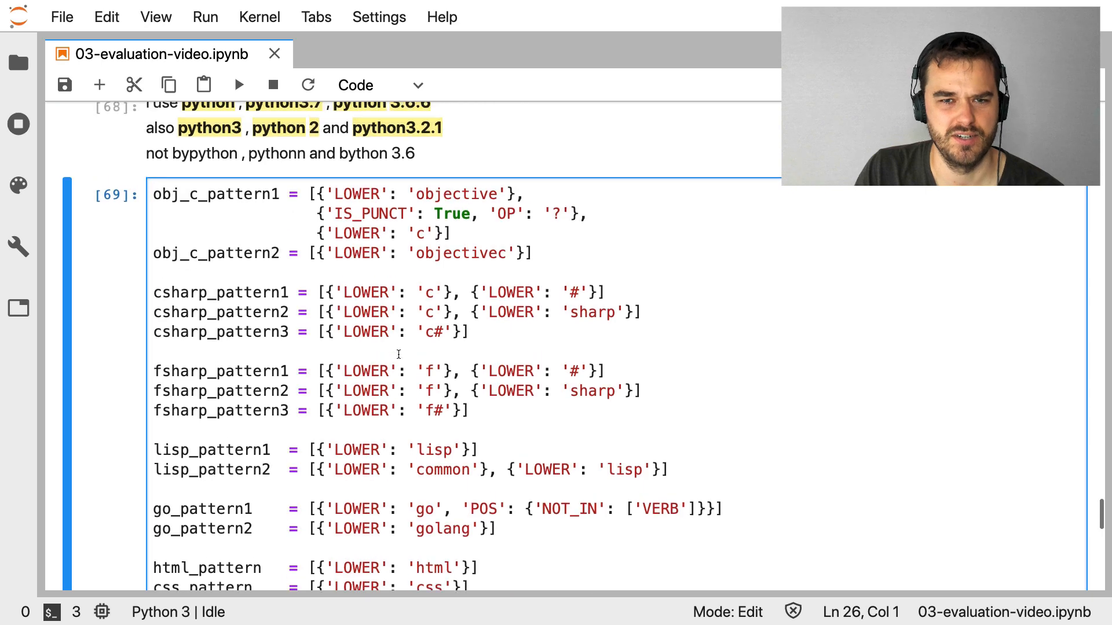
scroll(down, 3)
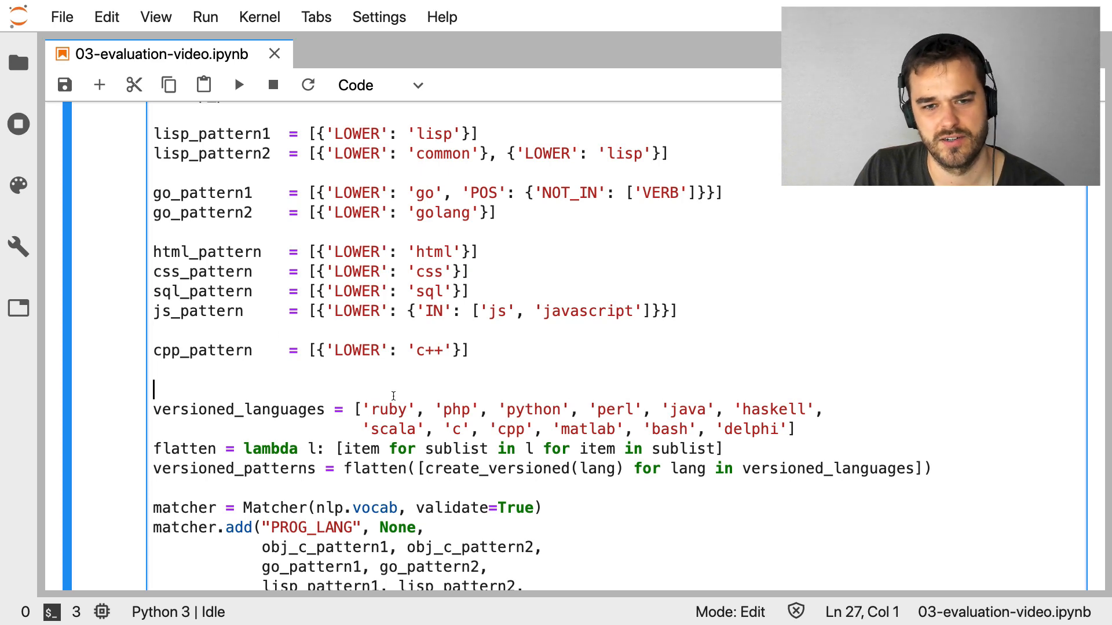
scroll(down, 3)
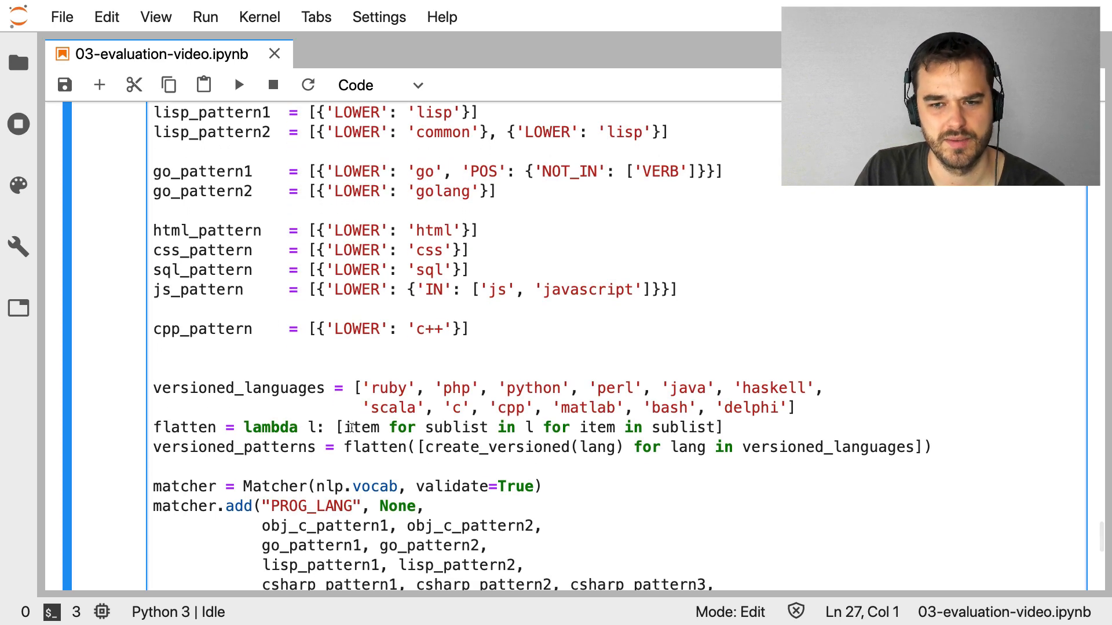
scroll(up, 3)
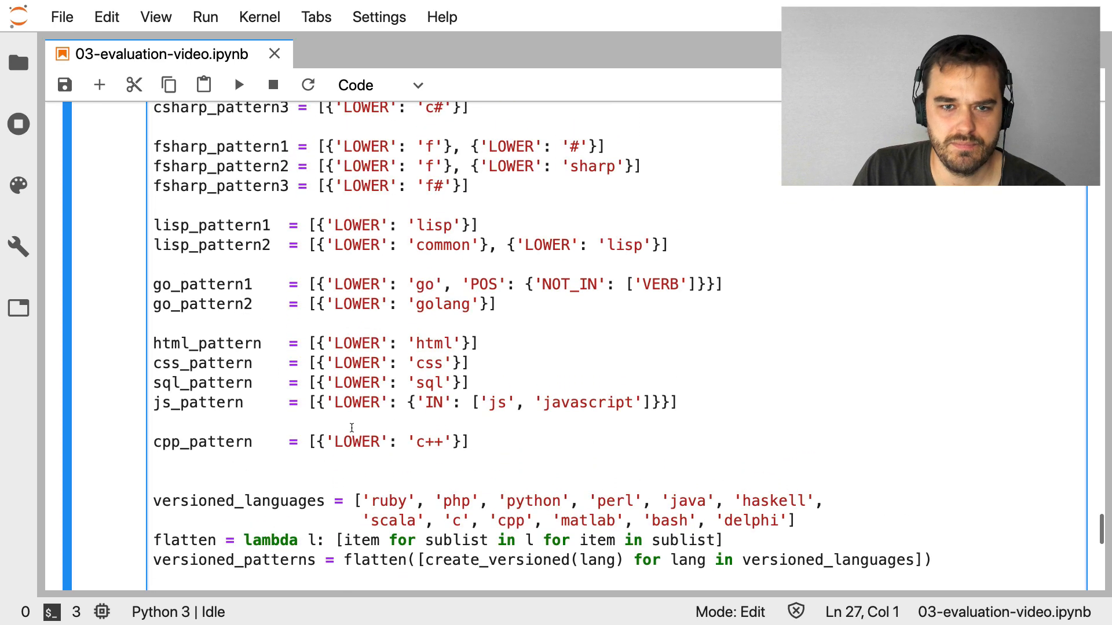
scroll(up, 3)
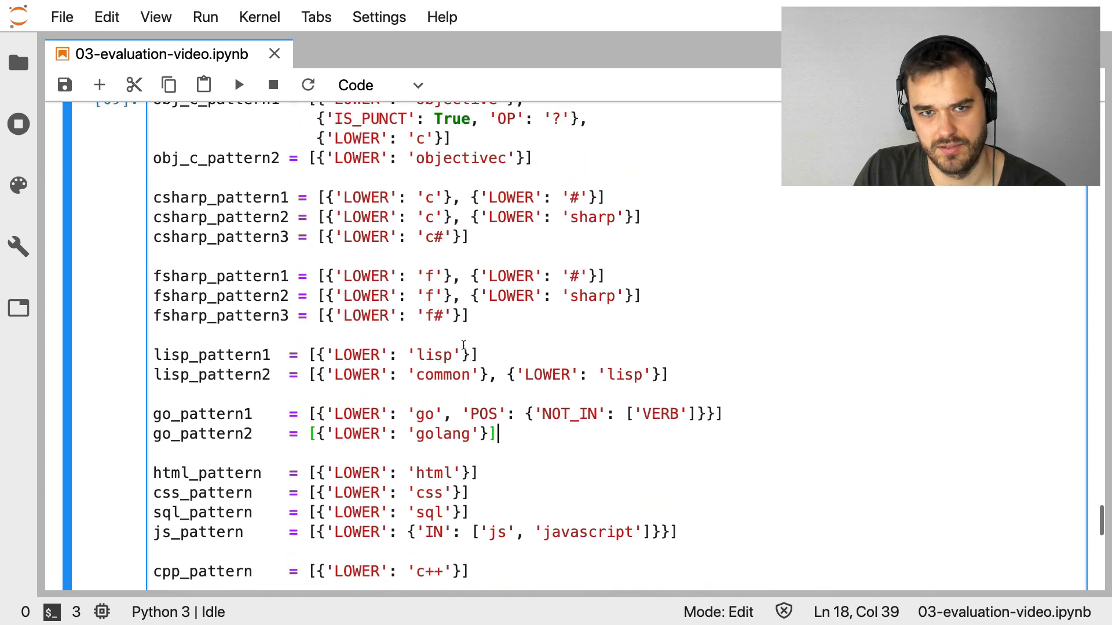
scroll(down, 3)
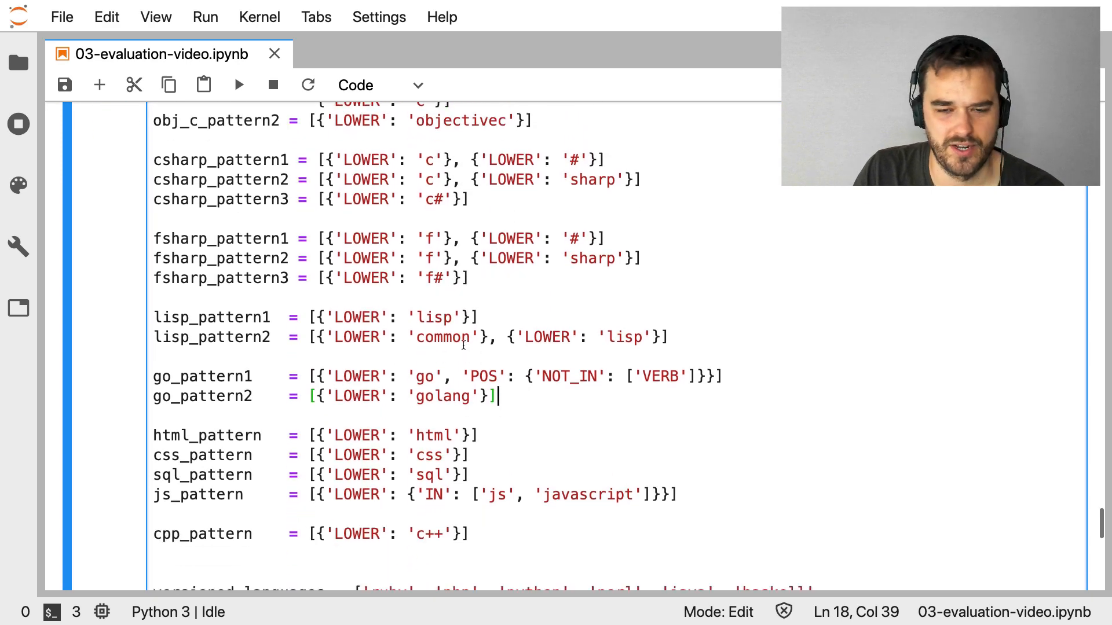
scroll(down, 3)
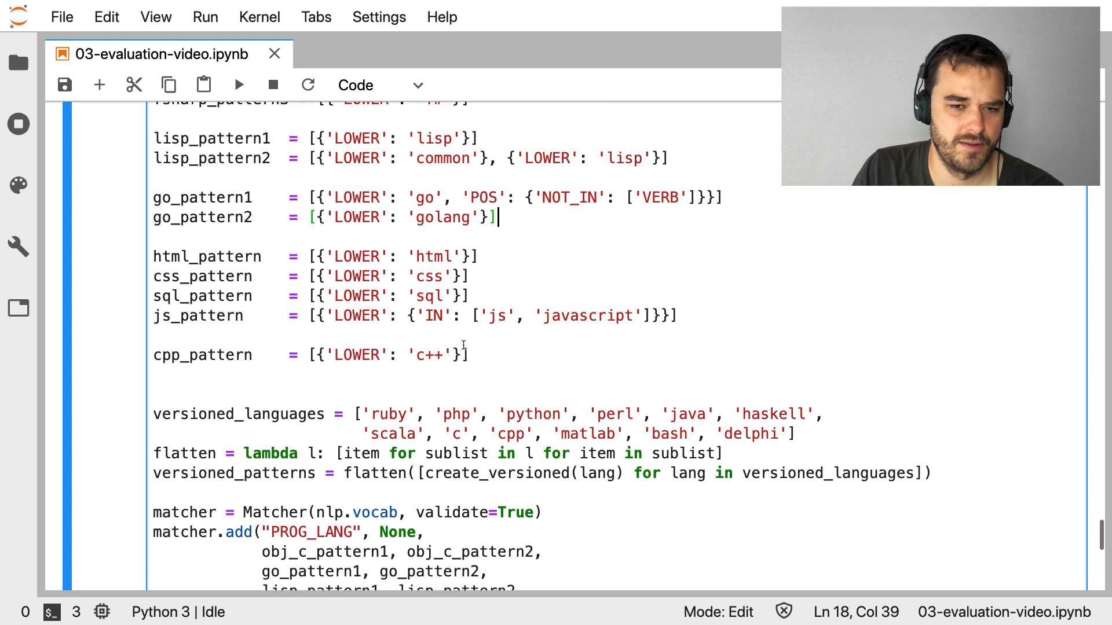
scroll(up, 3)
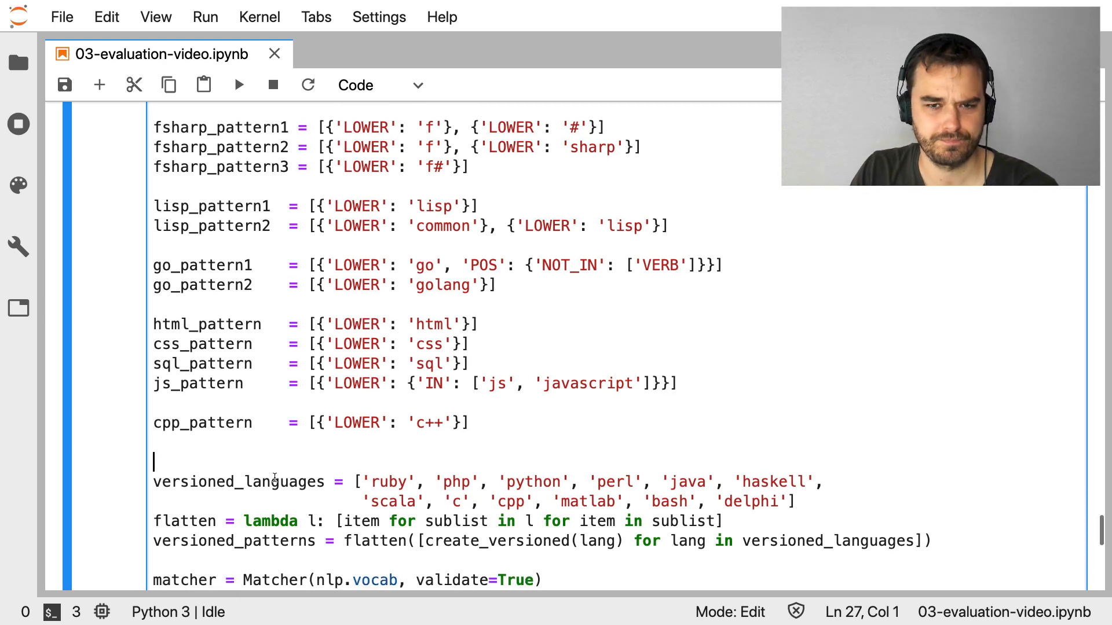
scroll(up, 3)
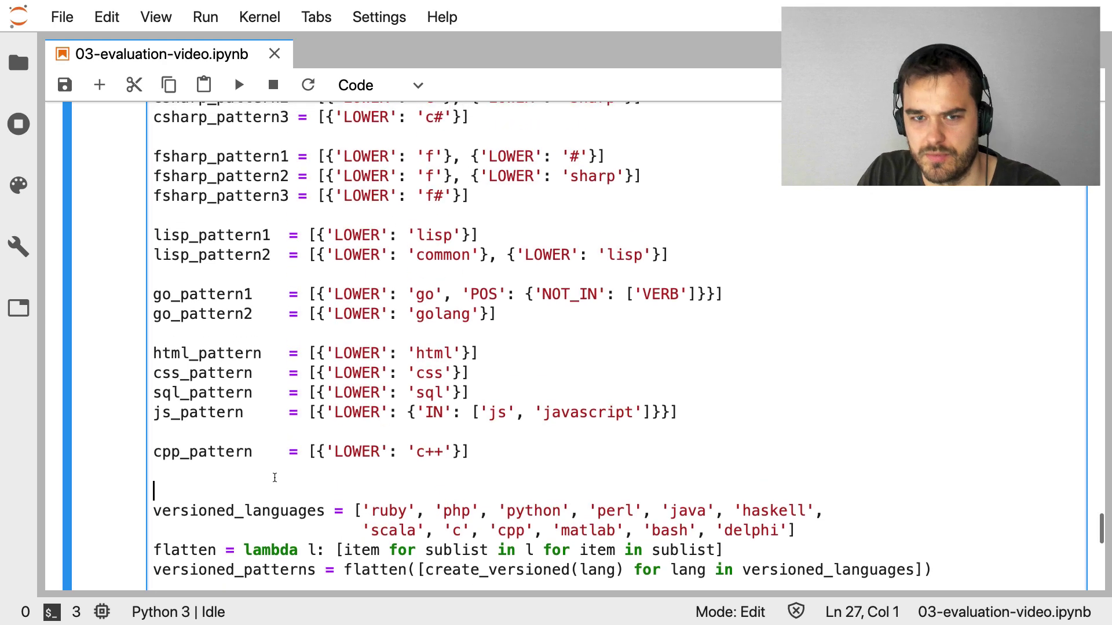
scroll(down, 3)
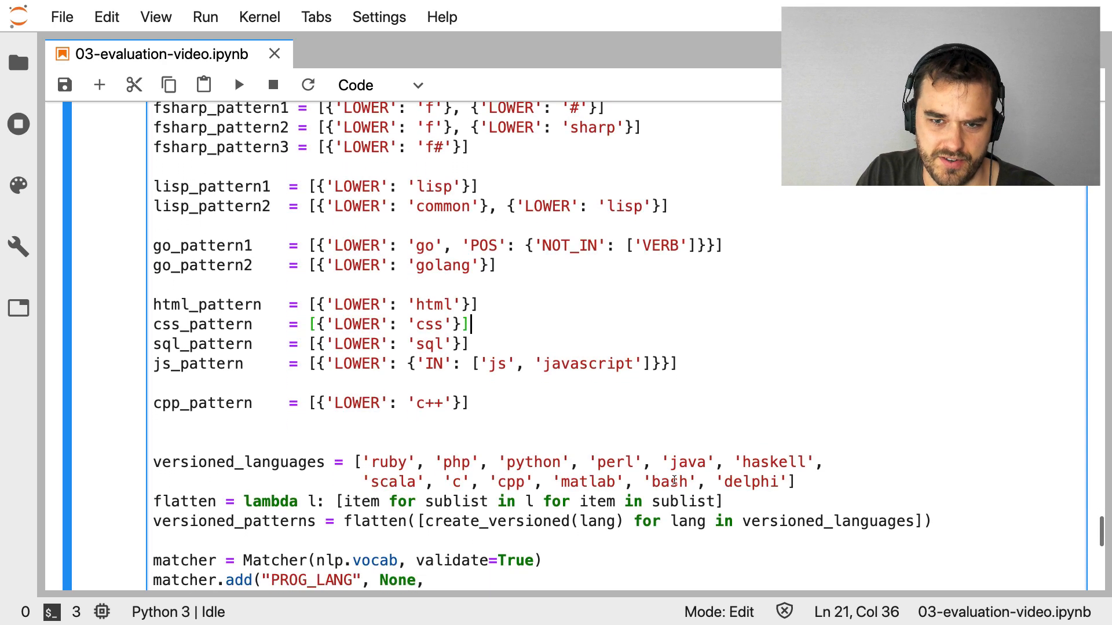
scroll(down, 3)
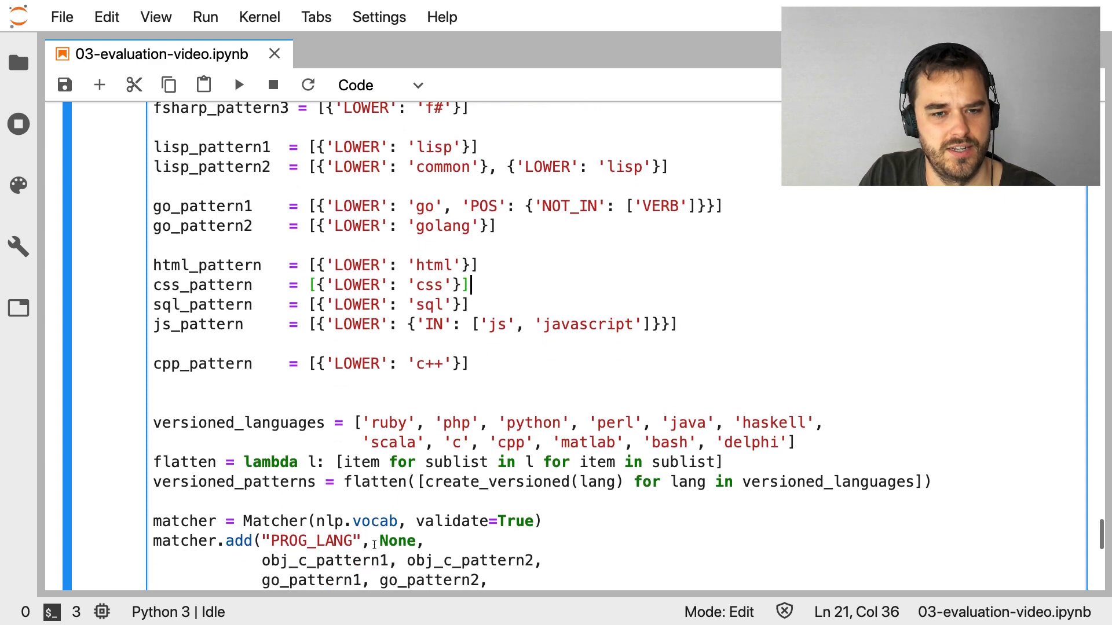
scroll(down, 3)
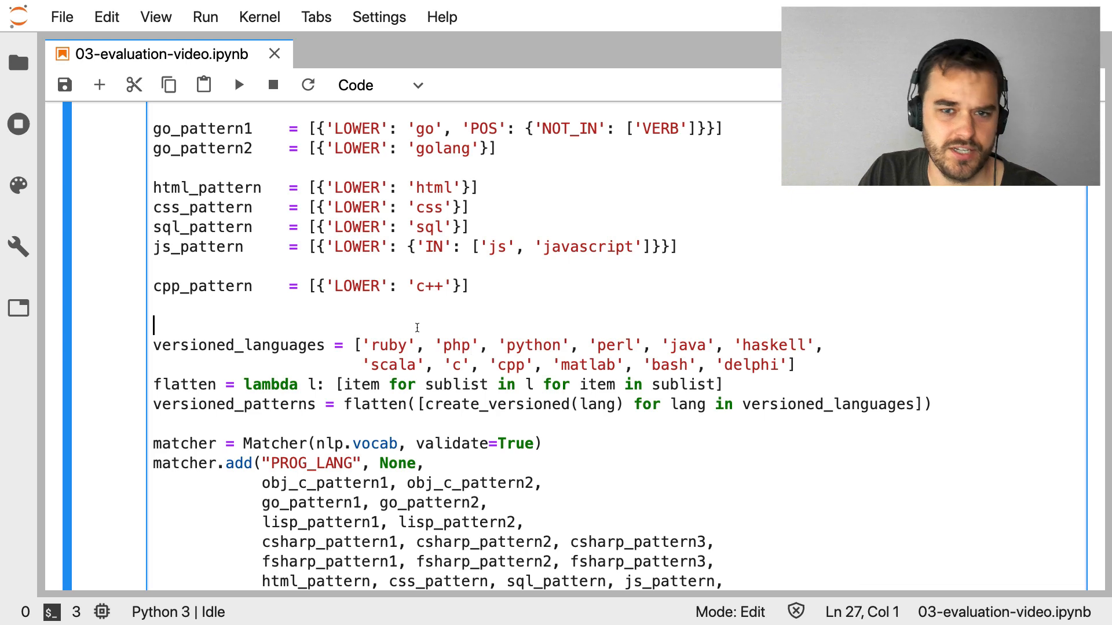
scroll(up, 3)
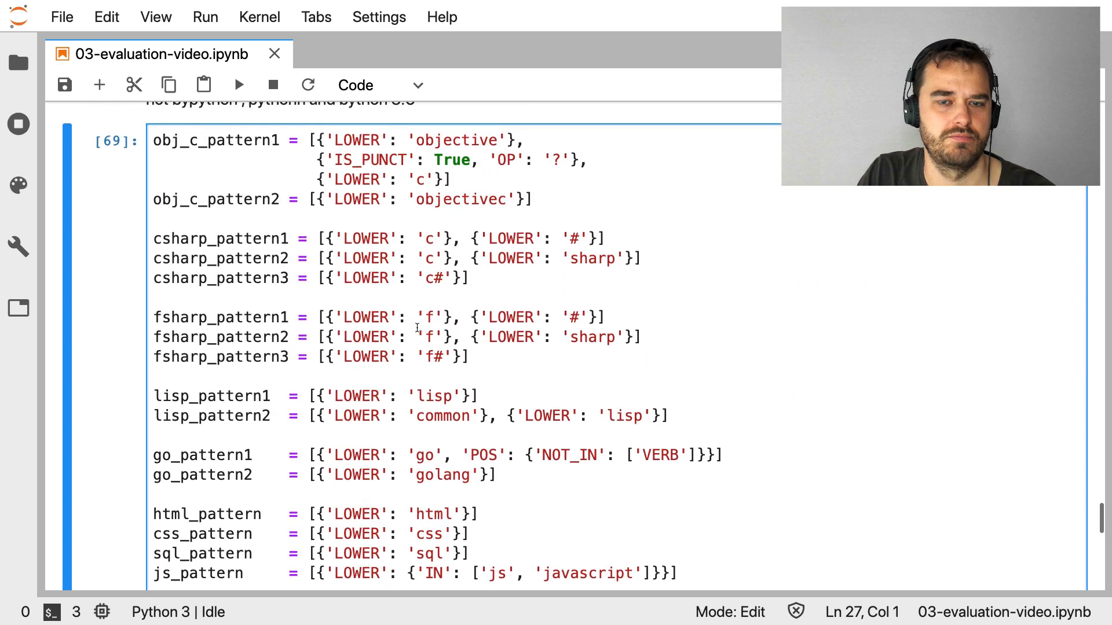
scroll(down, 3)
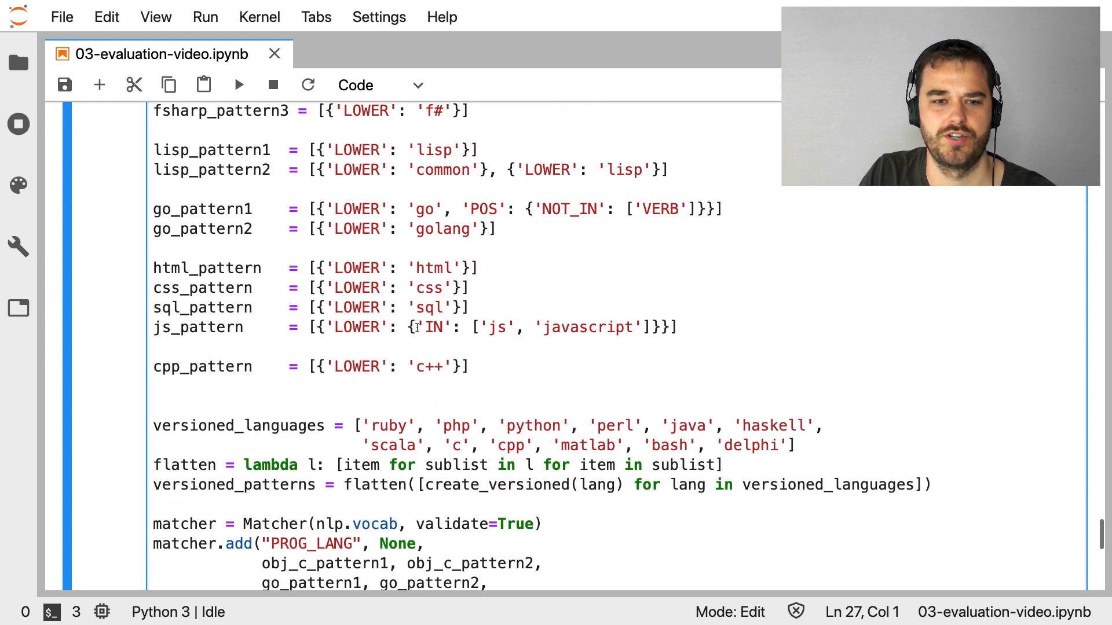
scroll(down, 3)
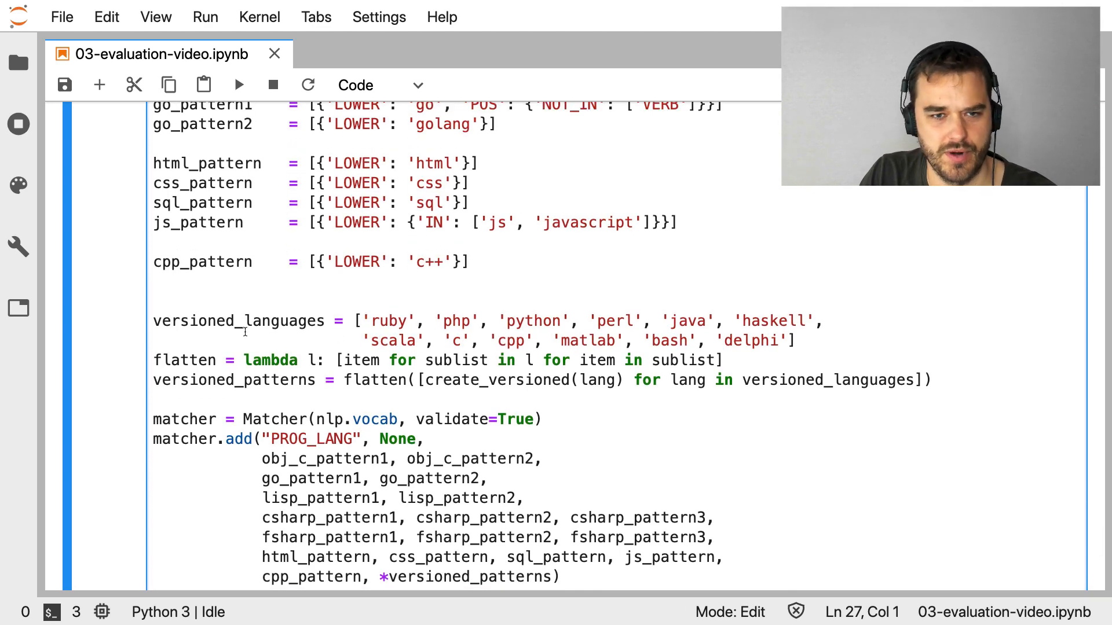
Click into the PROG_LANG matcher code and save the notebook with Ctrl+S
click(244, 341)
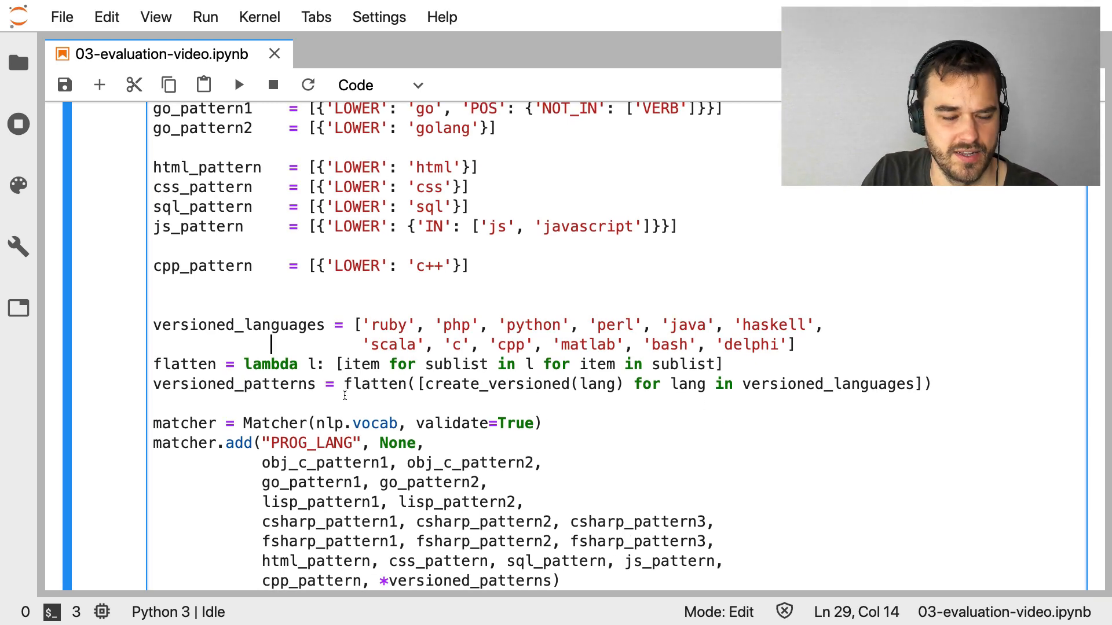
scroll(up, 3)
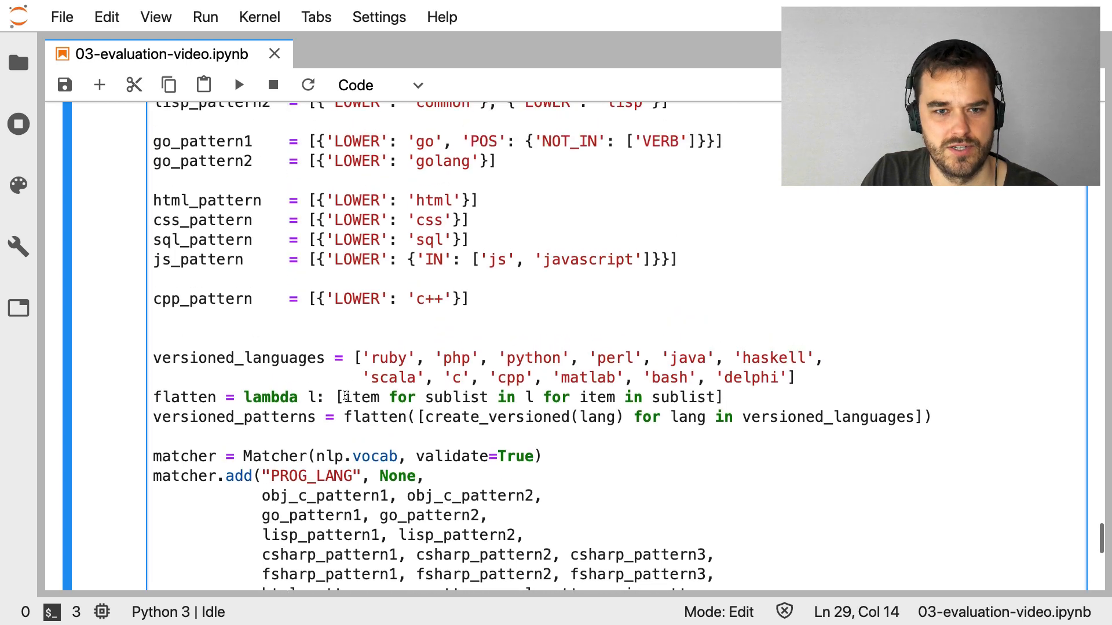
scroll(up, 3)
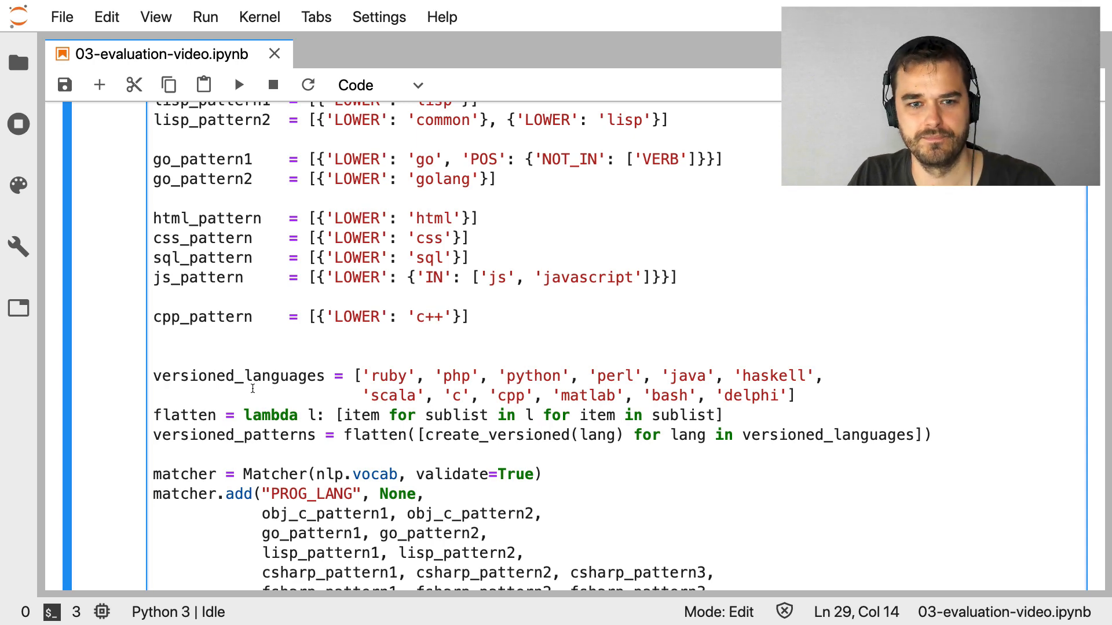
Scroll past the matcher cell to the old 0.95 and new 0.967-accuracy reports
scroll(down, 3)
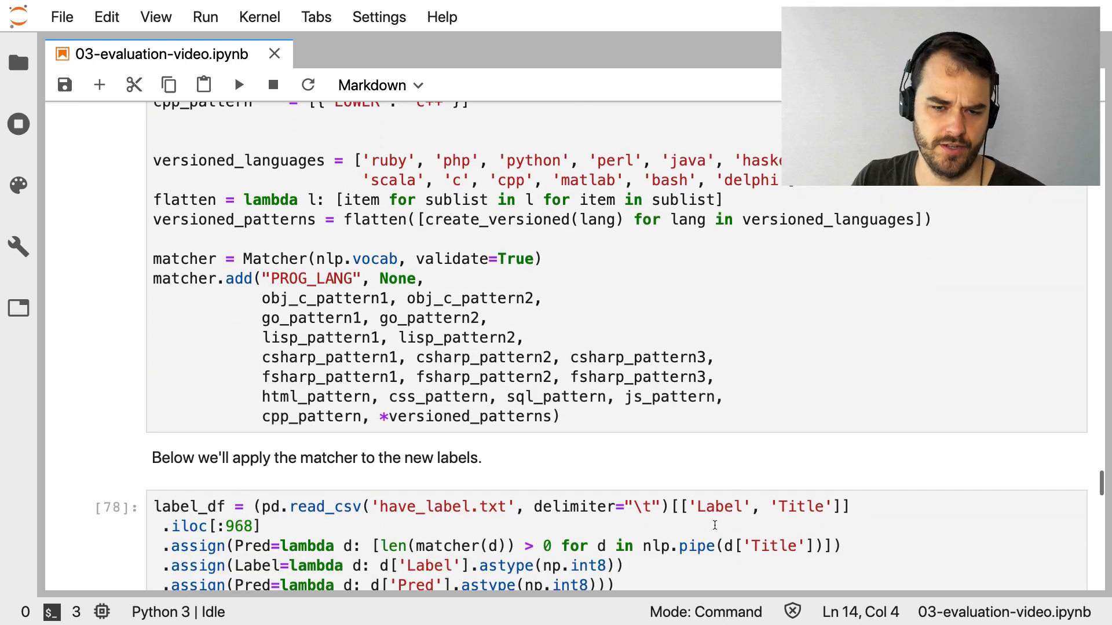
scroll(down, 3)
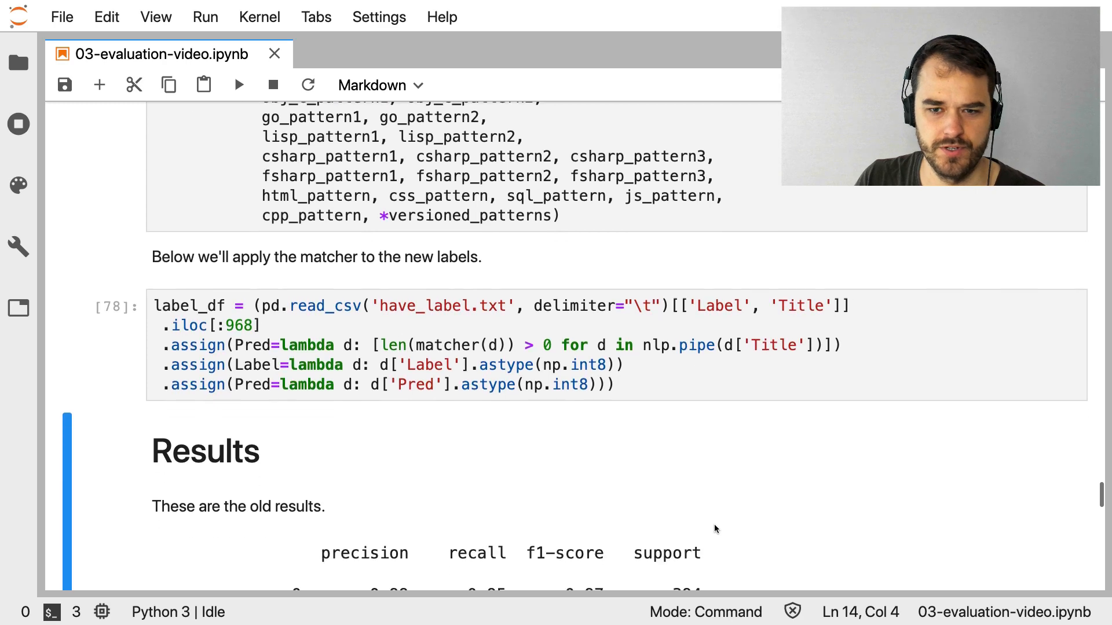
scroll(down, 3)
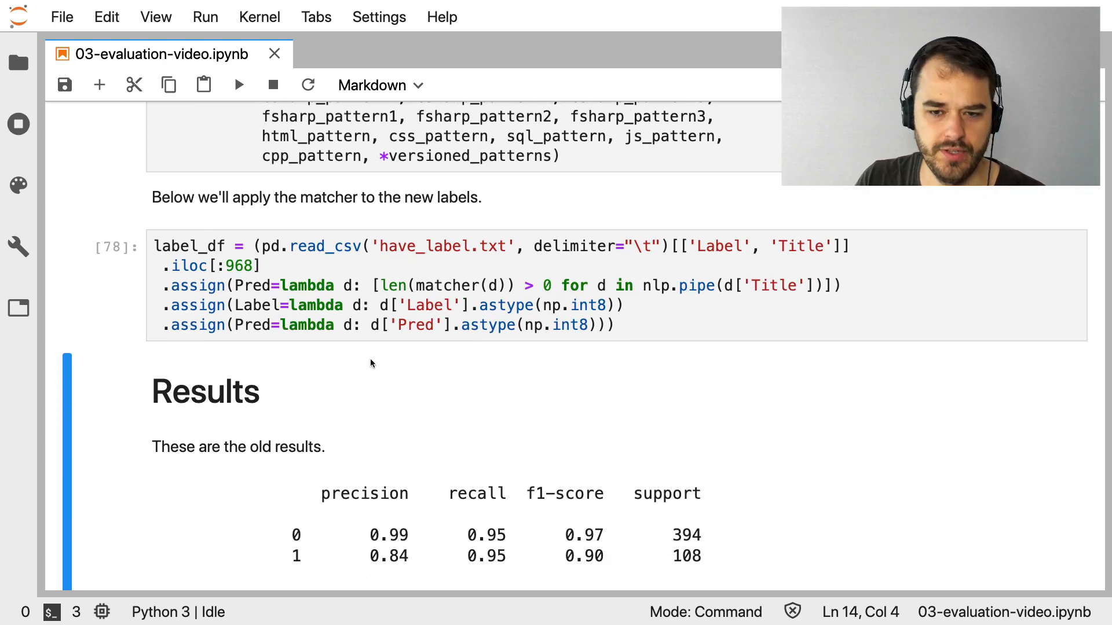
scroll(down, 3)
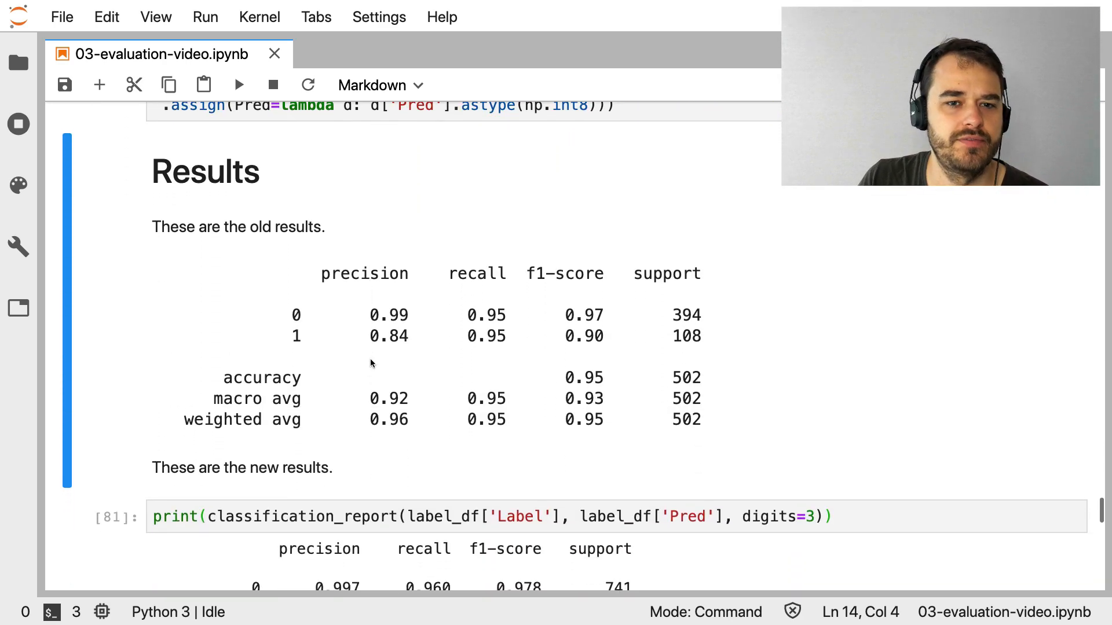
scroll(down, 3)
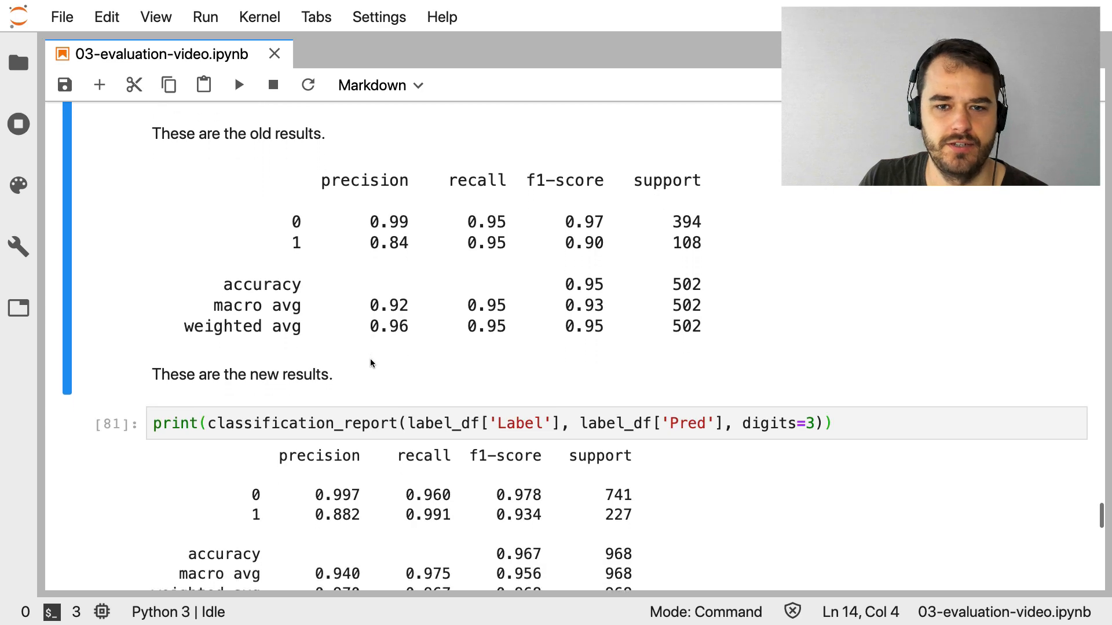
mouse_move(430, 347)
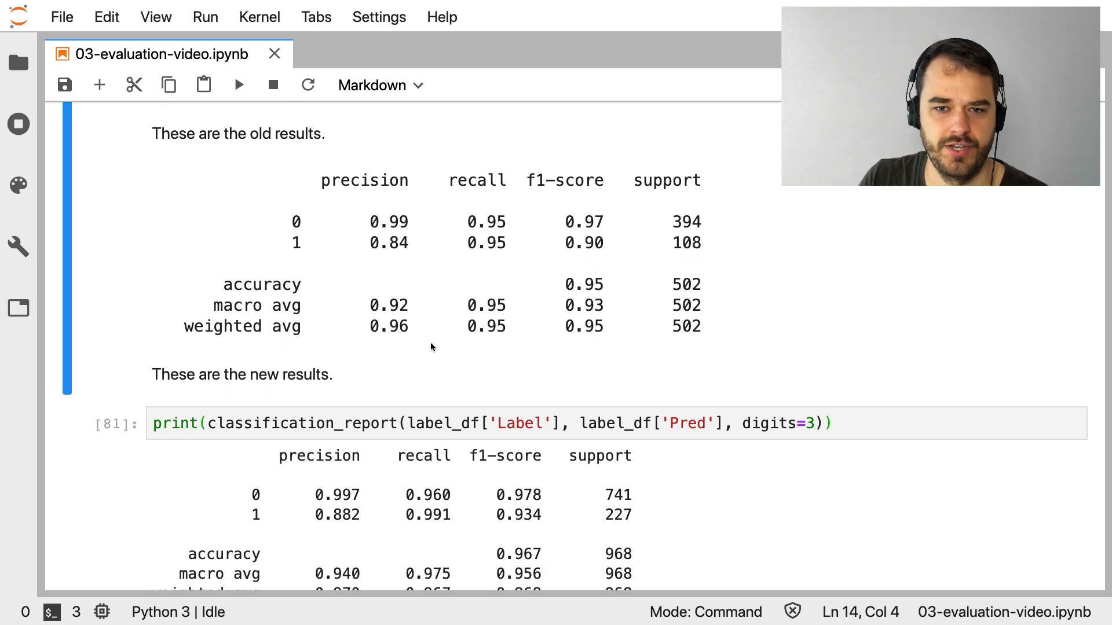
scroll(down, 3)
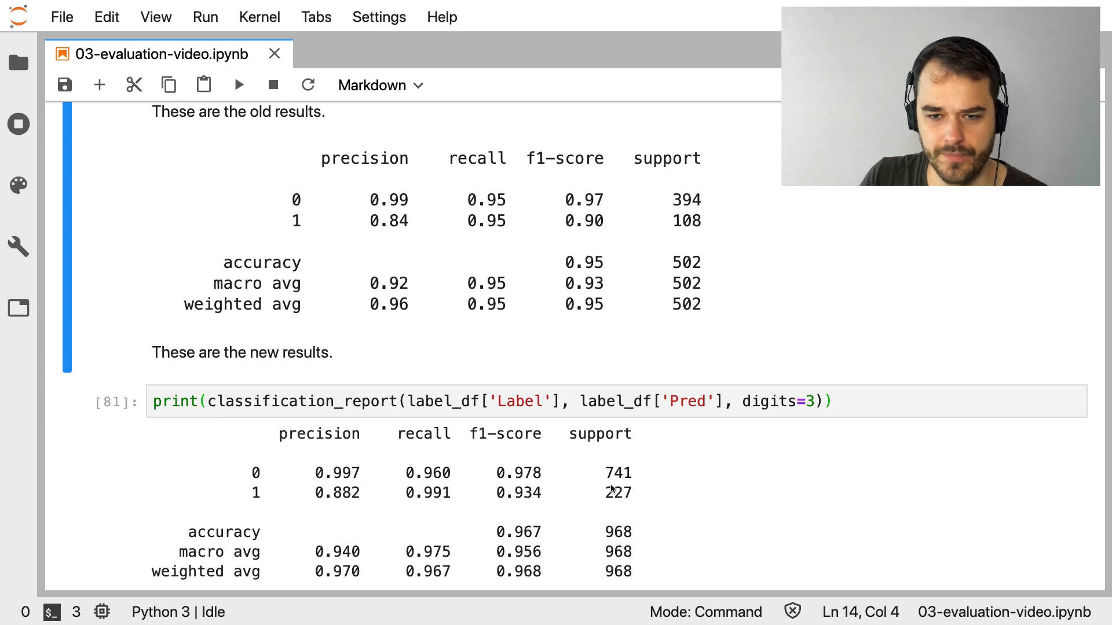
mouse_move(603, 507)
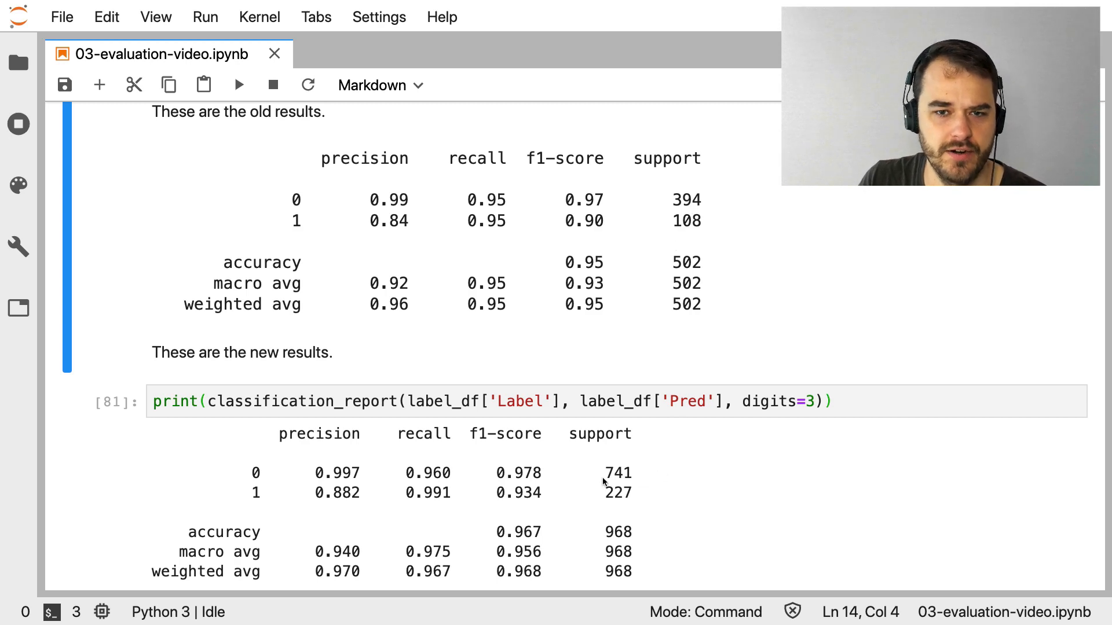
mouse_move(435, 156)
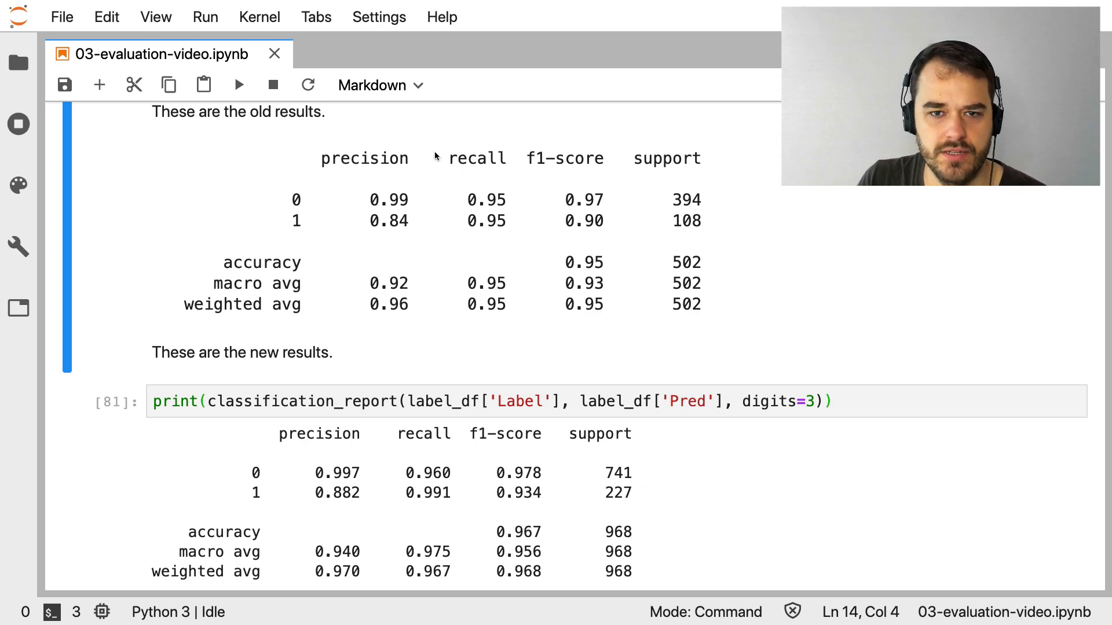
mouse_move(569, 165)
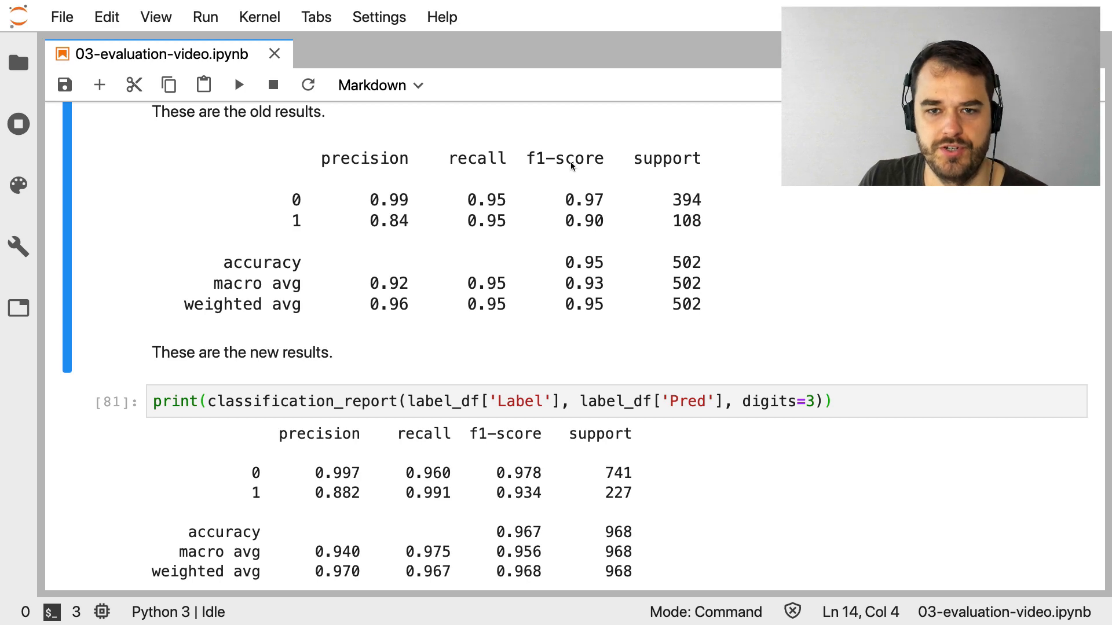
mouse_move(554, 475)
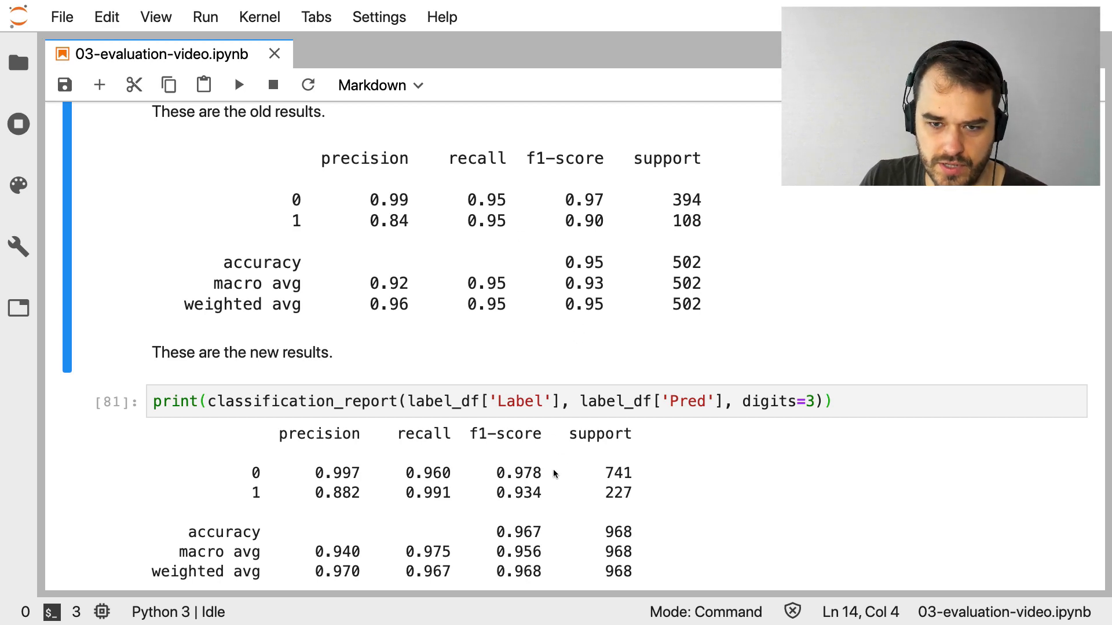
mouse_move(611, 470)
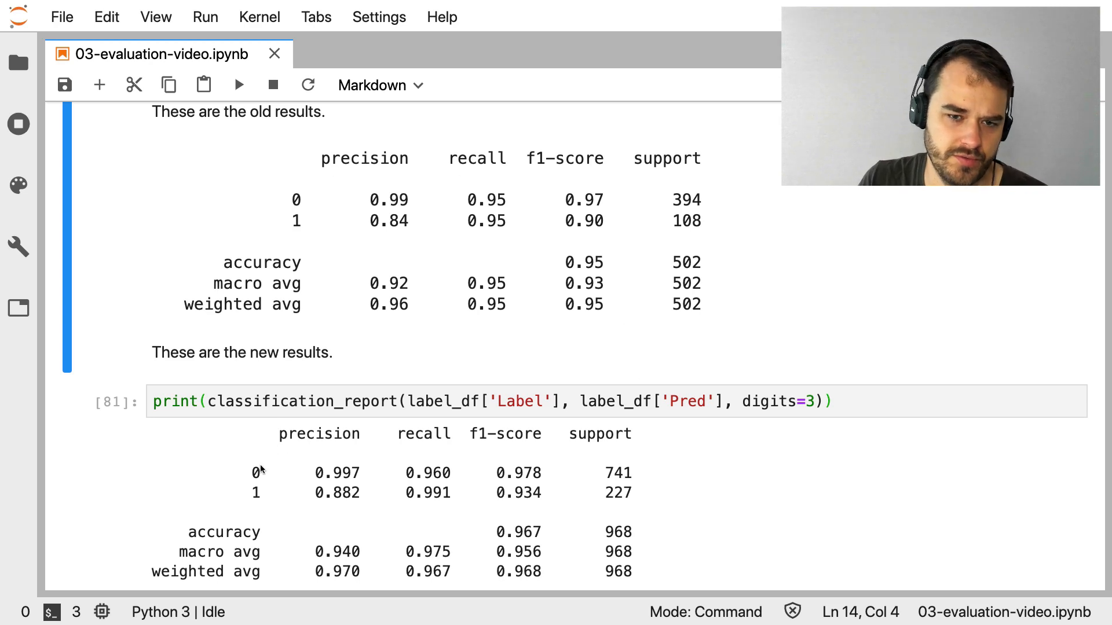
mouse_move(362, 464)
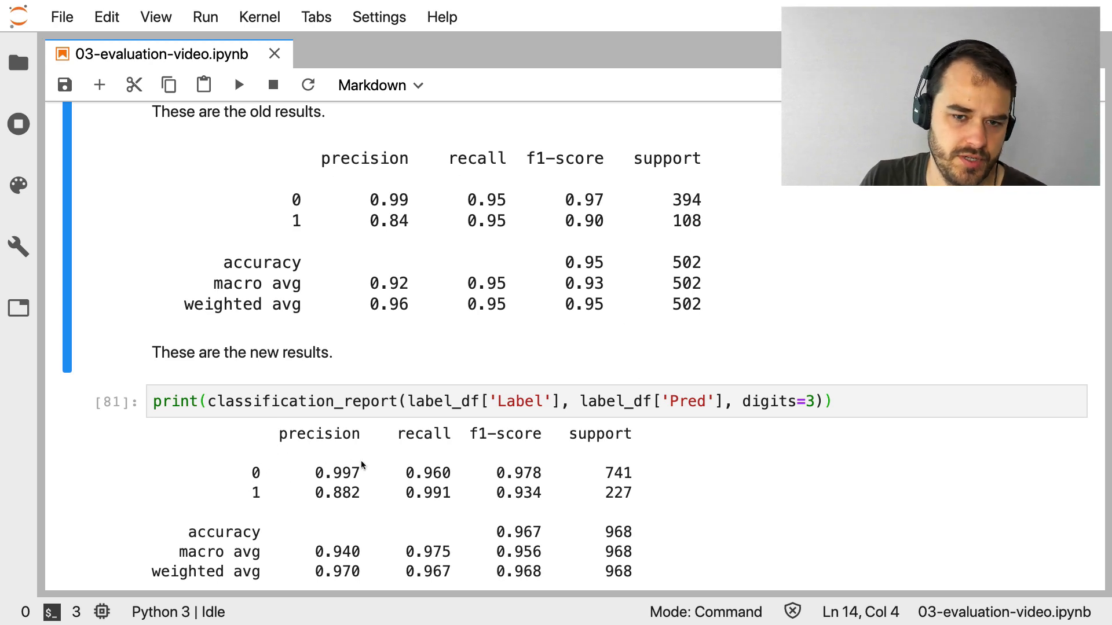
mouse_move(369, 474)
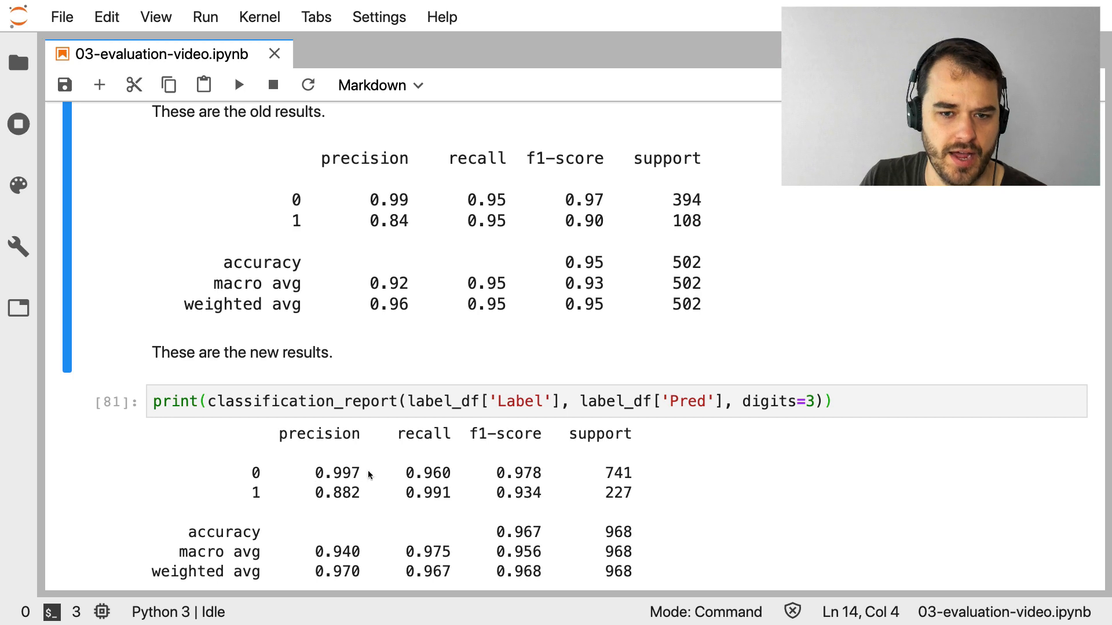
mouse_move(254, 476)
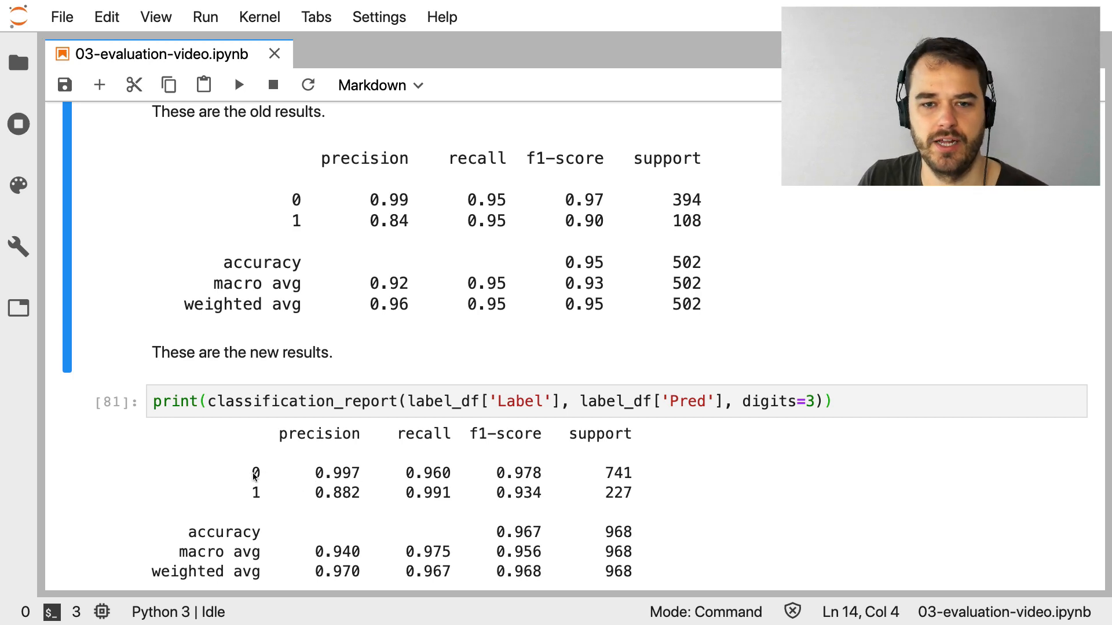
mouse_move(239, 500)
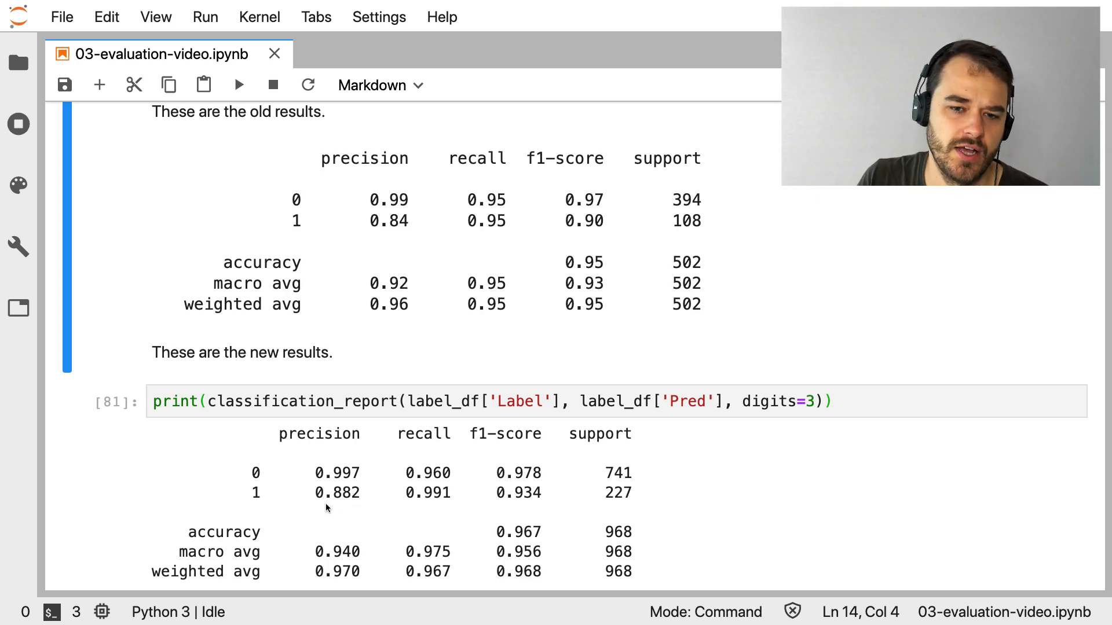
mouse_move(320, 511)
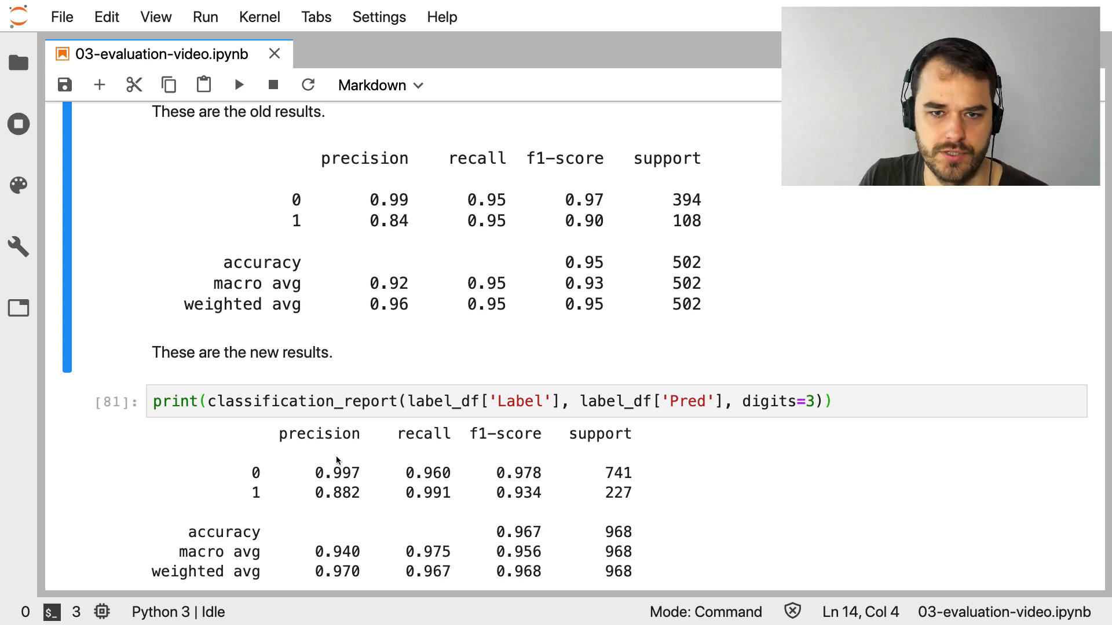
mouse_move(474, 500)
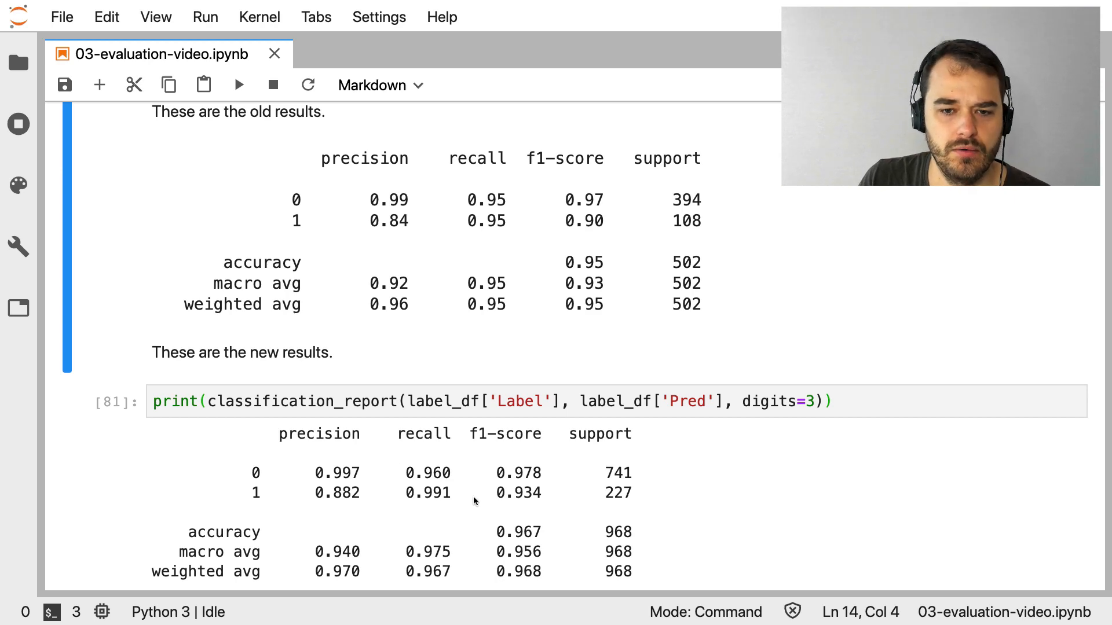
mouse_move(310, 503)
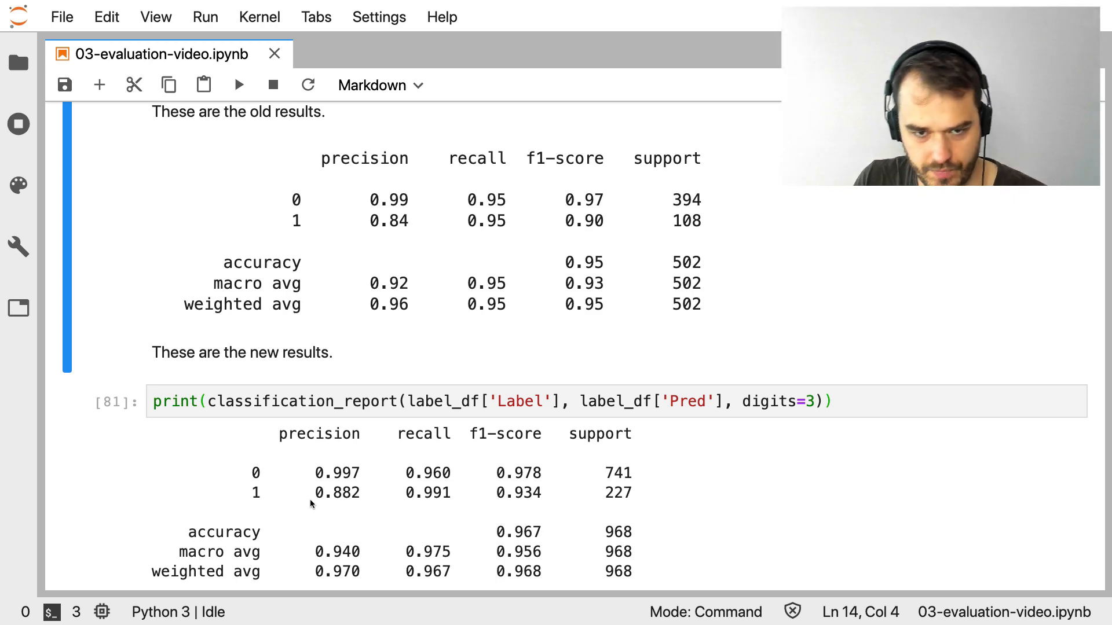
mouse_move(329, 508)
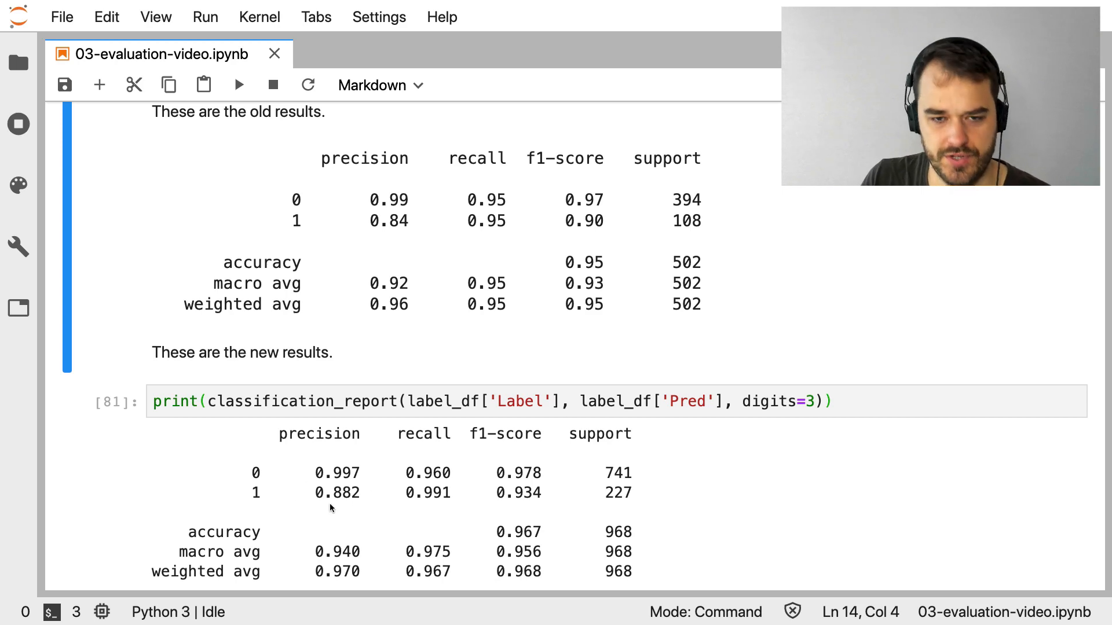
View the twenty false-positive titles predicted 1 but labelled 0, mostly SQL Server
scroll(down, 3)
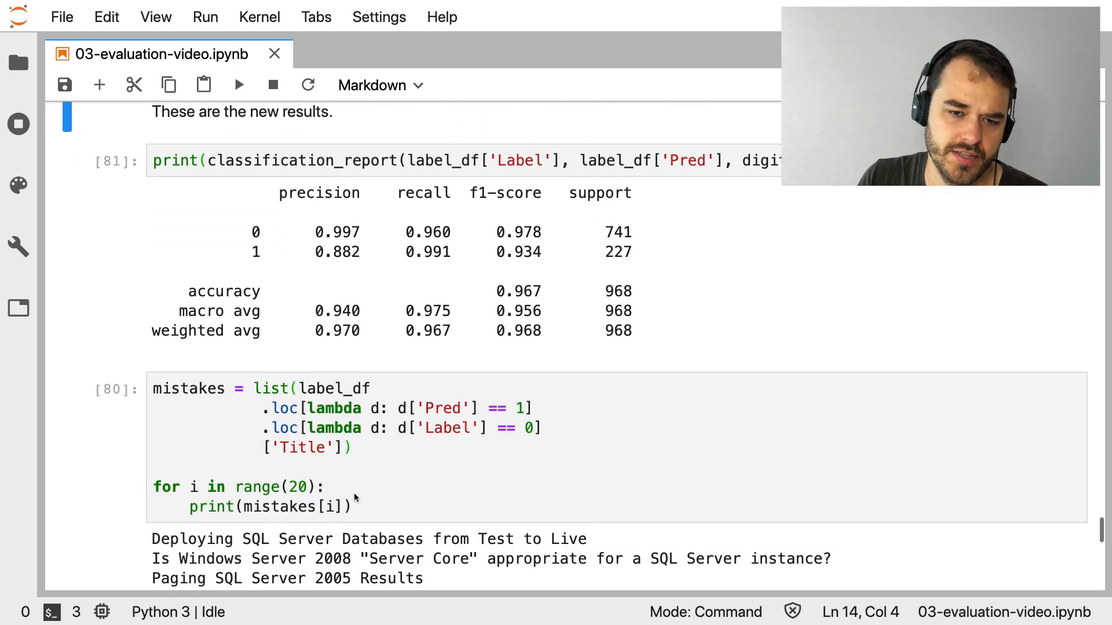
scroll(down, 3)
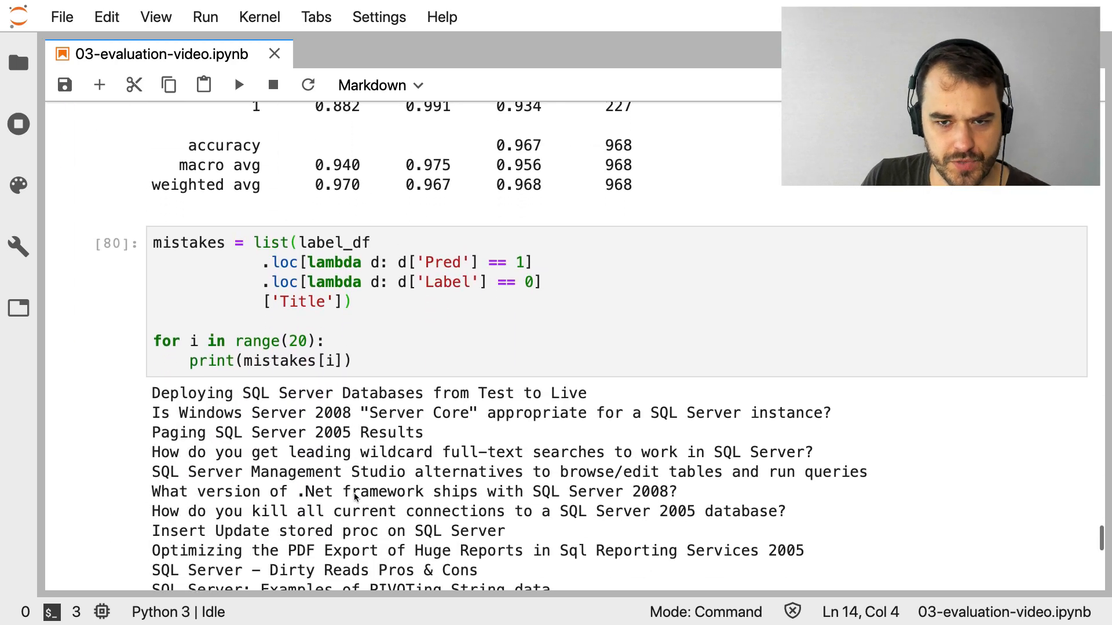
scroll(up, 3)
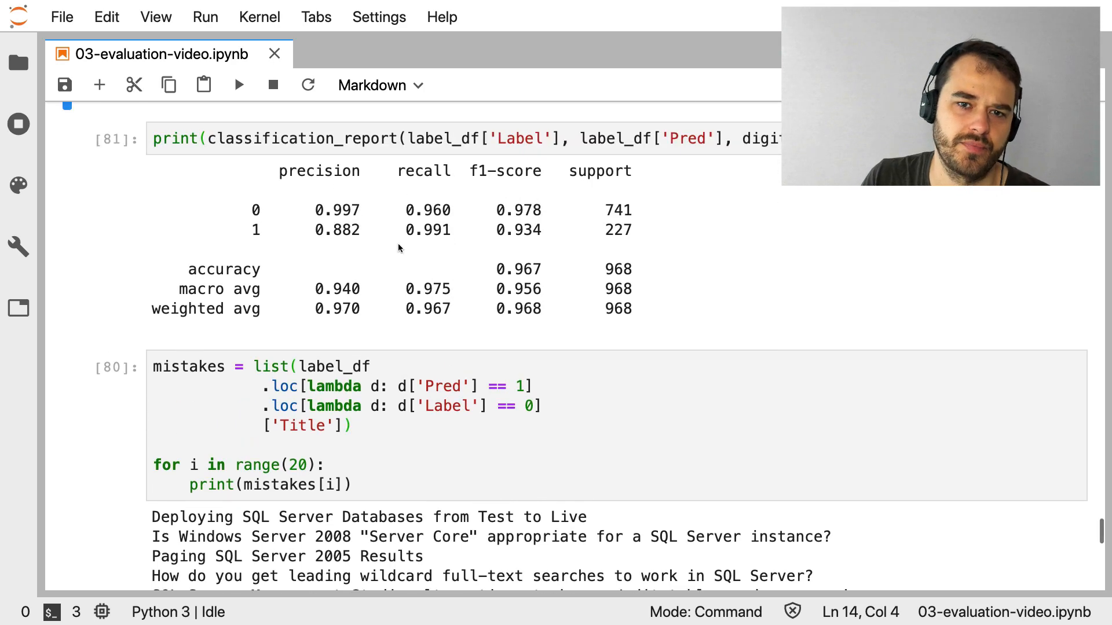
mouse_move(508, 369)
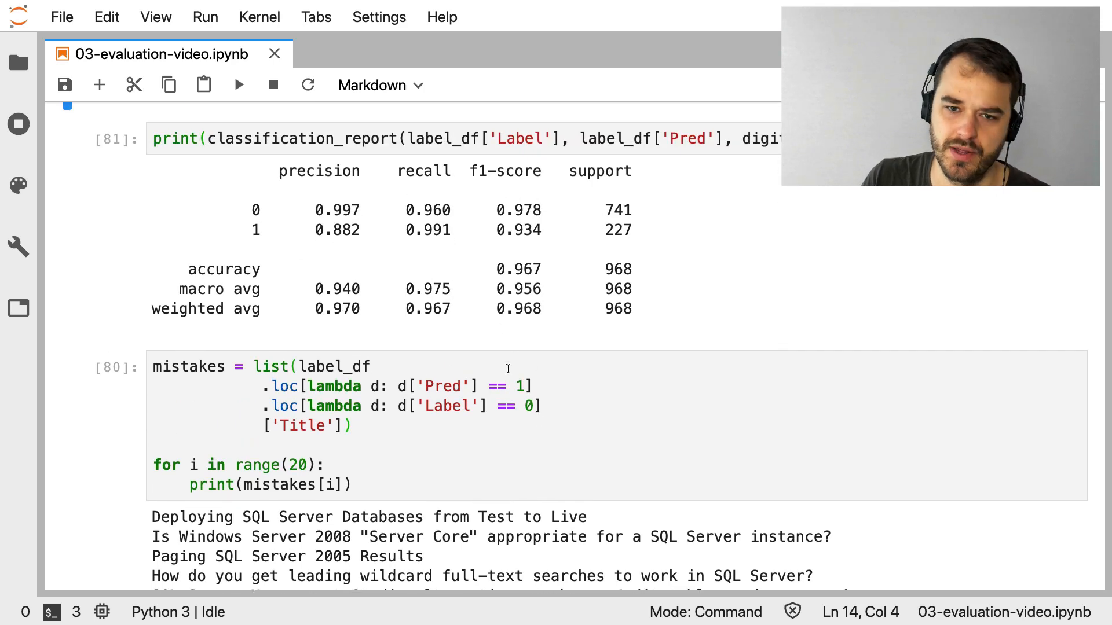
click(515, 386)
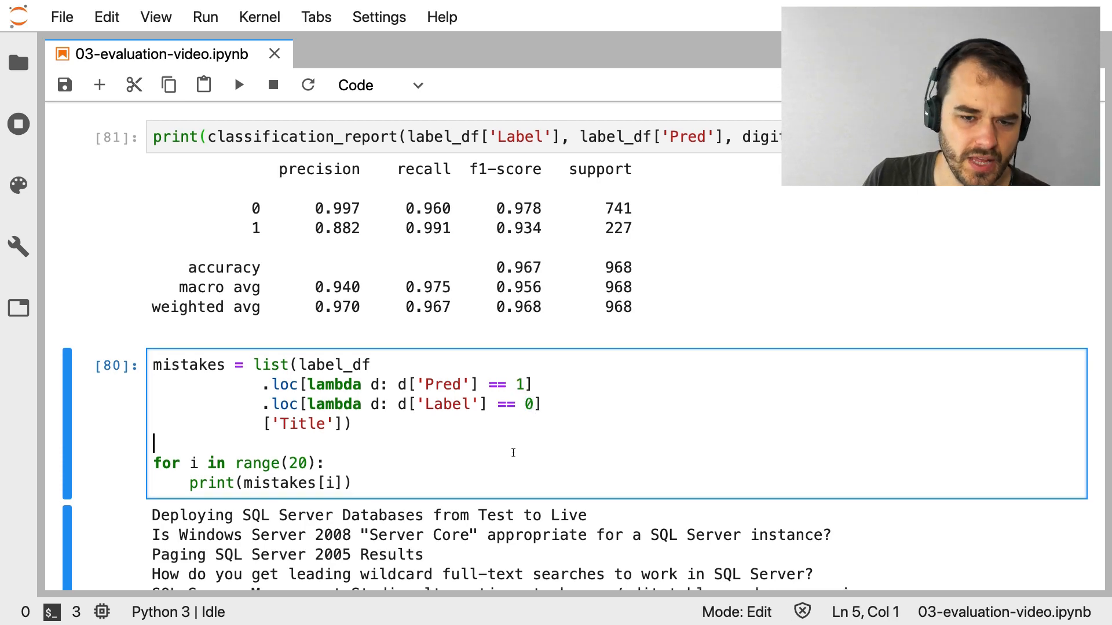
scroll(down, 3)
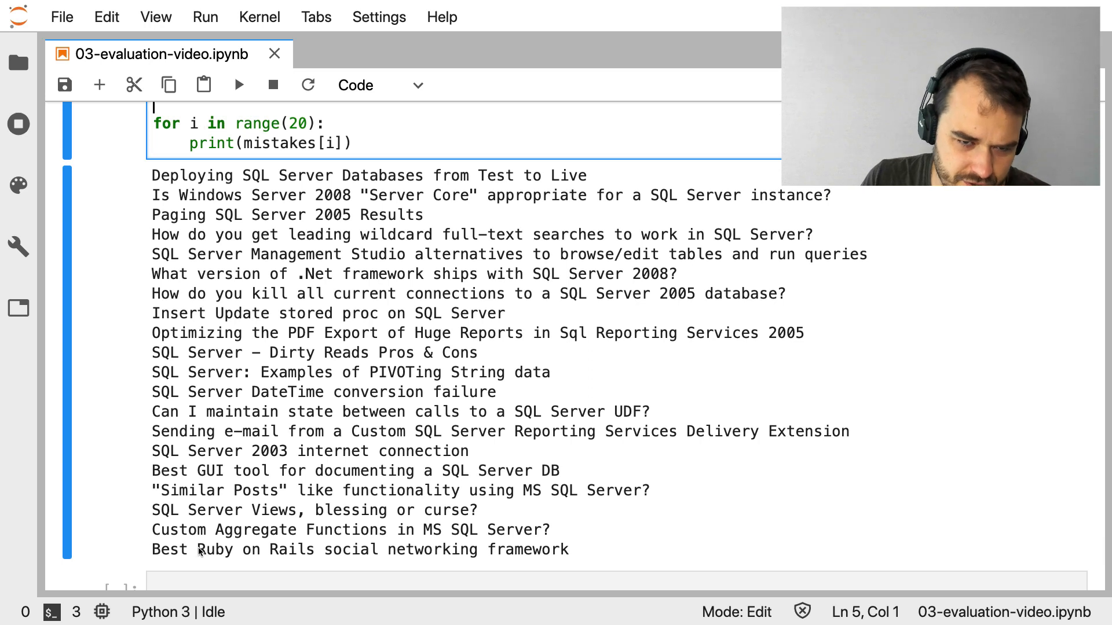
double_click(255, 549)
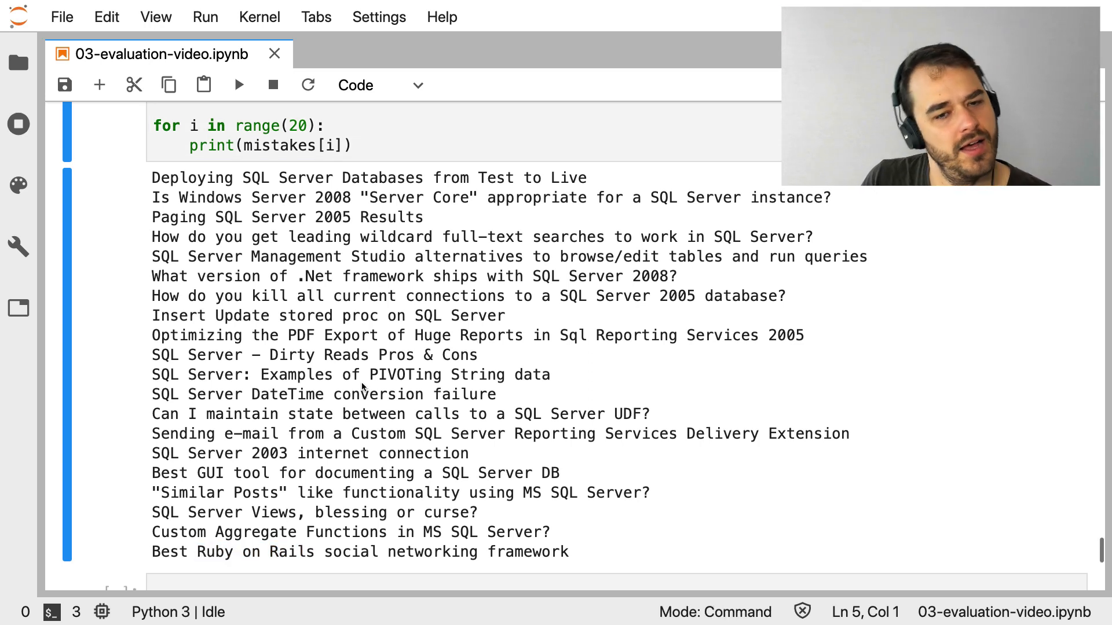
scroll(up, 3)
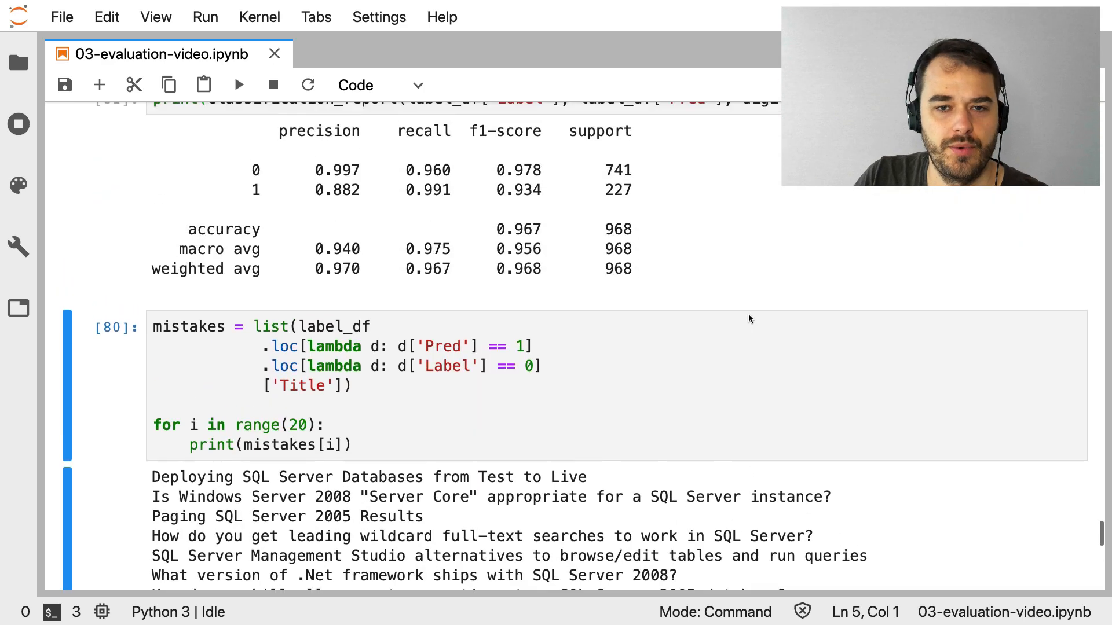
Scroll back up to the old 0.95 results above the new 0.967 report
scroll(up, 3)
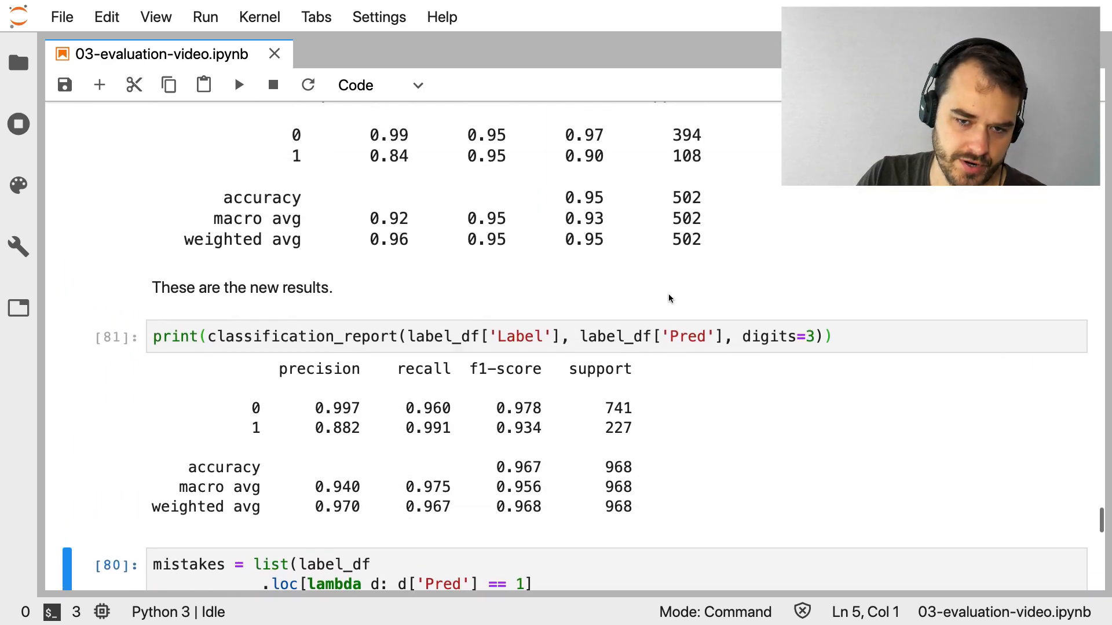
scroll(up, 3)
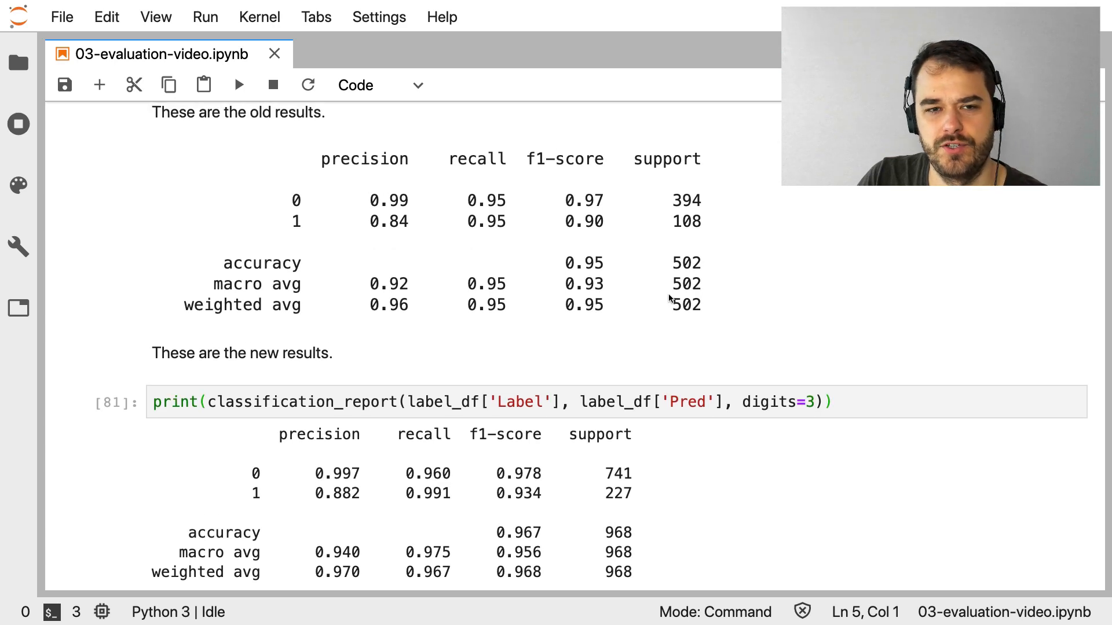
mouse_move(733, 467)
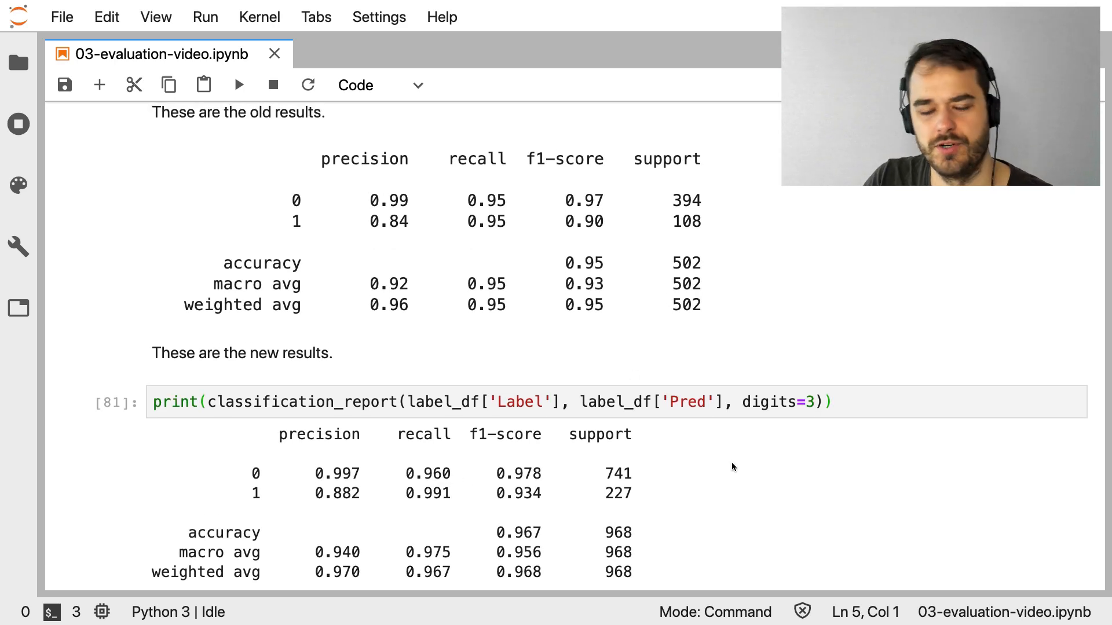